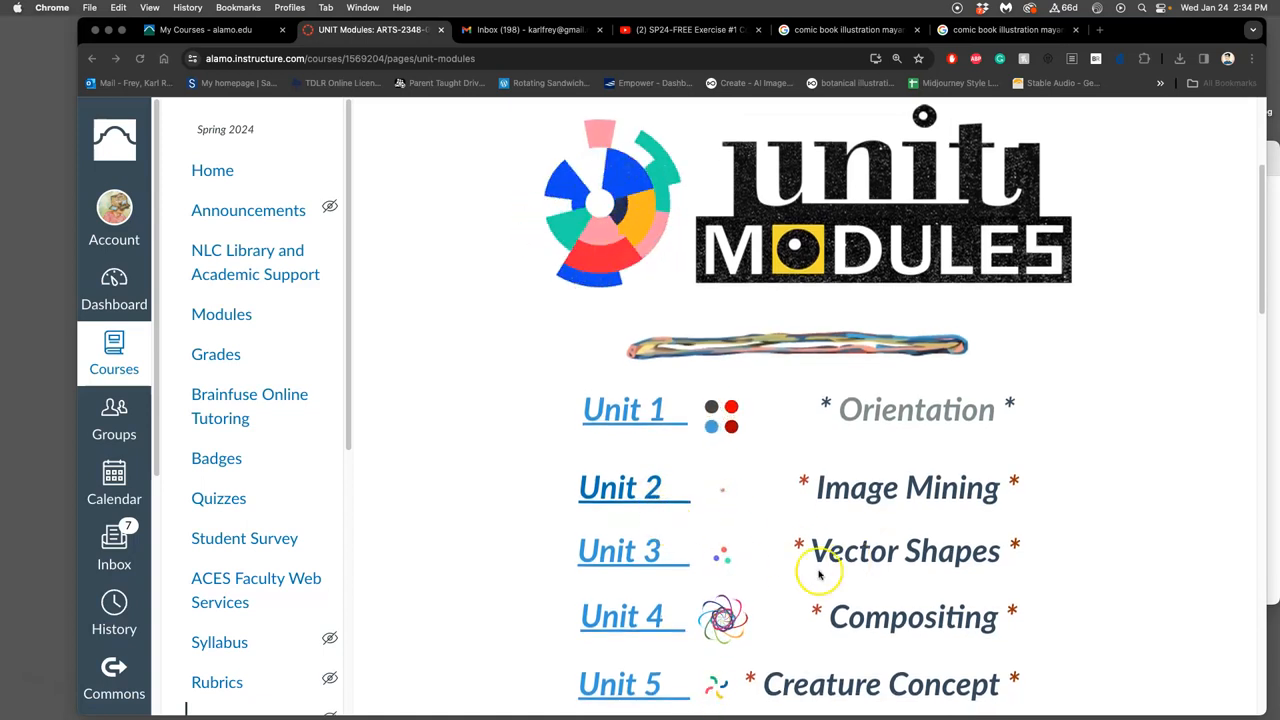
mouse_move(655, 562)
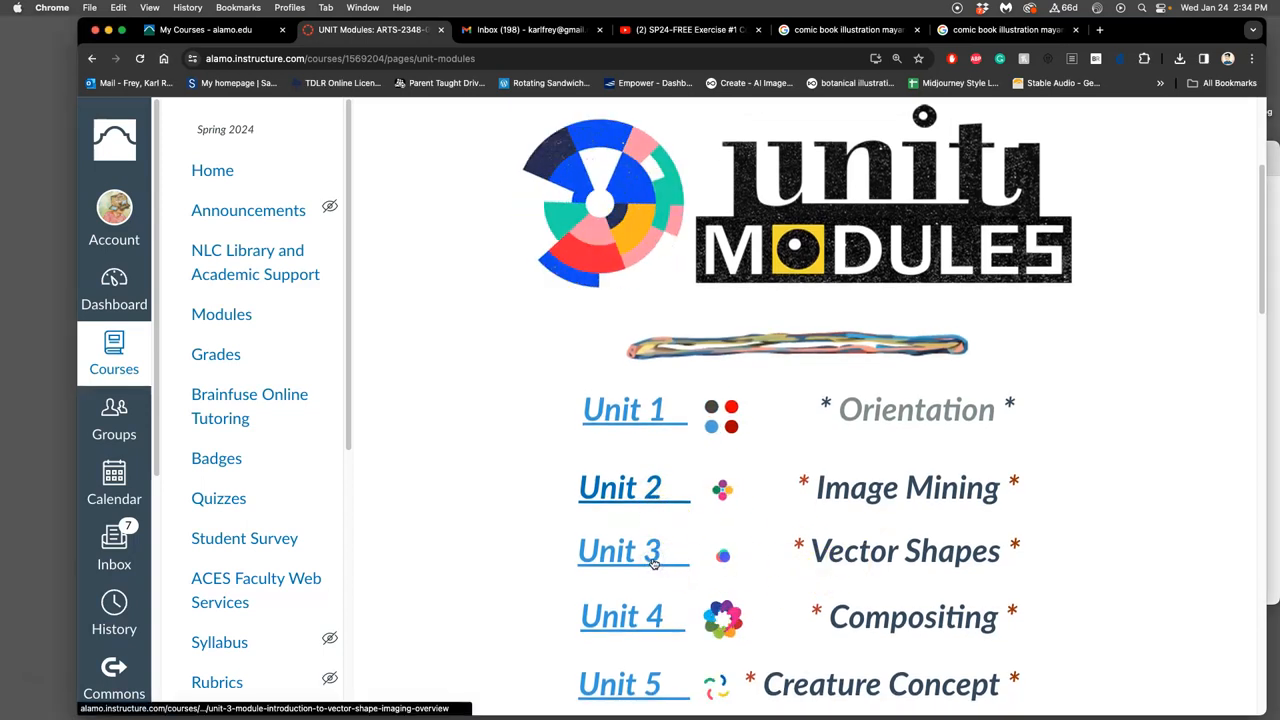
- Open the Unit 3 Introduction to Vector Shape Composition page from the Unit Modules list
left_click(620, 550)
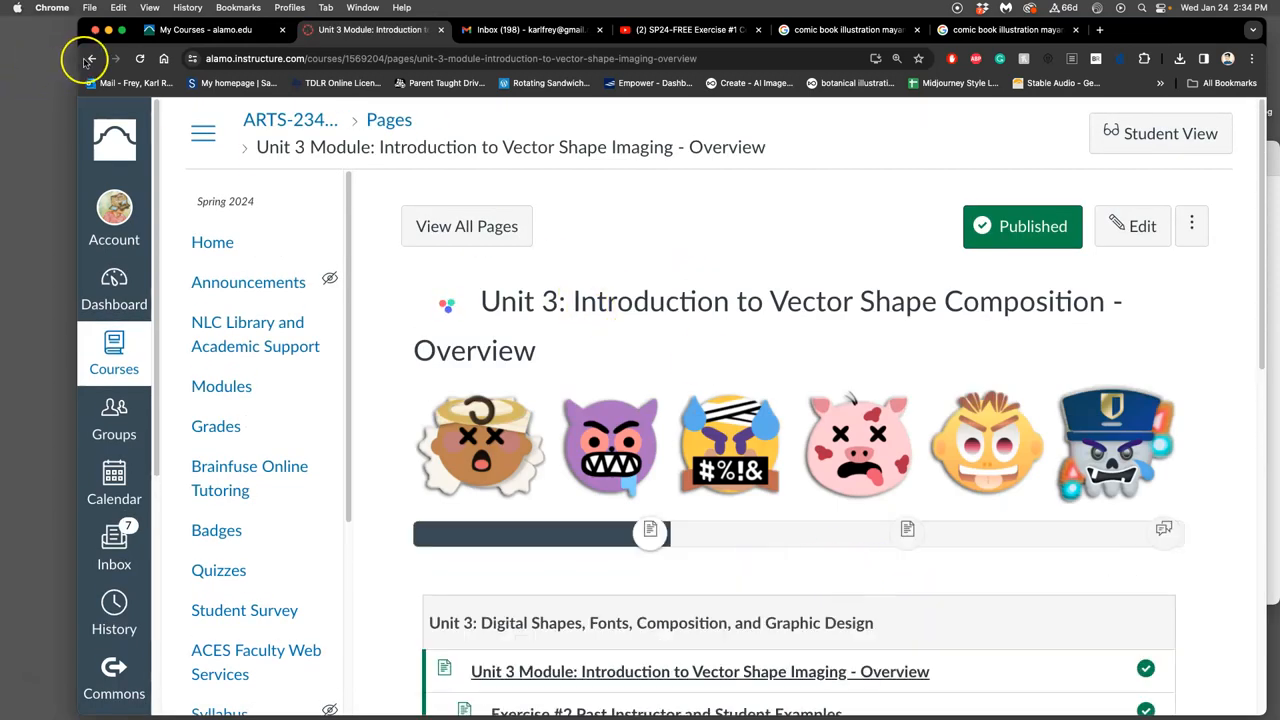
left_click(85, 58)
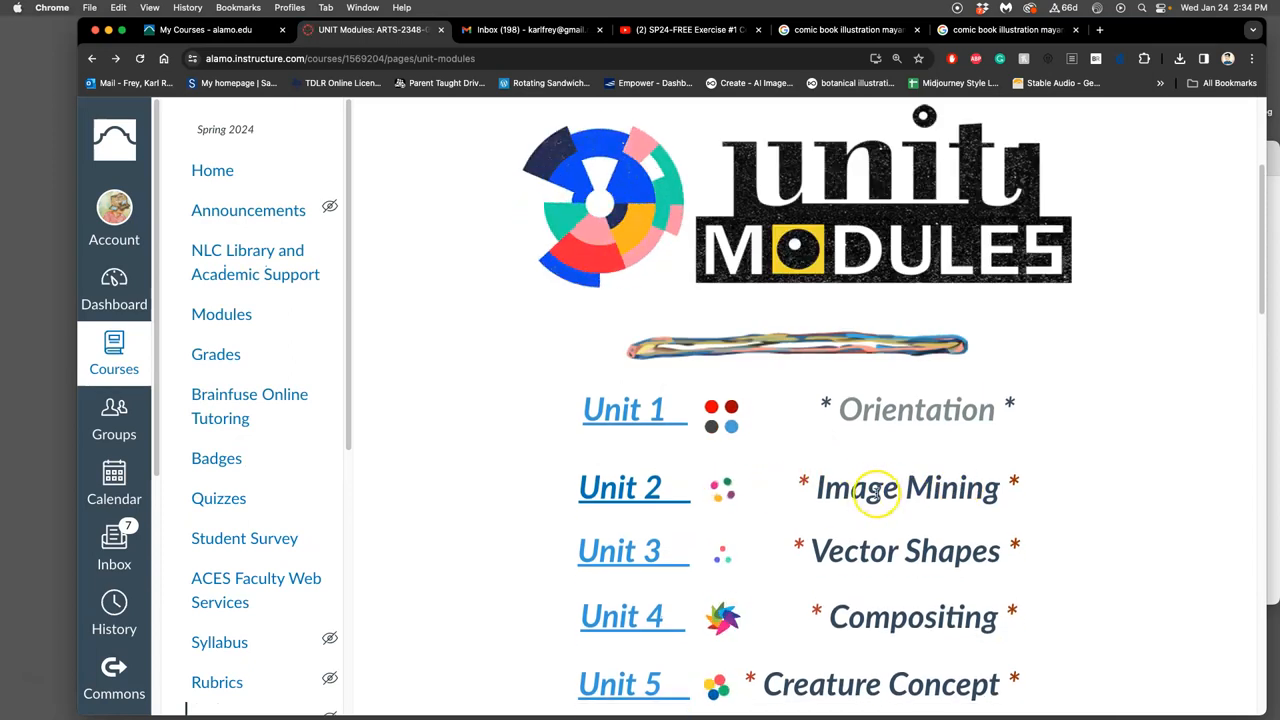
mouse_move(900, 575)
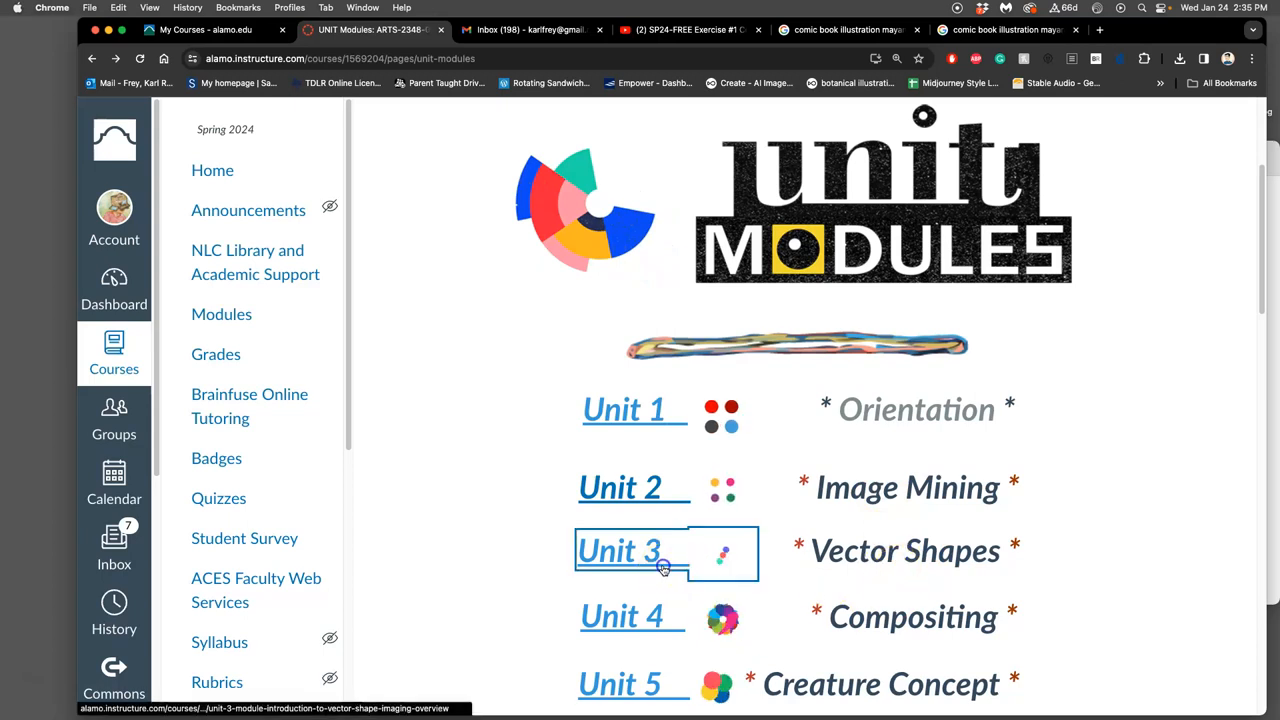
left_click(619, 550)
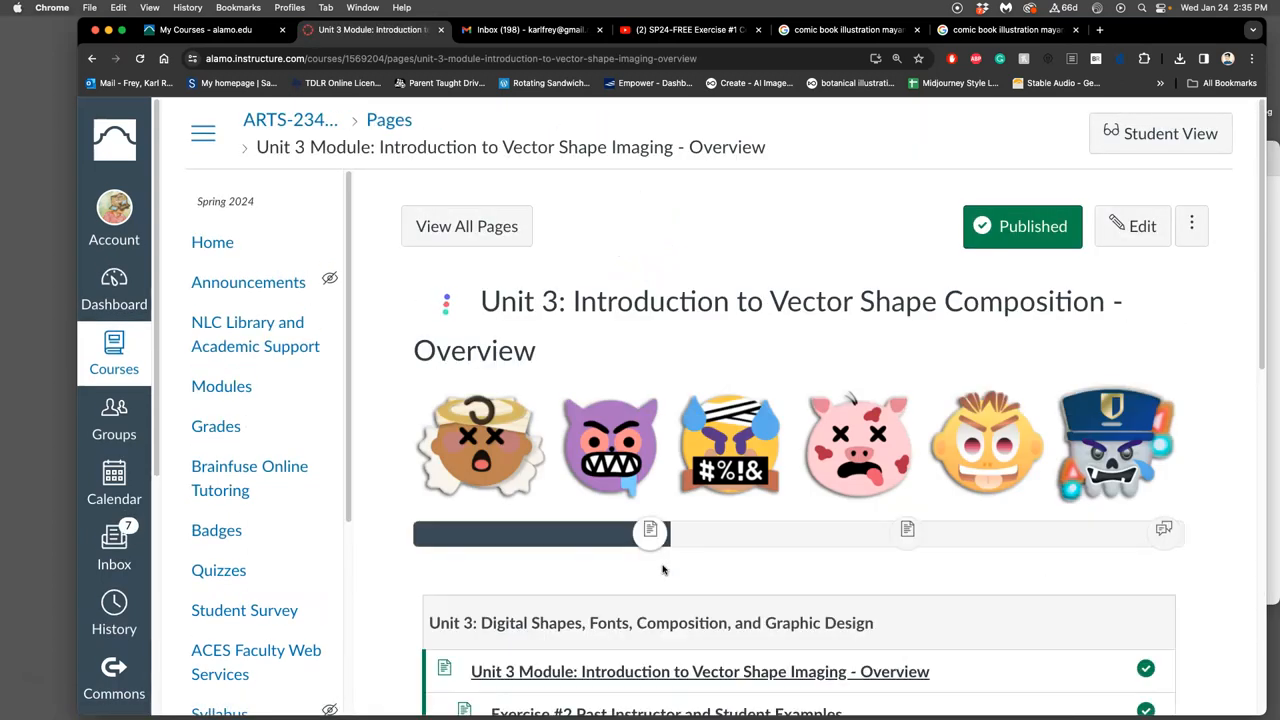
mouse_move(735, 545)
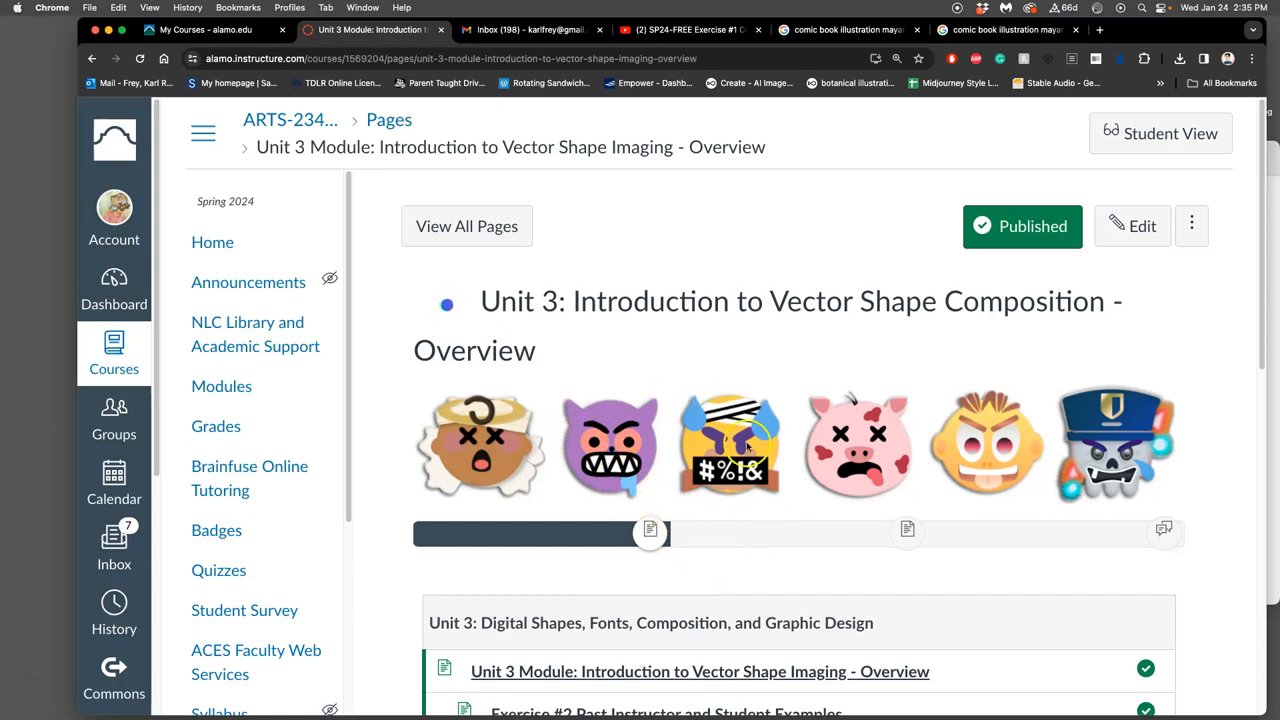
mouse_move(918, 470)
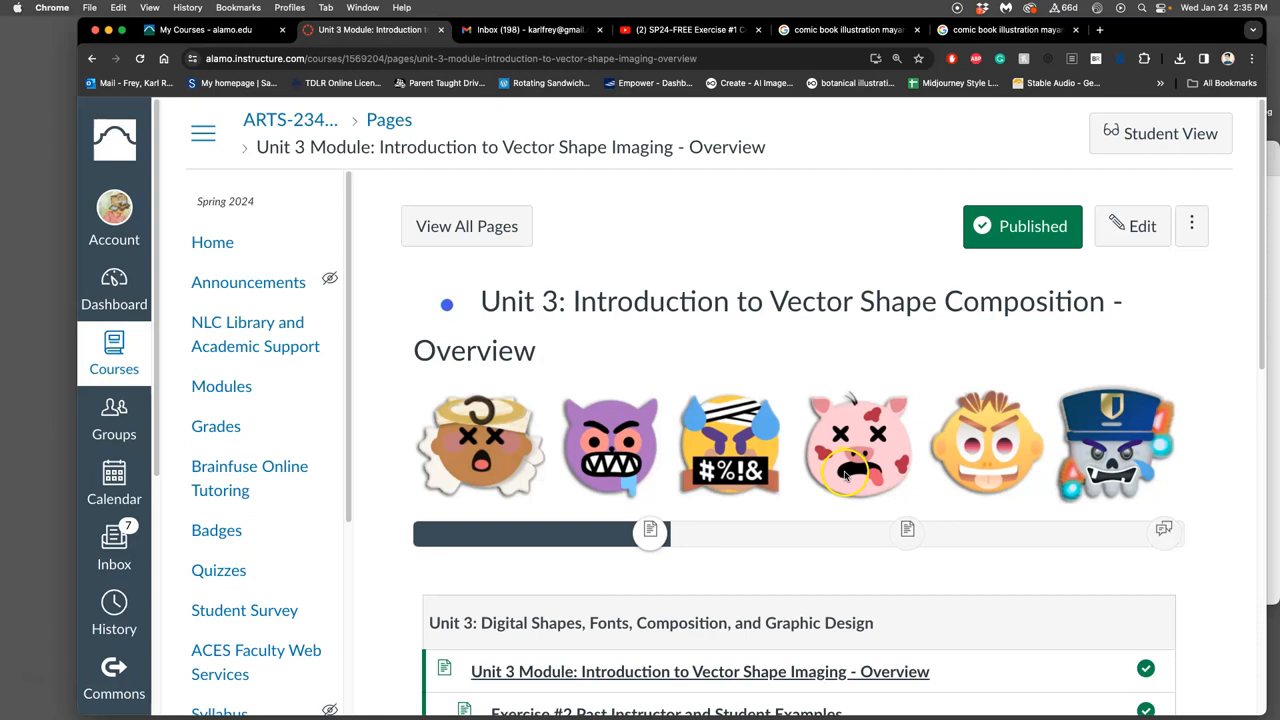
mouse_move(803, 371)
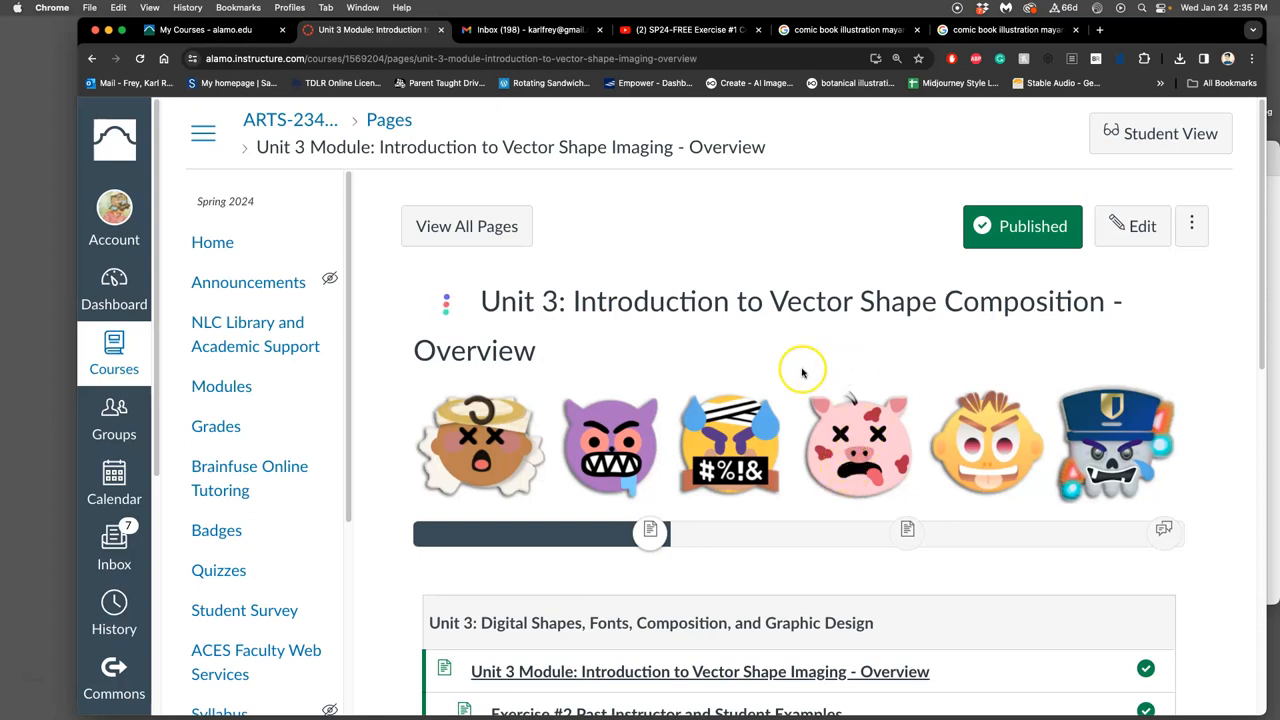
mouse_move(700, 305)
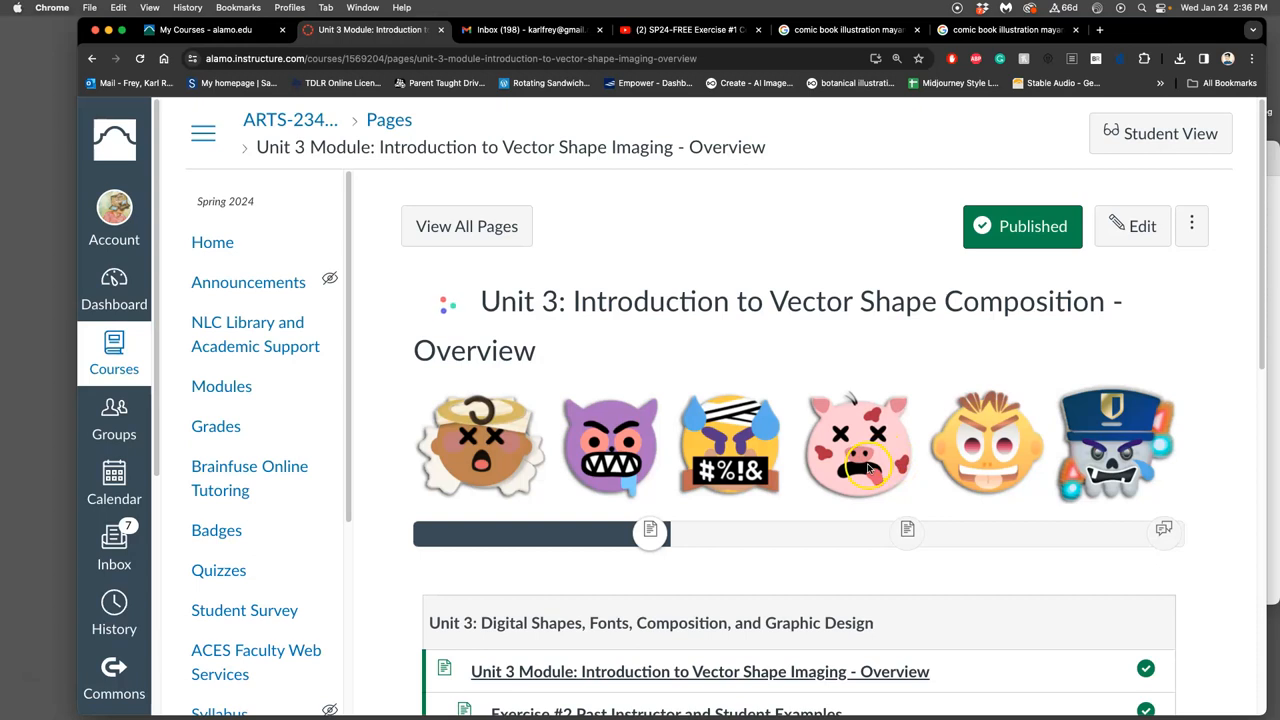
- Scroll the Unit 3 overview down to learning objectives, Module Tasks and Deliverables
scroll("down", 3)
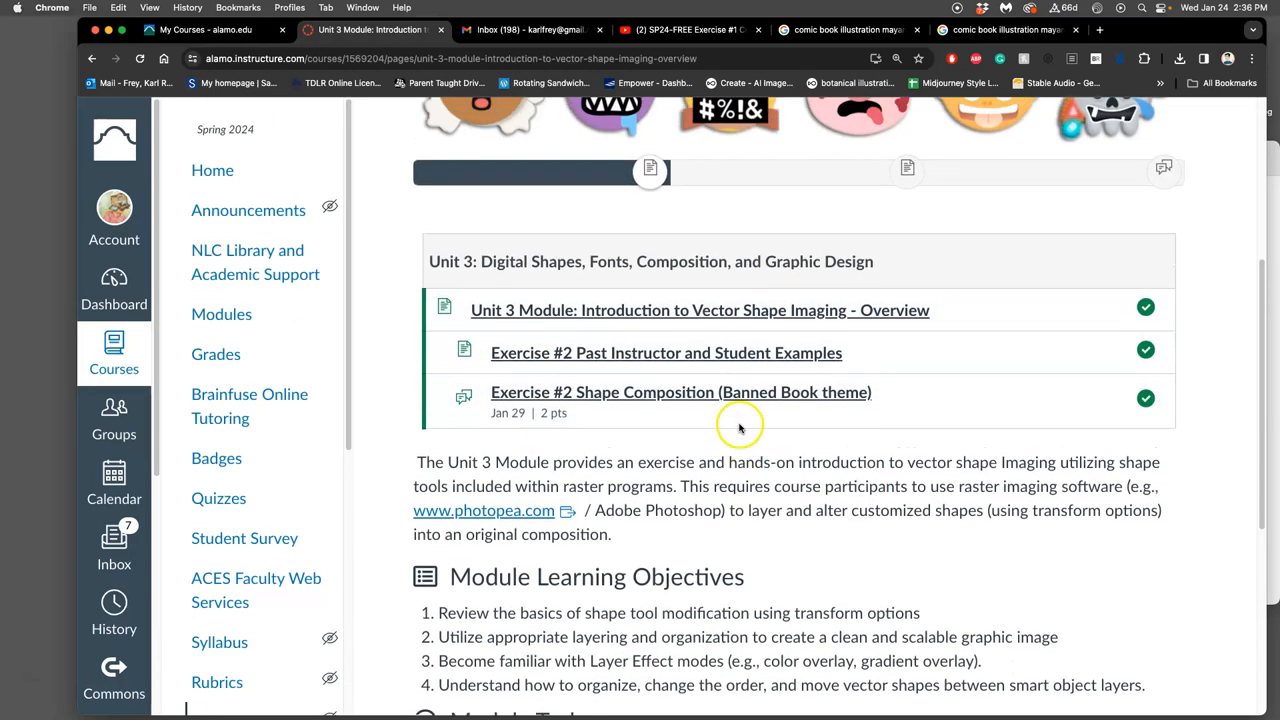
scroll("up", 3)
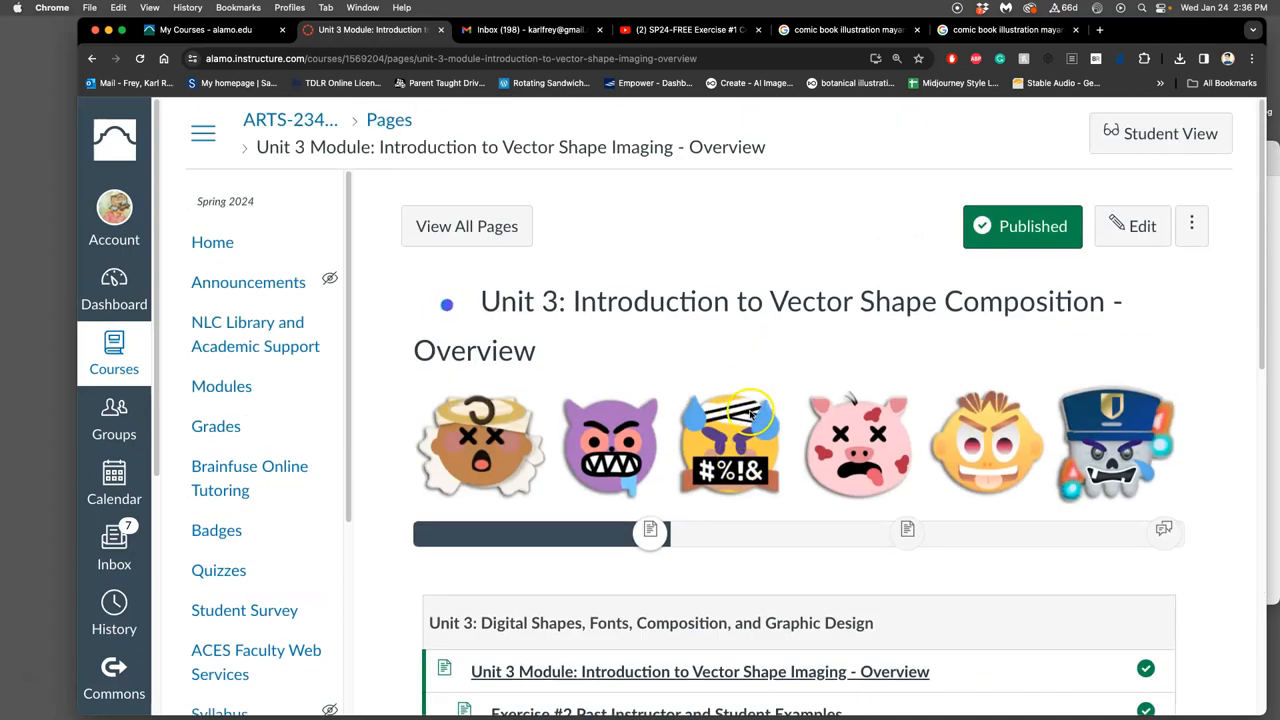
scroll("down", 3)
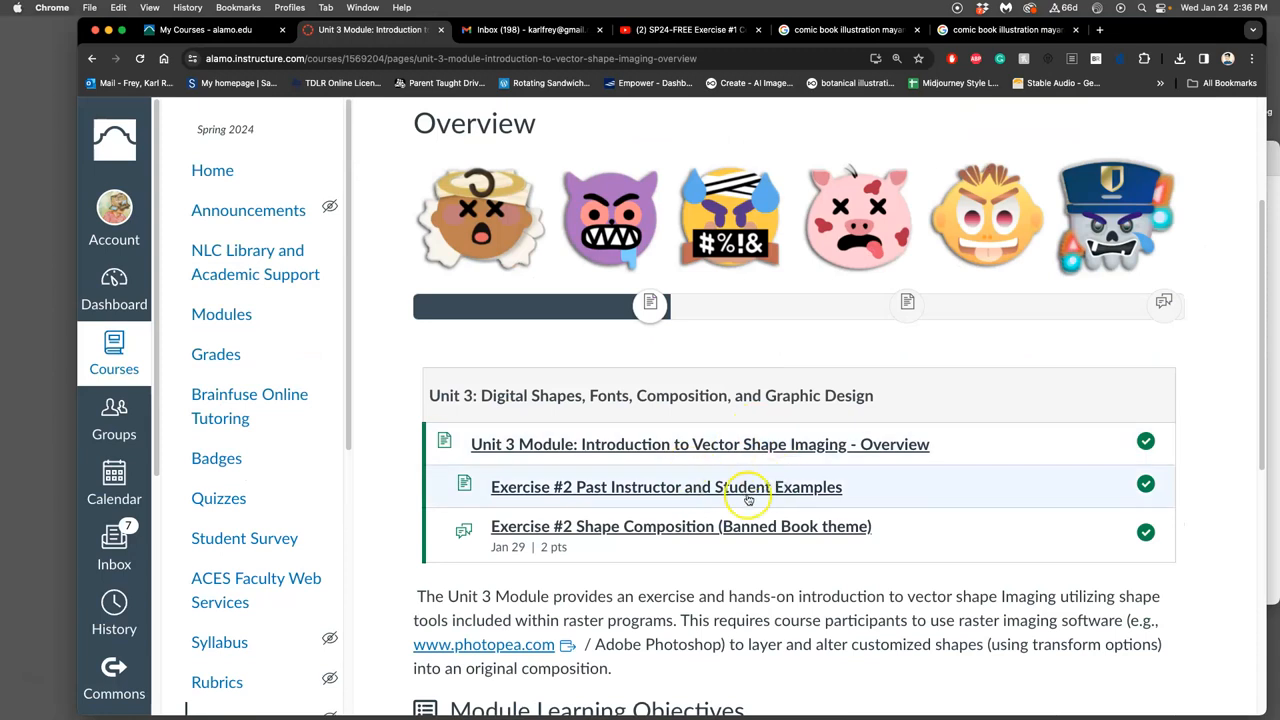
scroll("down", 3)
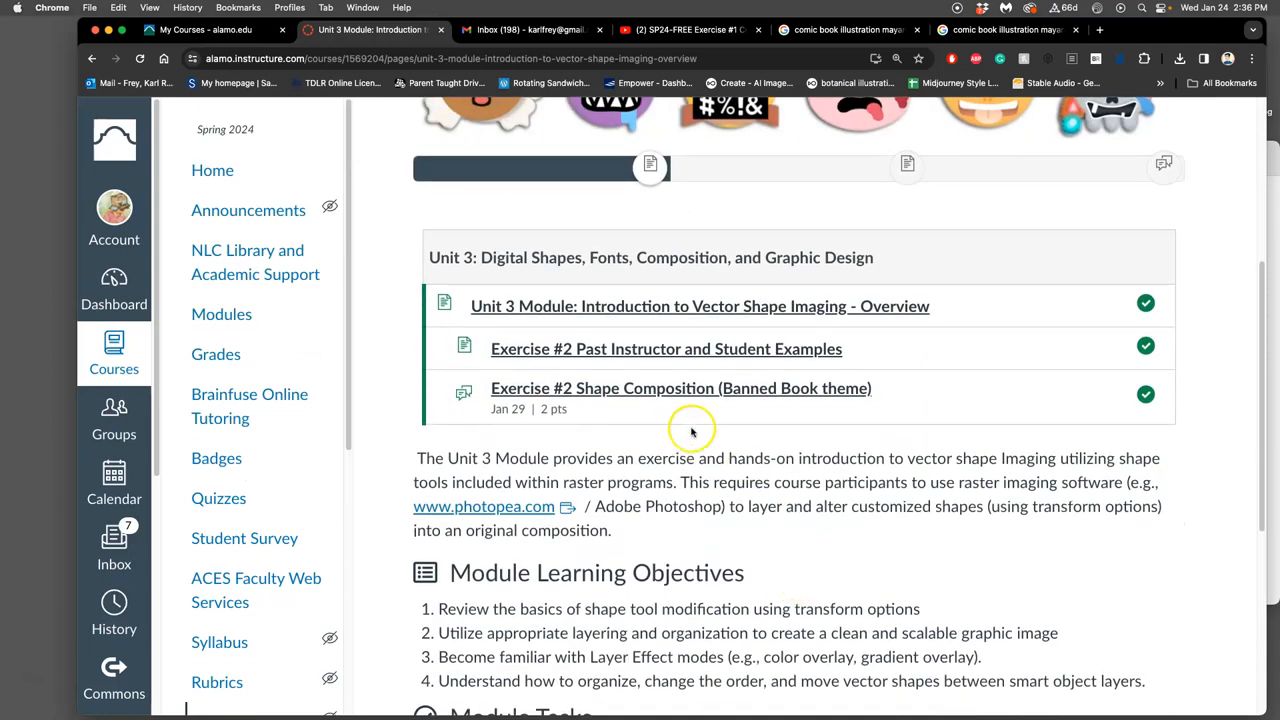
scroll("down", 3)
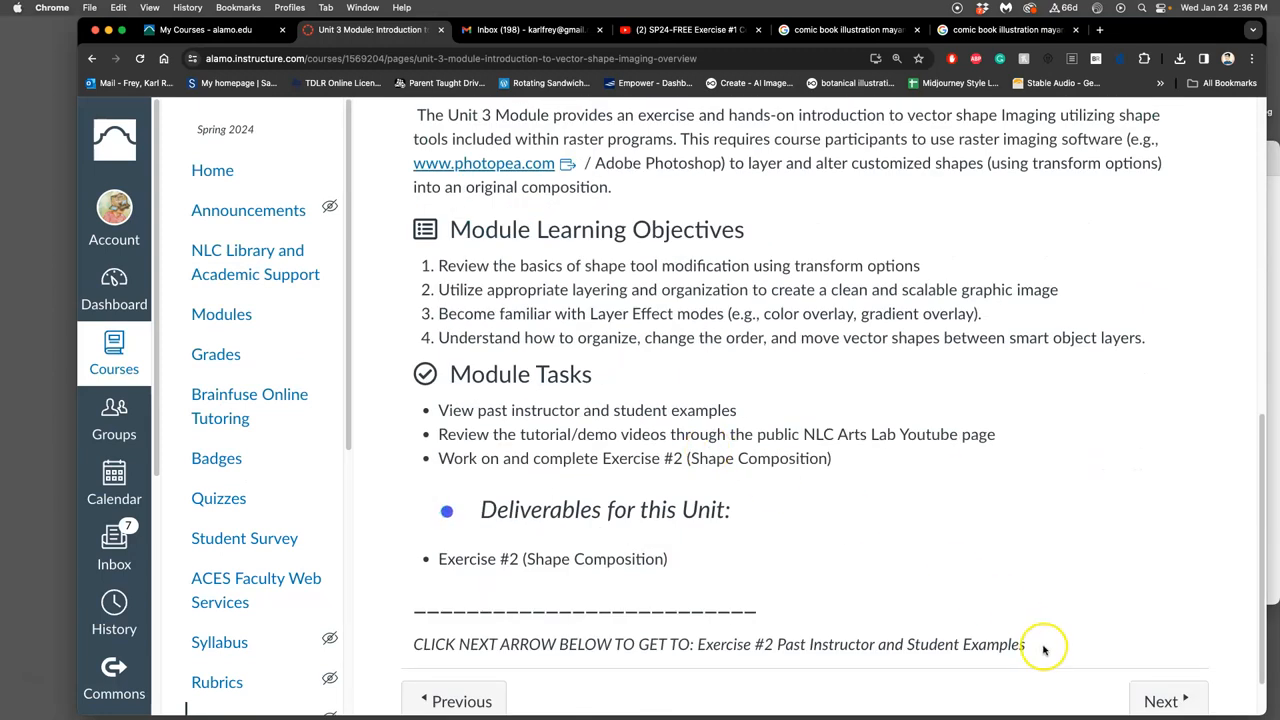
- Go to the Exercise #2 past examples page and view the emoji-to-vector monster faces
left_click(1161, 701)
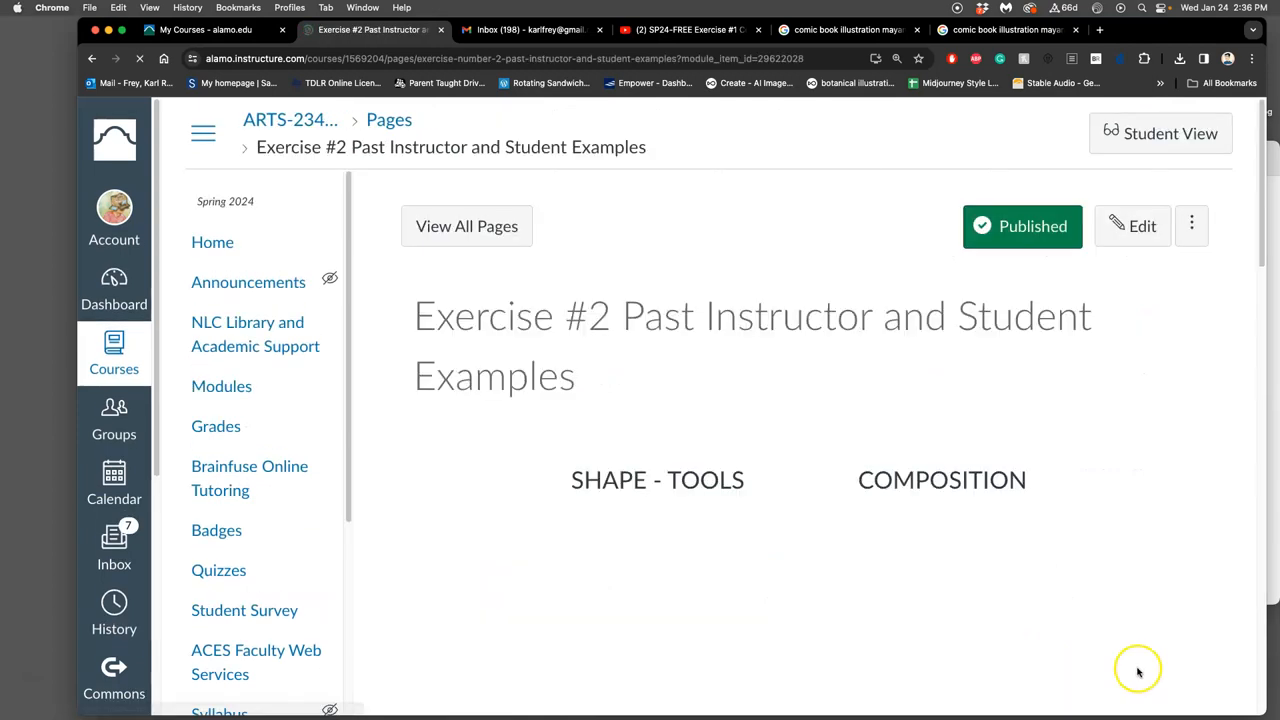
scroll("down", 3)
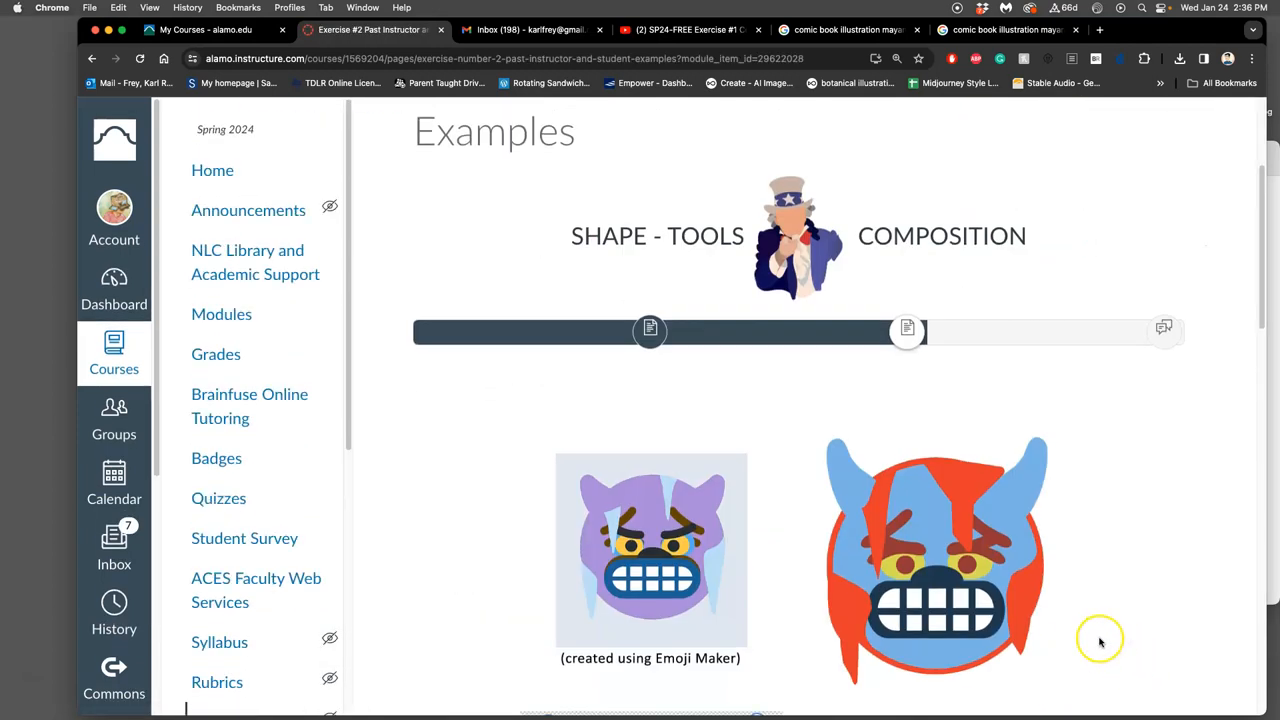
mouse_move(760, 250)
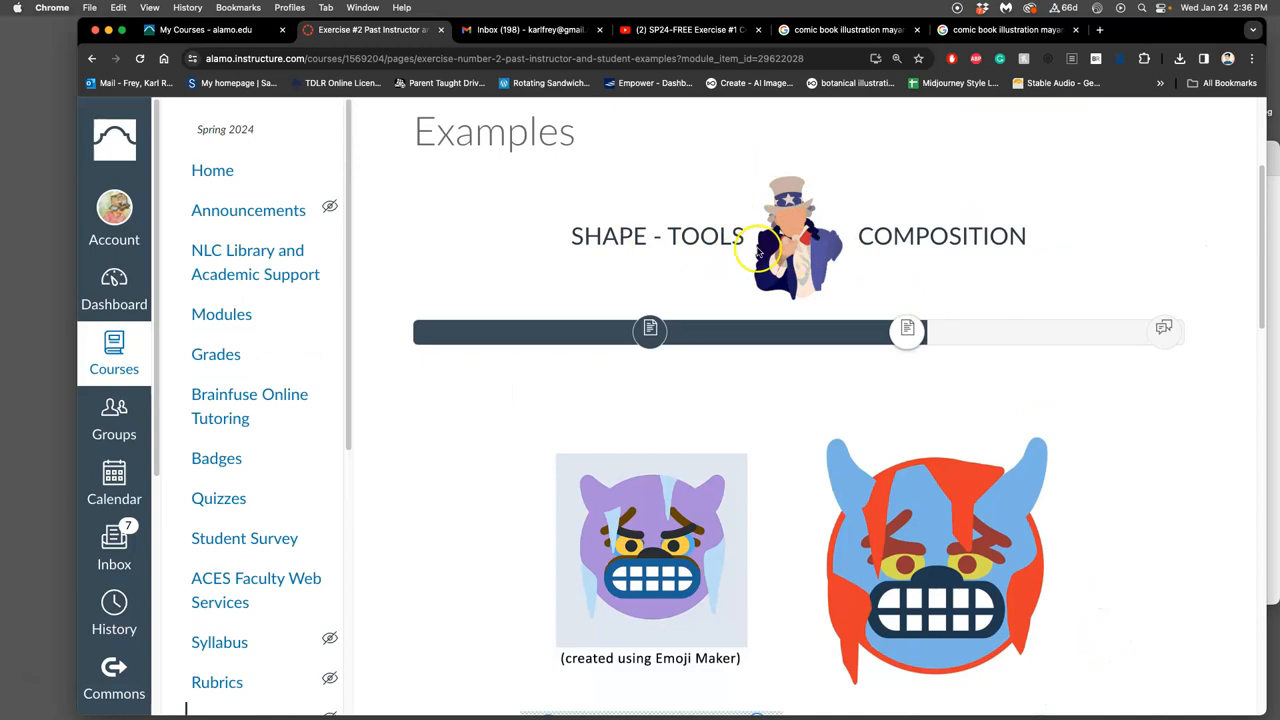
mouse_move(755, 186)
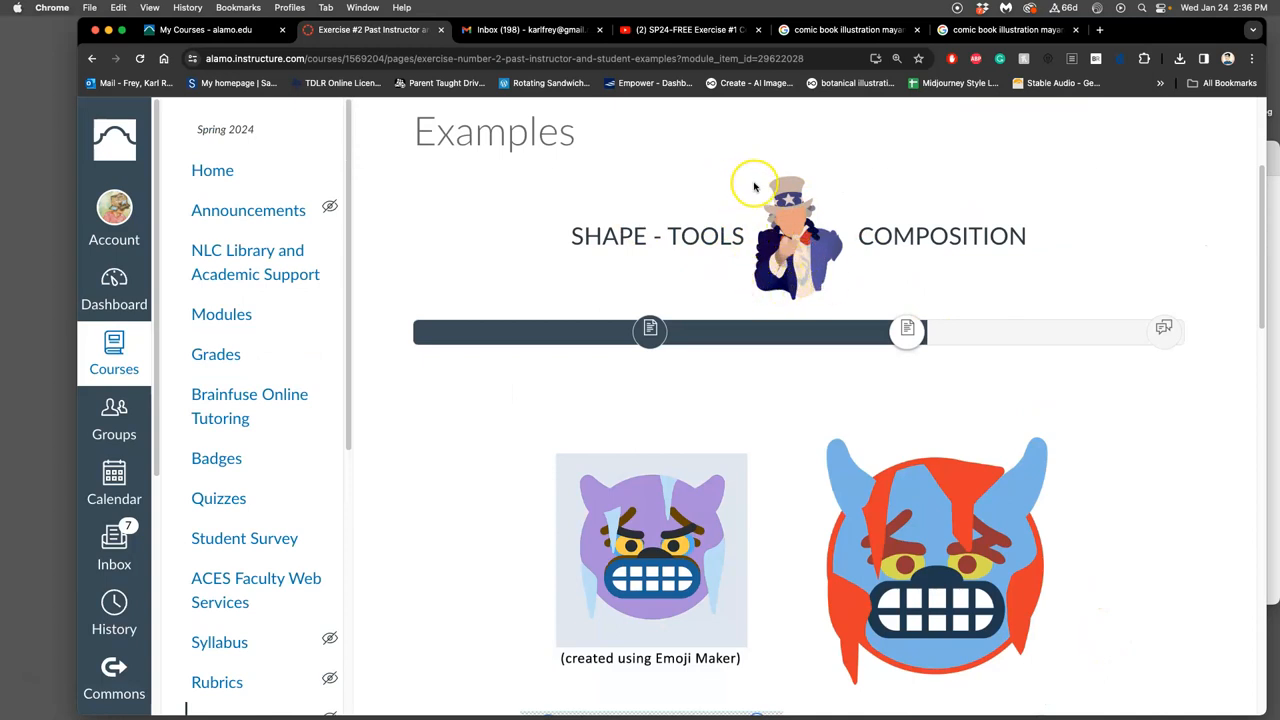
mouse_move(820, 280)
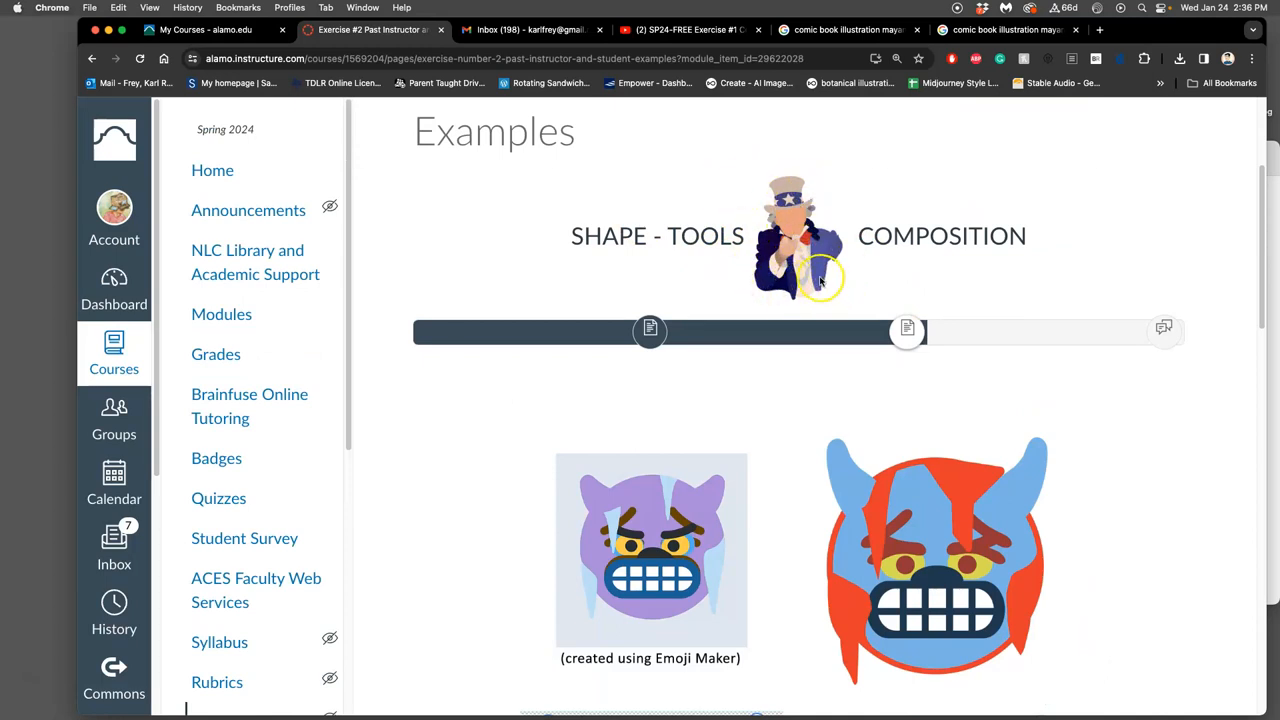
mouse_move(790, 260)
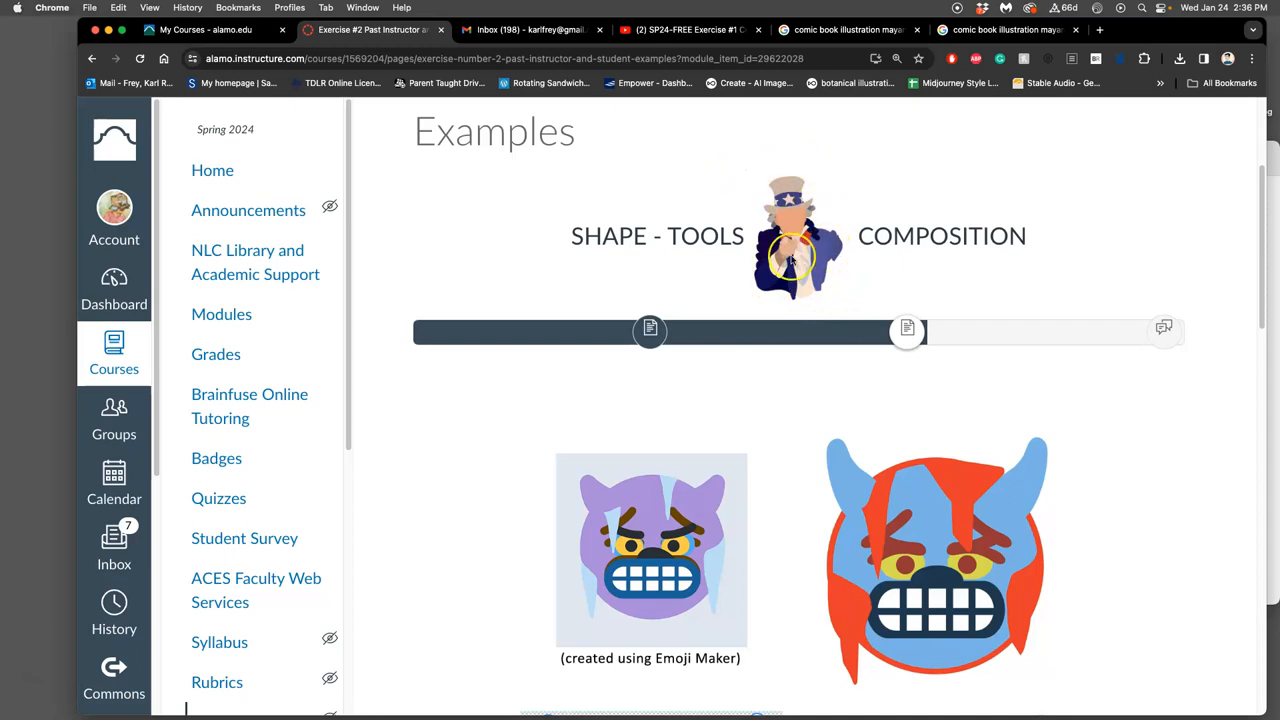
mouse_move(1015, 345)
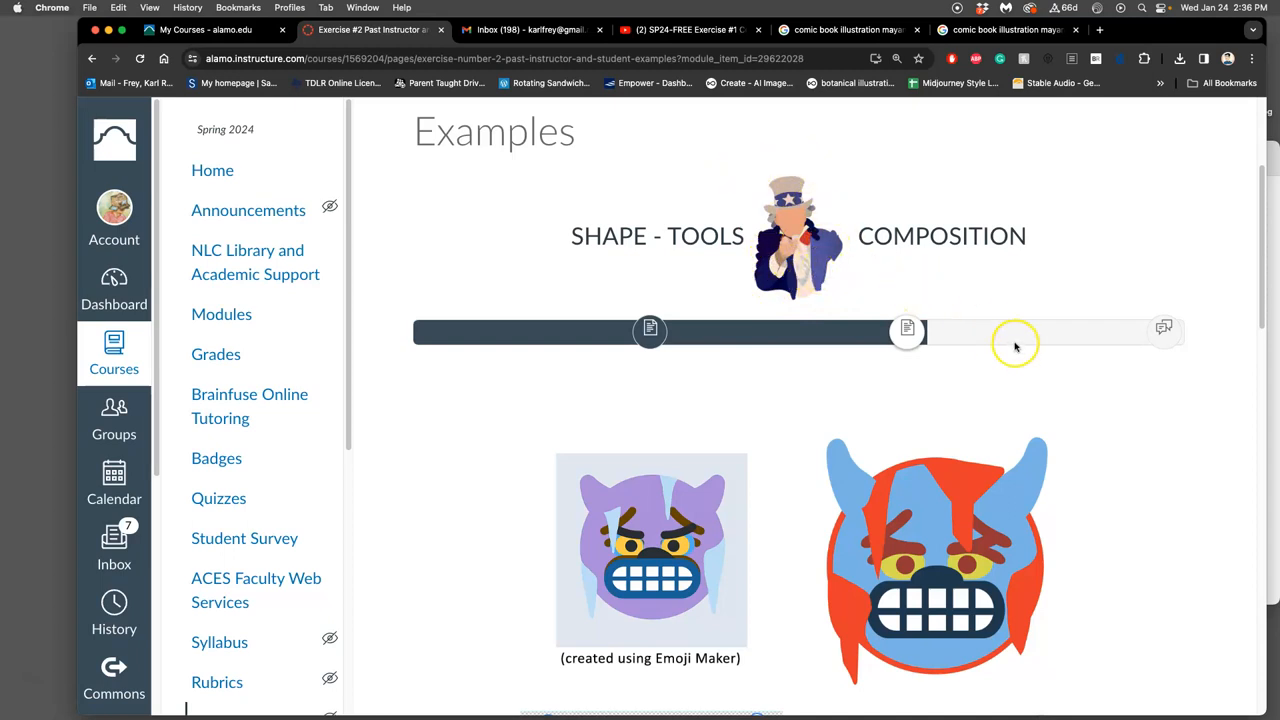
scroll("down", 3)
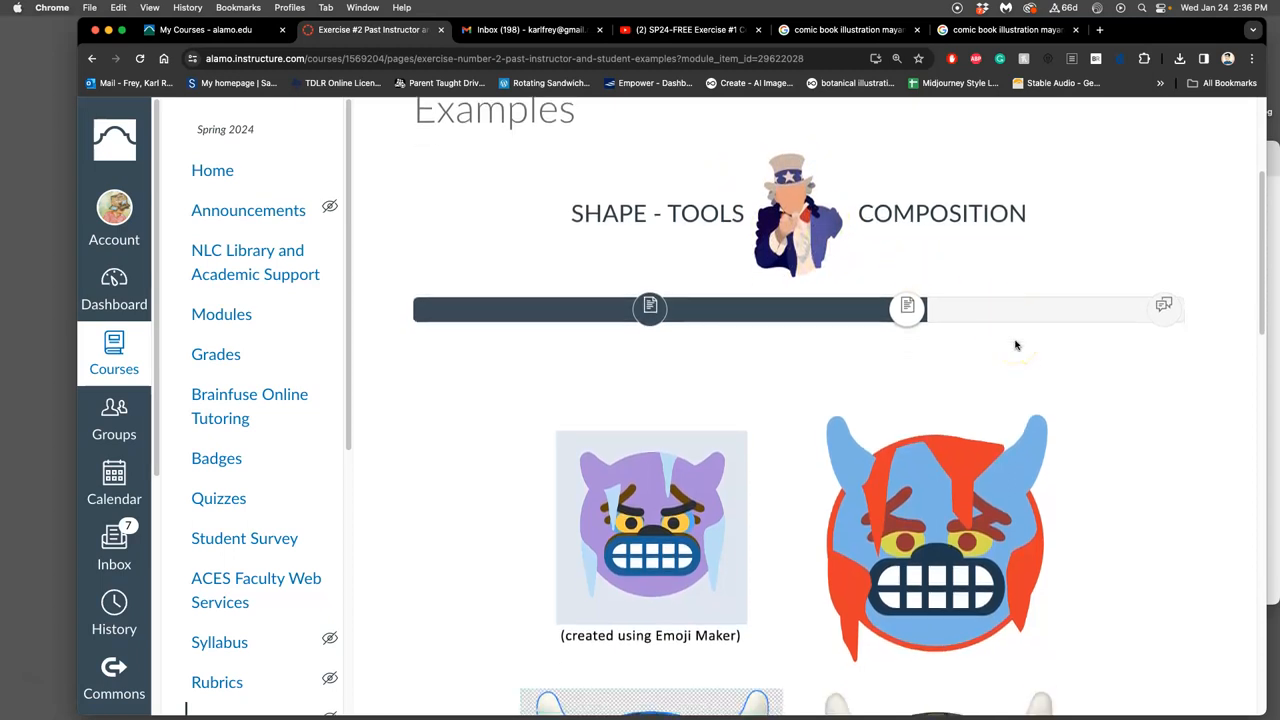
scroll("down", 3)
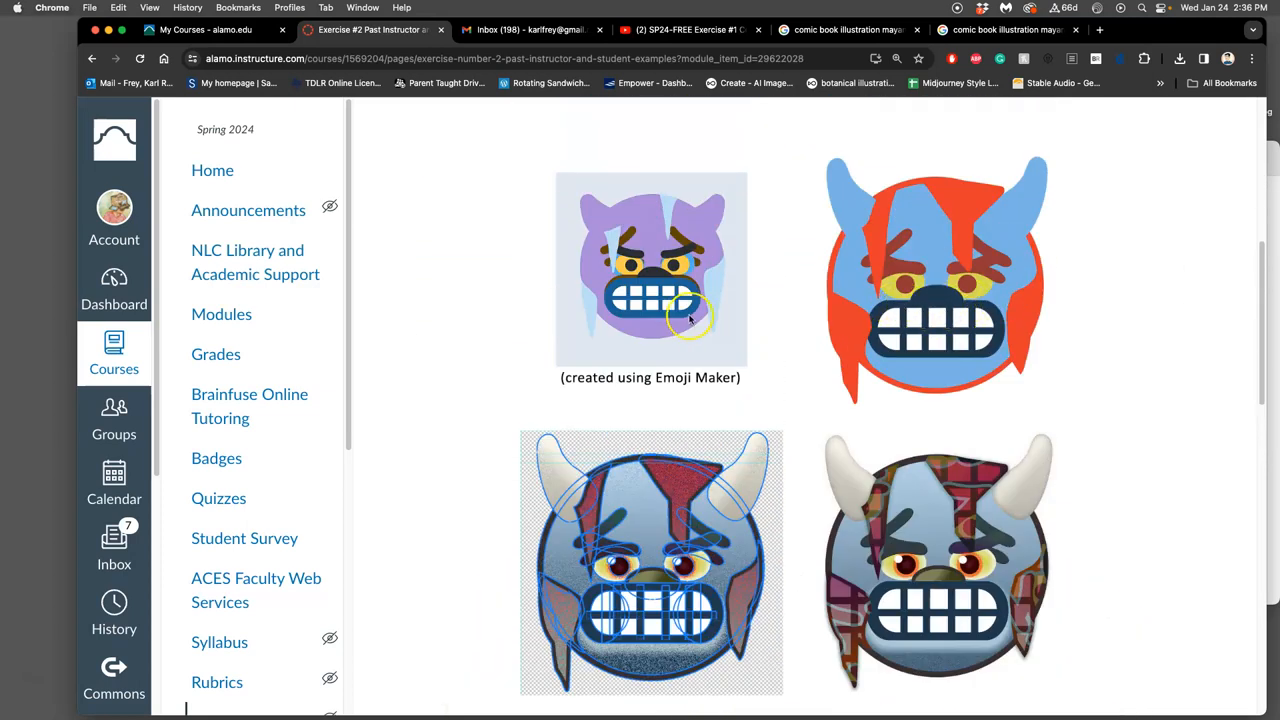
mouse_move(936, 523)
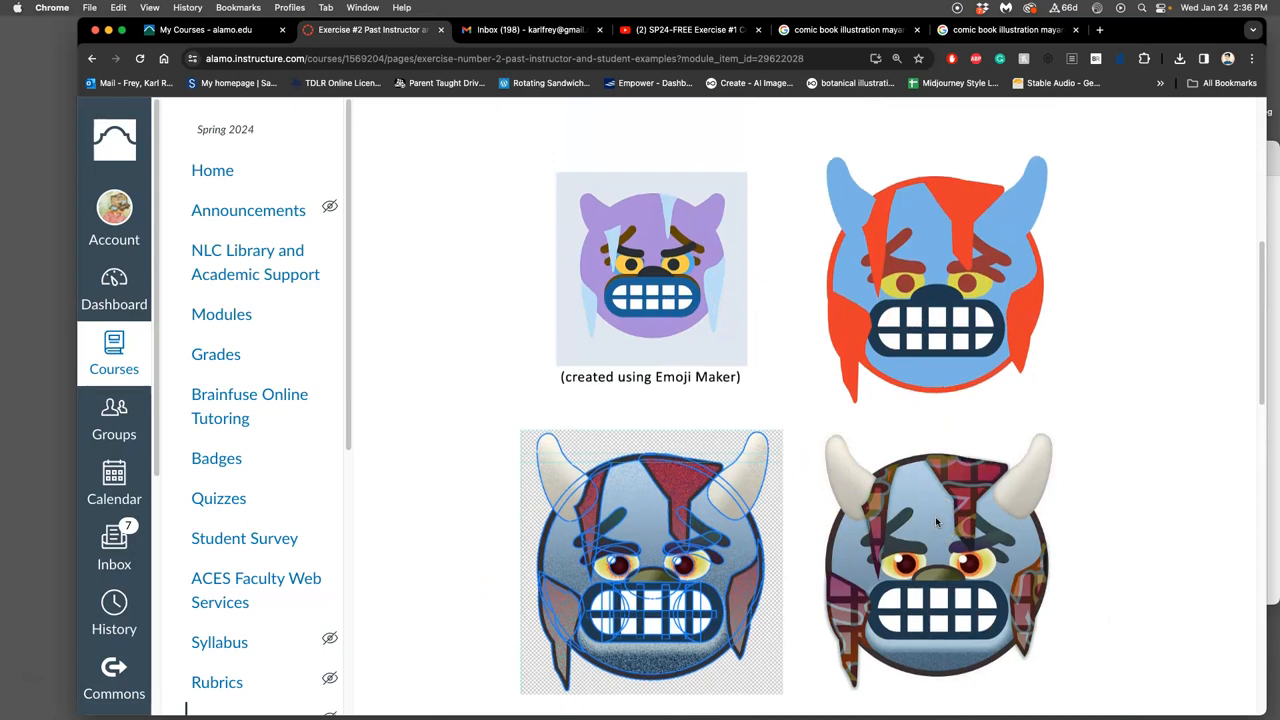
scroll("down", 3)
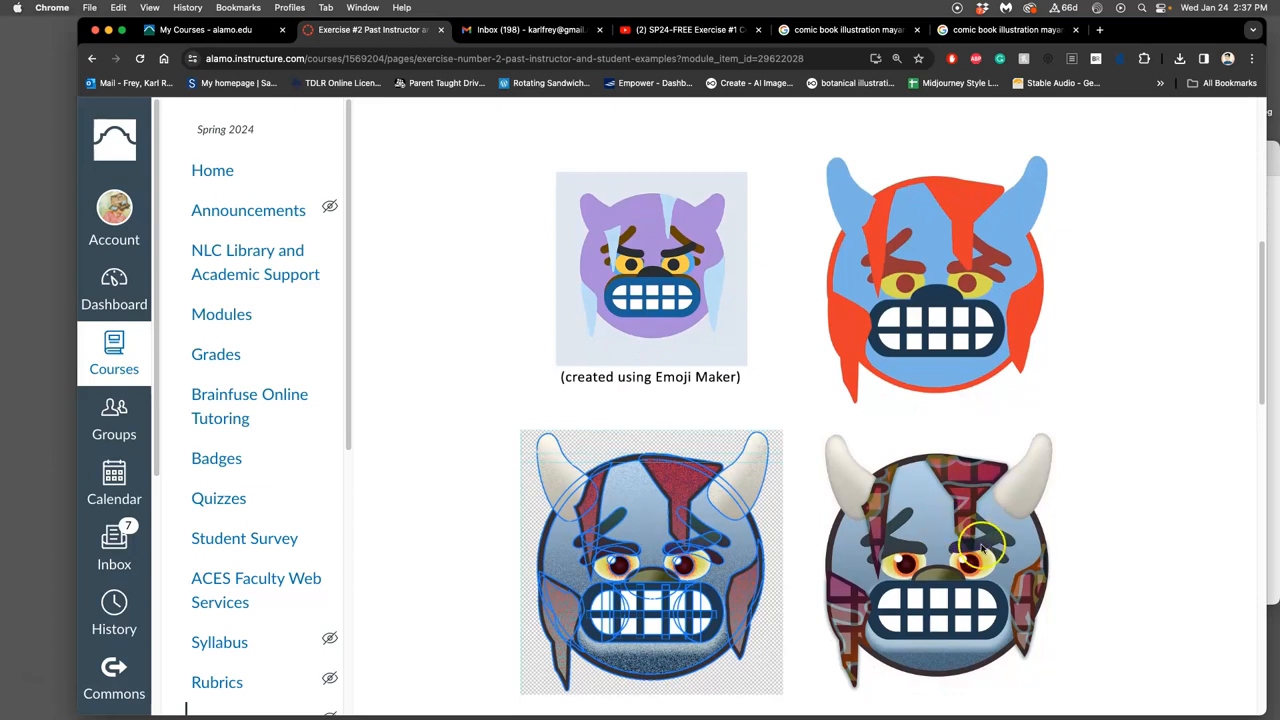
mouse_move(1000, 595)
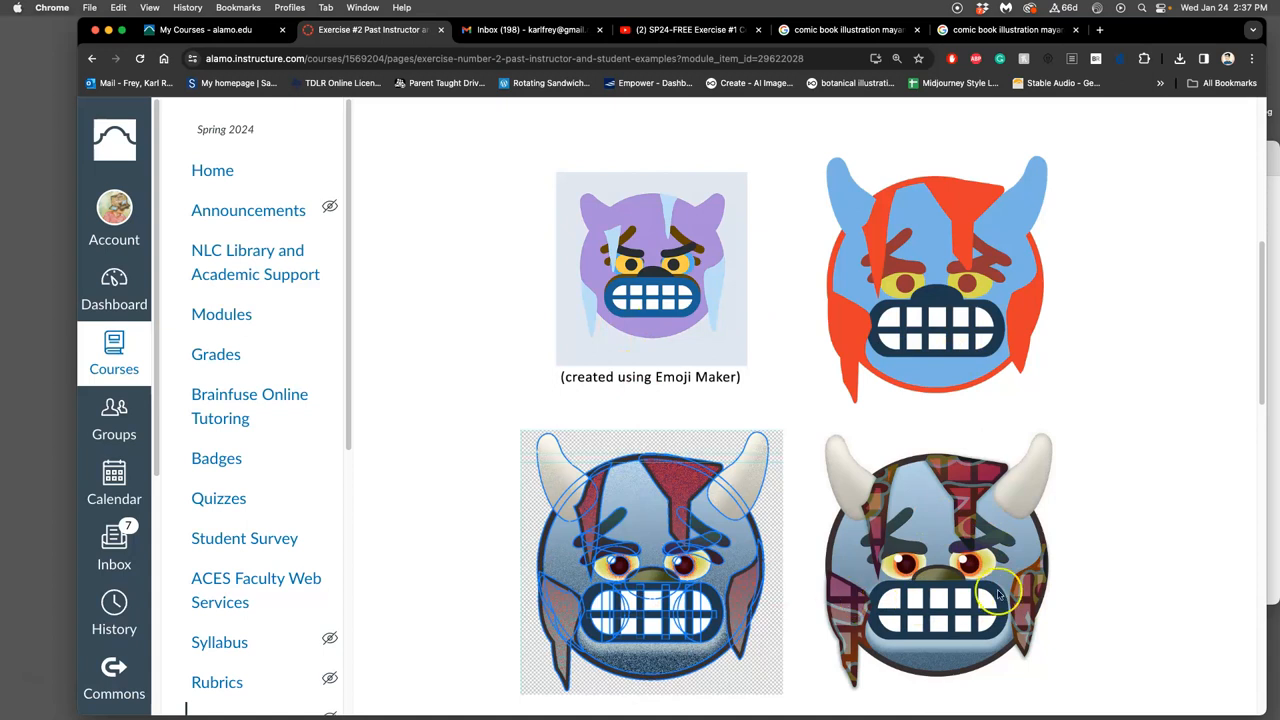
mouse_move(1083, 583)
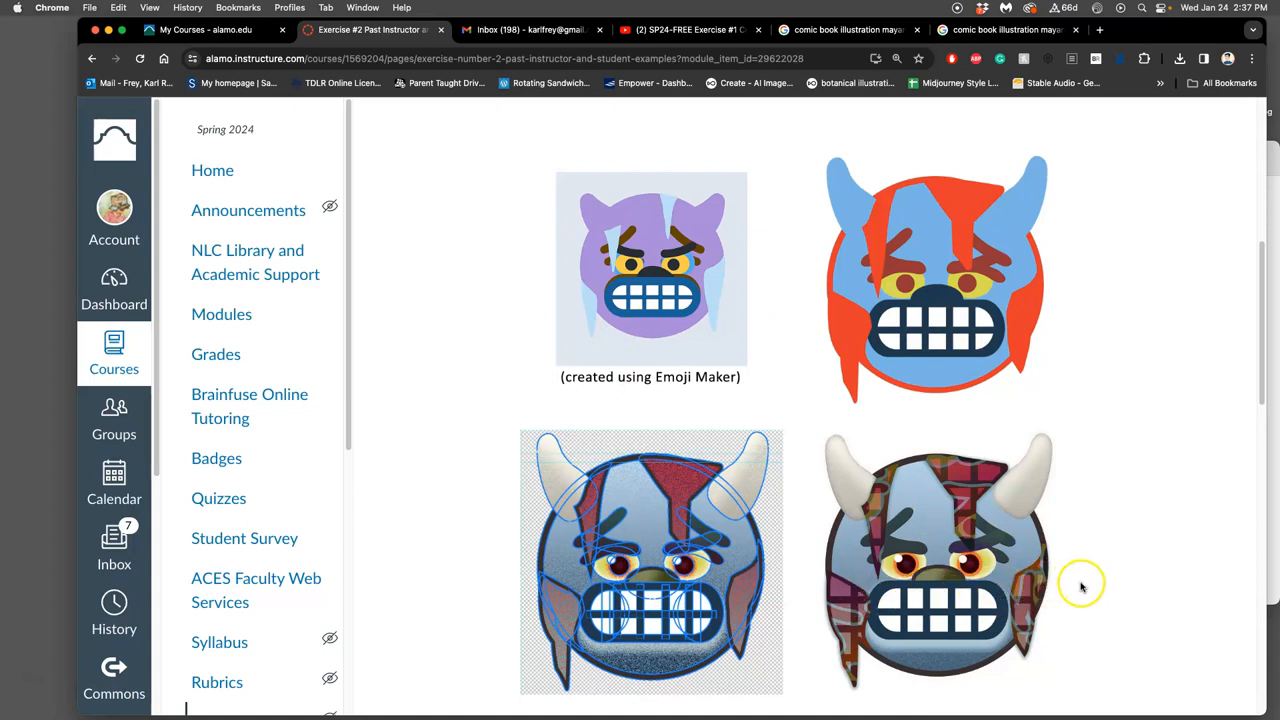
mouse_move(1075, 578)
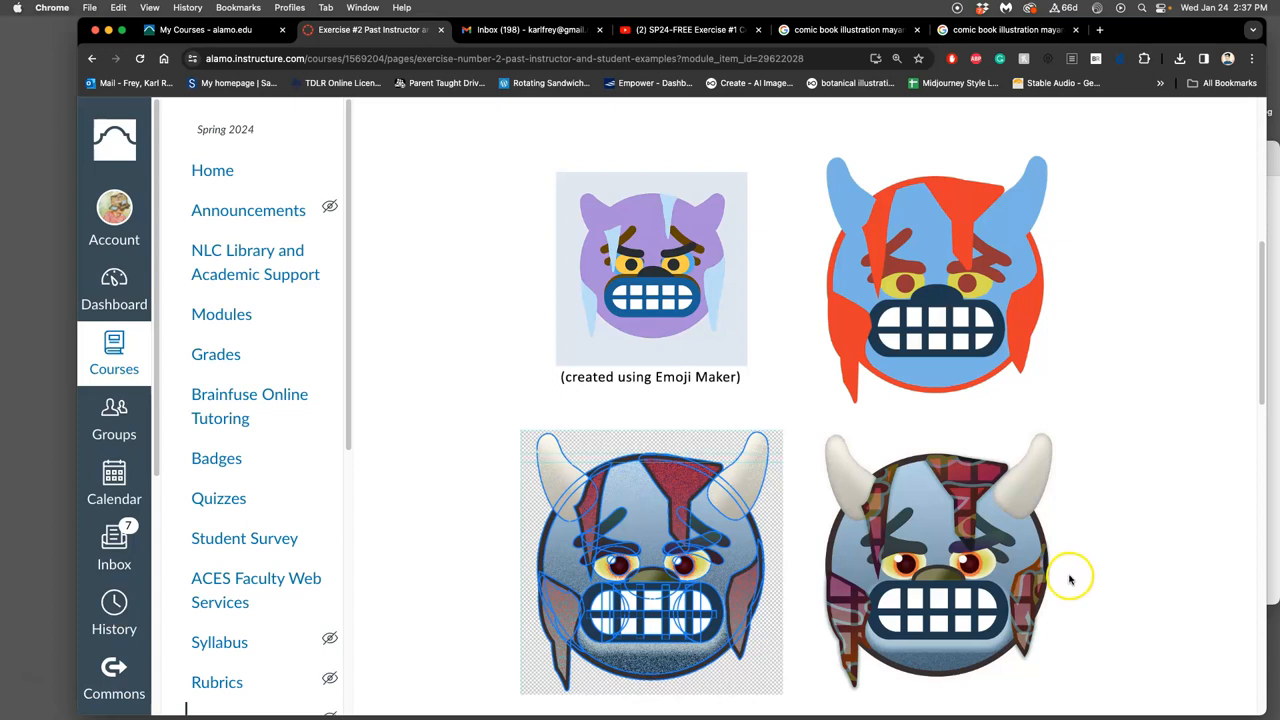
mouse_move(1070, 580)
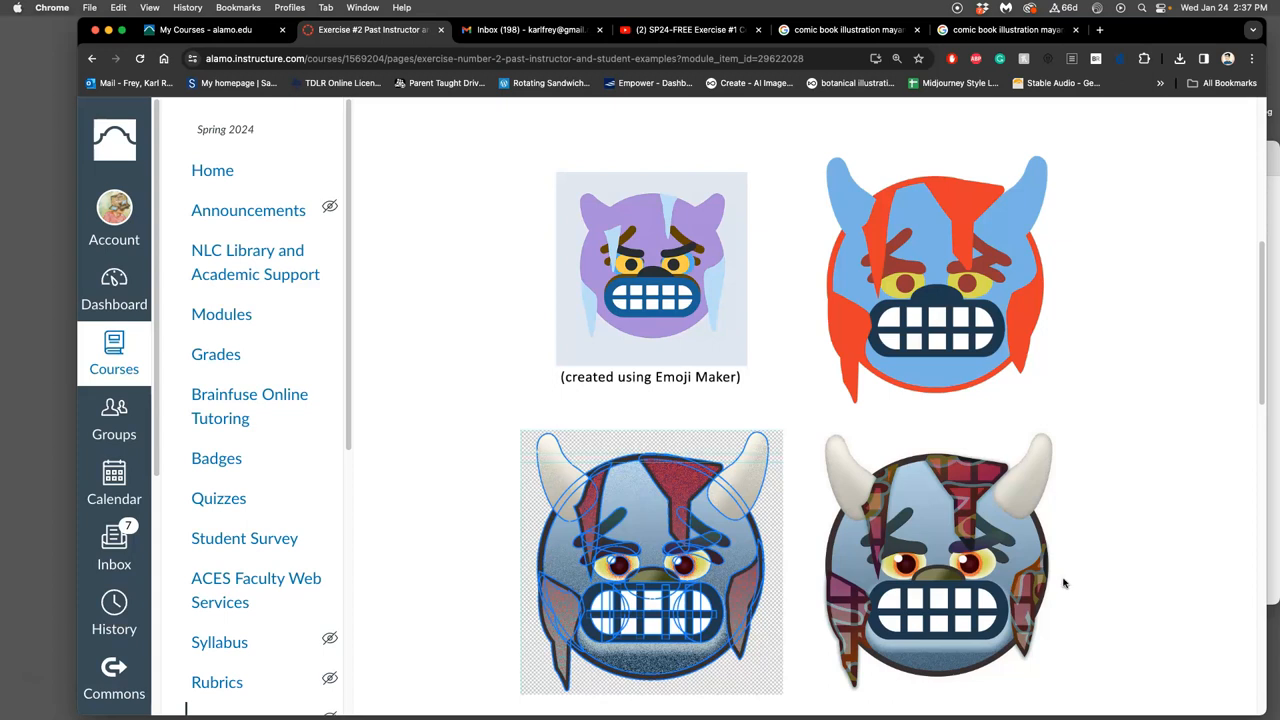
mouse_move(1065, 567)
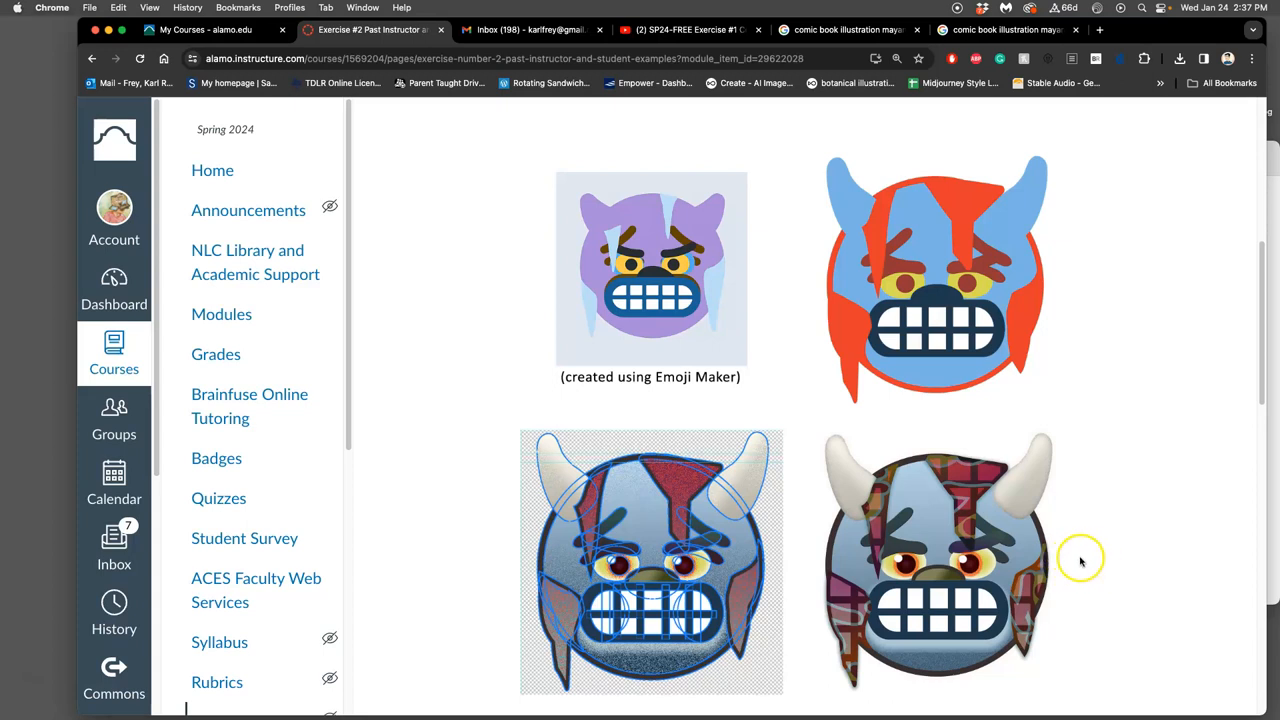
mouse_move(1233, 293)
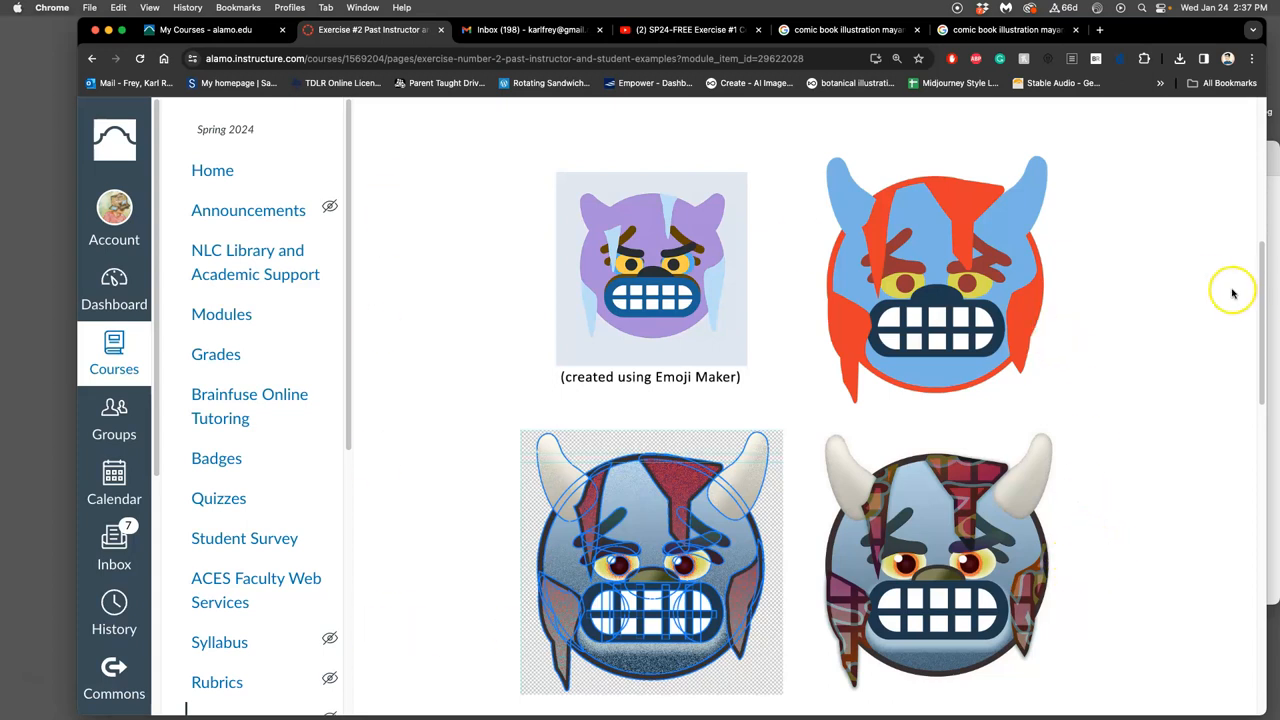
mouse_move(1226, 302)
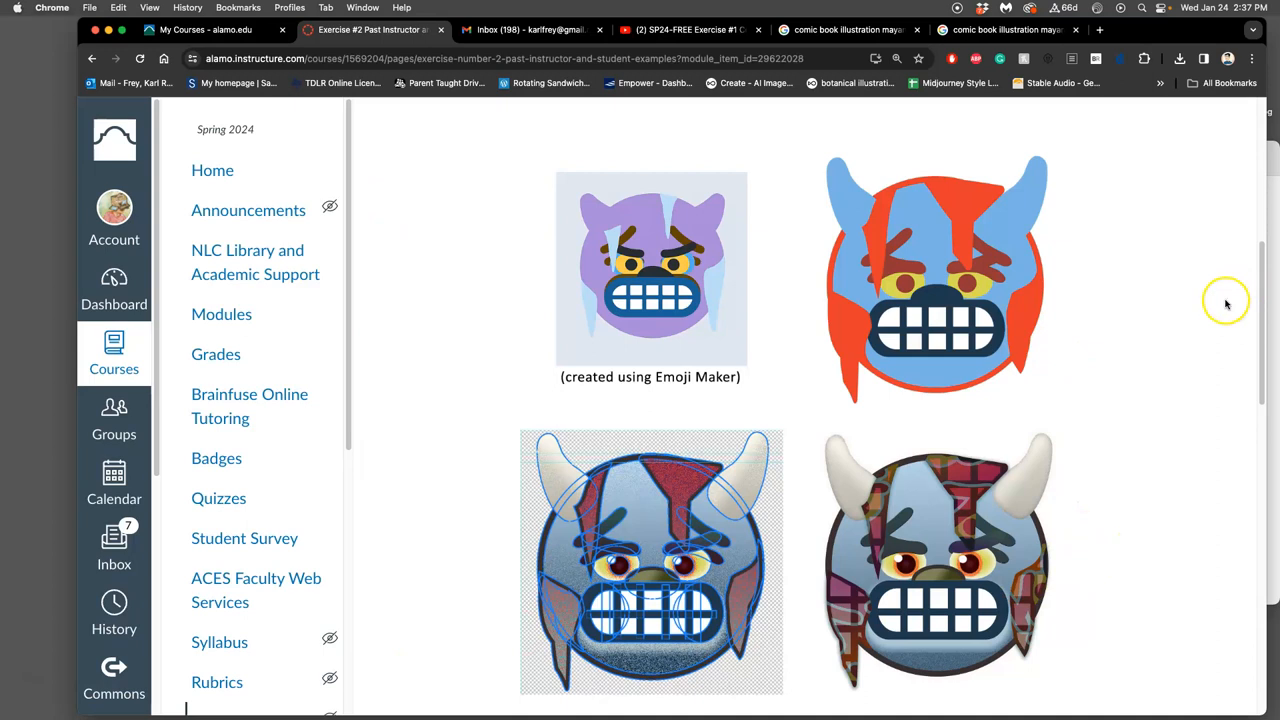
mouse_move(1226, 305)
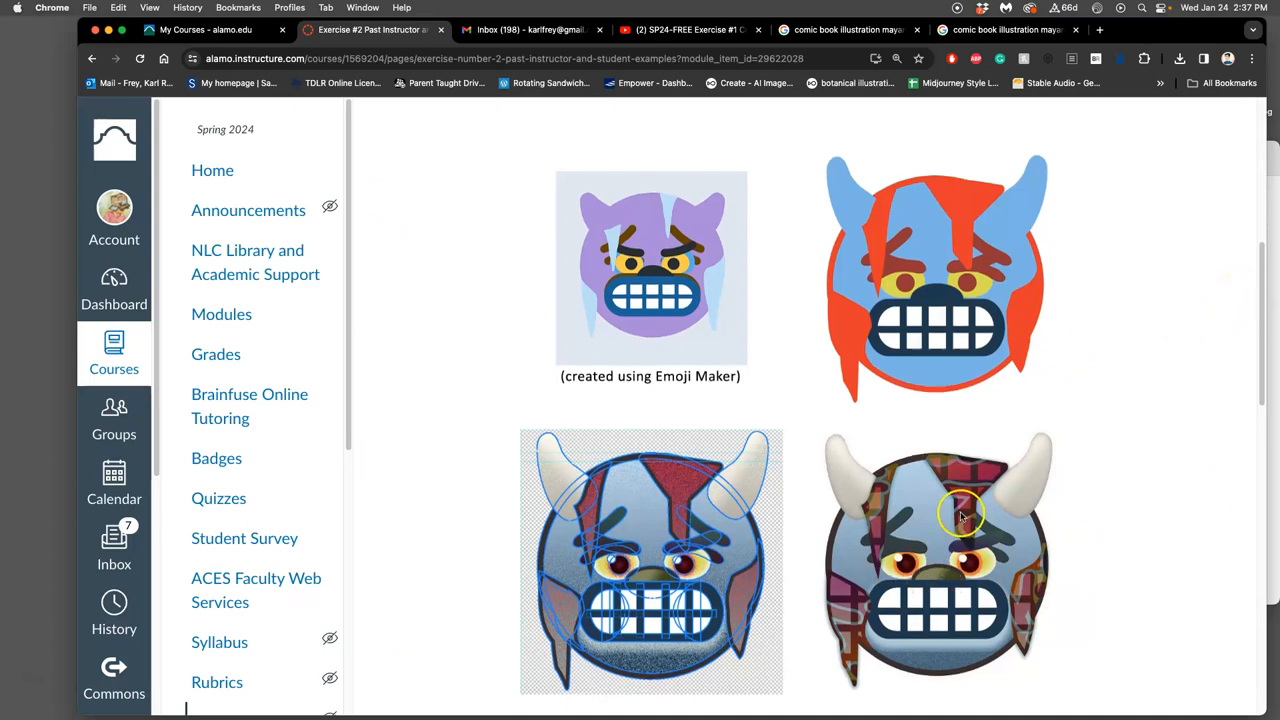
- Finish the examples page and move on to the Exercise #2 Shape Composition discussion
scroll("down", 3)
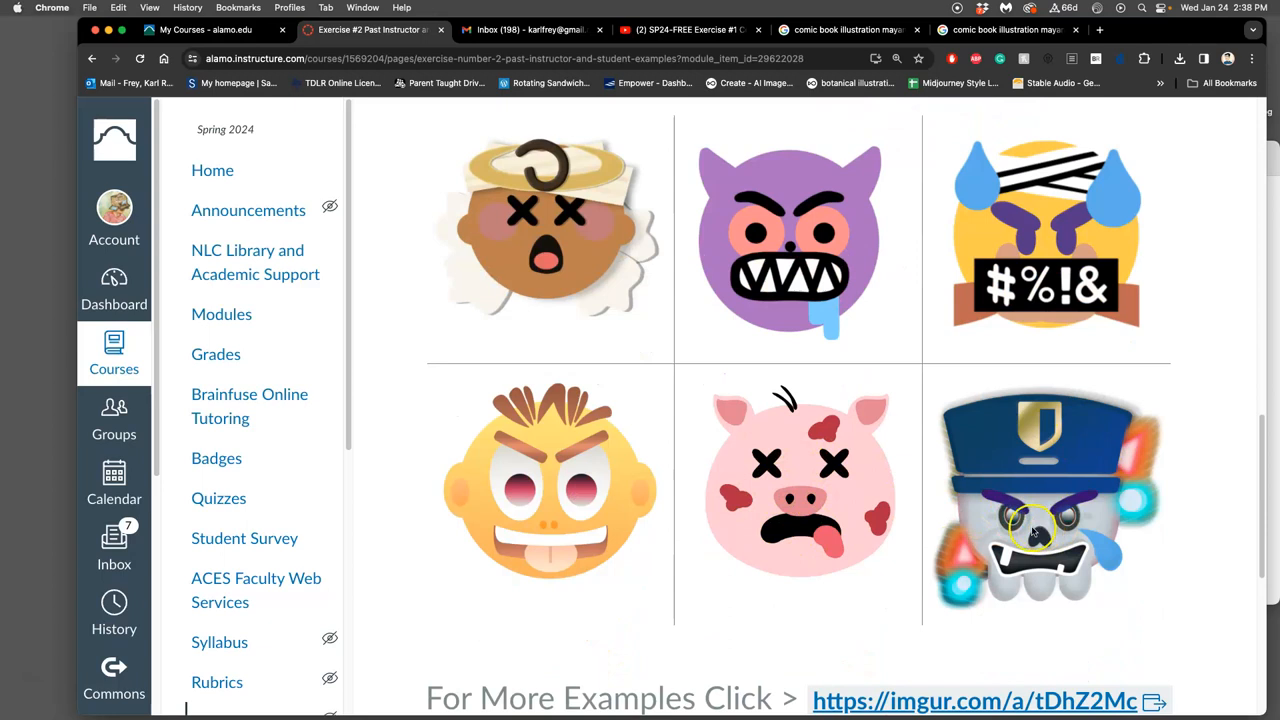
scroll("down", 3)
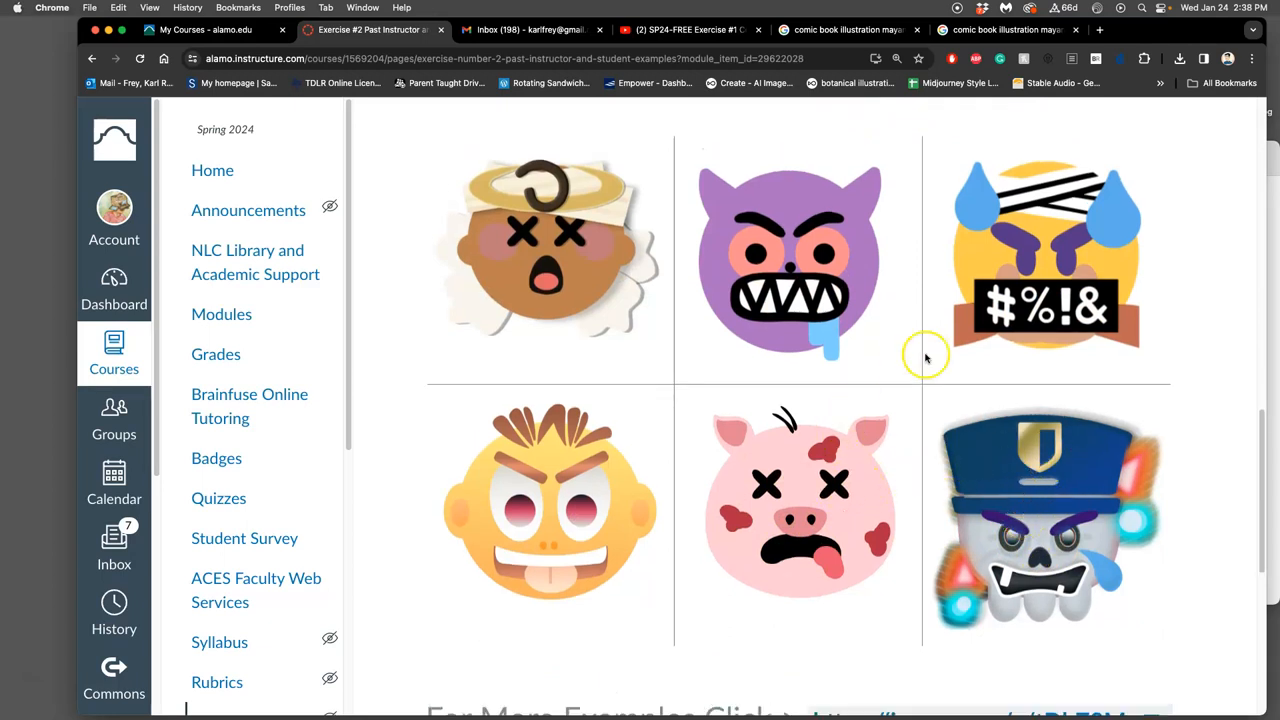
mouse_move(757, 427)
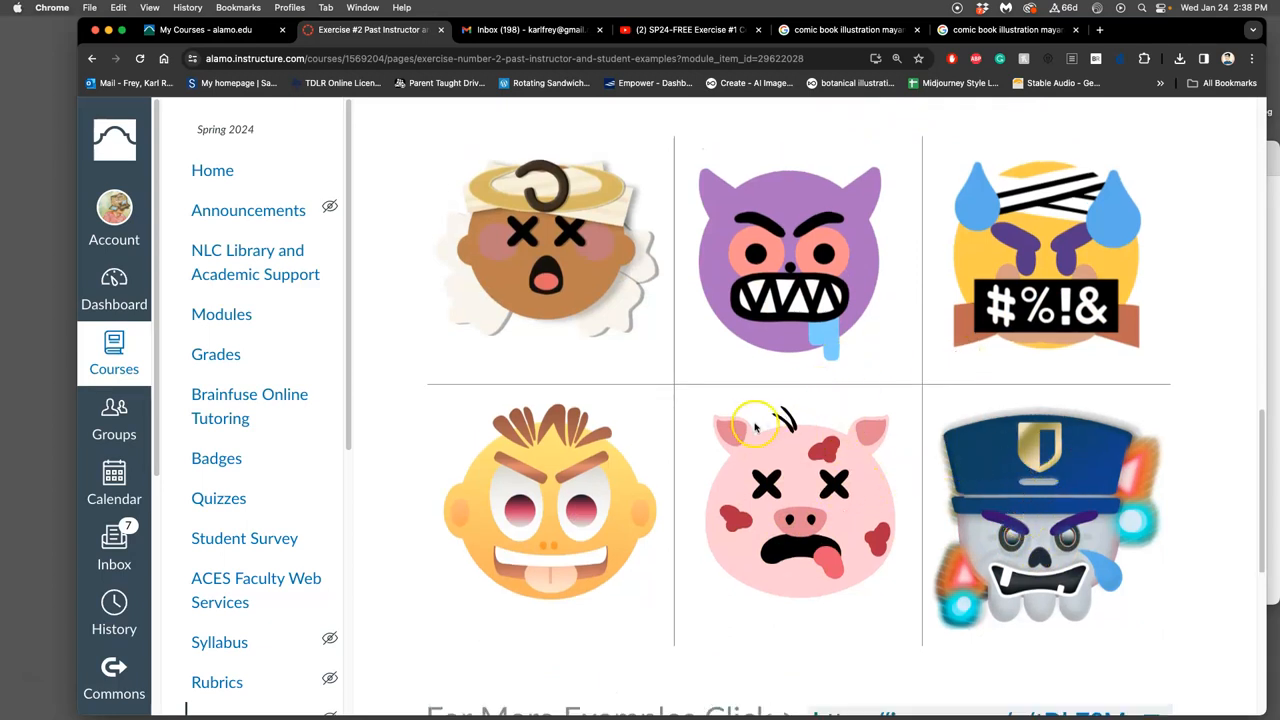
scroll("down", 3)
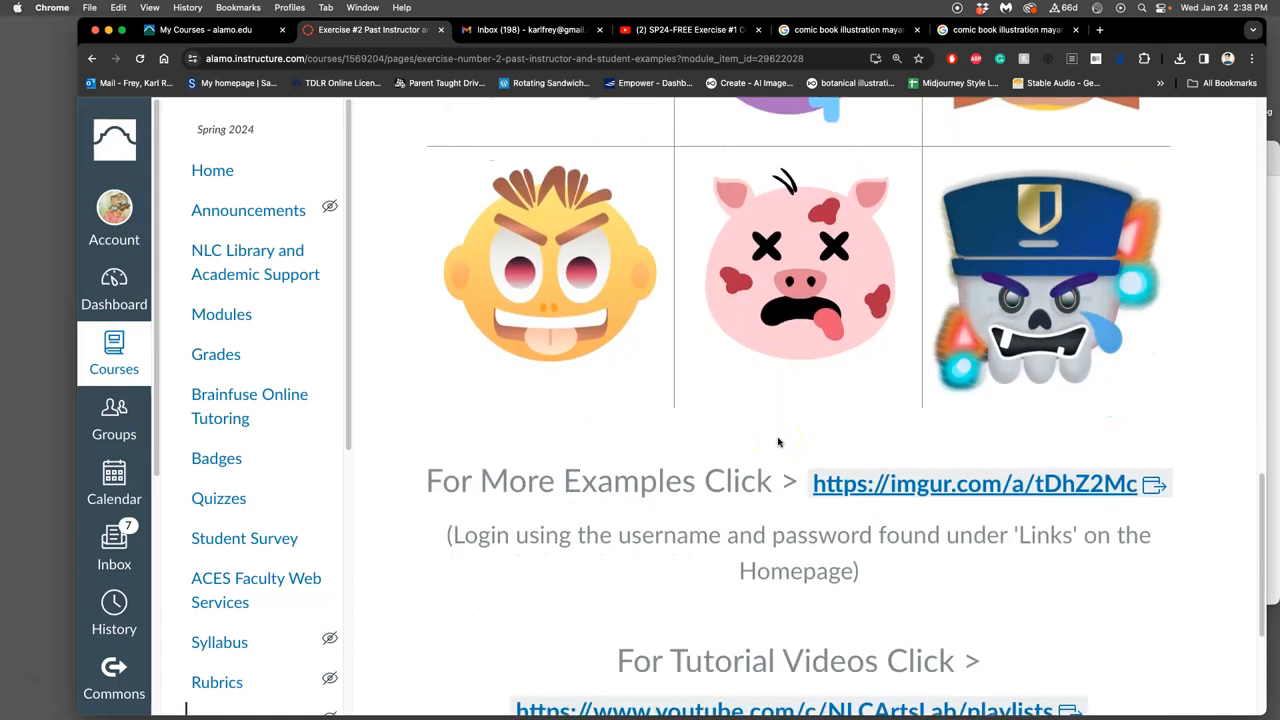
scroll("down", 3)
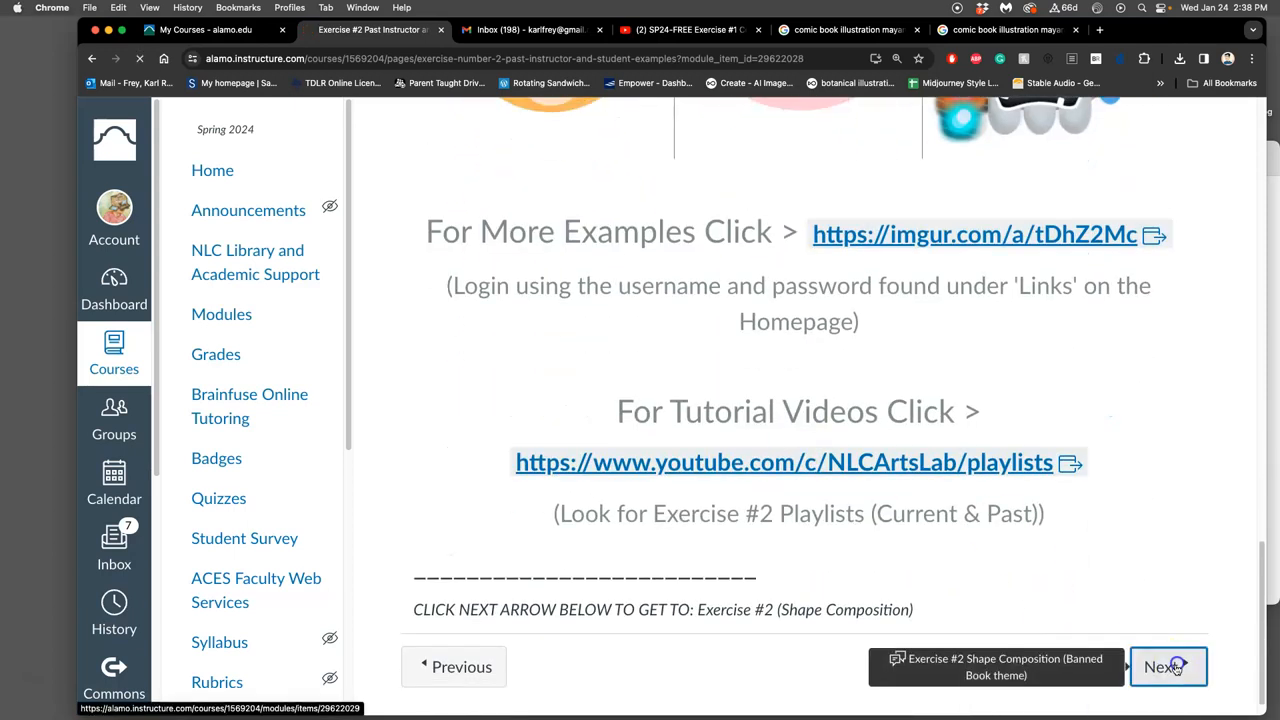
left_click(1168, 667)
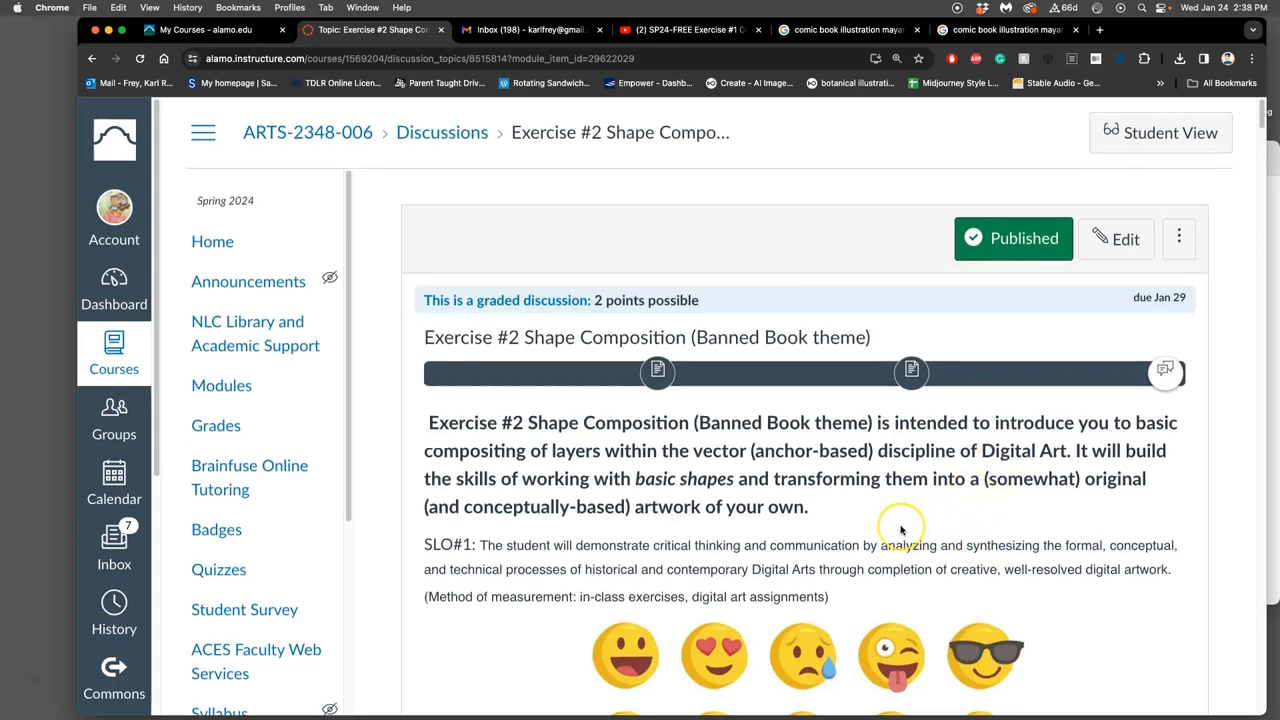
- Scroll the discussion down to the emoji grid and banned books tables
scroll("down", 3)
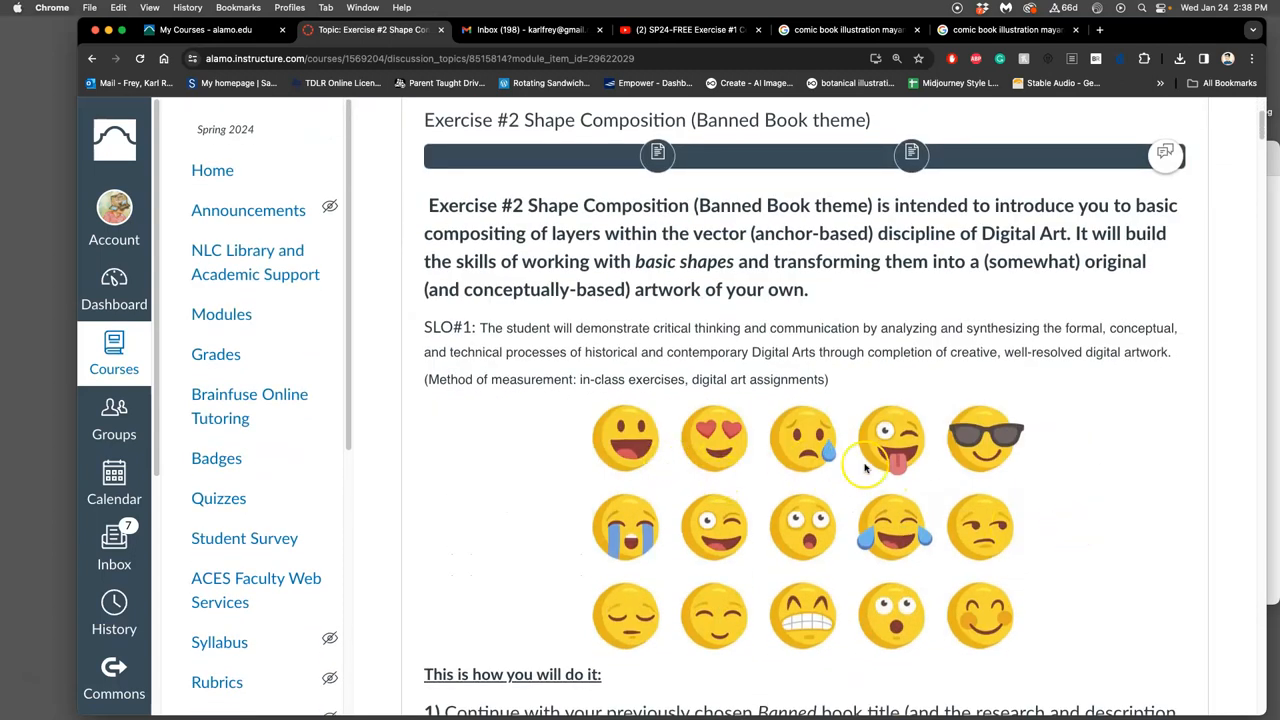
mouse_move(932, 608)
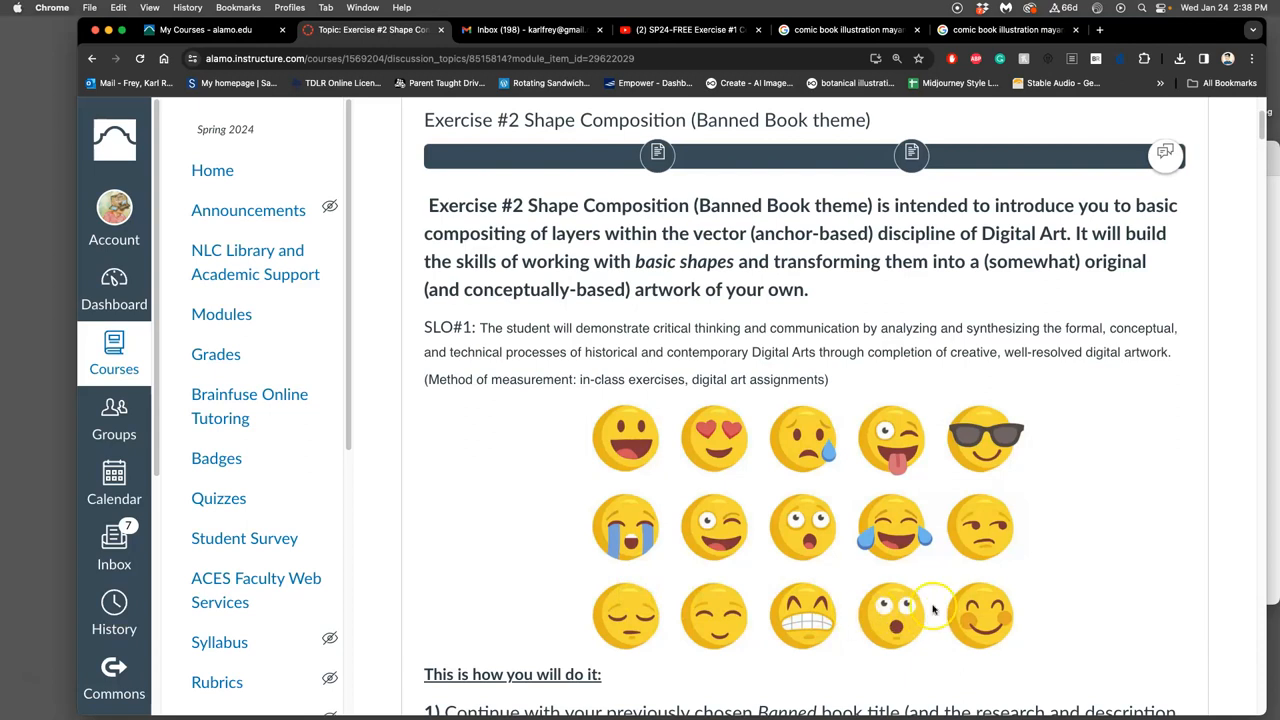
scroll("down", 3)
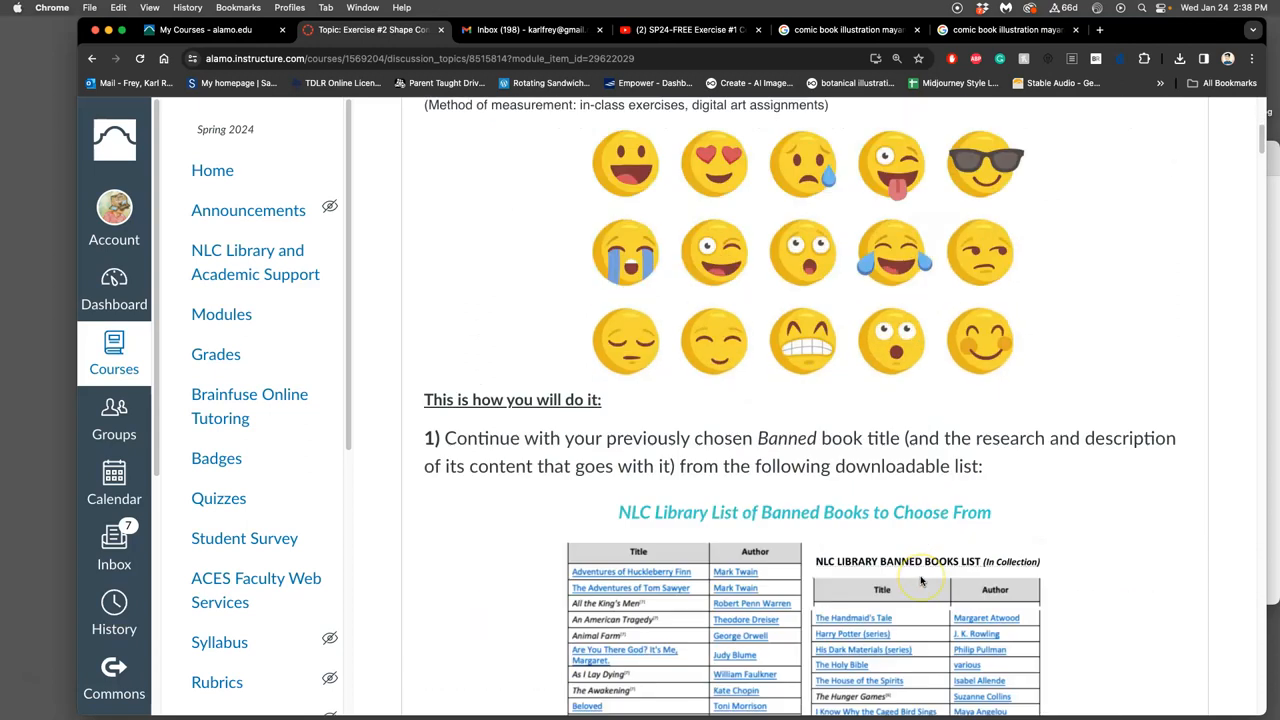
scroll("down", 3)
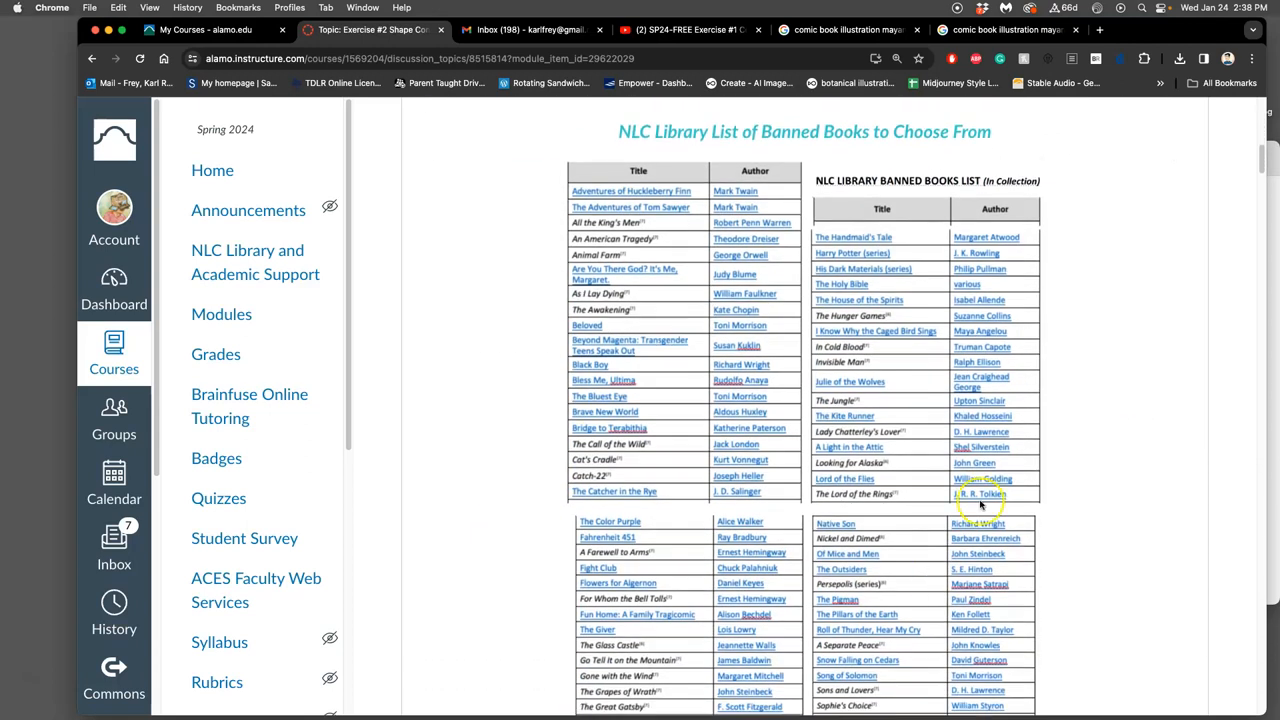
mouse_move(687, 147)
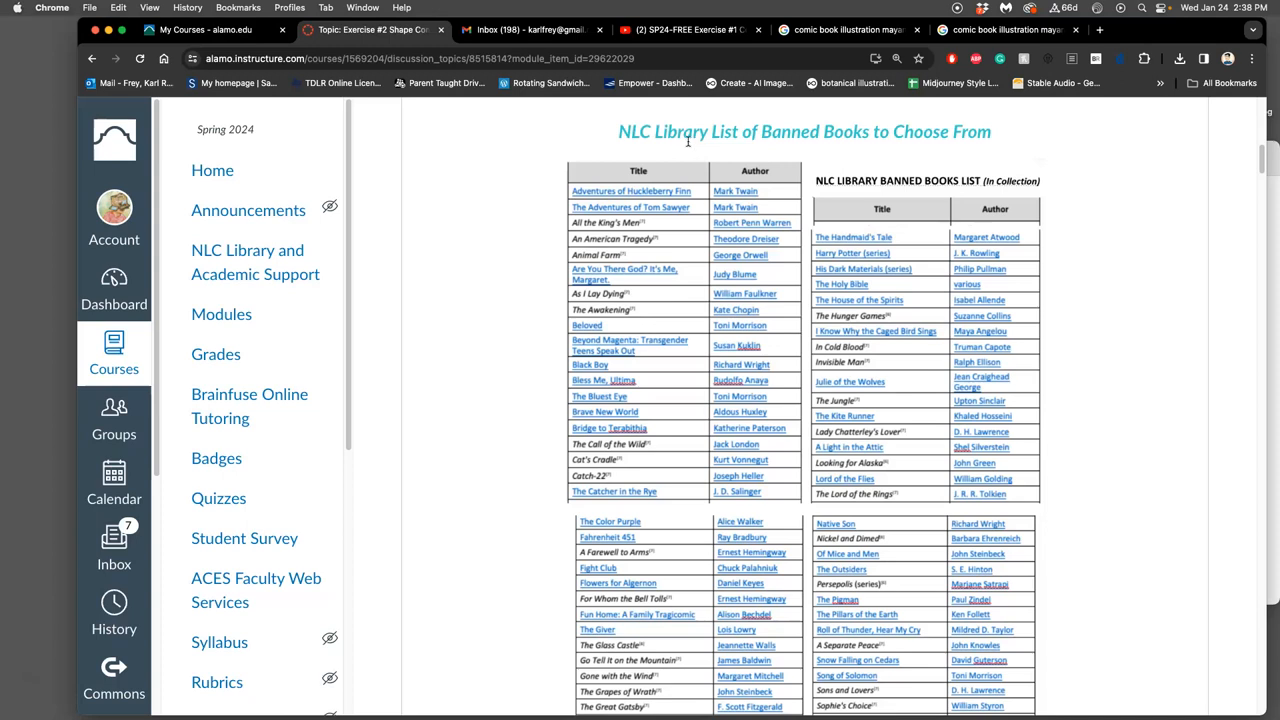
scroll("down", 3)
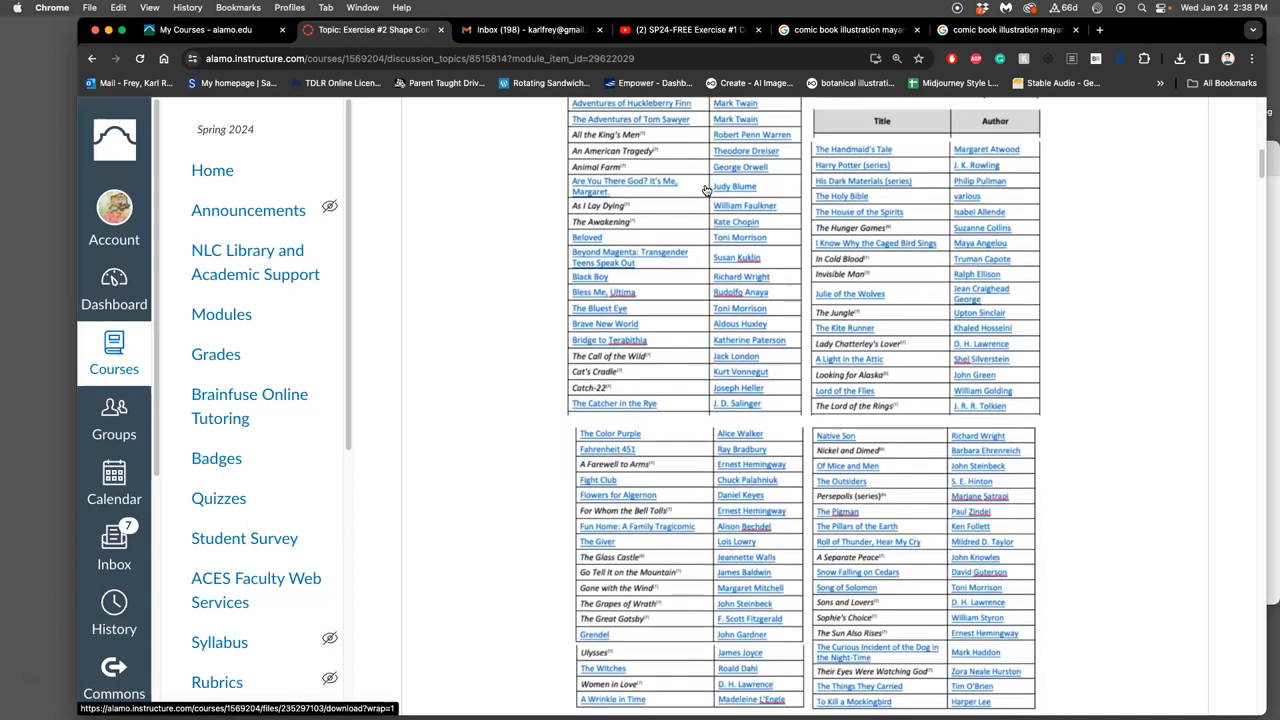
scroll("down", 3)
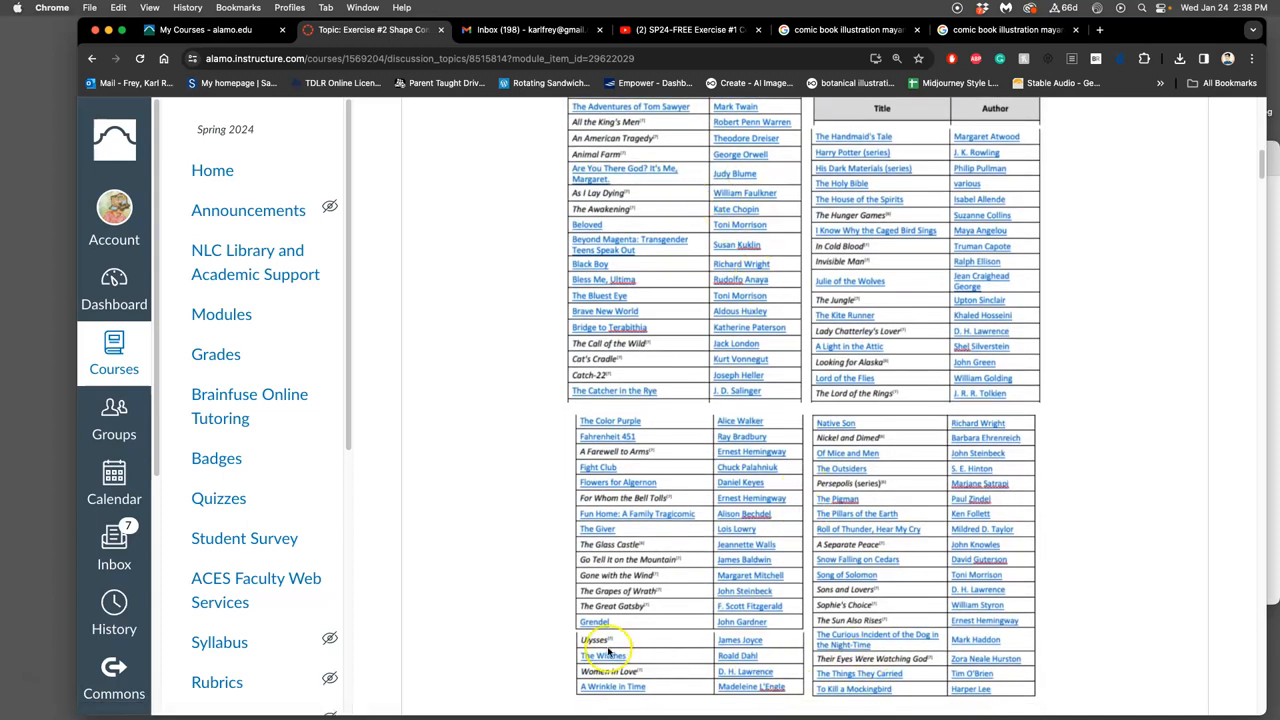
mouse_move(1040, 415)
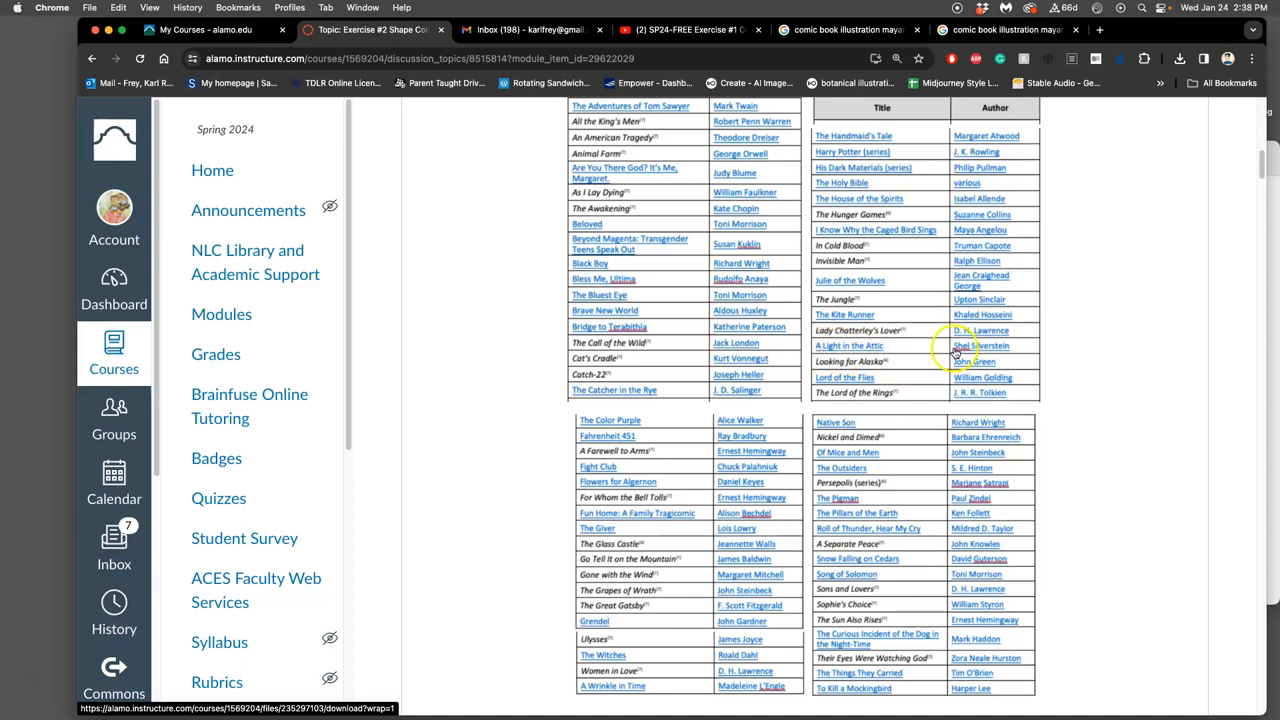
mouse_move(952, 357)
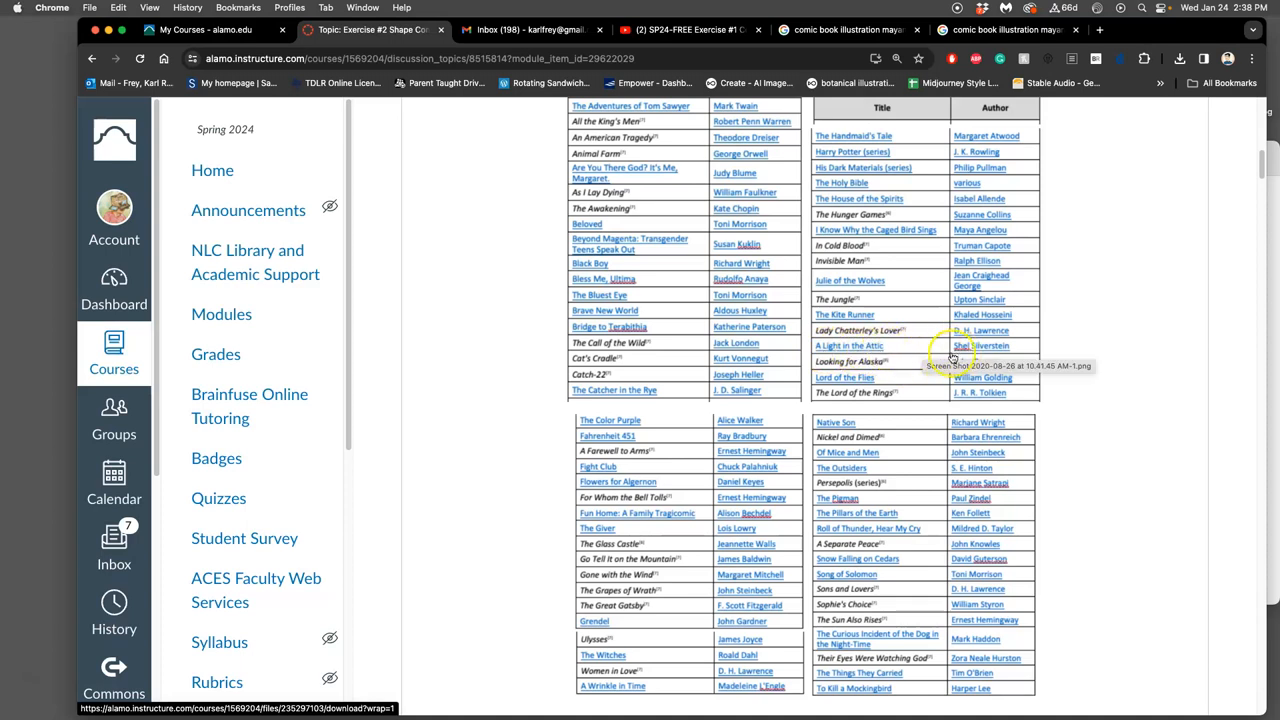
mouse_move(1165, 389)
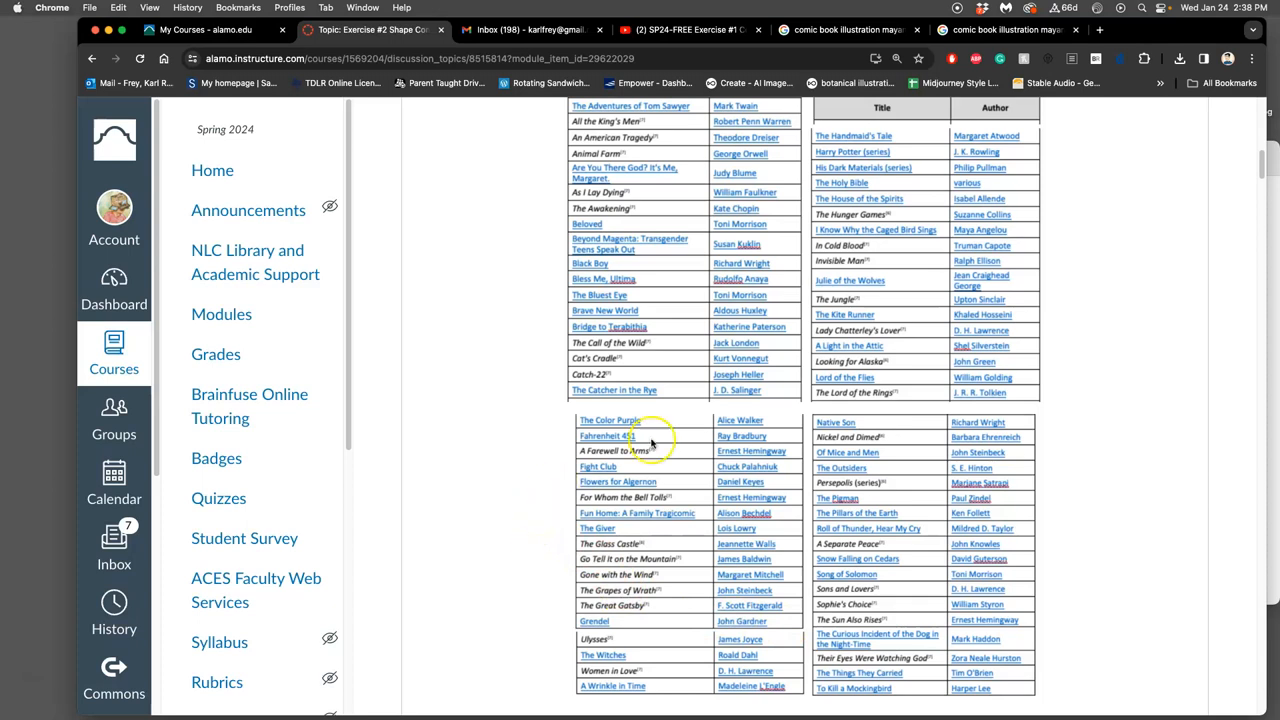
mouse_move(700, 440)
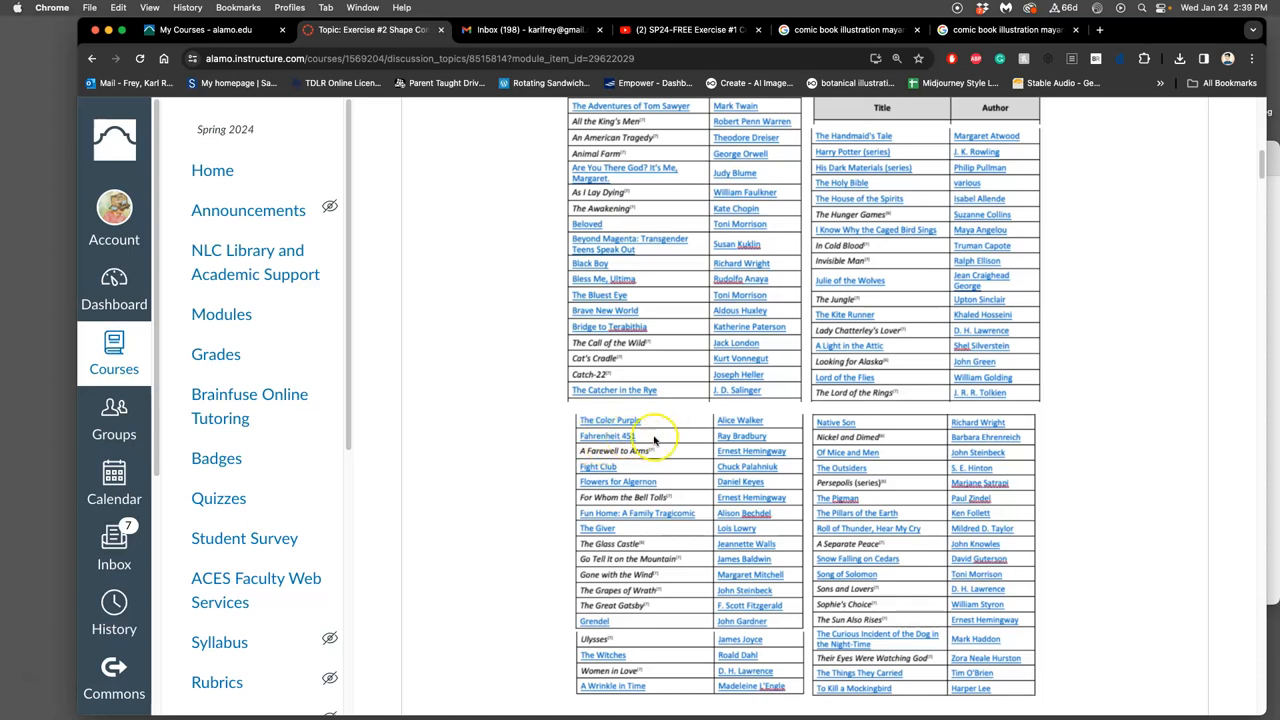
- Scroll past the Emoji Maker step to the 'To Get Credit for your Work' section
scroll("up", 3)
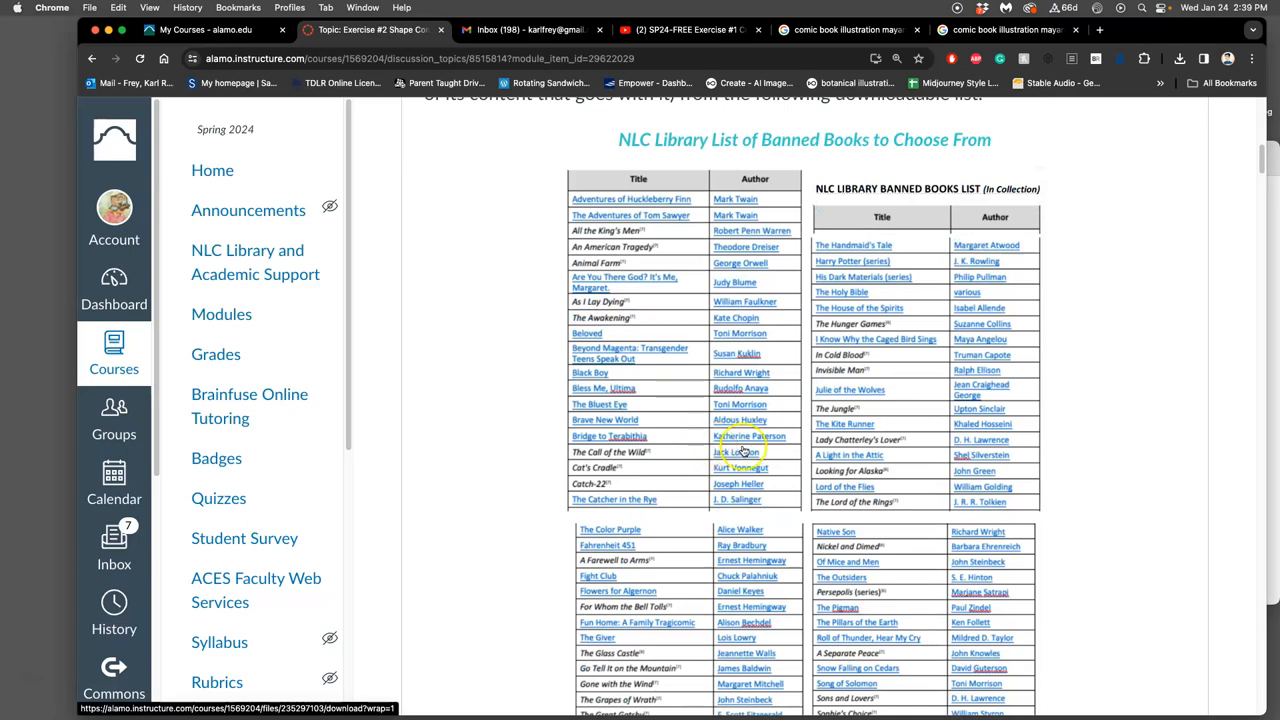
scroll("down", 3)
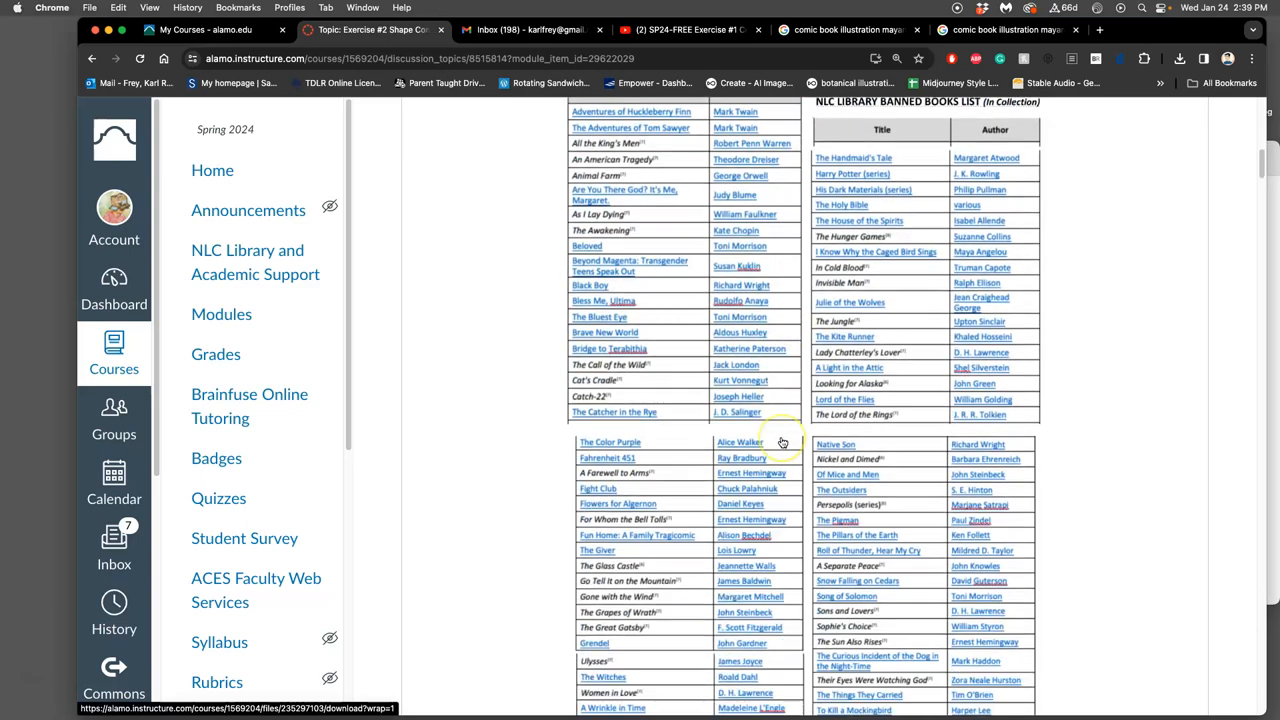
scroll("down", 3)
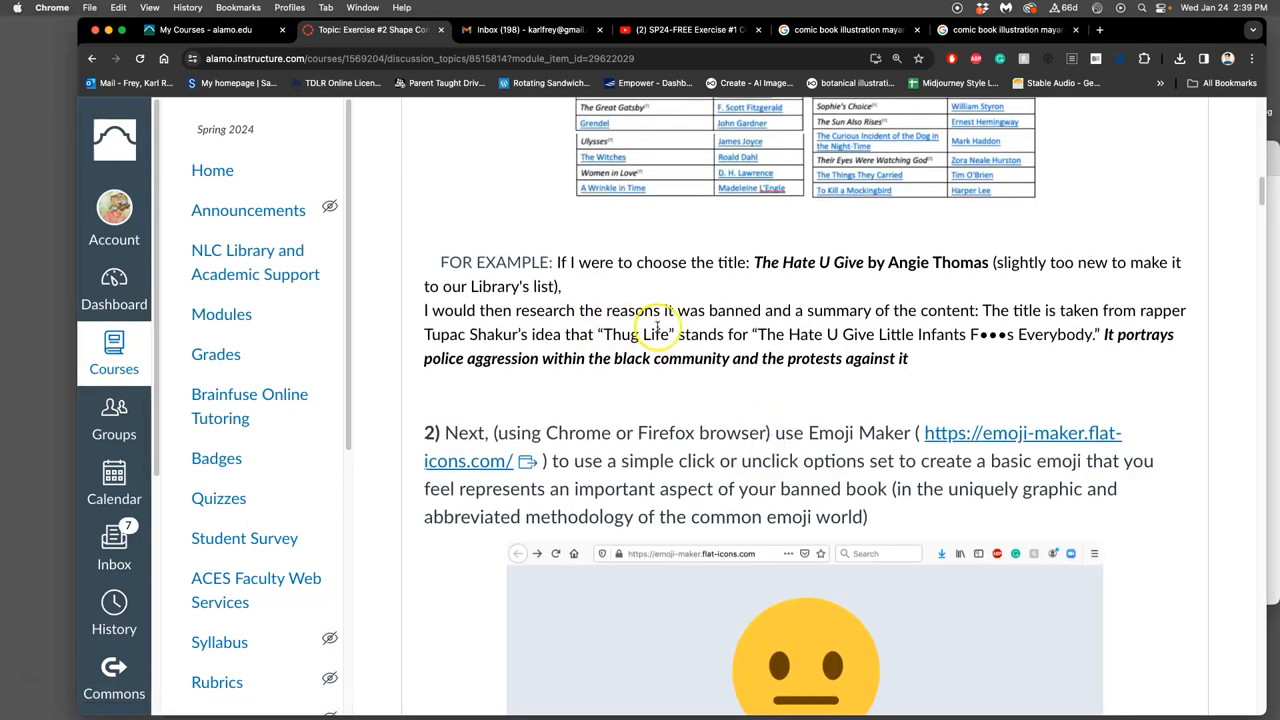
scroll("up", 3)
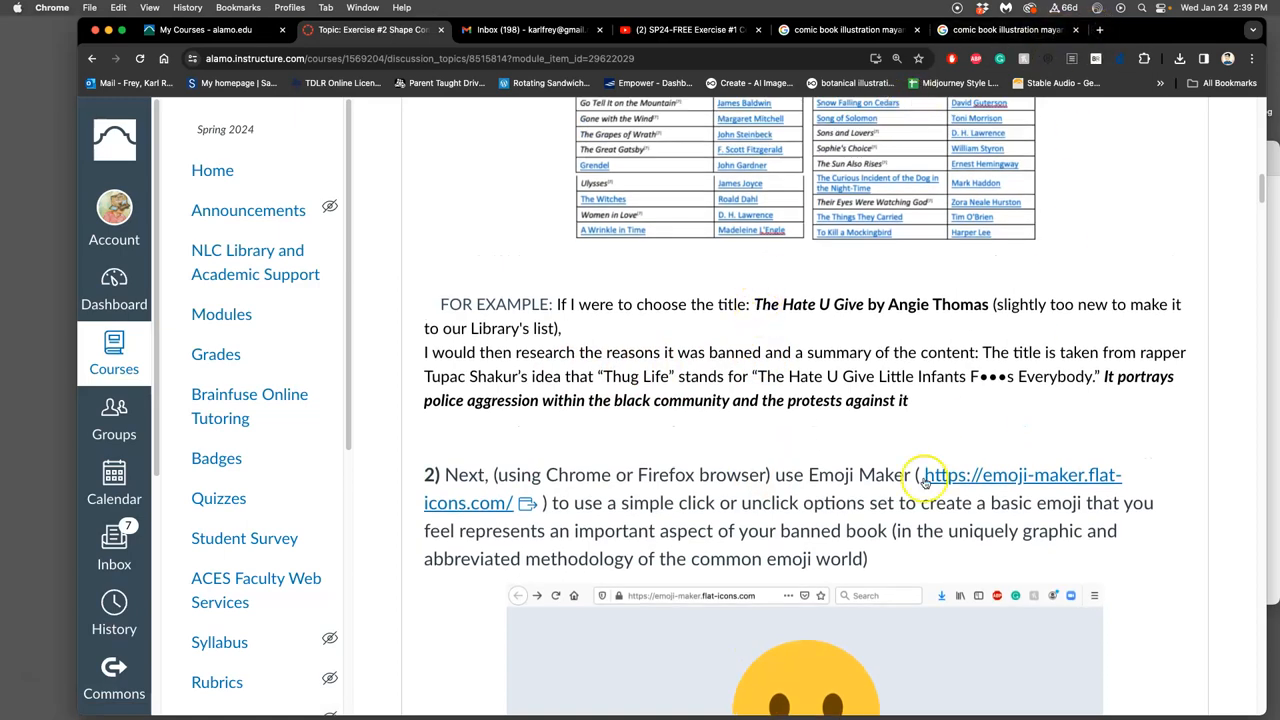
scroll("down", 3)
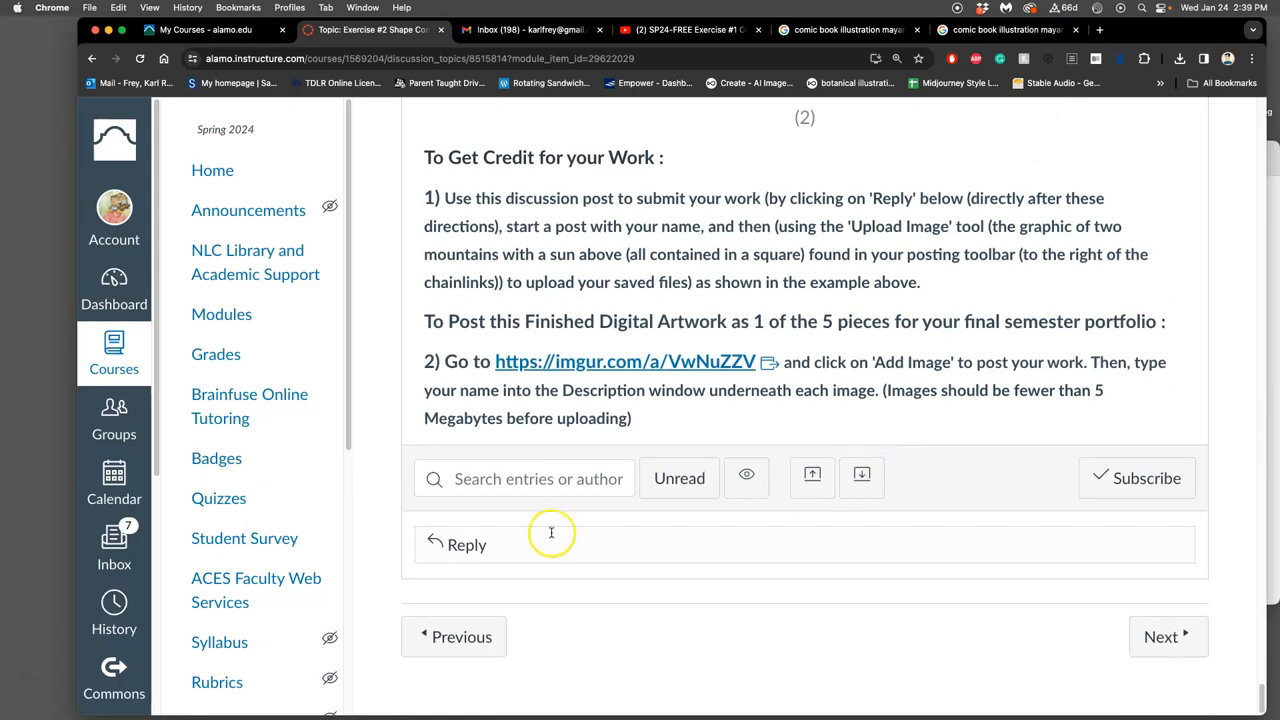
- Write the reply 'Karl Frey (Fahrenheit 451)' and correct the misspelled Fahrenheit
left_click(467, 544)
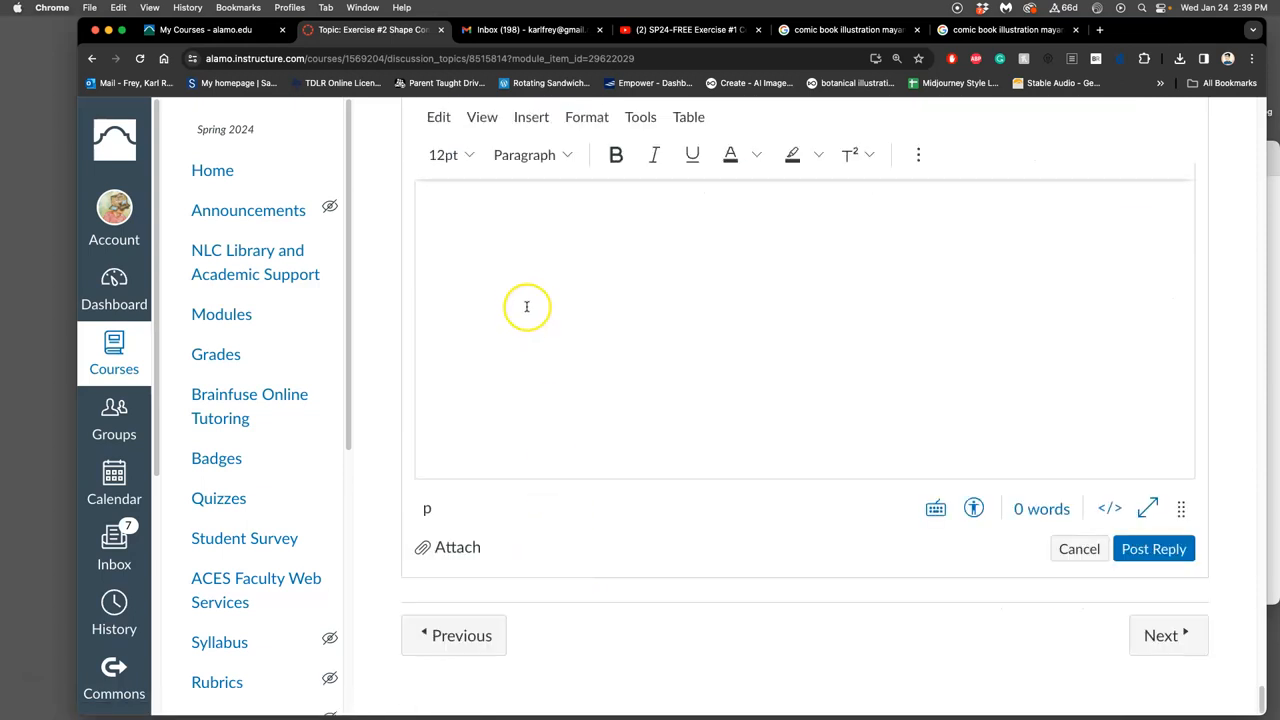
type("Karl")
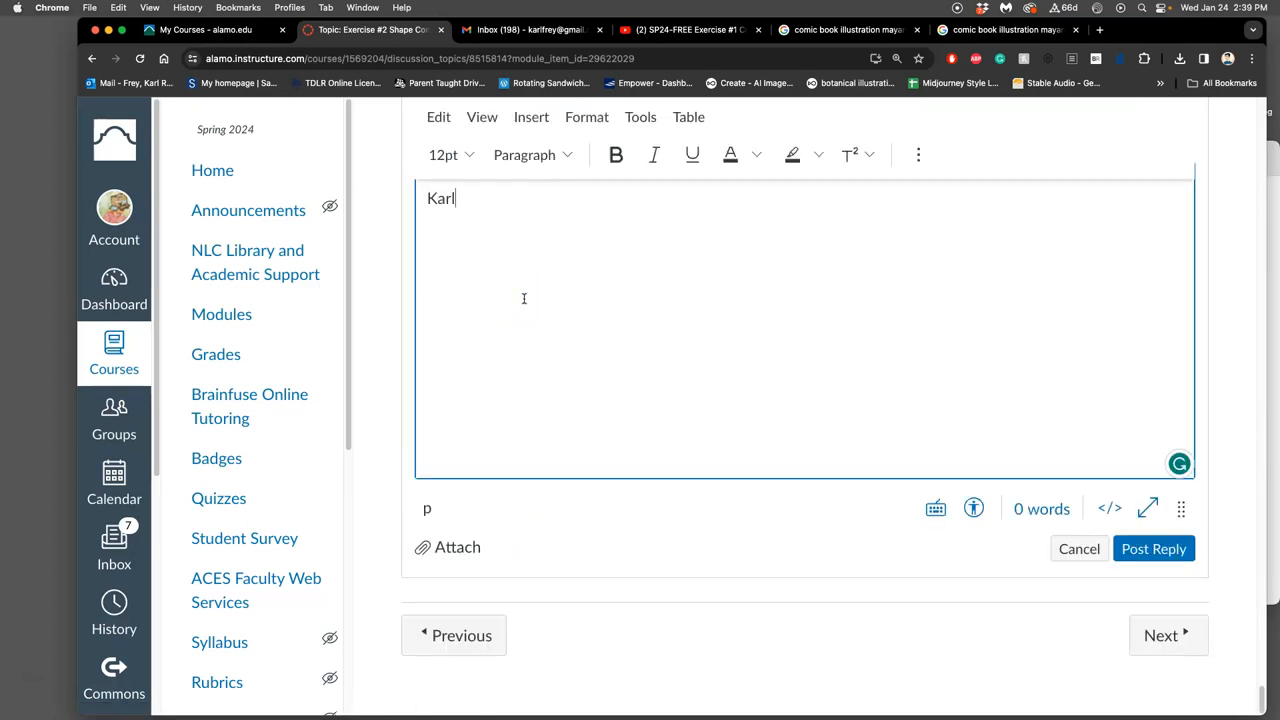
type("Frey")
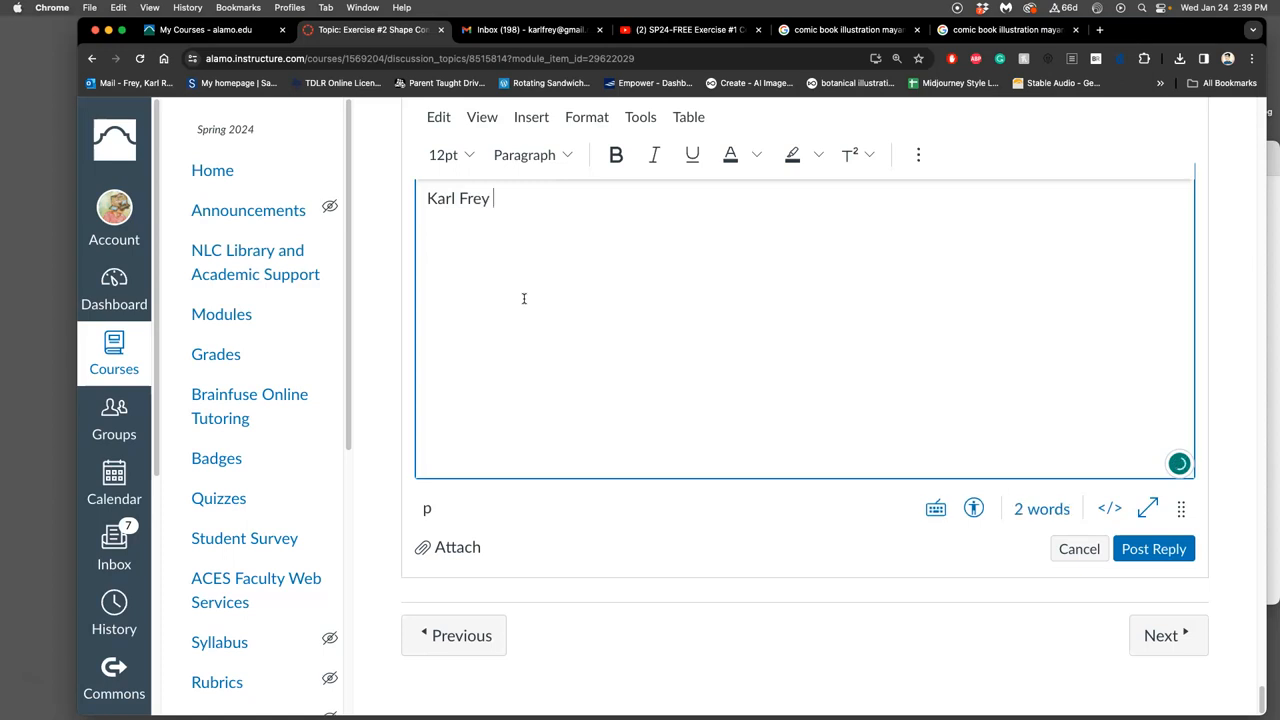
type("(")
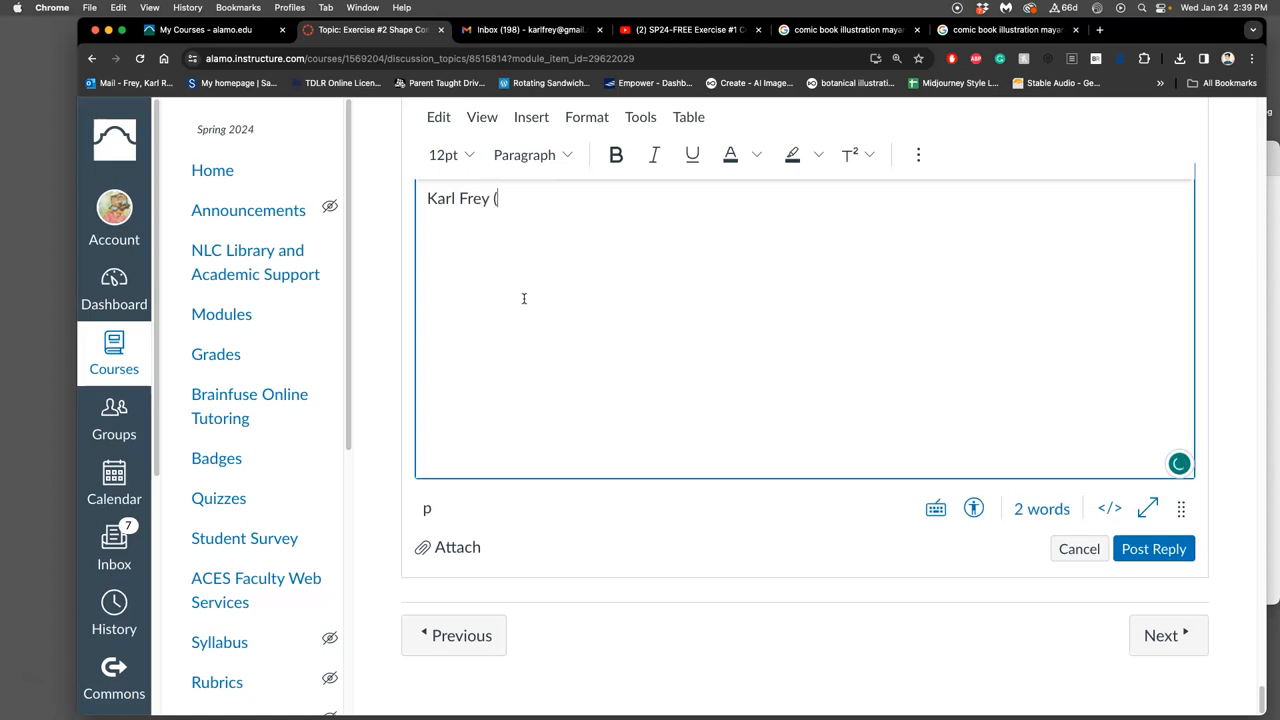
type("F")
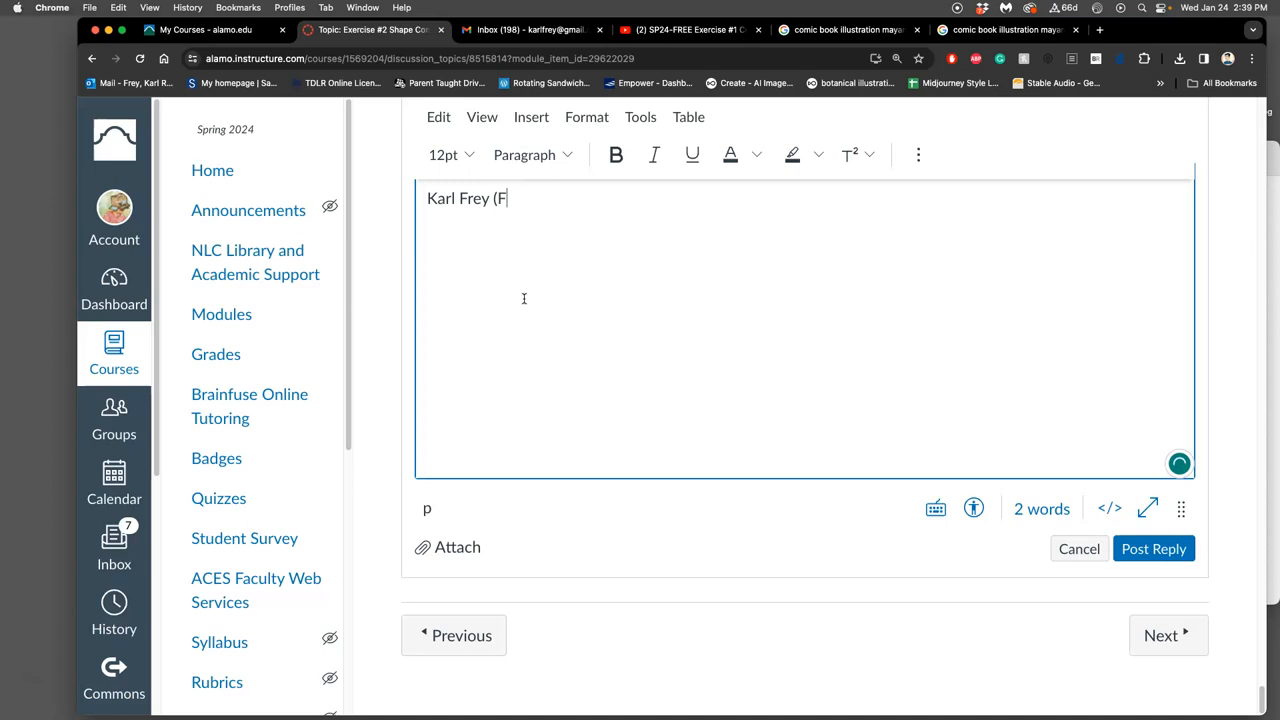
type("arhenheit 45")
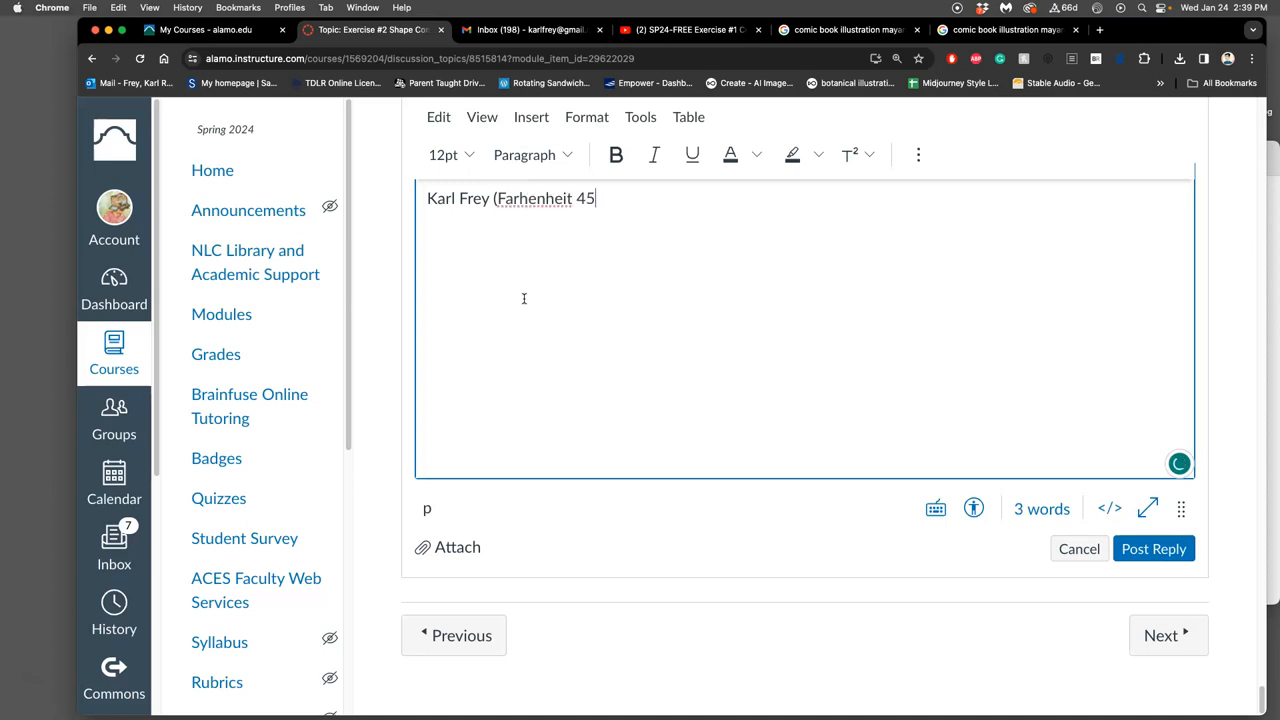
type("1)")
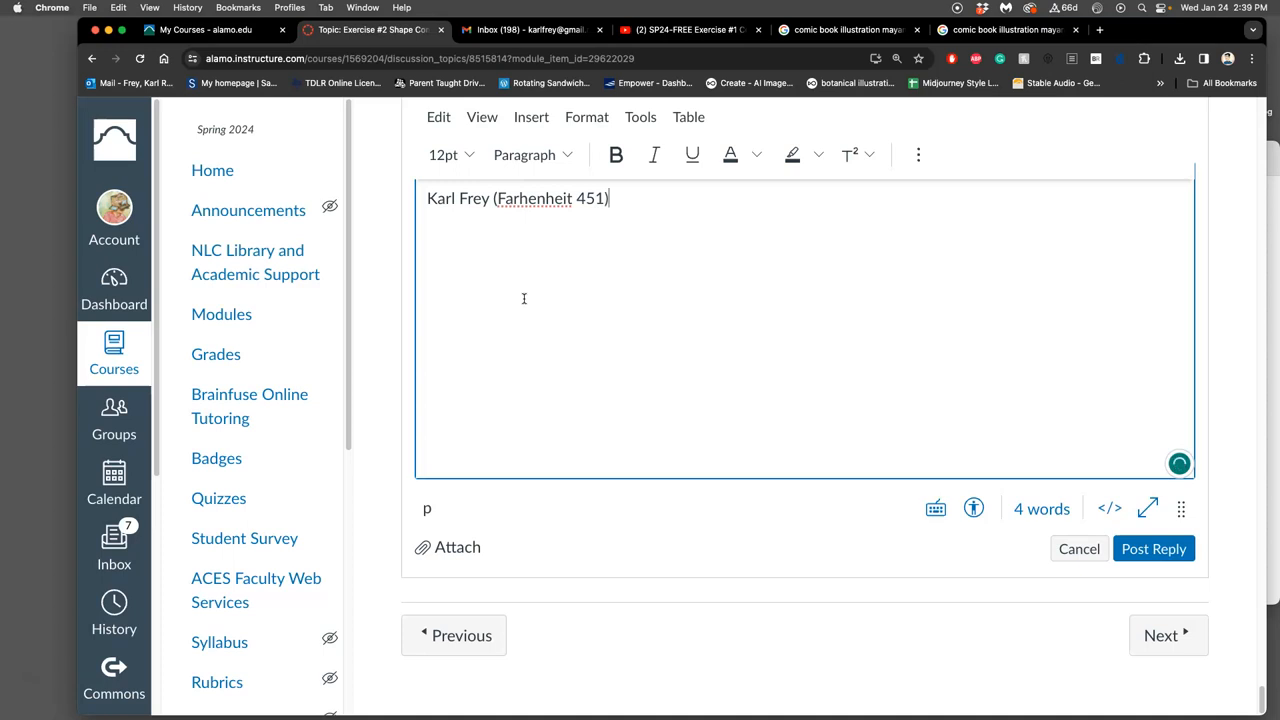
right_click(534, 198)
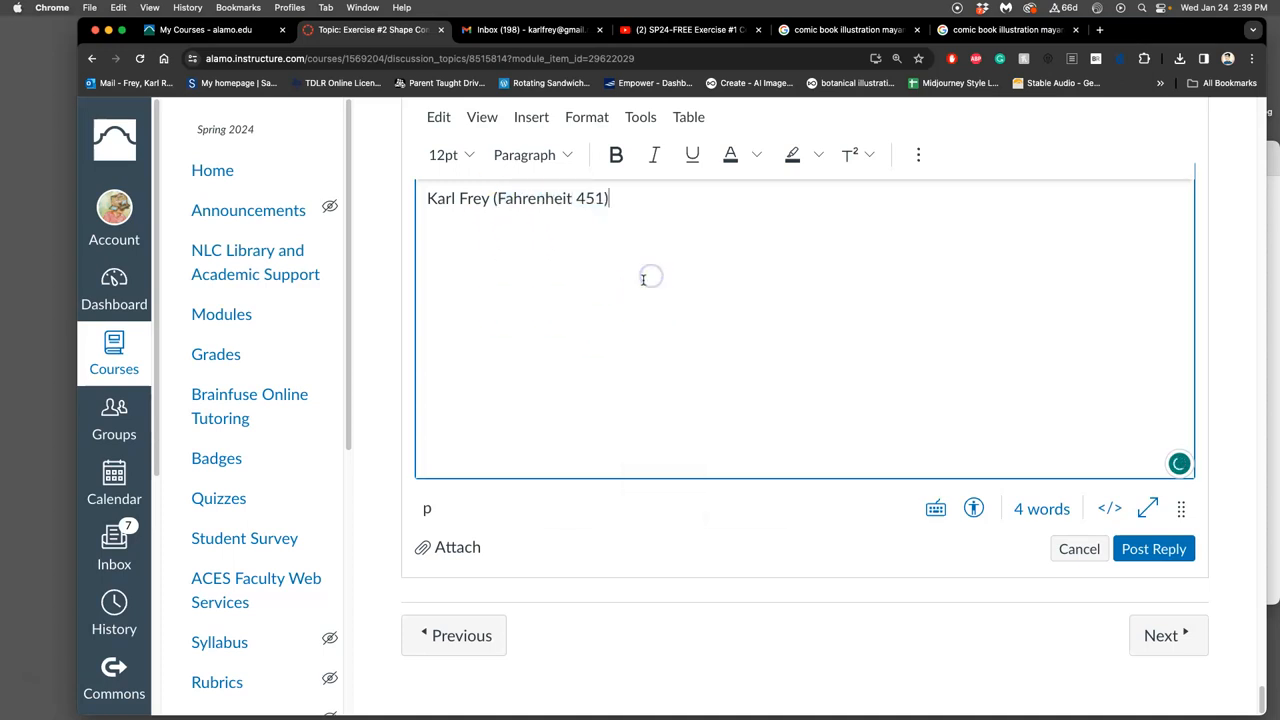
mouse_move(1035, 461)
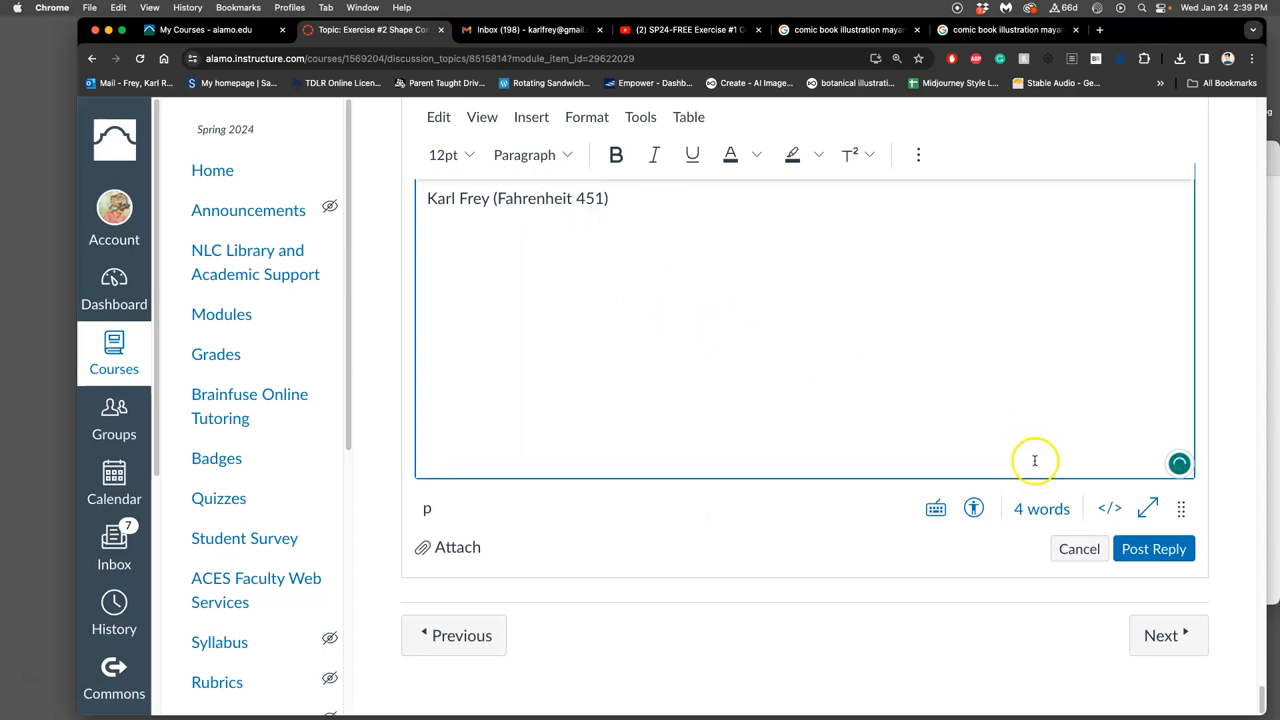
- Post the Karl Frey (Fahrenheit 451) reply and scroll to see it in the thread
left_click(1153, 548)
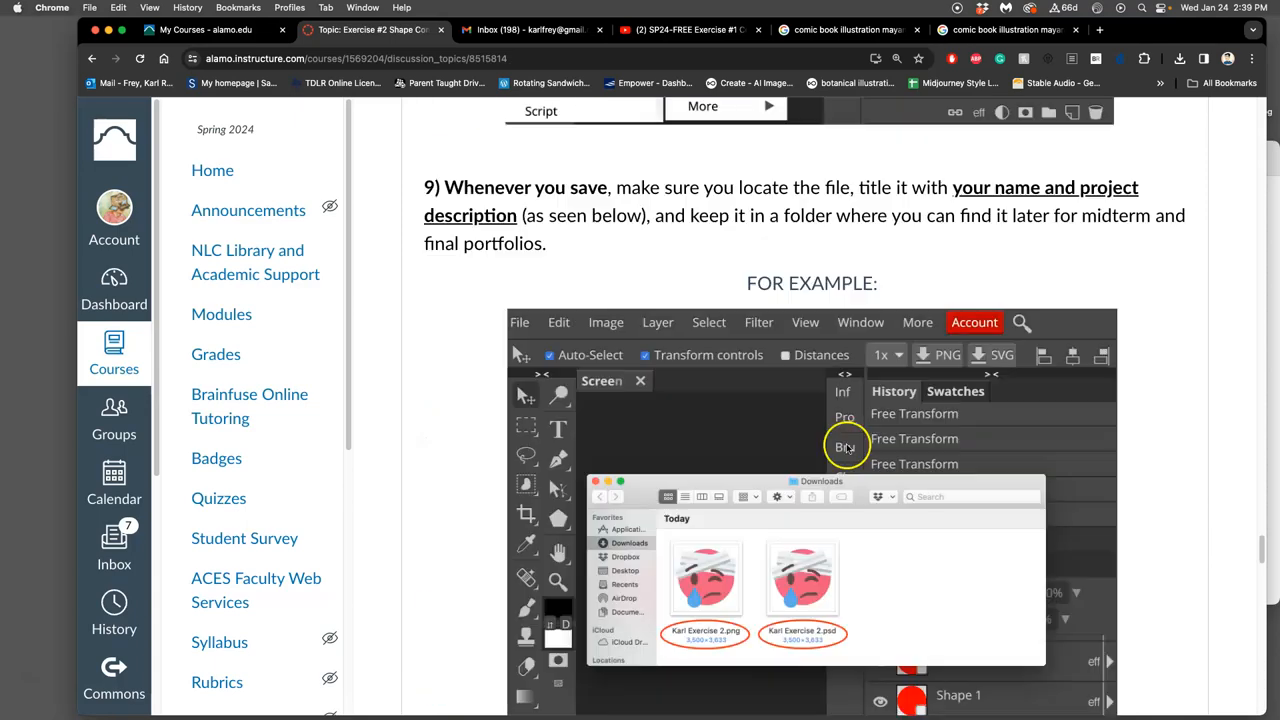
scroll("down", 3)
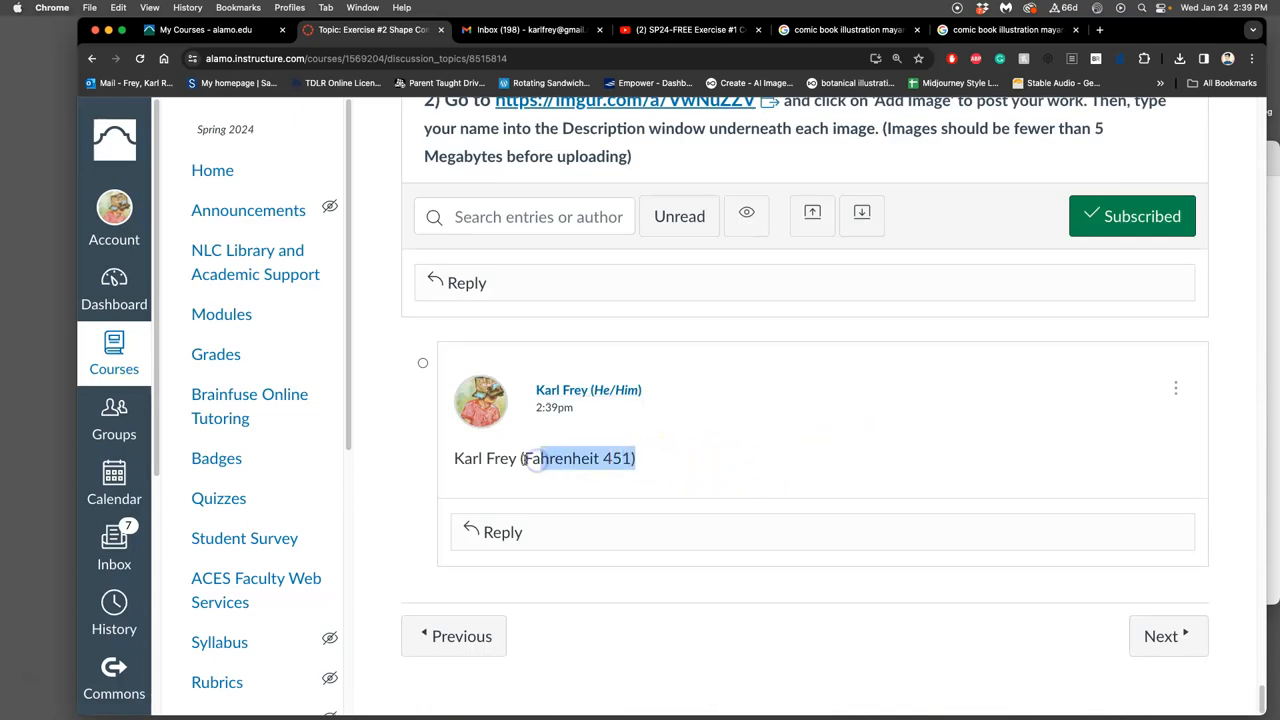
mouse_move(962, 342)
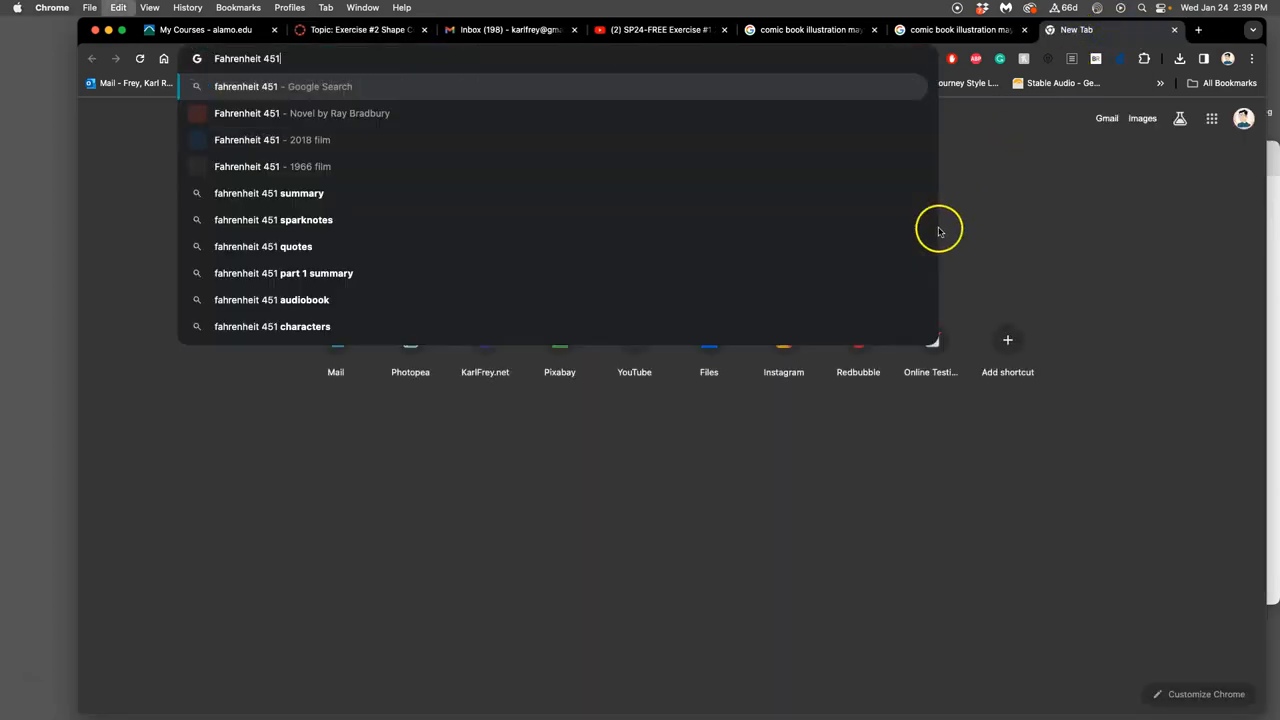
- Search Google for 'fahrenheit 451'
key("Return")
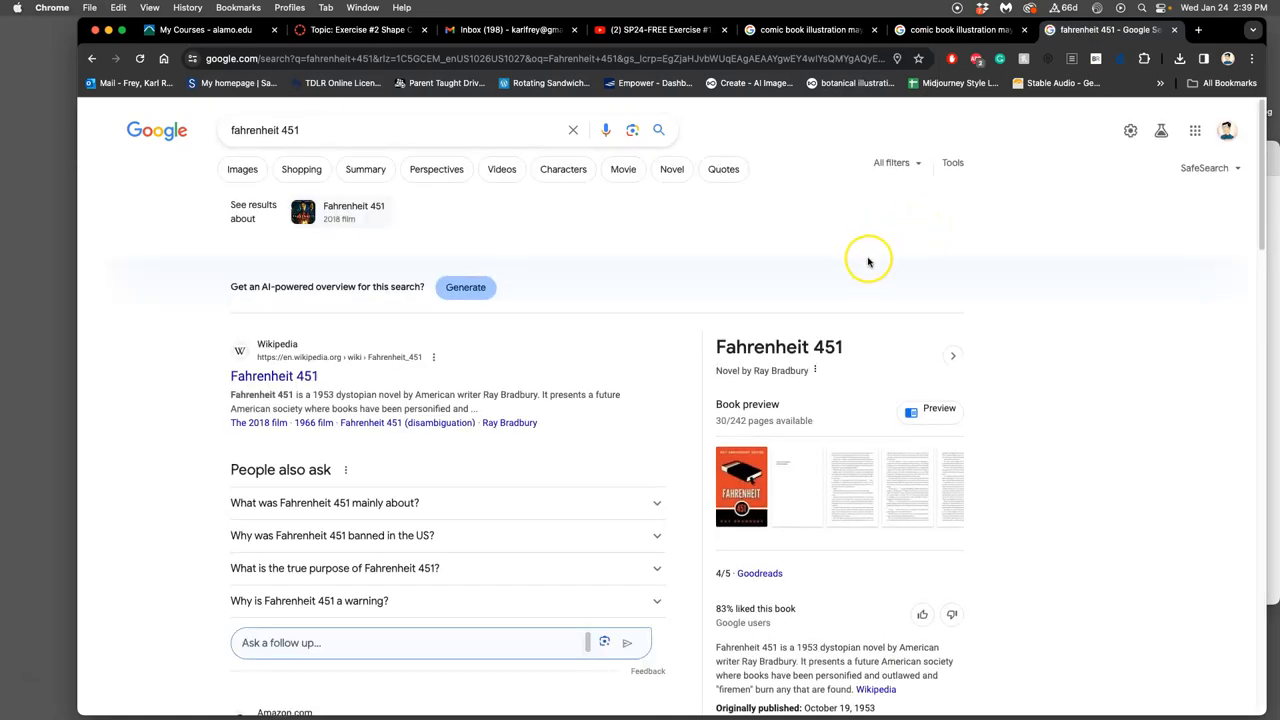
mouse_move(300, 190)
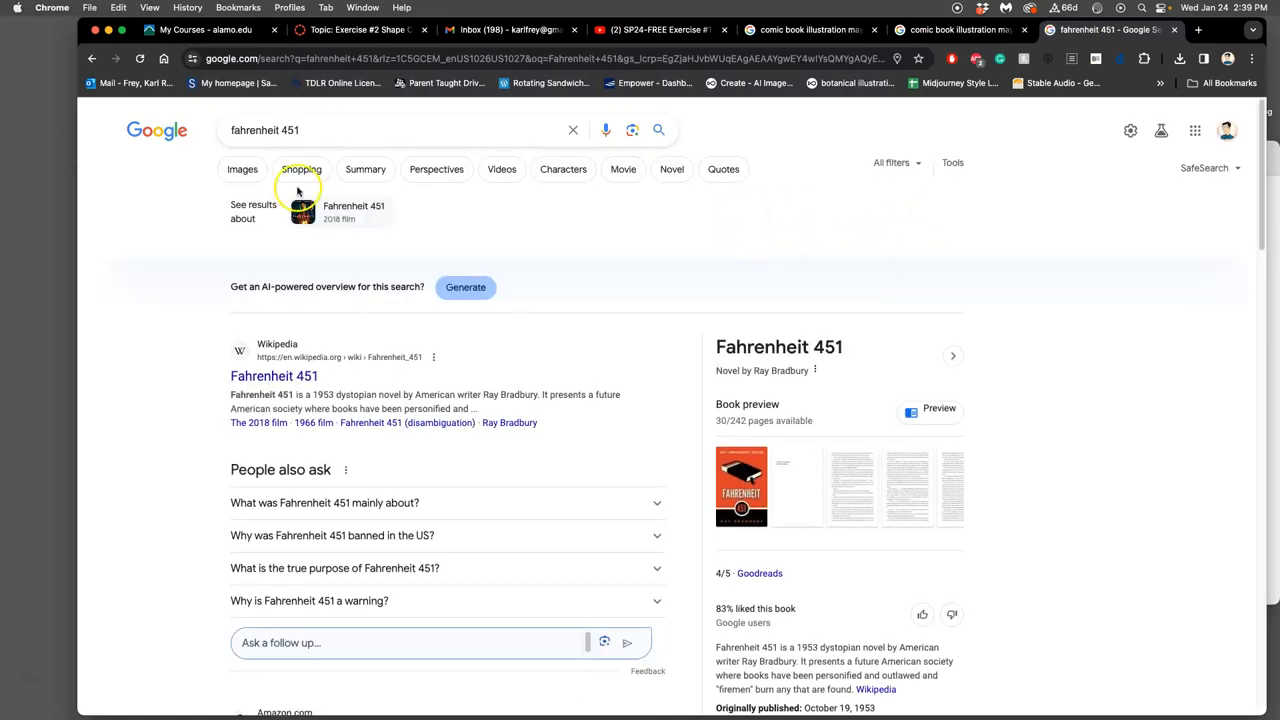
- Switch to image results and open a sponsored Fahrenheit 451 listing on Thriftbooks
left_click(242, 169)
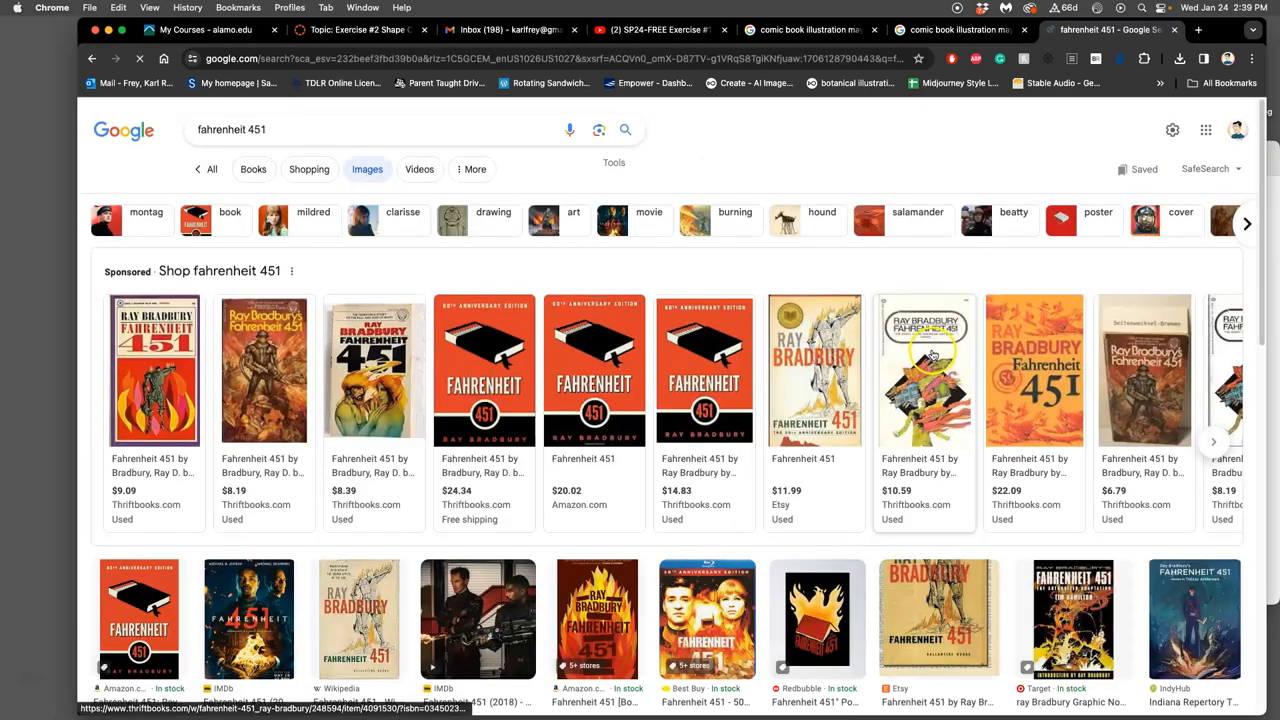
mouse_move(857, 532)
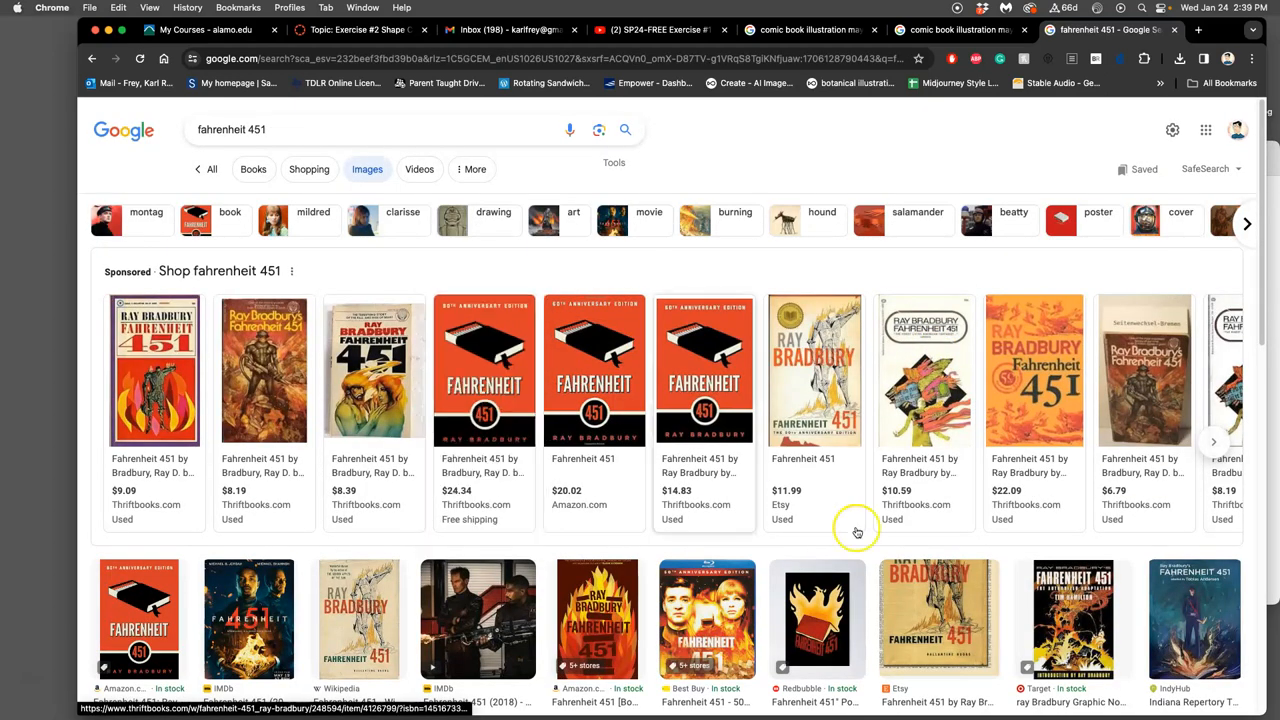
mouse_move(955, 535)
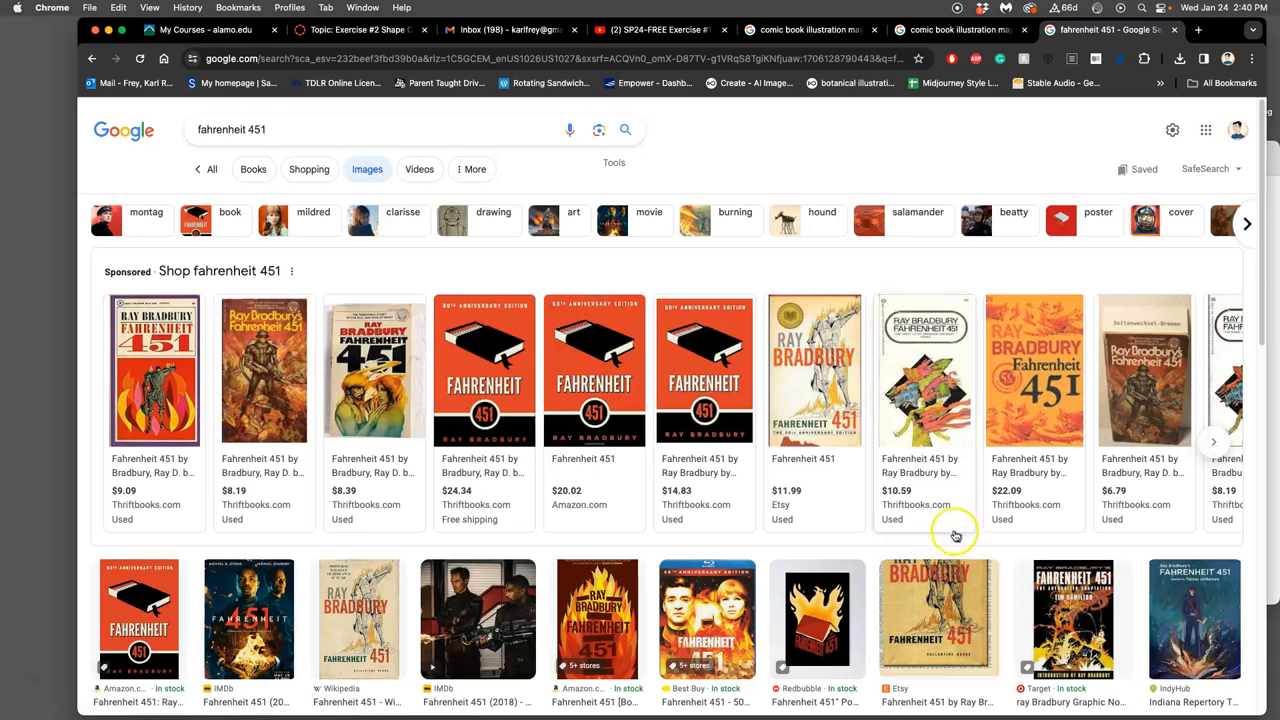
left_click(1211, 442)
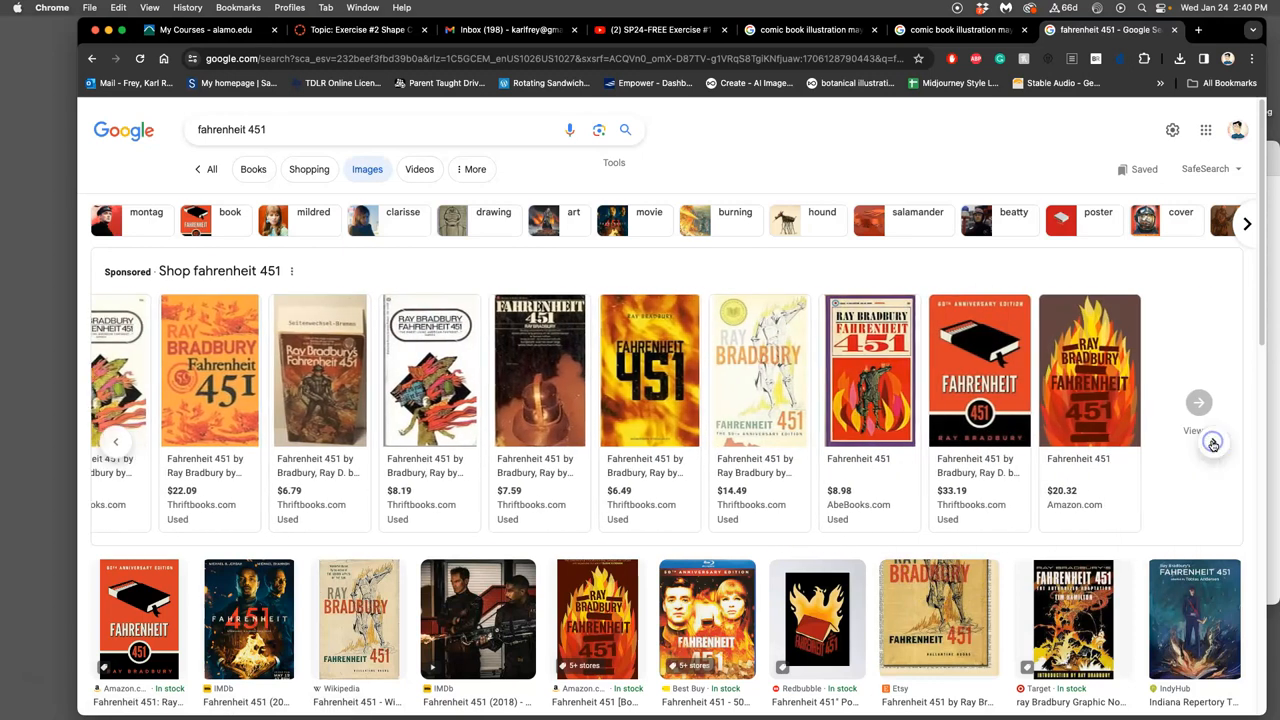
left_click(1199, 402)
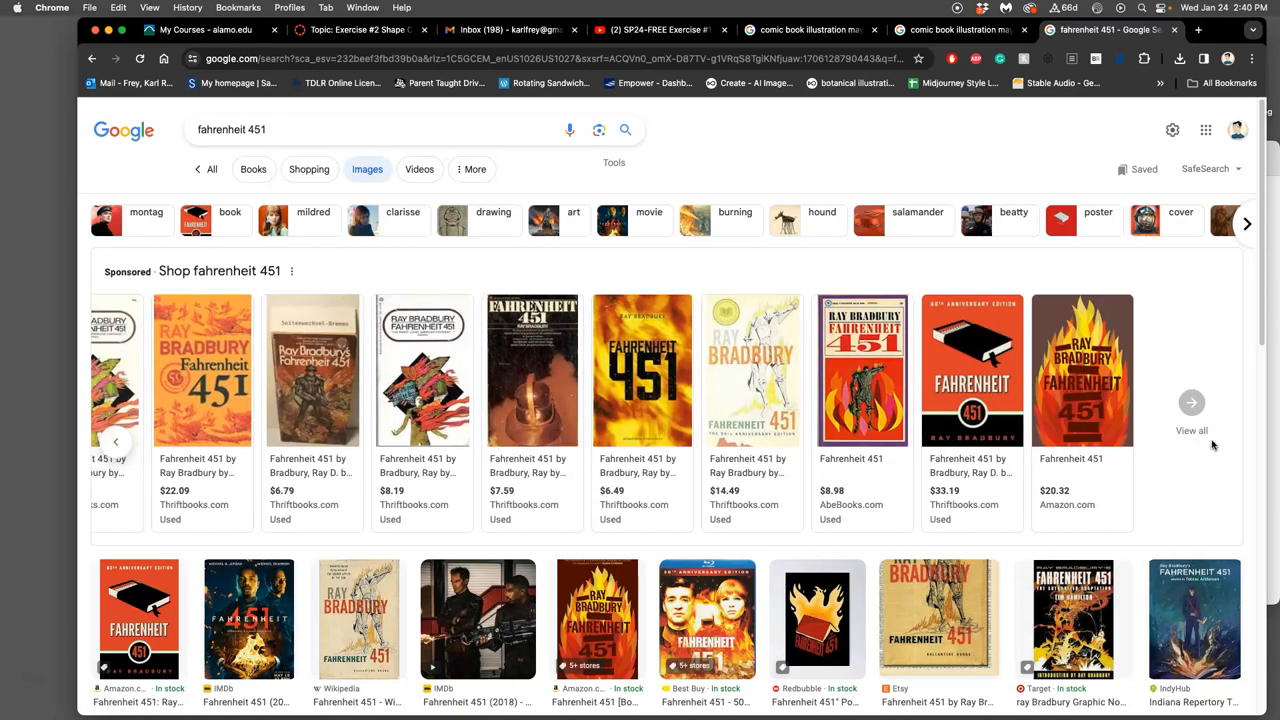
mouse_move(1145, 430)
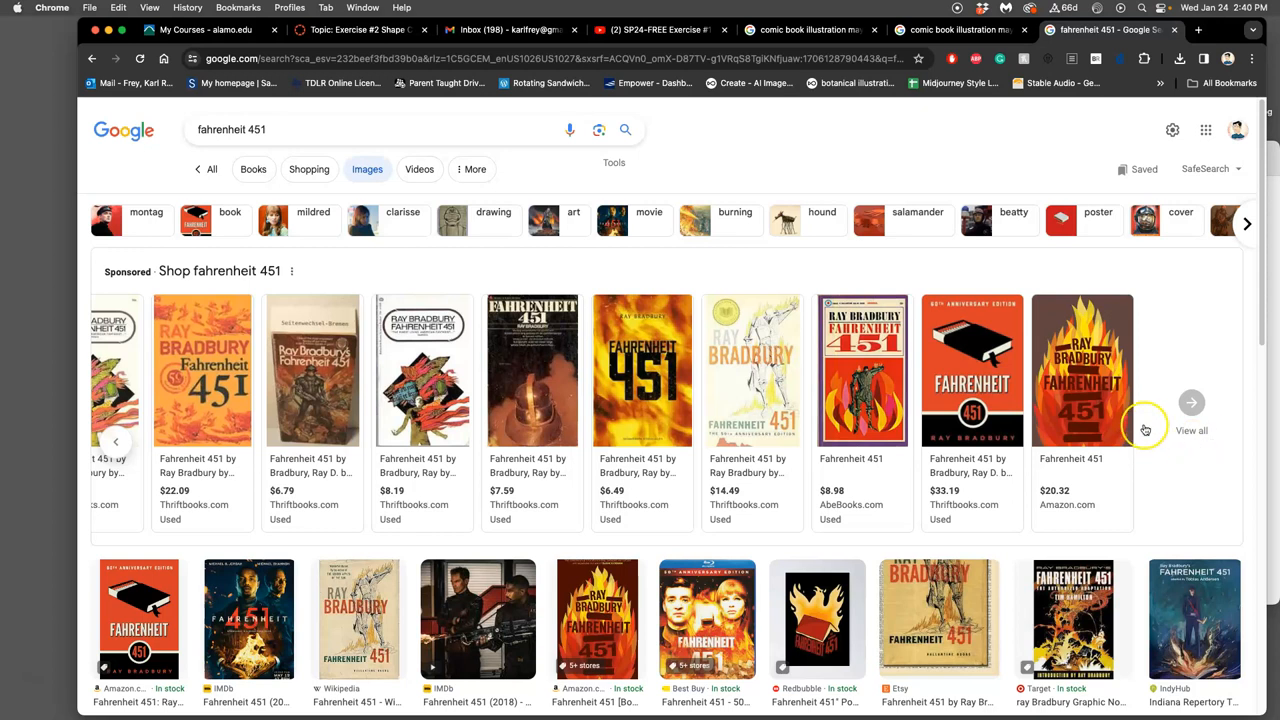
mouse_move(862, 369)
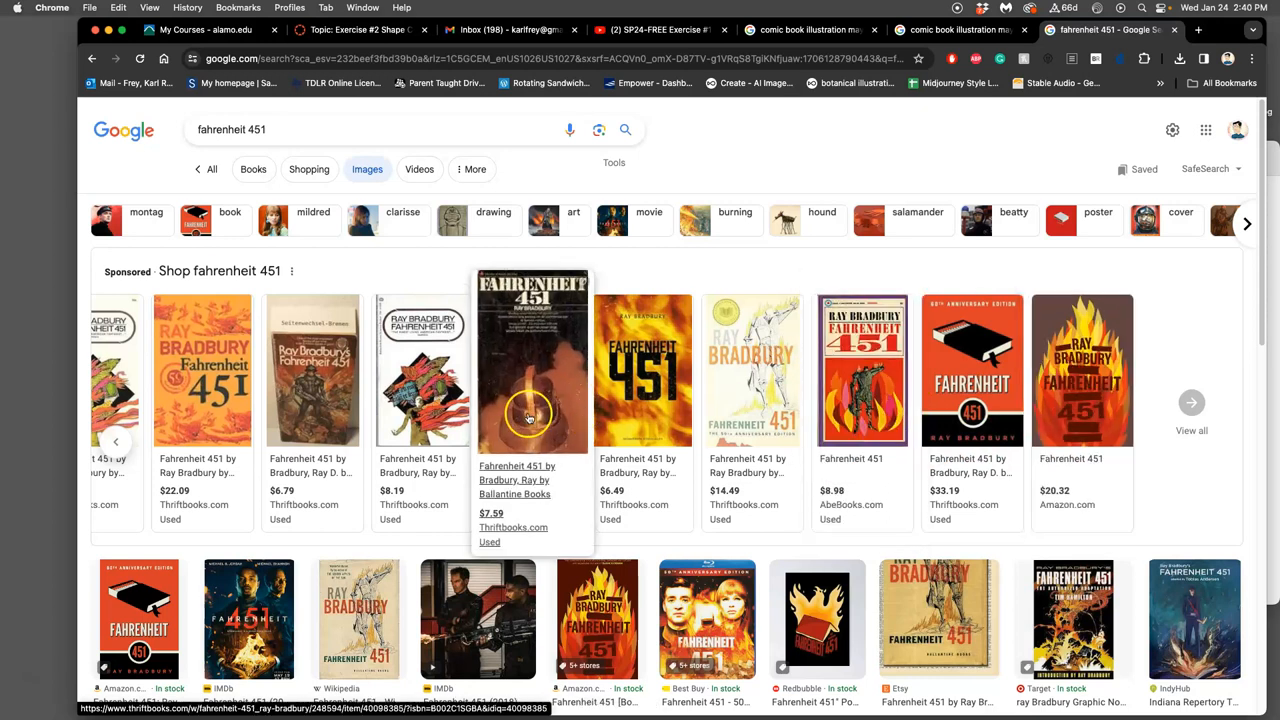
left_click(1191, 402)
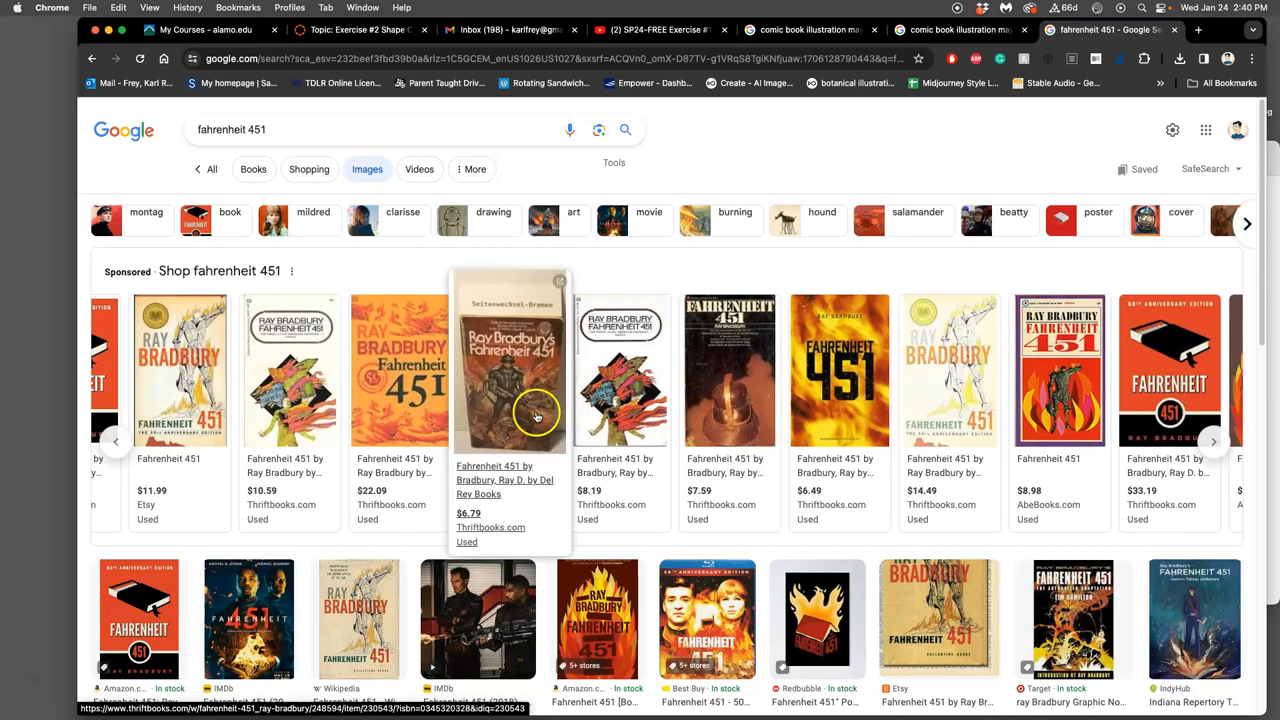
left_click(1213, 441)
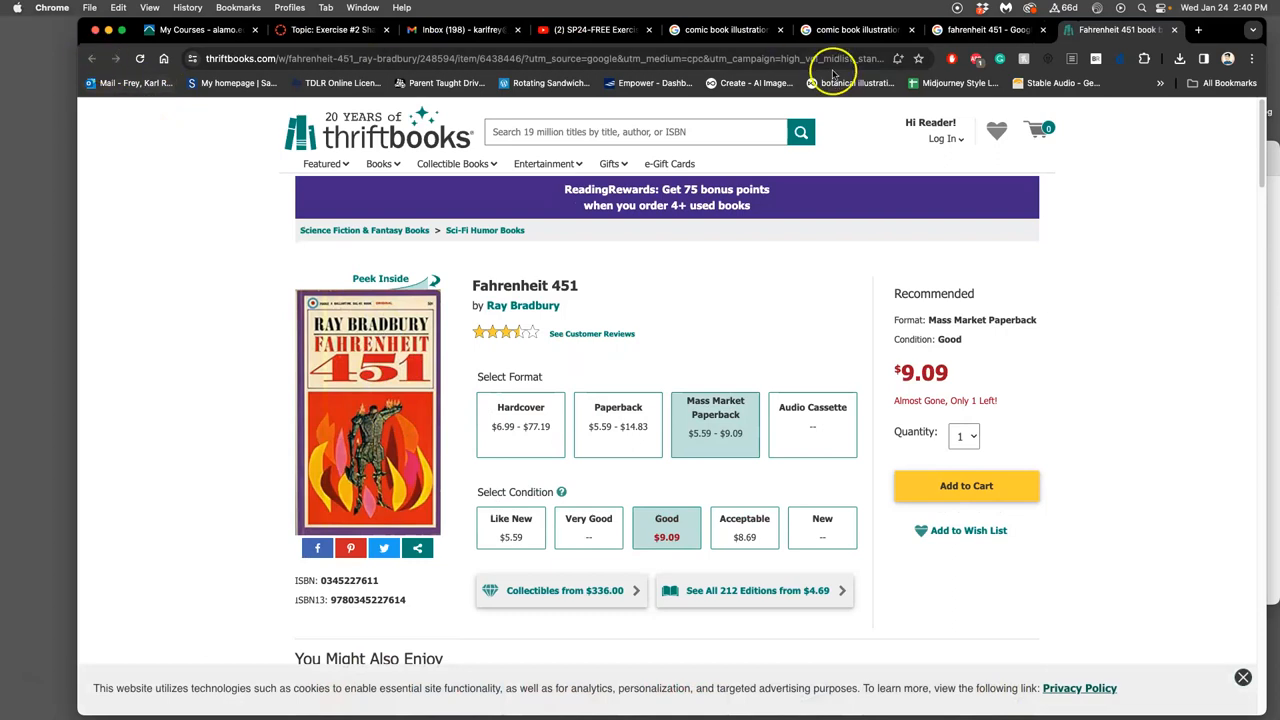
- Return to the fahrenheit 451 image results and browse the remaining sponsored listings
left_click(985, 29)
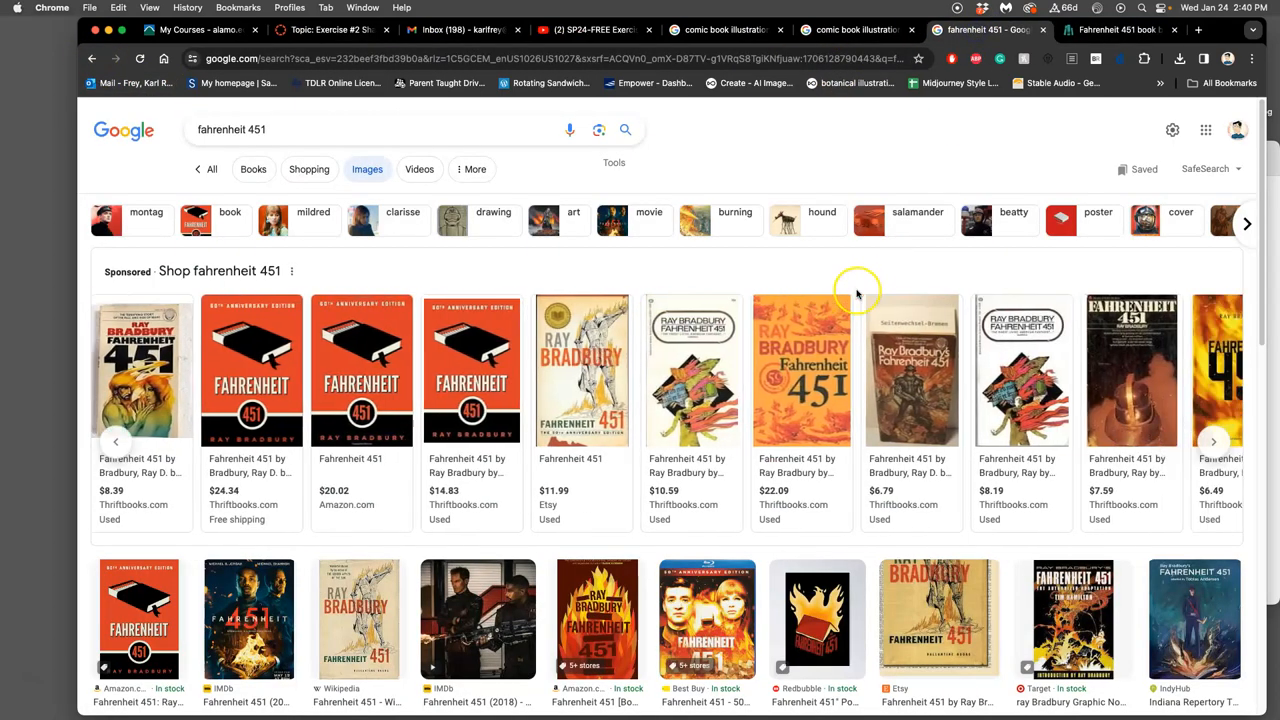
left_click(1213, 441)
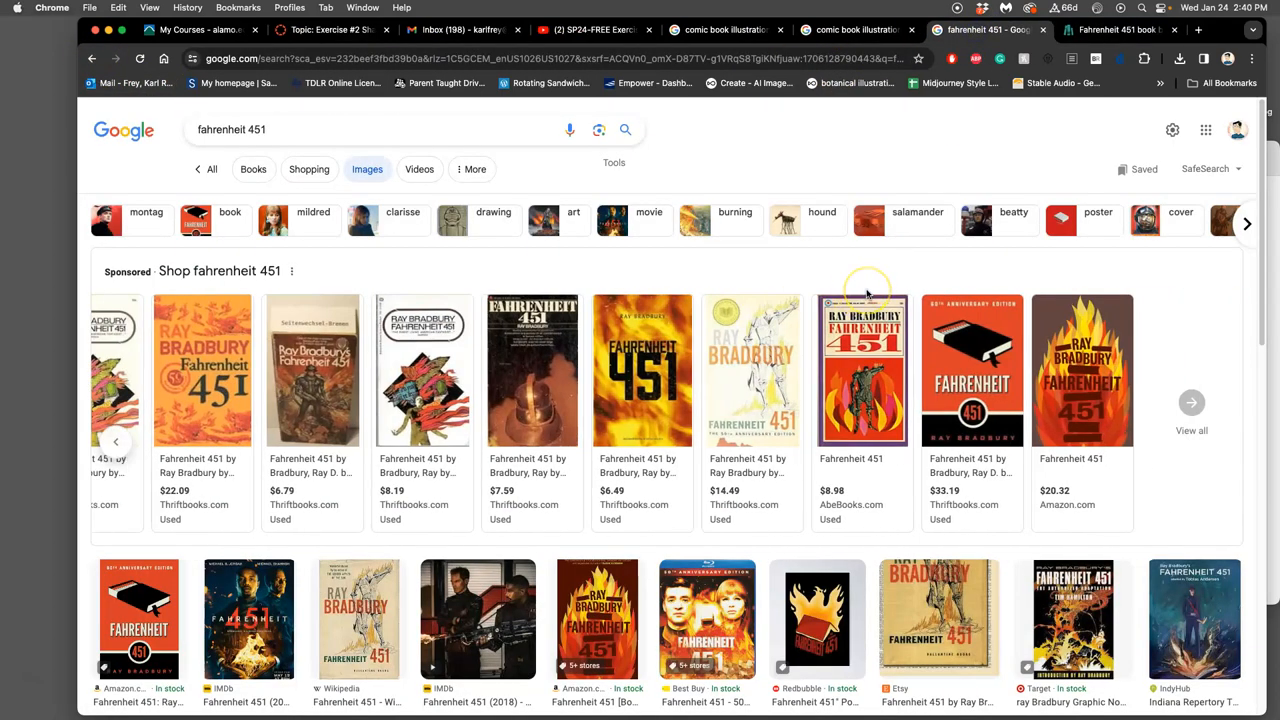
mouse_move(867, 291)
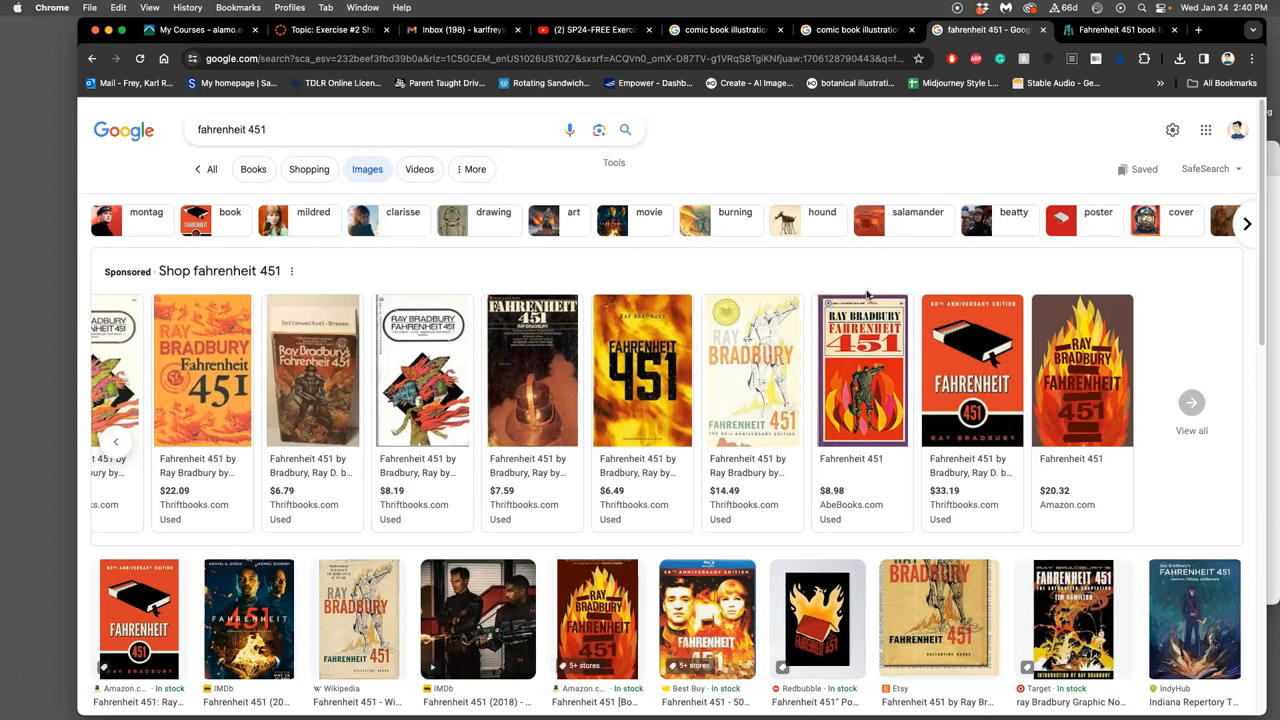
mouse_move(868, 288)
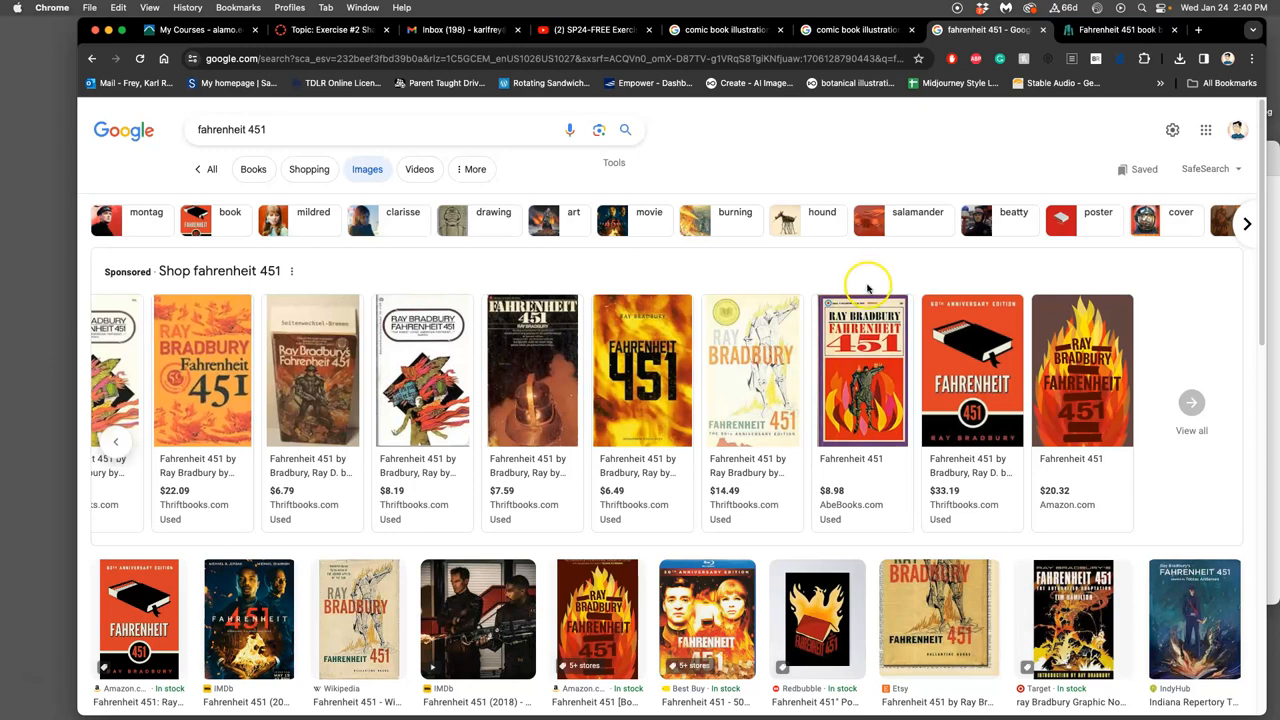
mouse_move(971, 370)
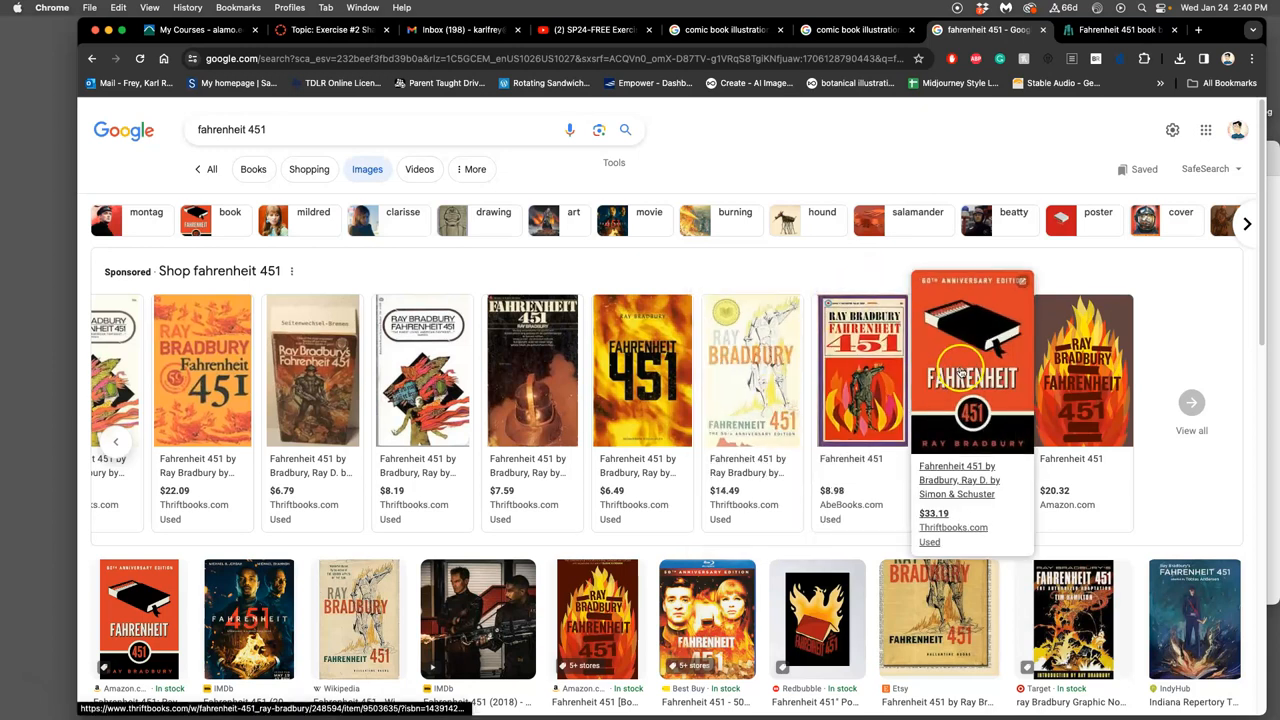
left_click(953, 527)
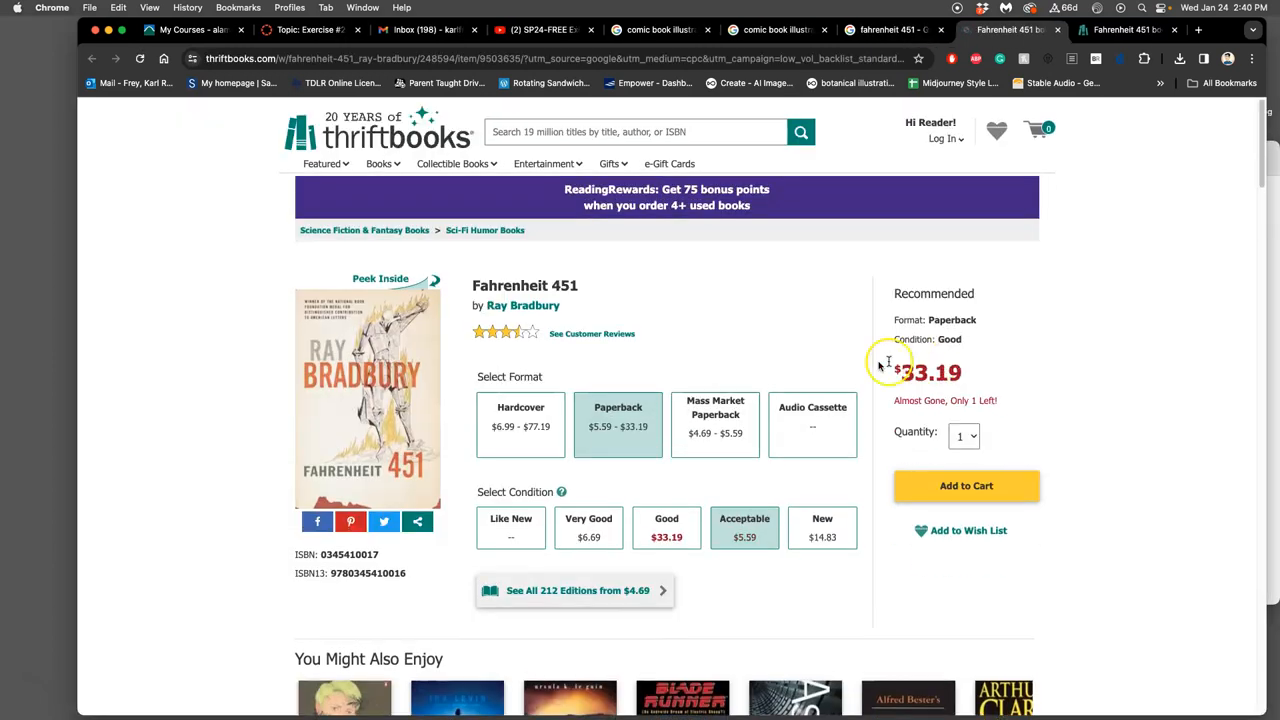
left_click(666, 527)
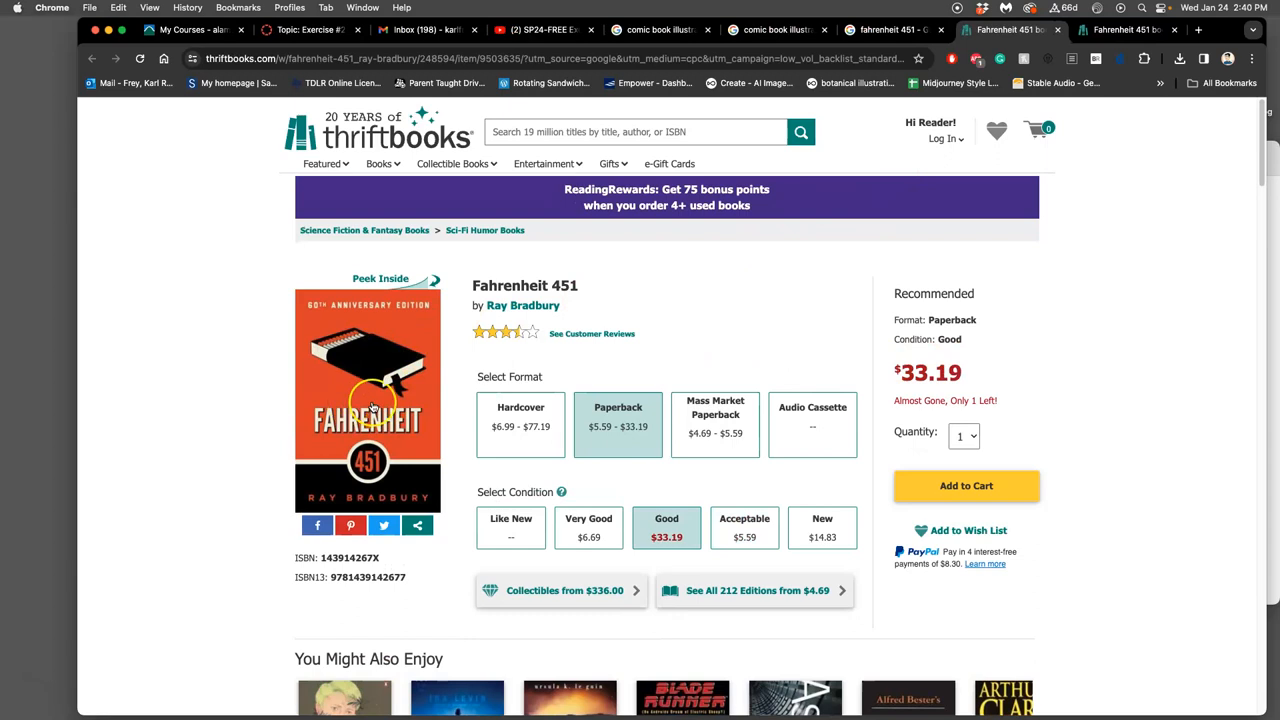
mouse_move(330, 356)
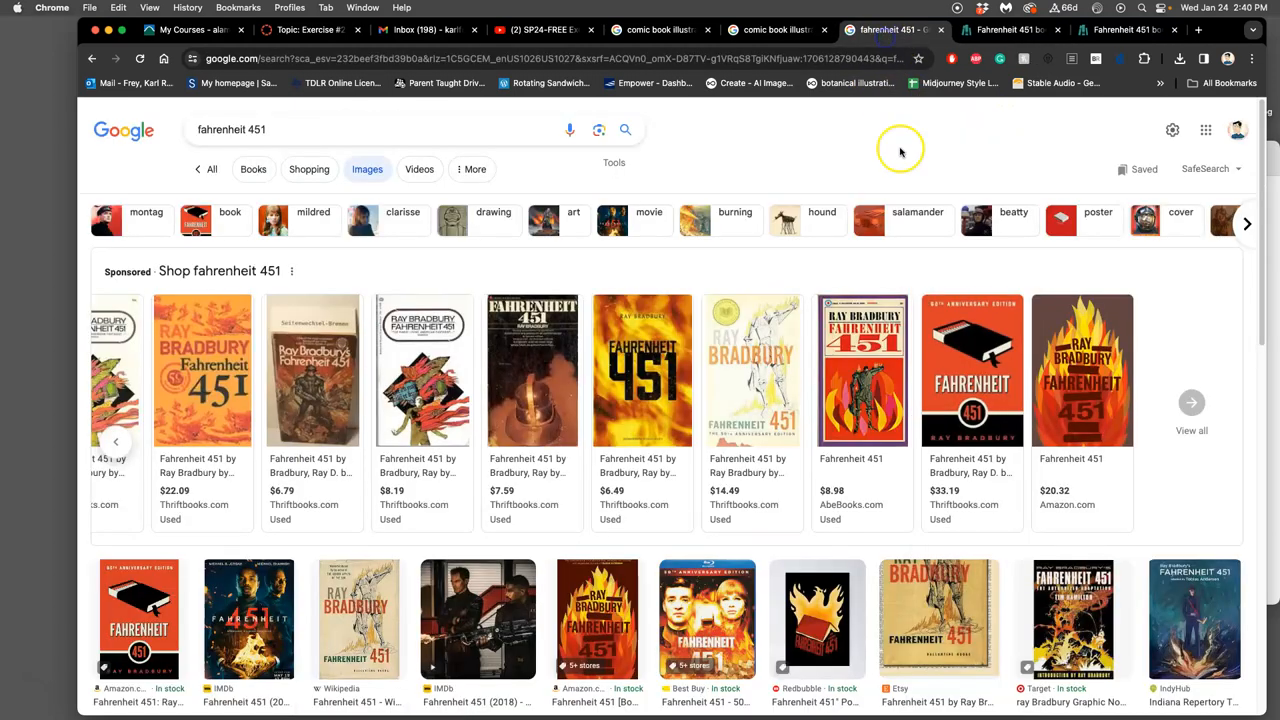
- Scroll the image results and preview the Kit Russell Debut Art Fahrenheit 451 poster
left_click(1191, 402)
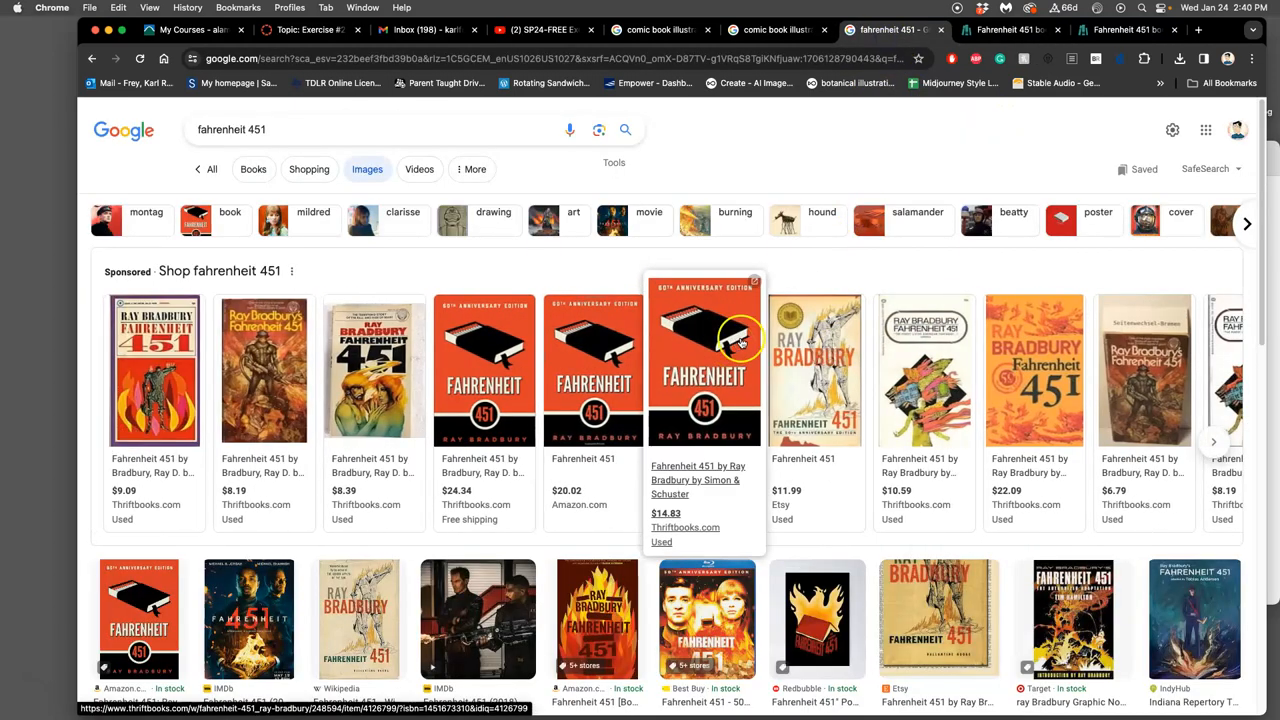
scroll("down", 3)
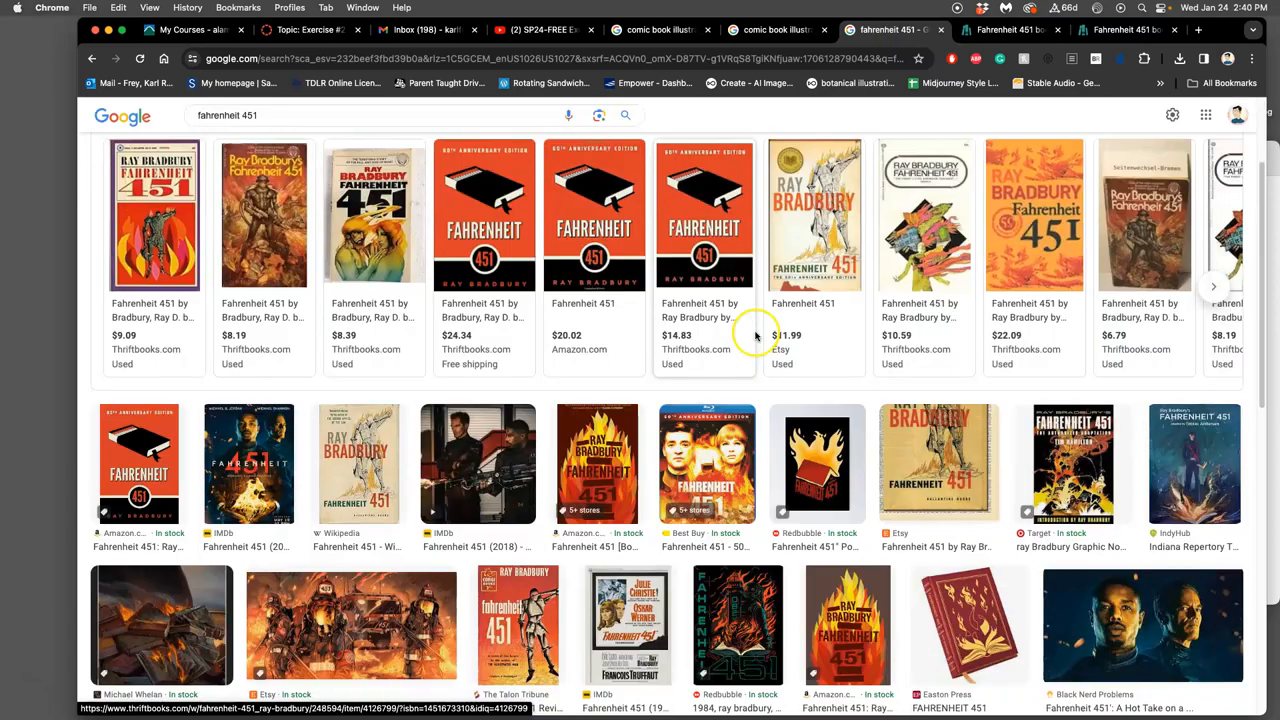
scroll("down", 3)
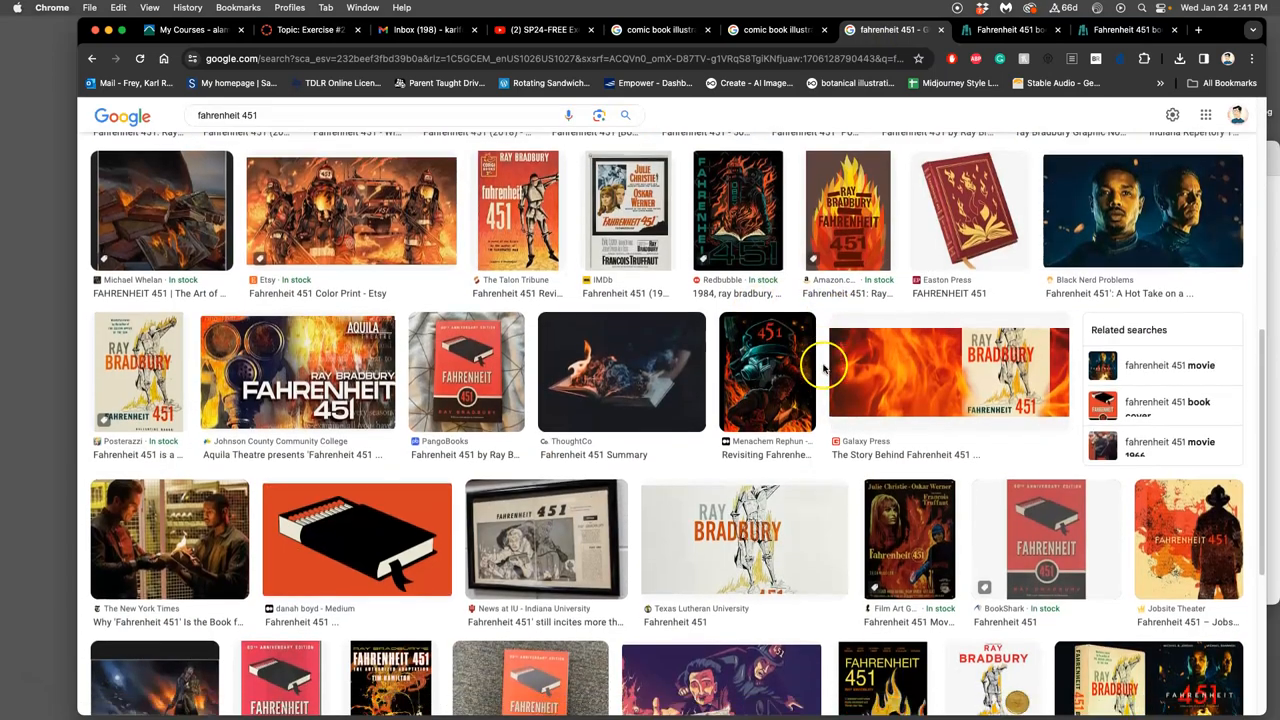
scroll("down", 3)
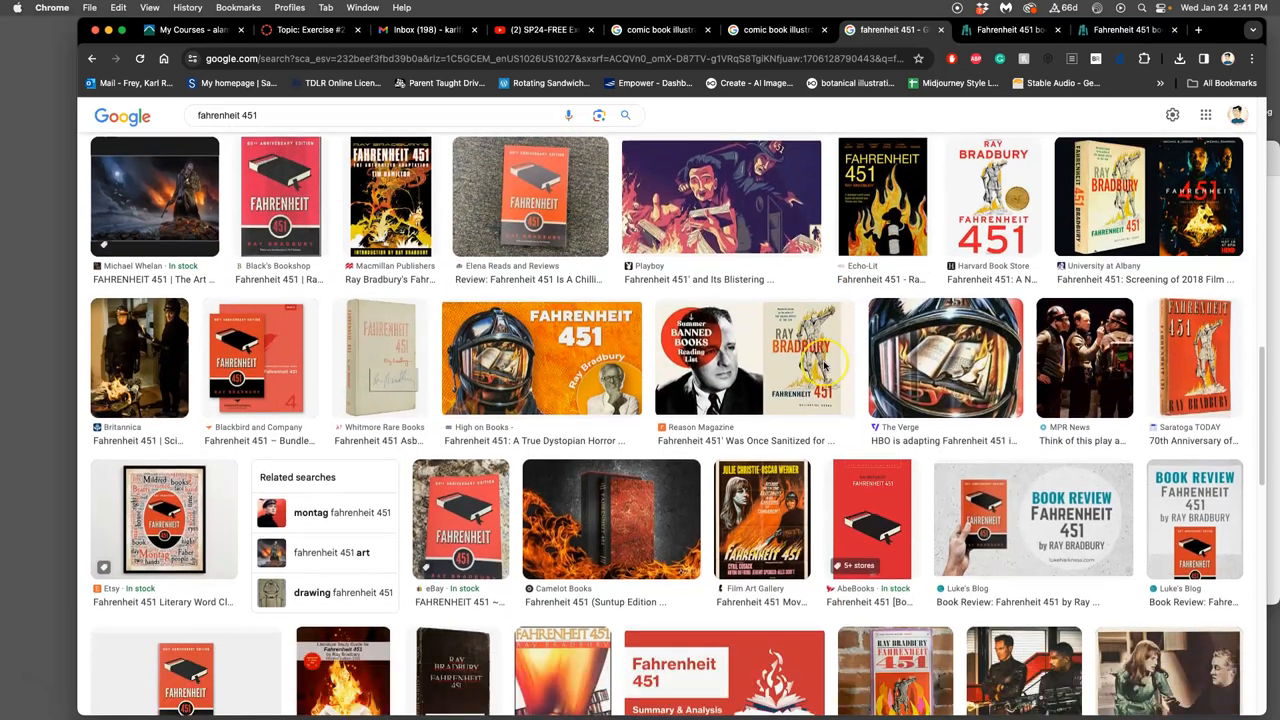
scroll("down", 3)
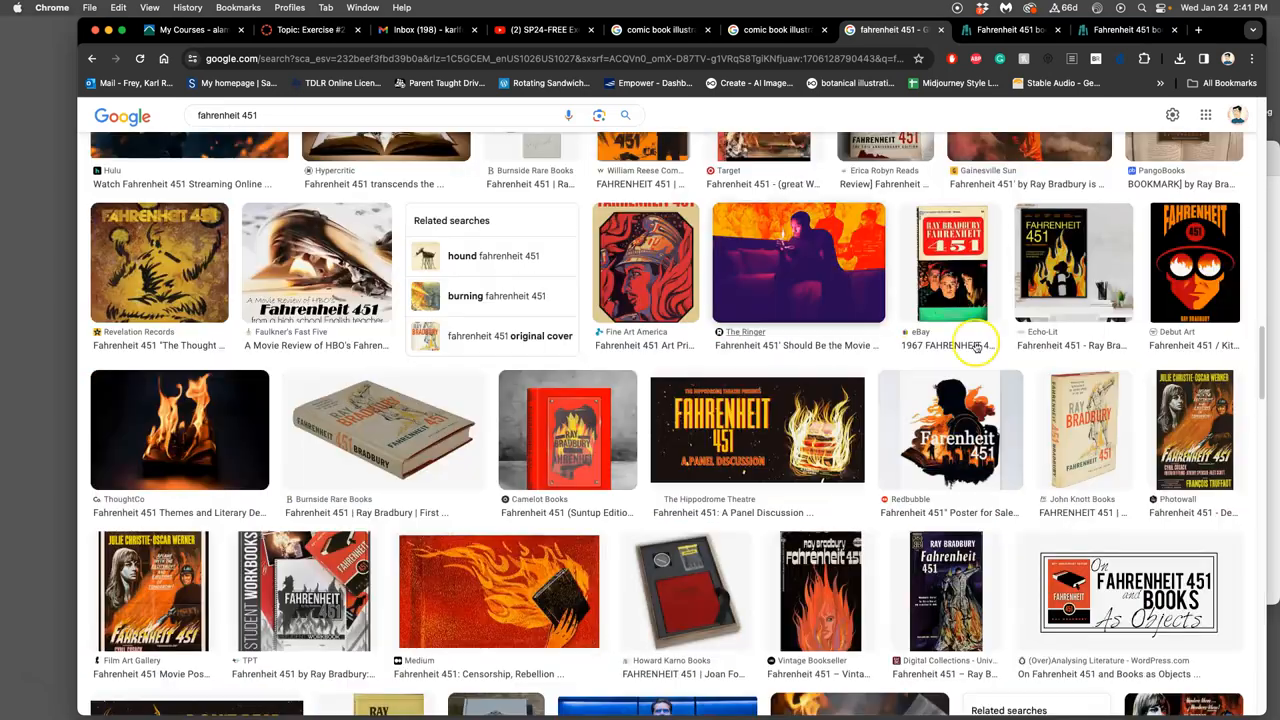
left_click(1194, 262)
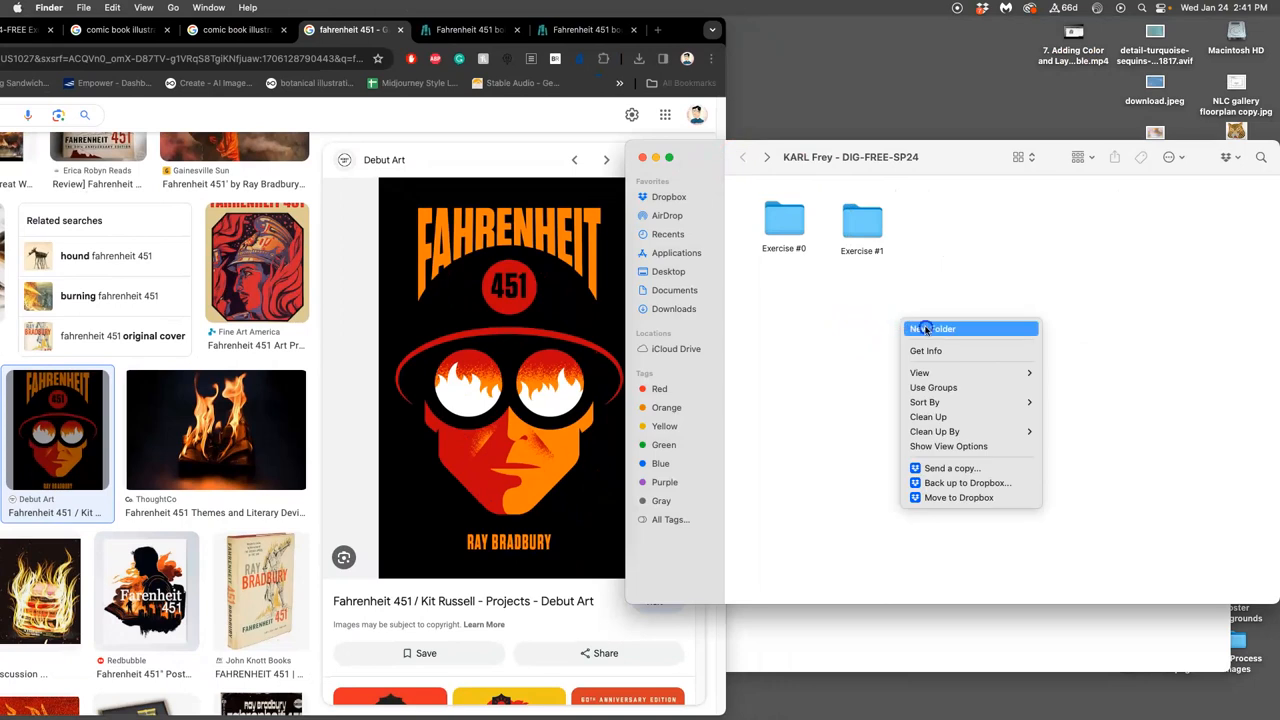
- Make an 'Exercise #2' Finder folder holding the Debut Art poster and ThoughtCo burning-book image
left_click(931, 328)
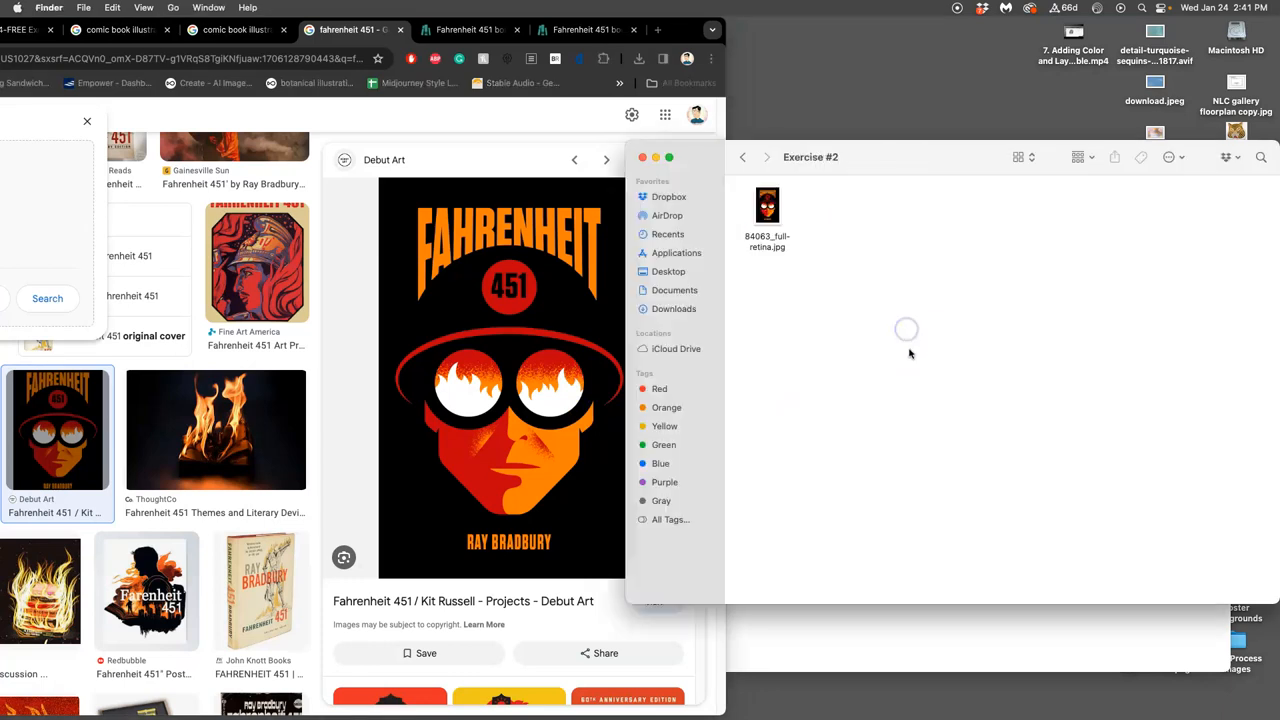
left_click(767, 205)
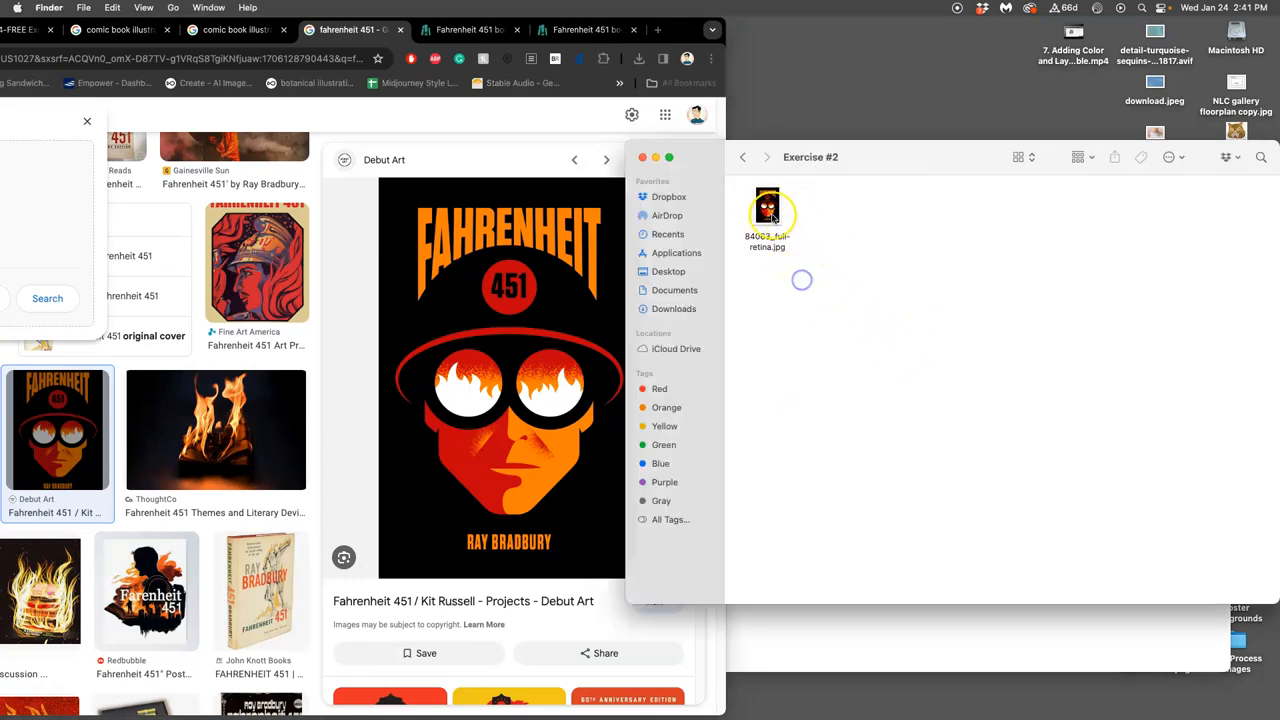
double_click(767, 207)
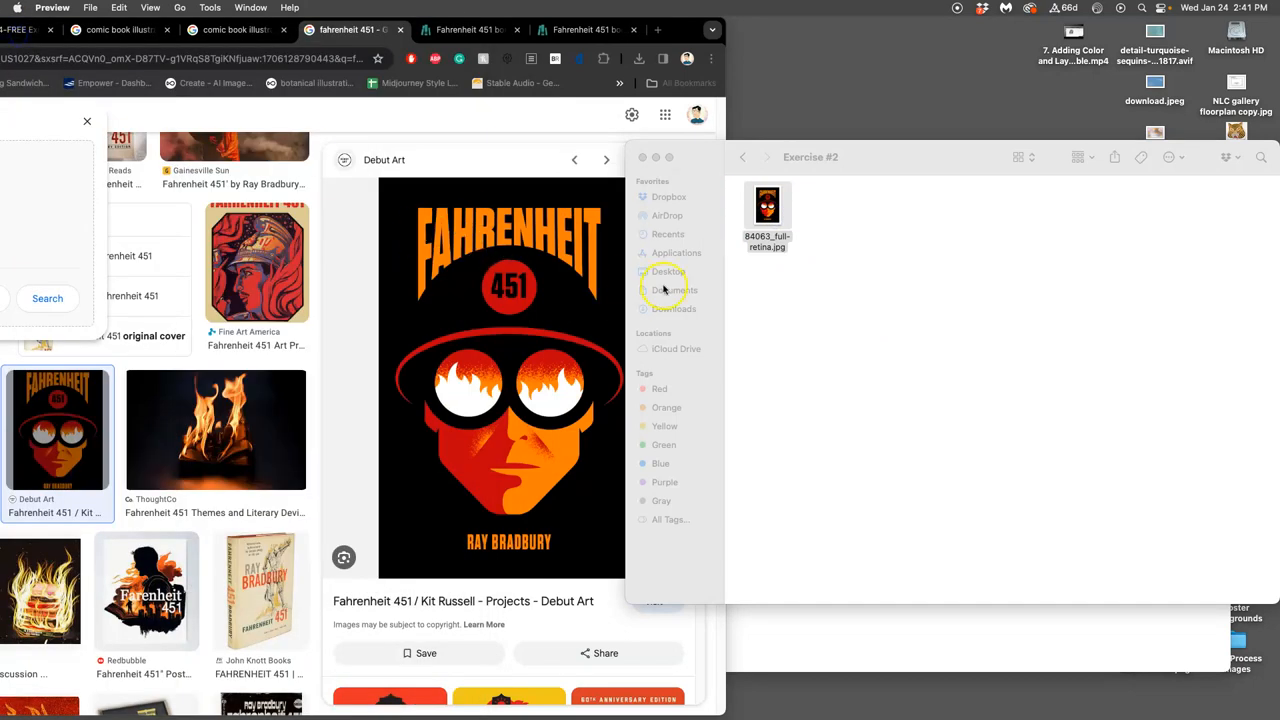
mouse_move(775, 313)
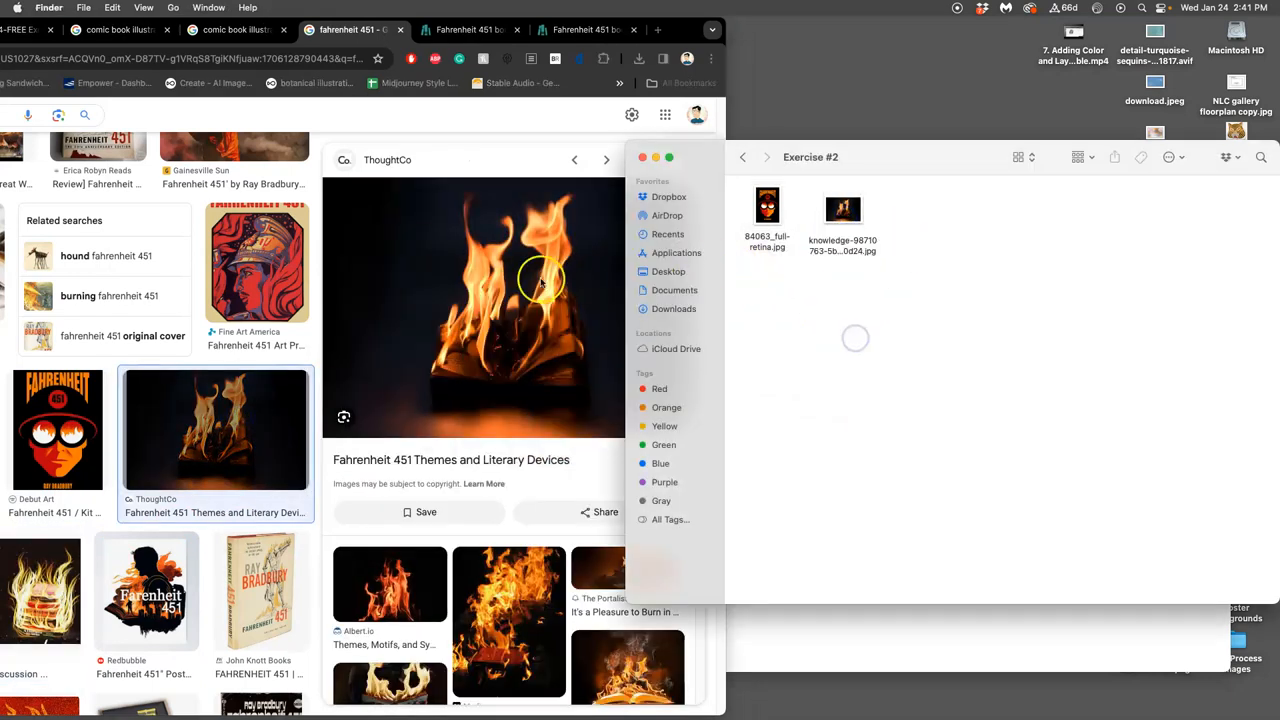
left_click(375, 117)
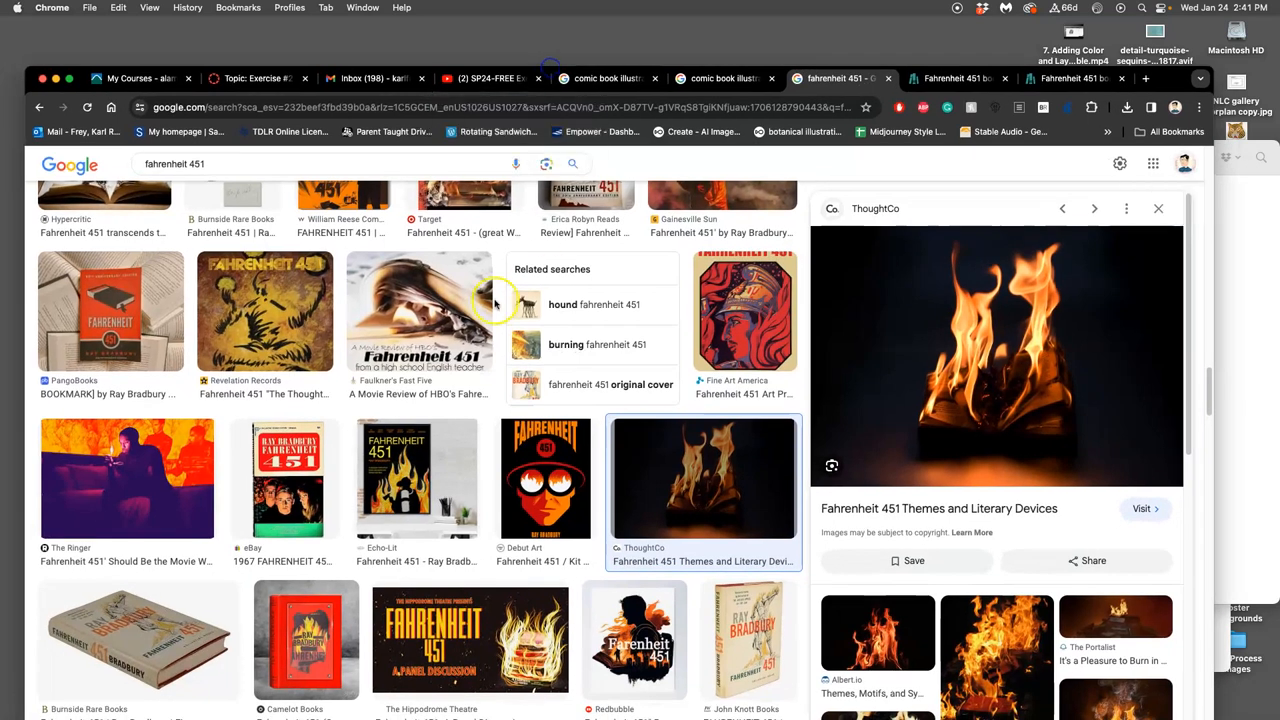
- Search Google for 'fahrenheit 451 banned book reason' and show All results instead of Images
left_click(300, 178)
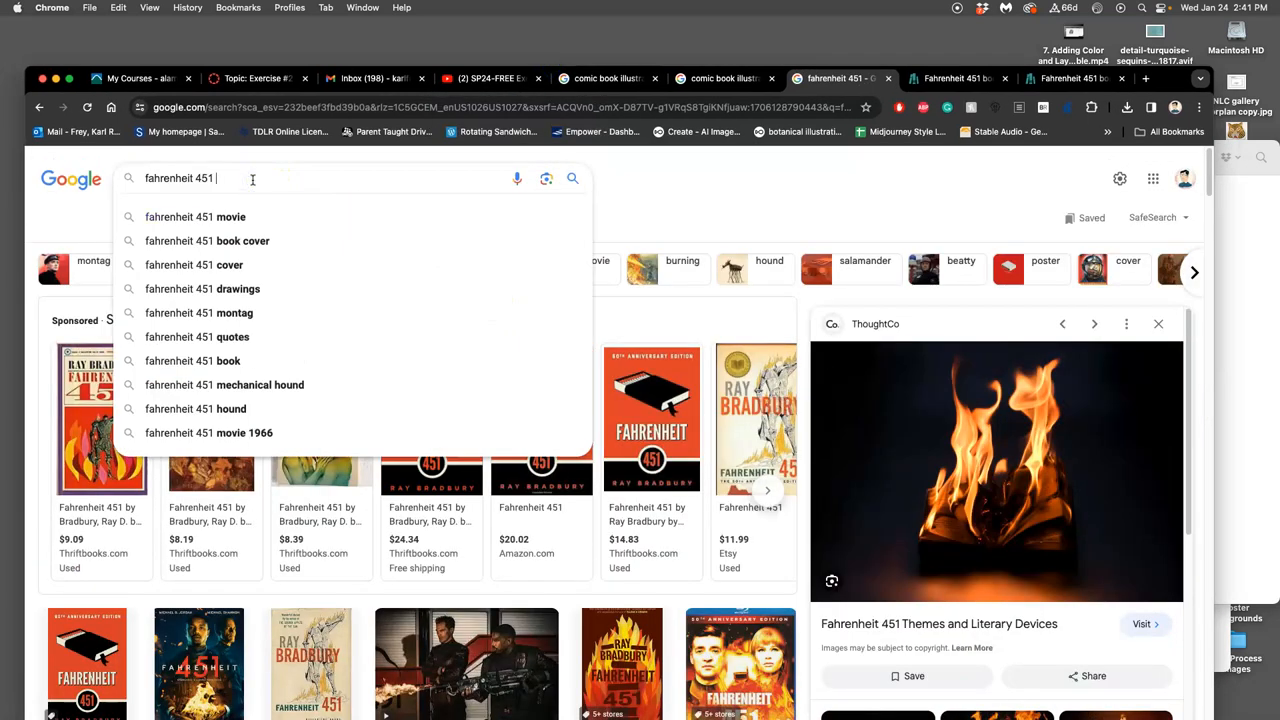
type("banned book reason")
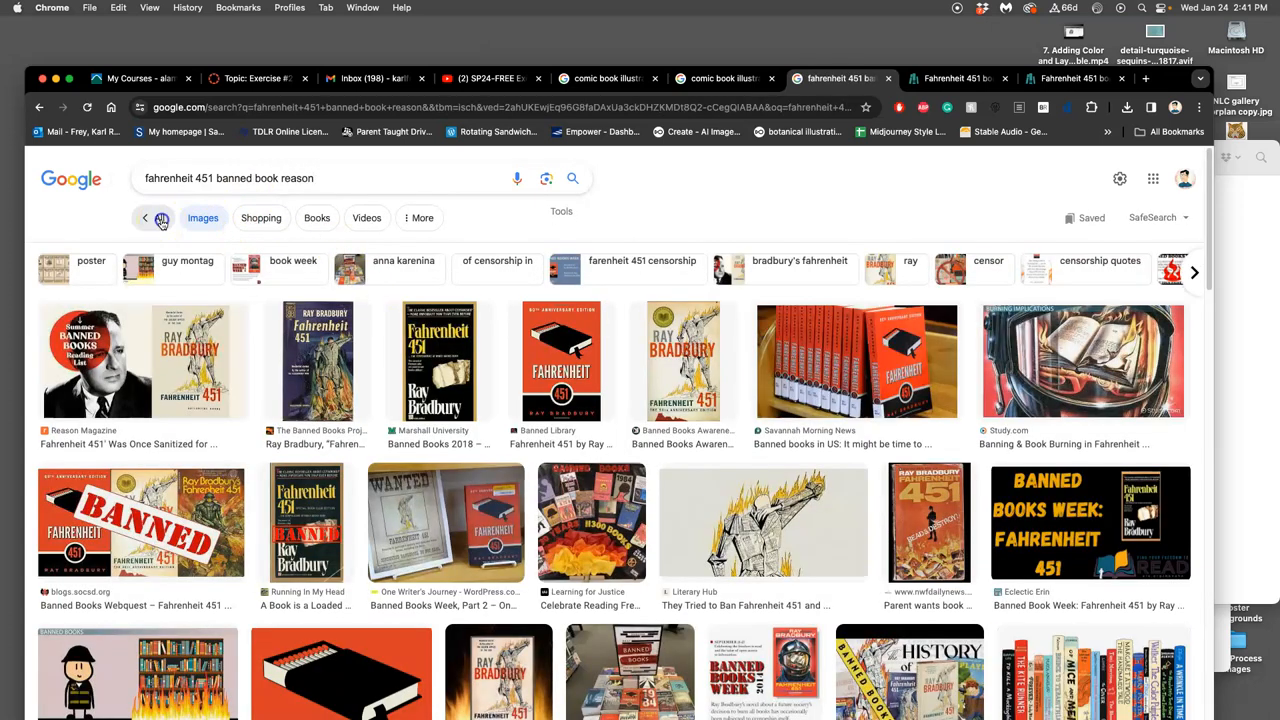
left_click(144, 218)
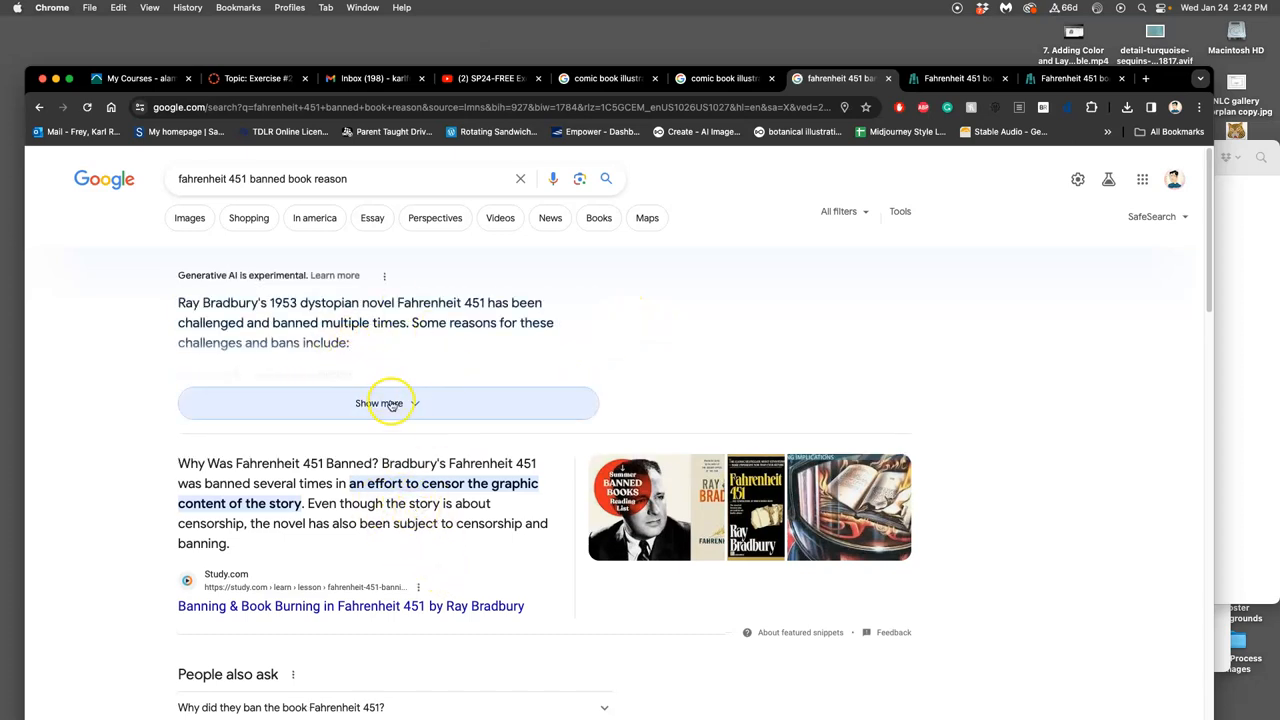
- Expand the AI overview of ban reasons like violence, profanity and religion, and scroll the results
left_click(378, 403)
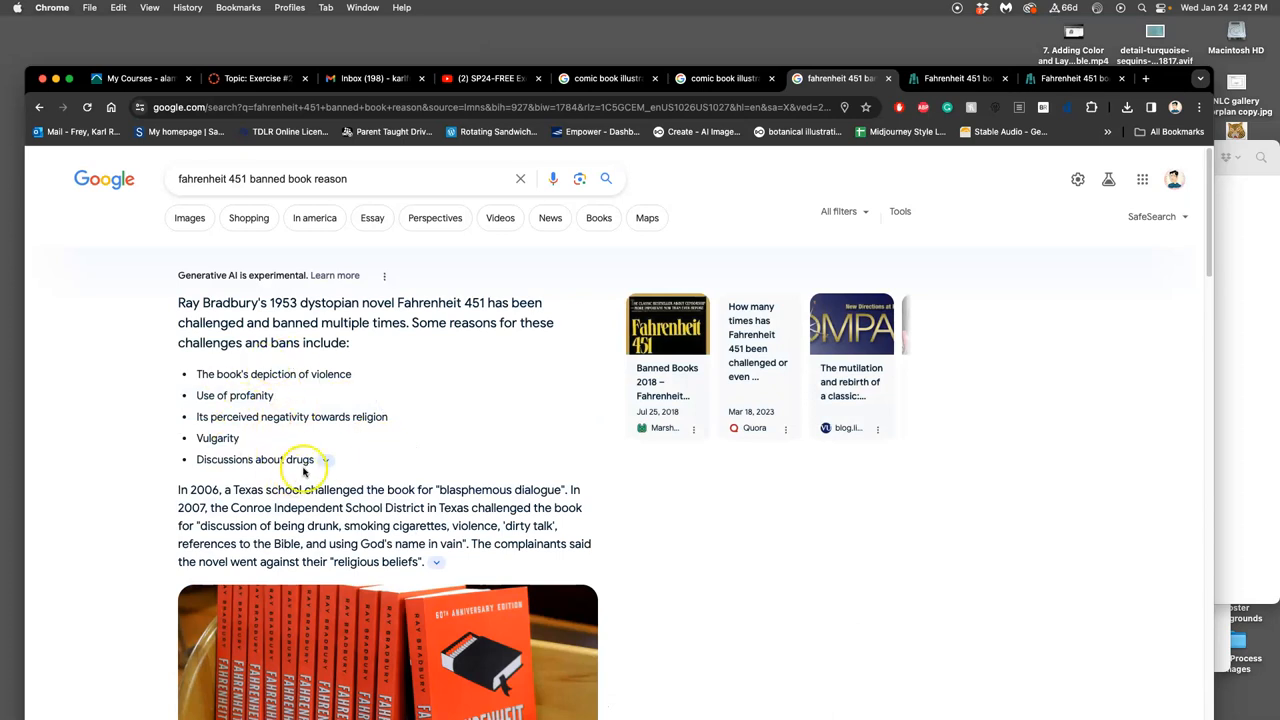
mouse_move(315, 400)
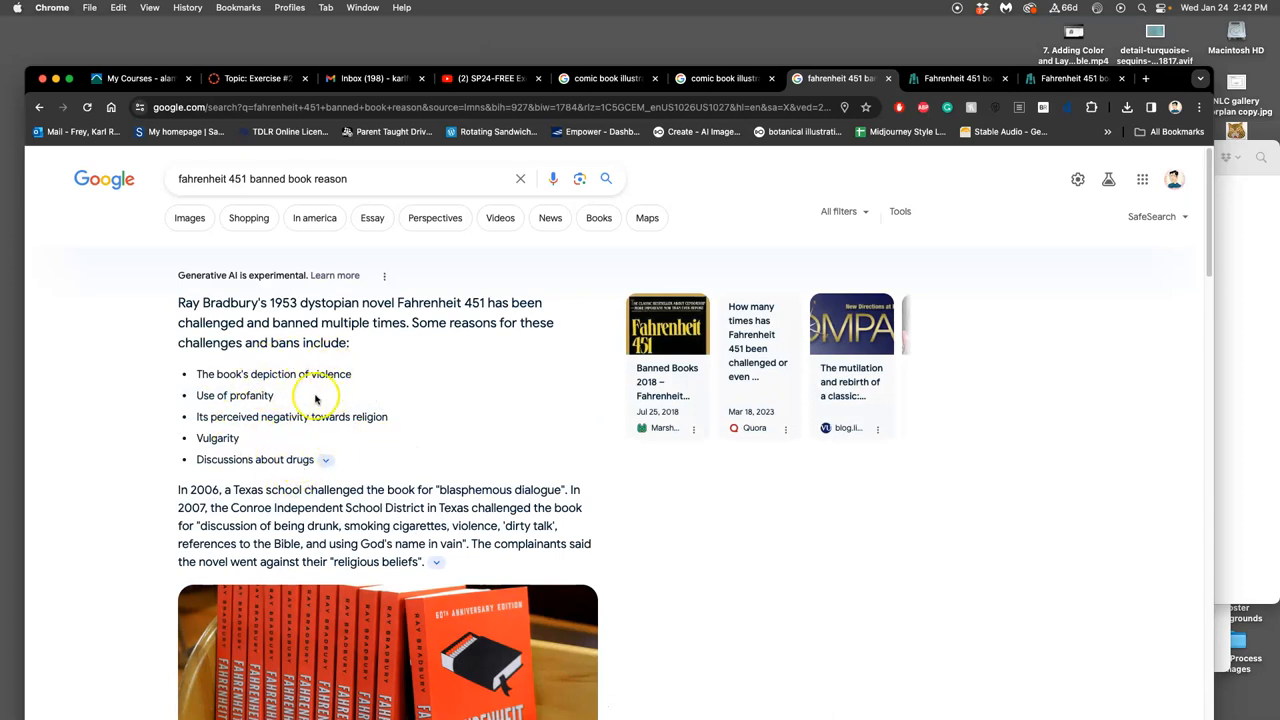
mouse_move(332, 440)
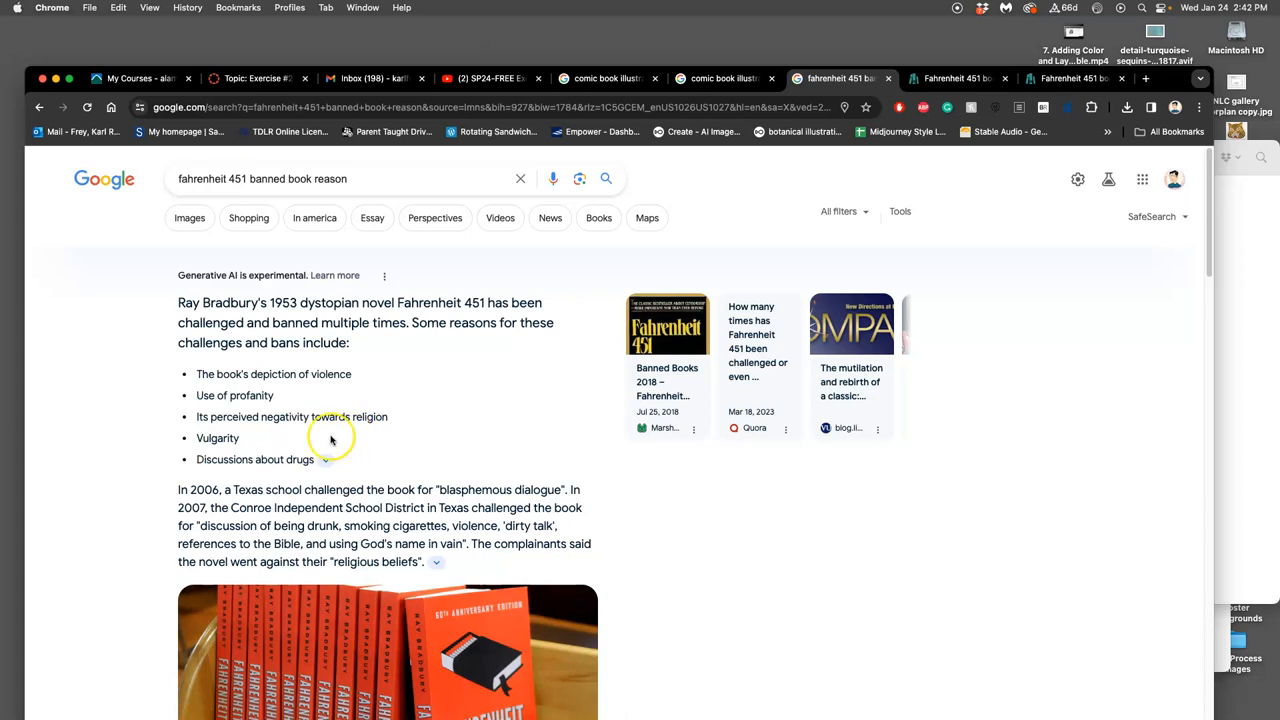
mouse_move(361, 424)
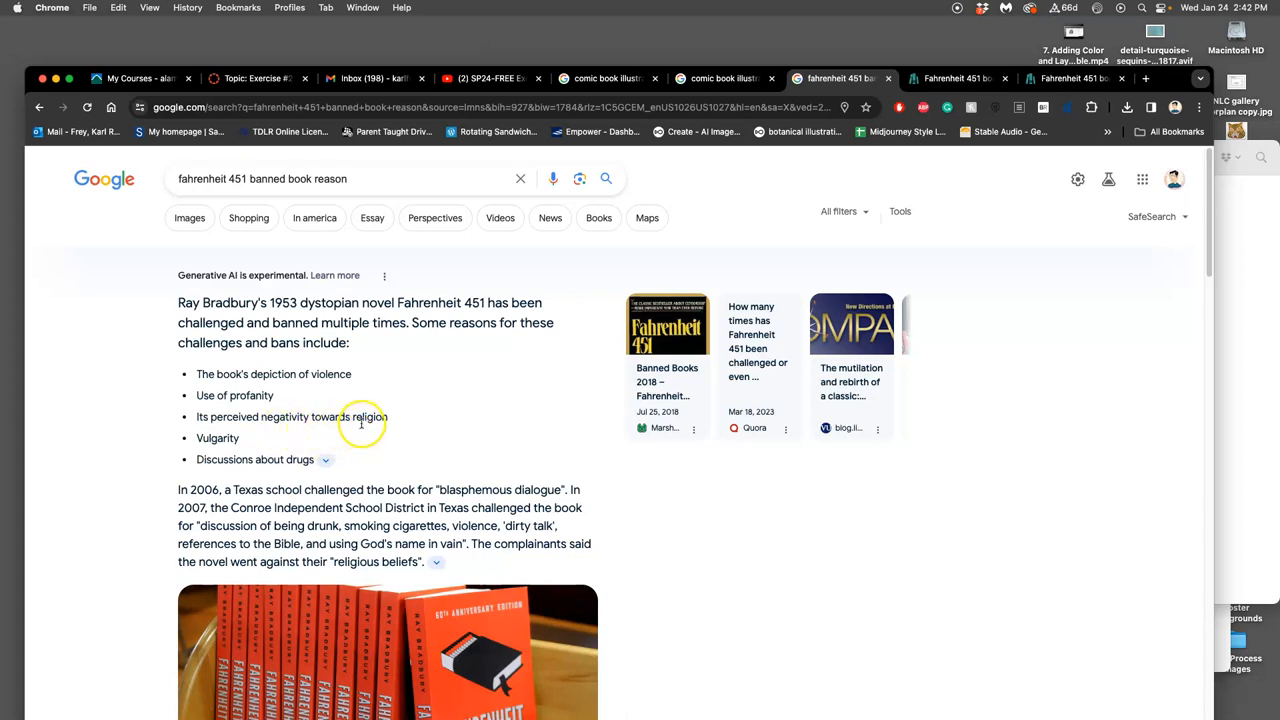
mouse_move(211, 448)
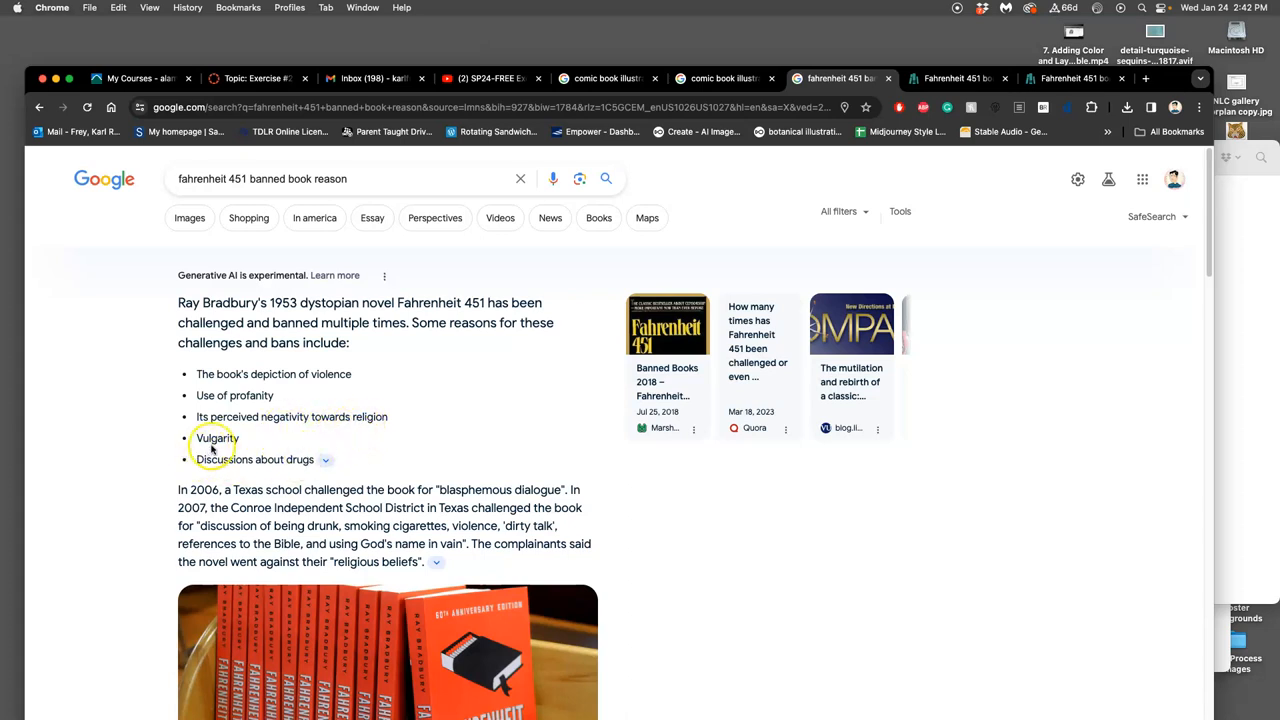
mouse_move(317, 483)
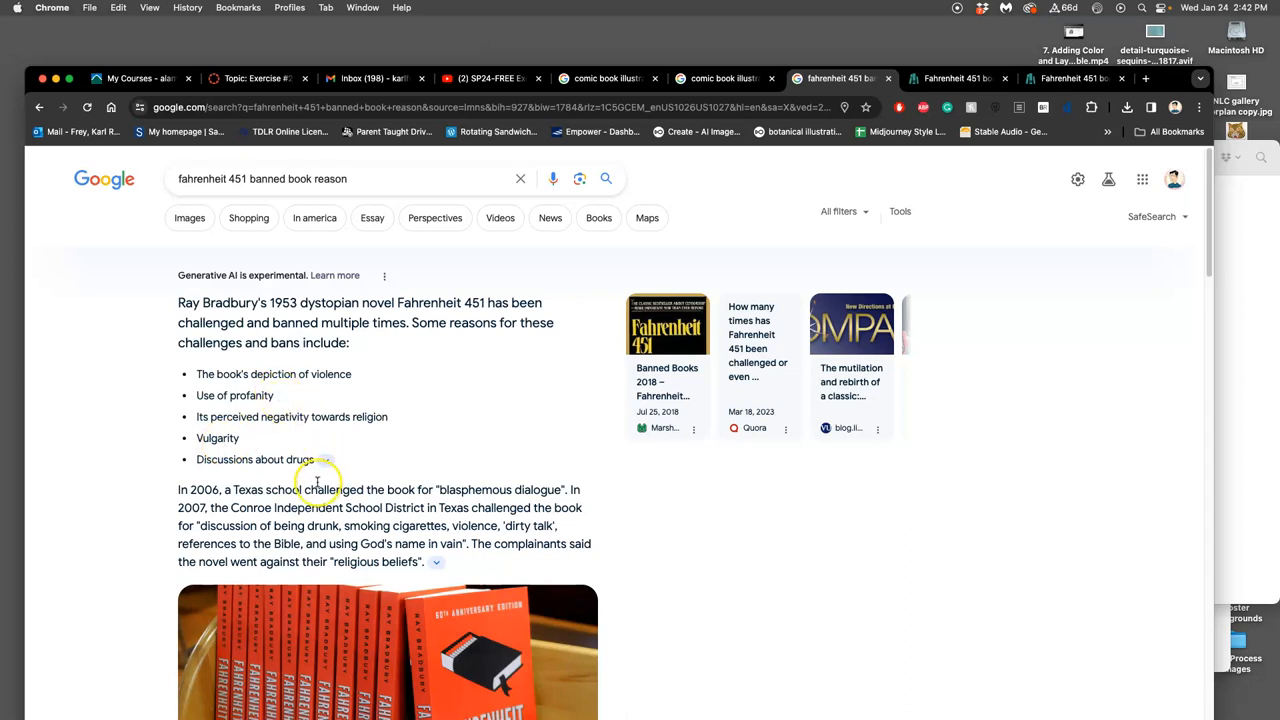
mouse_move(297, 473)
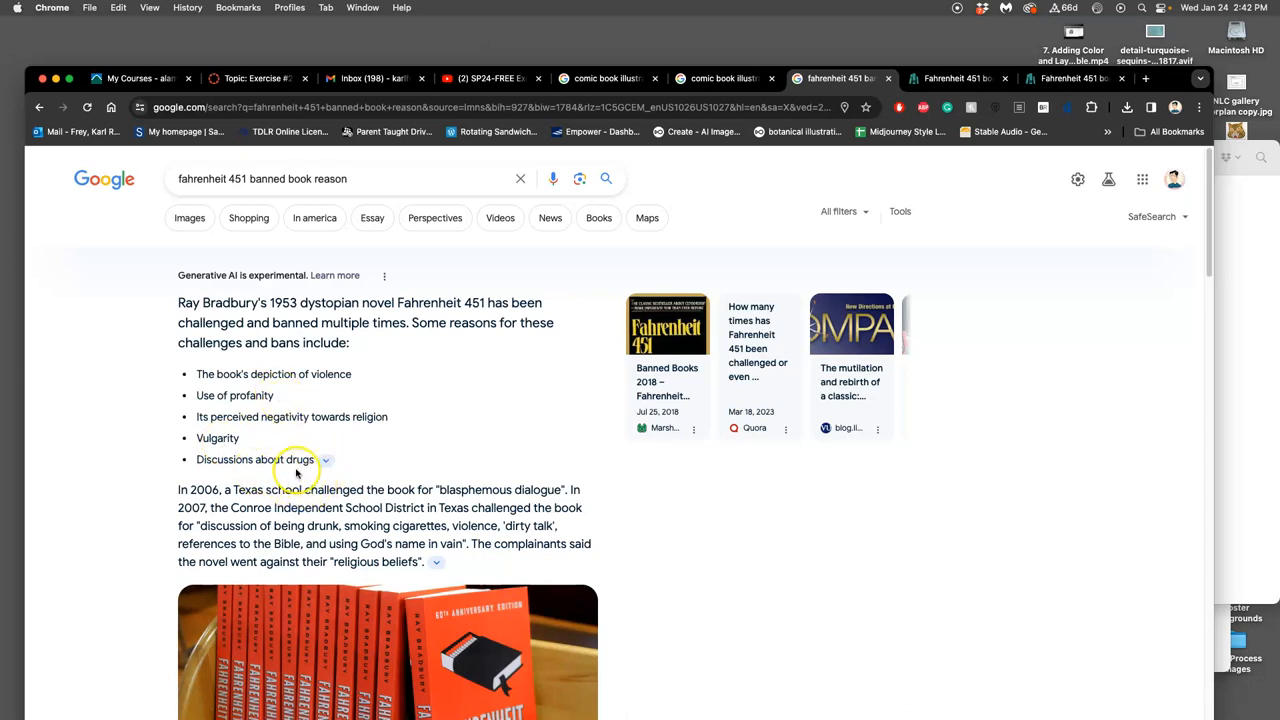
mouse_move(353, 475)
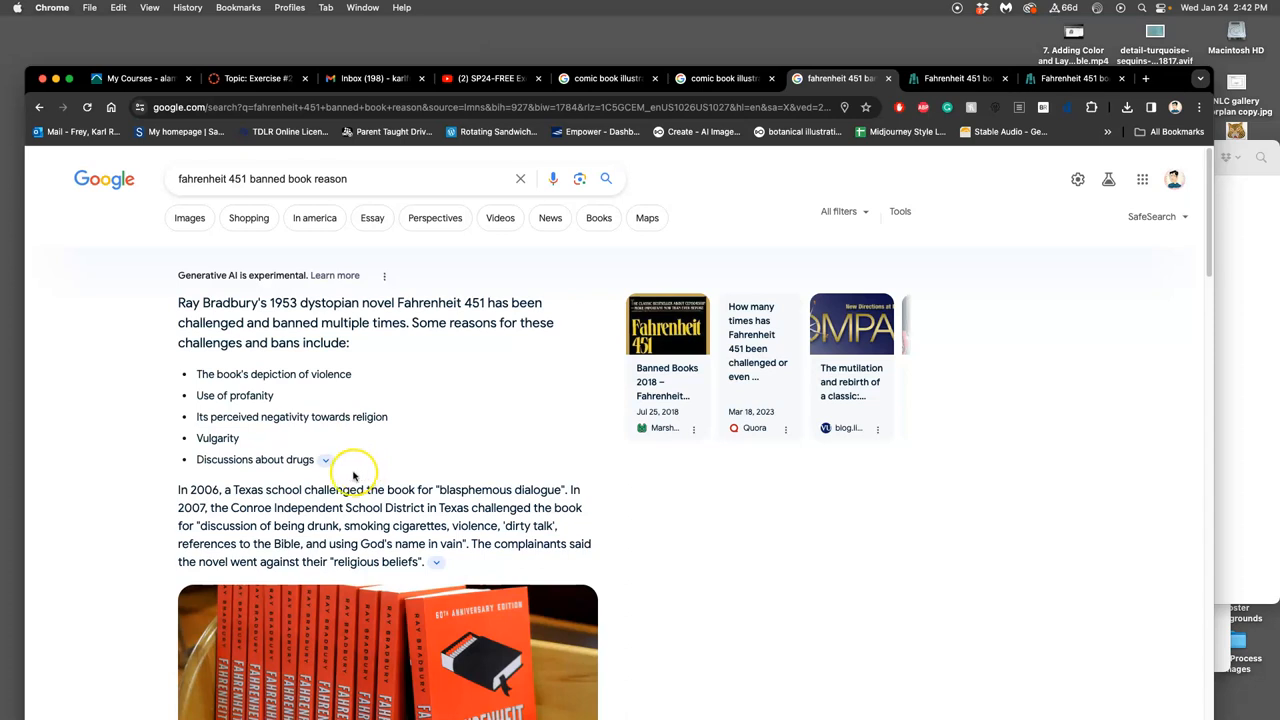
mouse_move(351, 476)
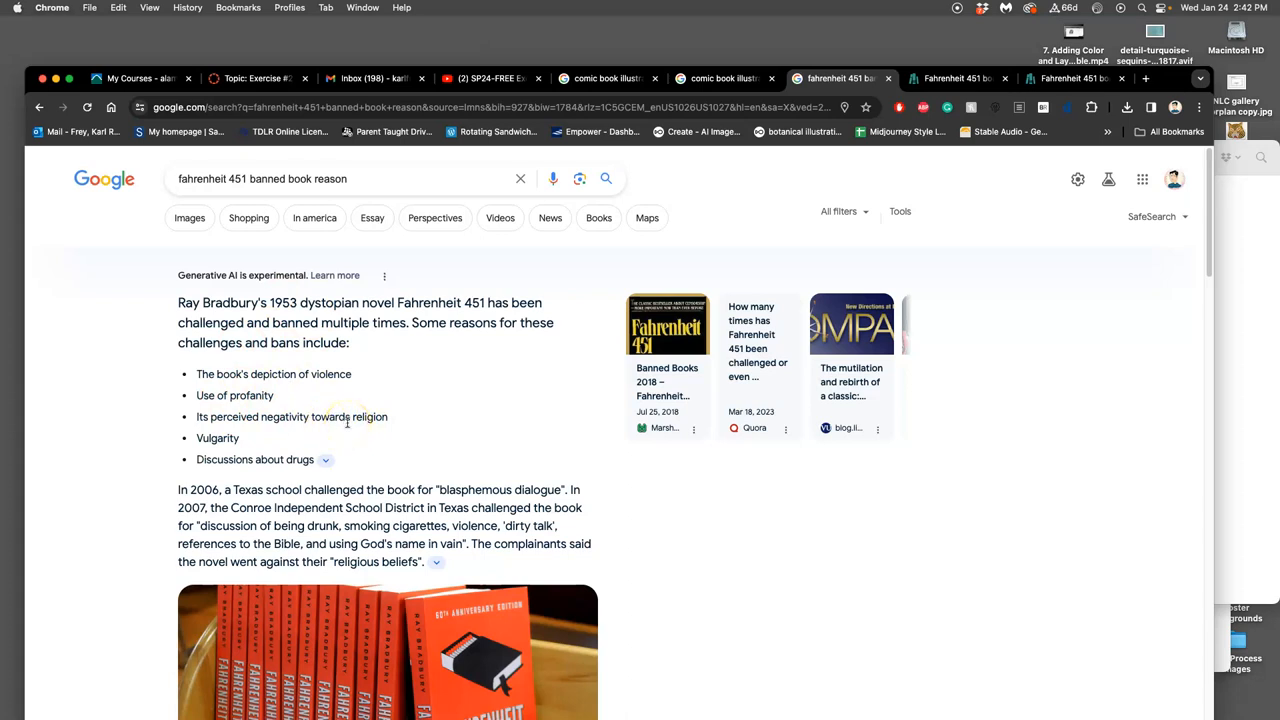
mouse_move(350, 466)
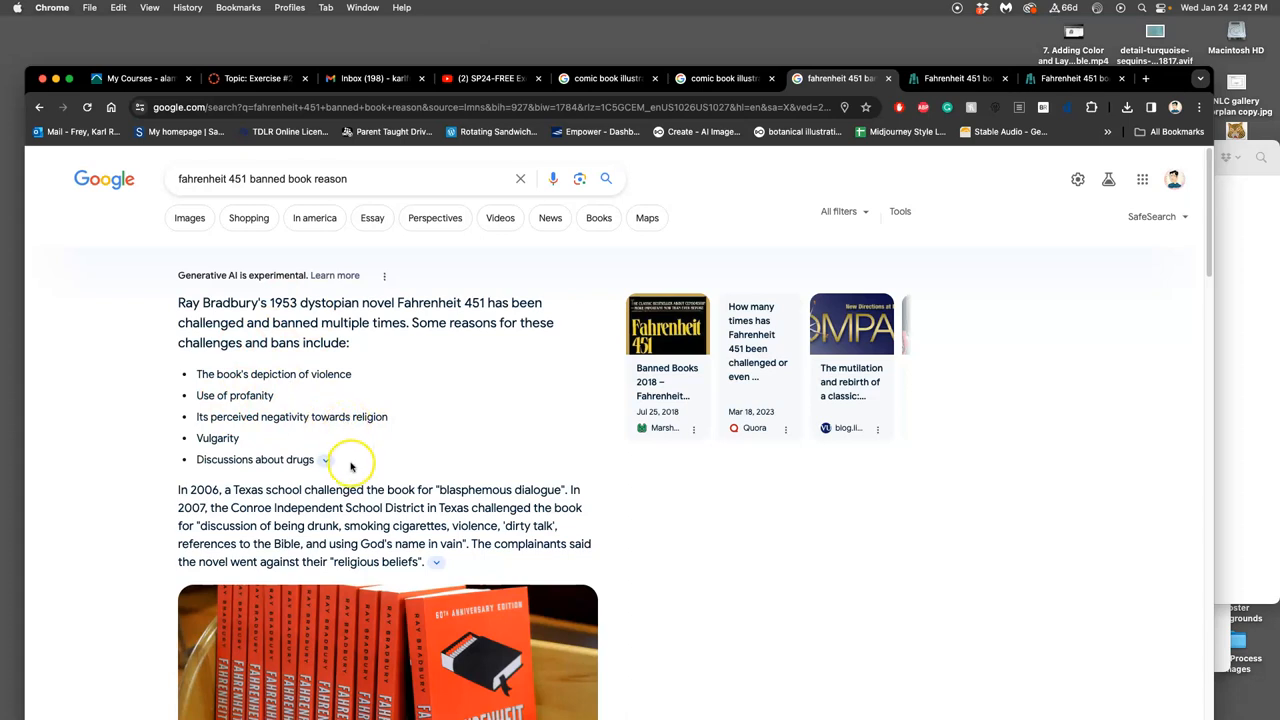
mouse_move(210, 372)
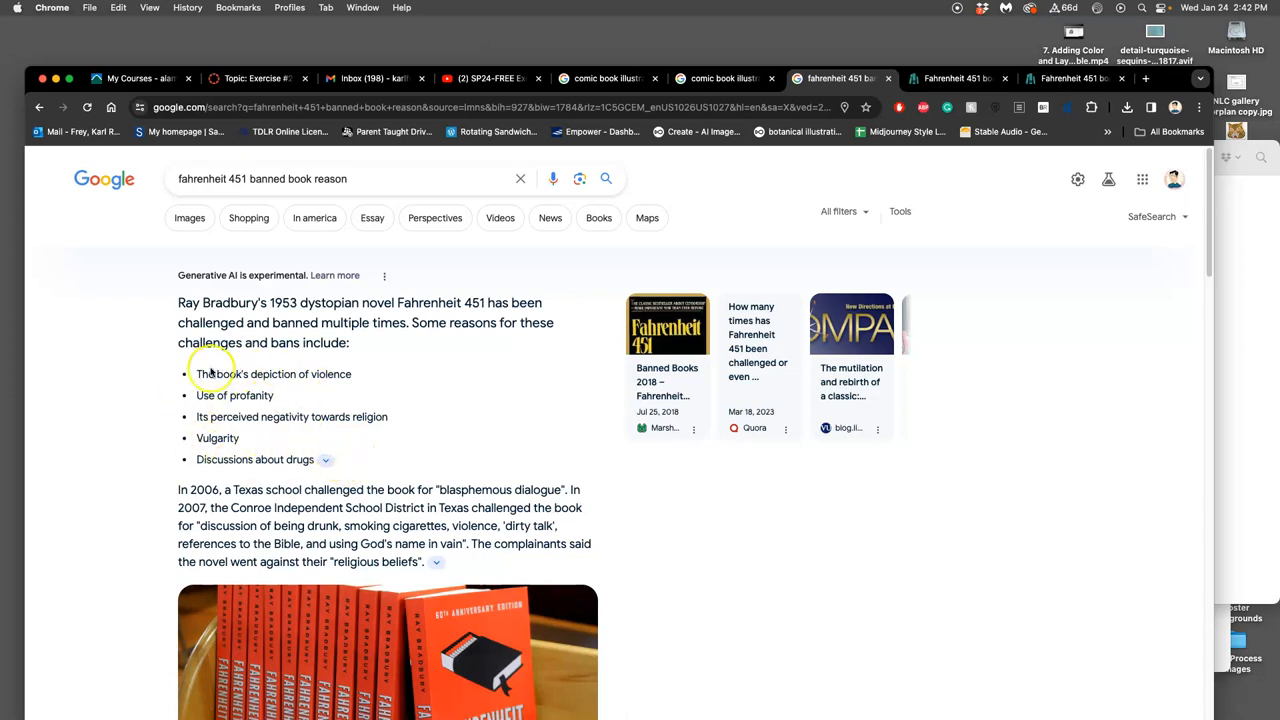
mouse_move(255, 428)
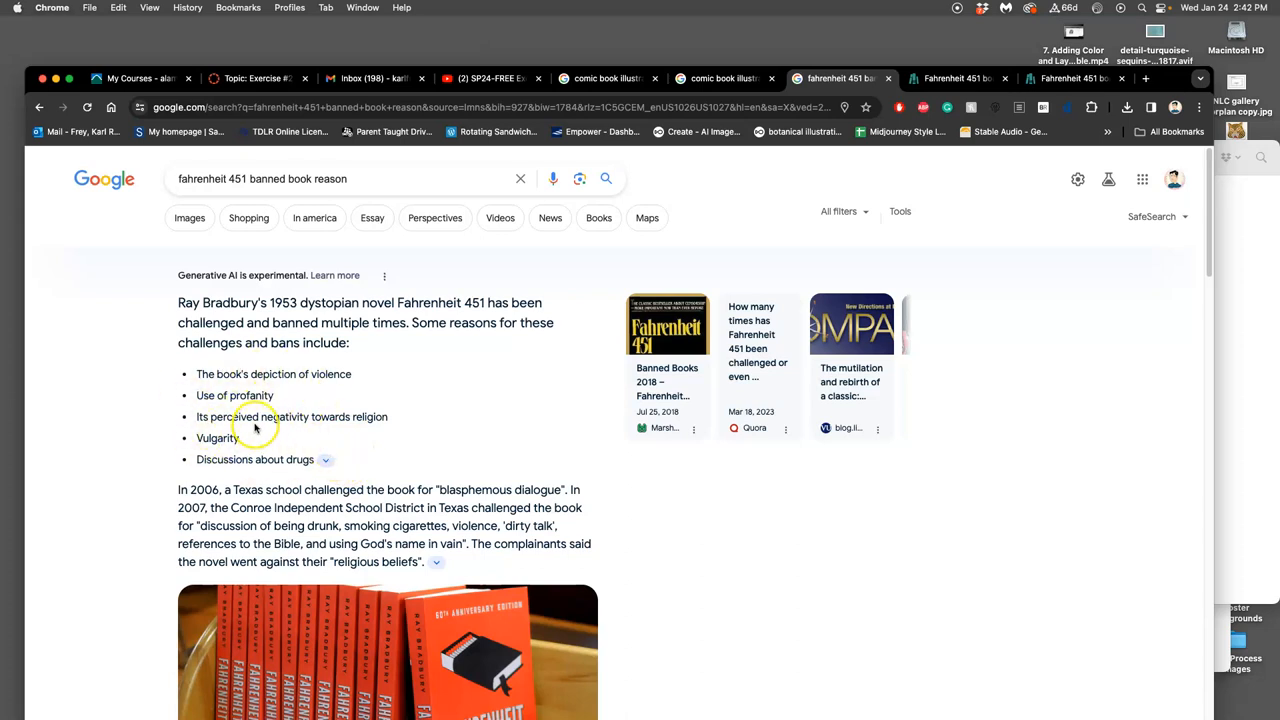
mouse_move(256, 425)
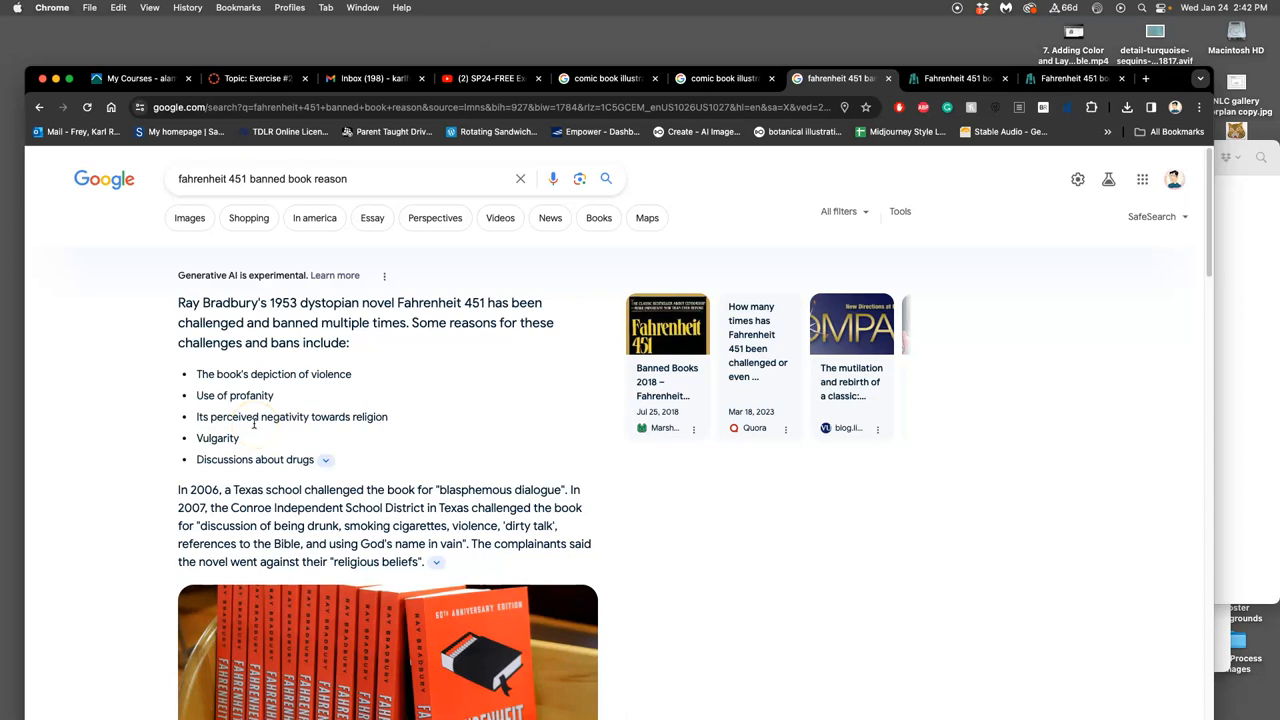
scroll("down", 3)
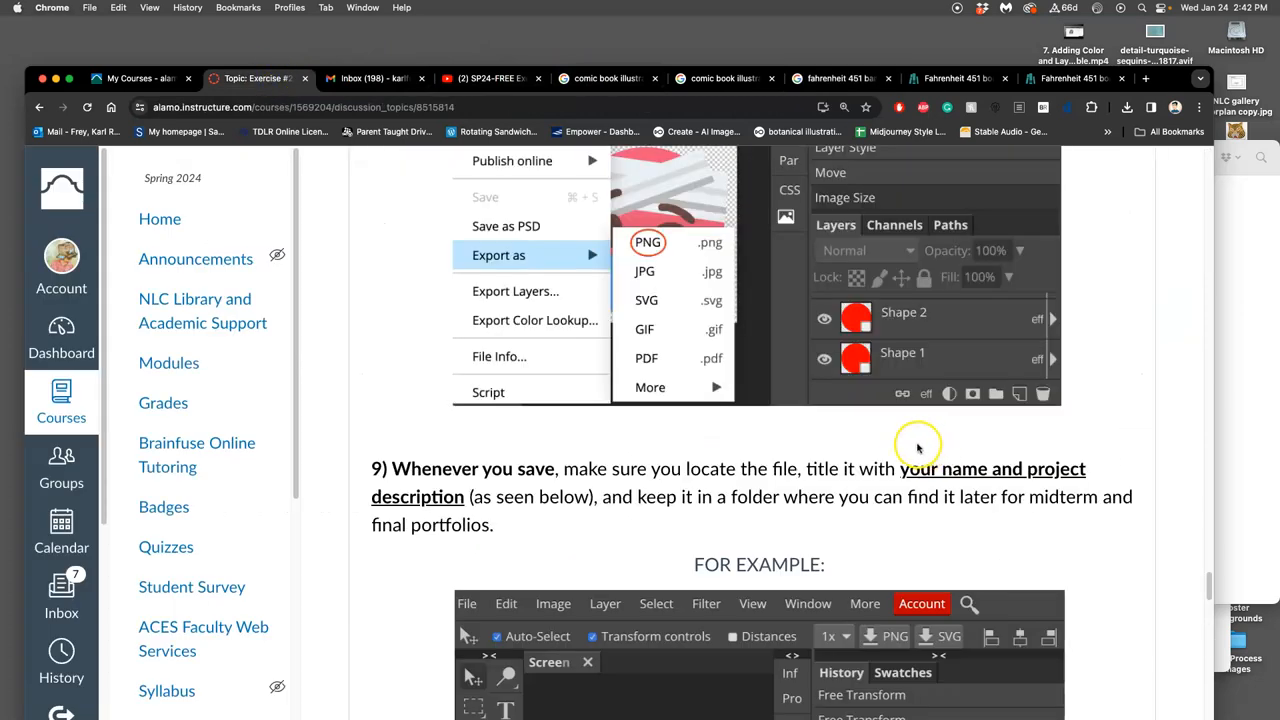
- Scroll the Canvas Exercise #2 discussion past the emoji examples to step 2's Emoji Maker link
scroll("up", 3)
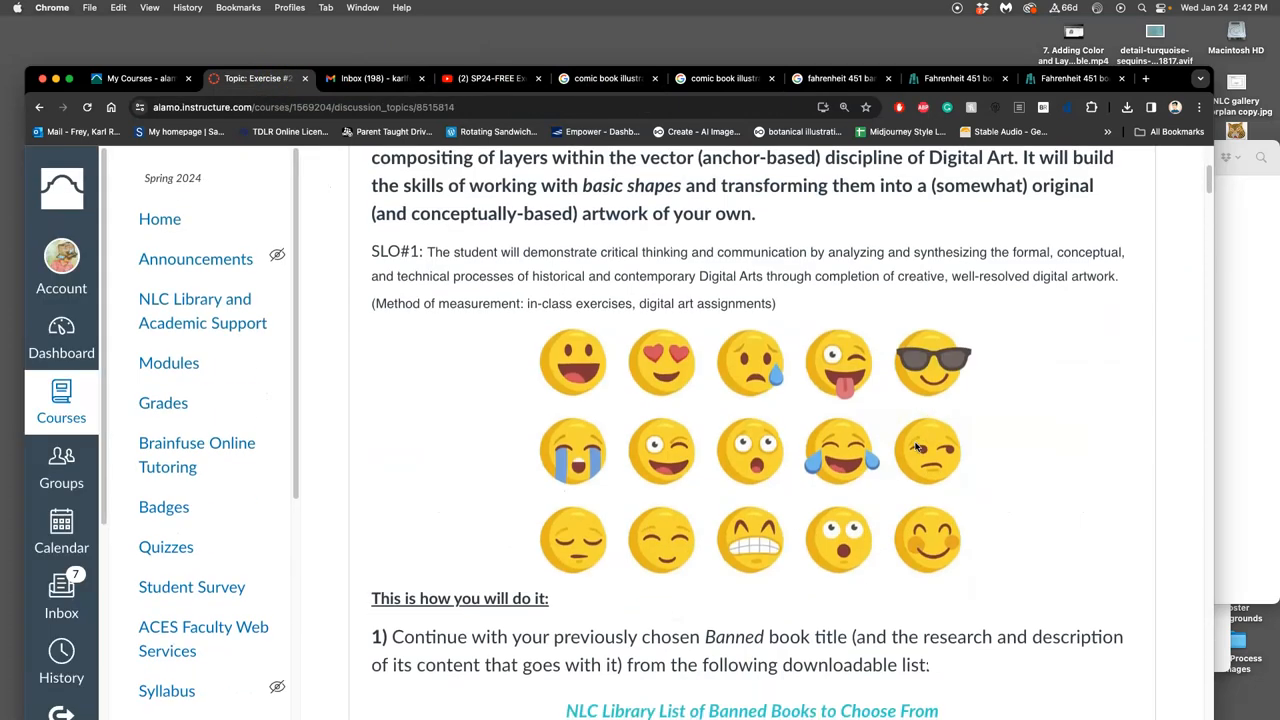
scroll("down", 3)
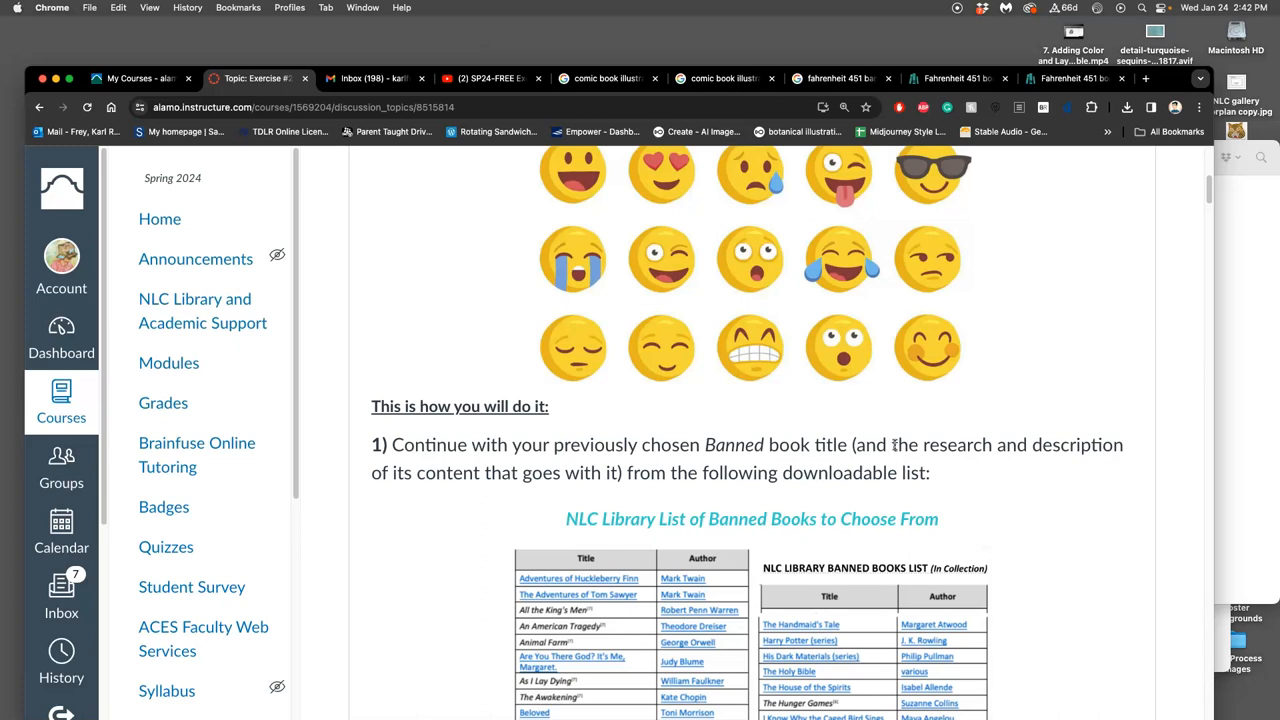
scroll("down", 3)
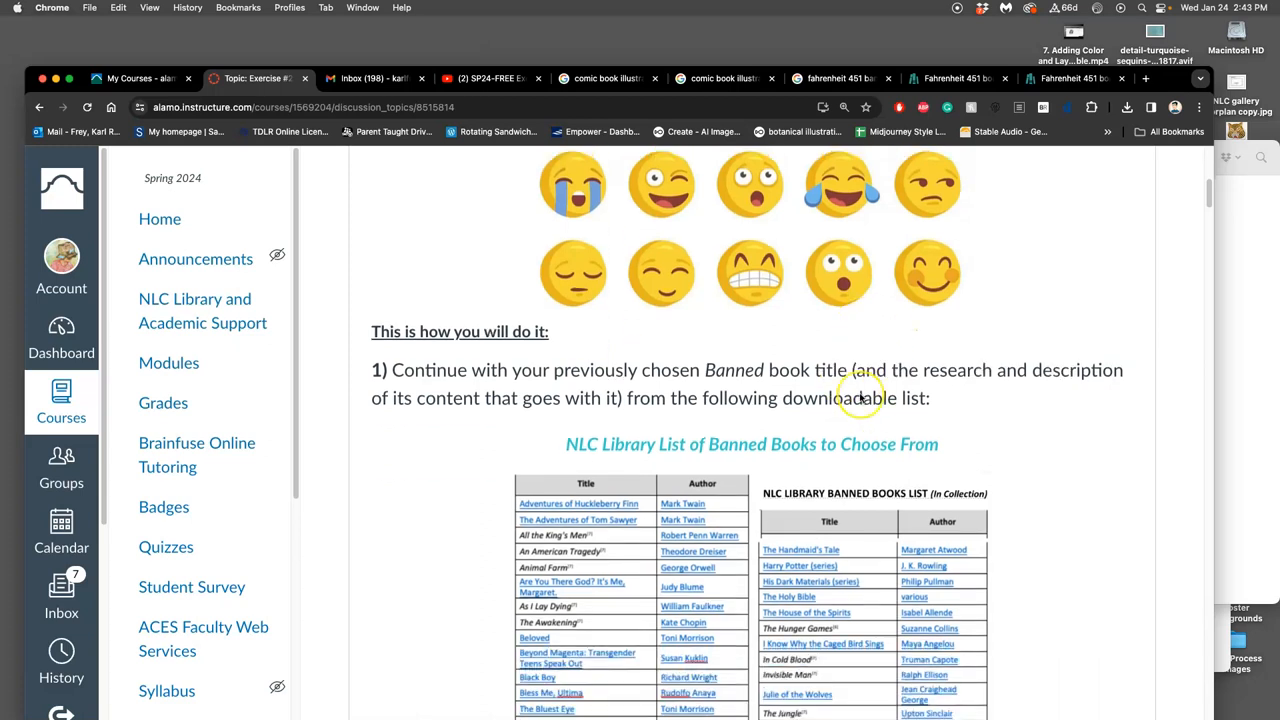
scroll("down", 3)
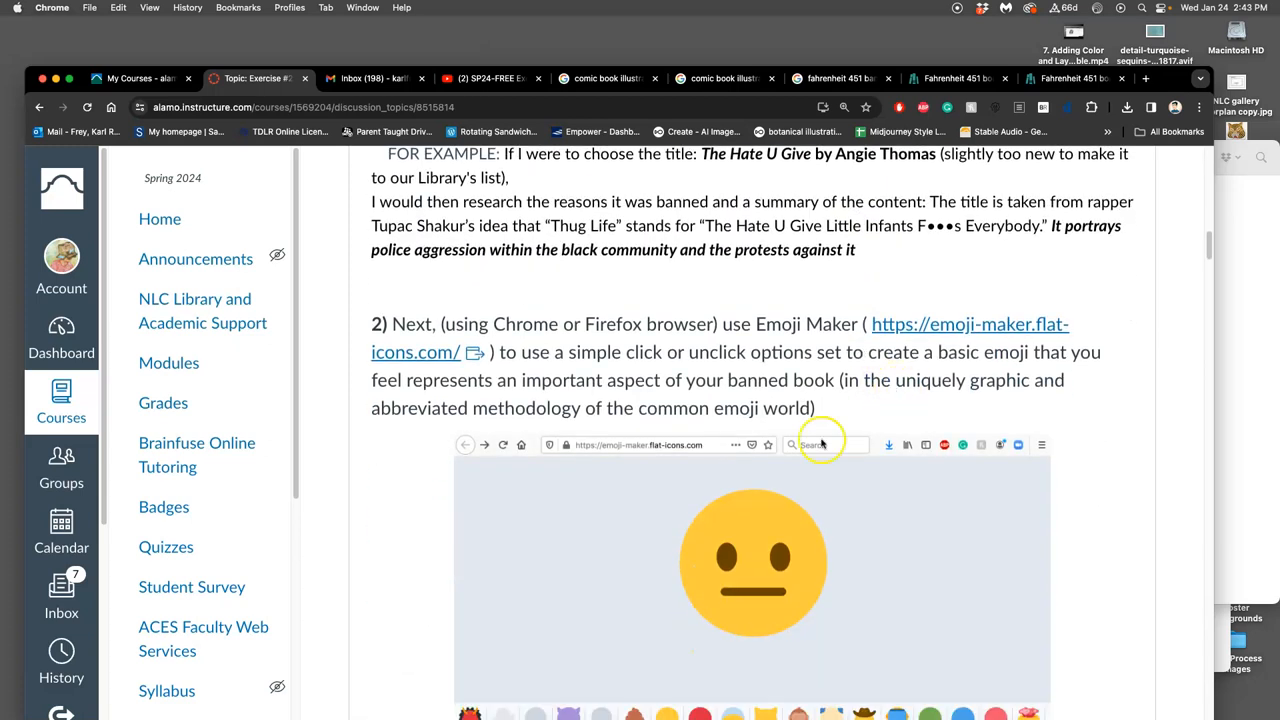
scroll("down", 3)
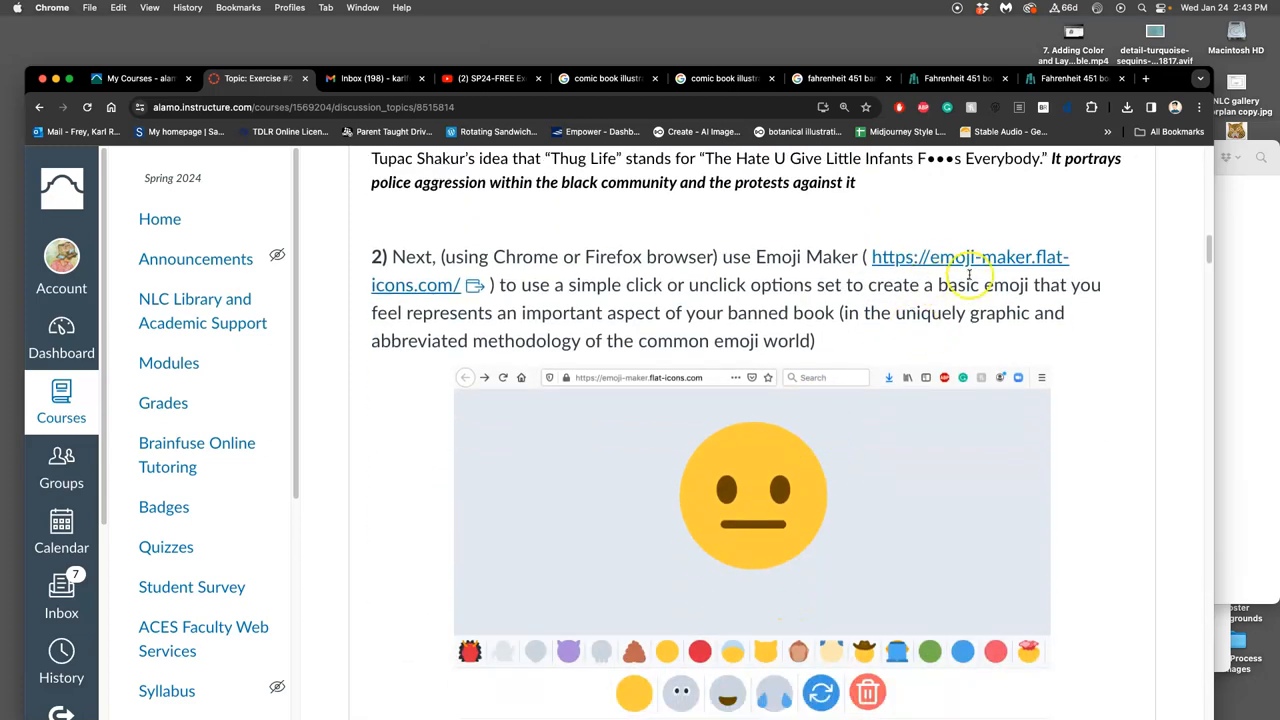
mouse_move(1003, 263)
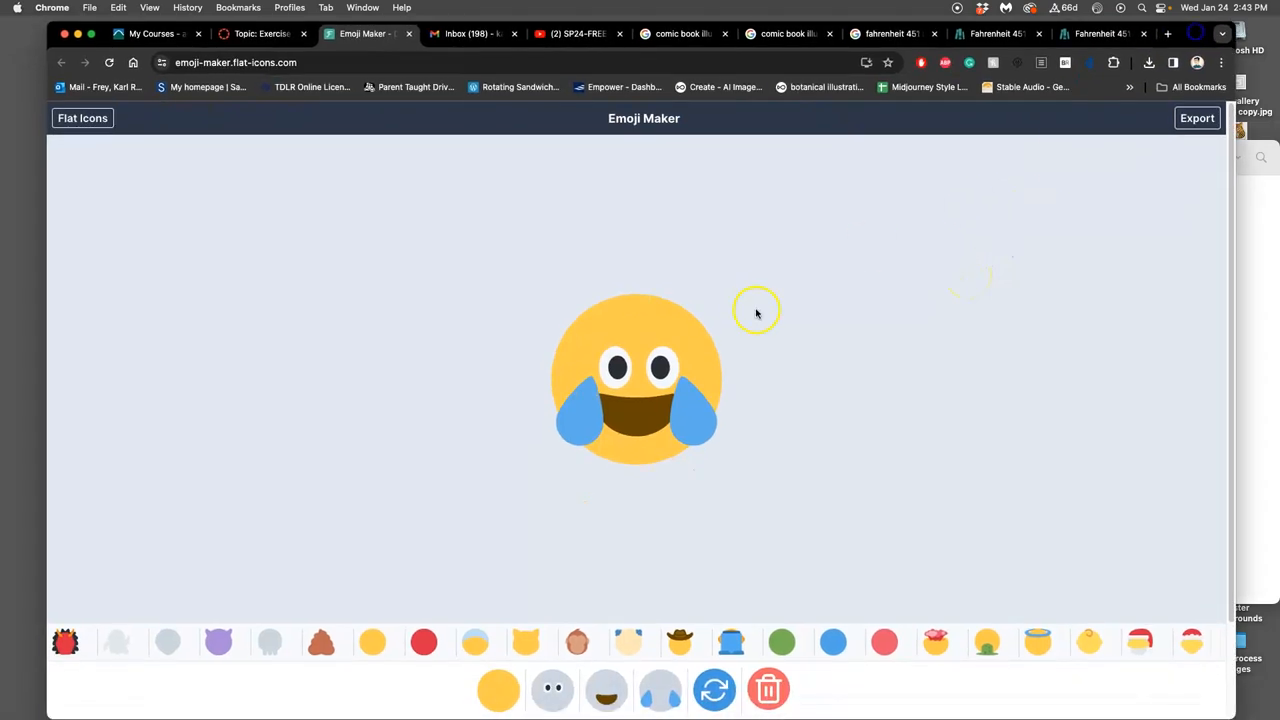
mouse_move(663, 360)
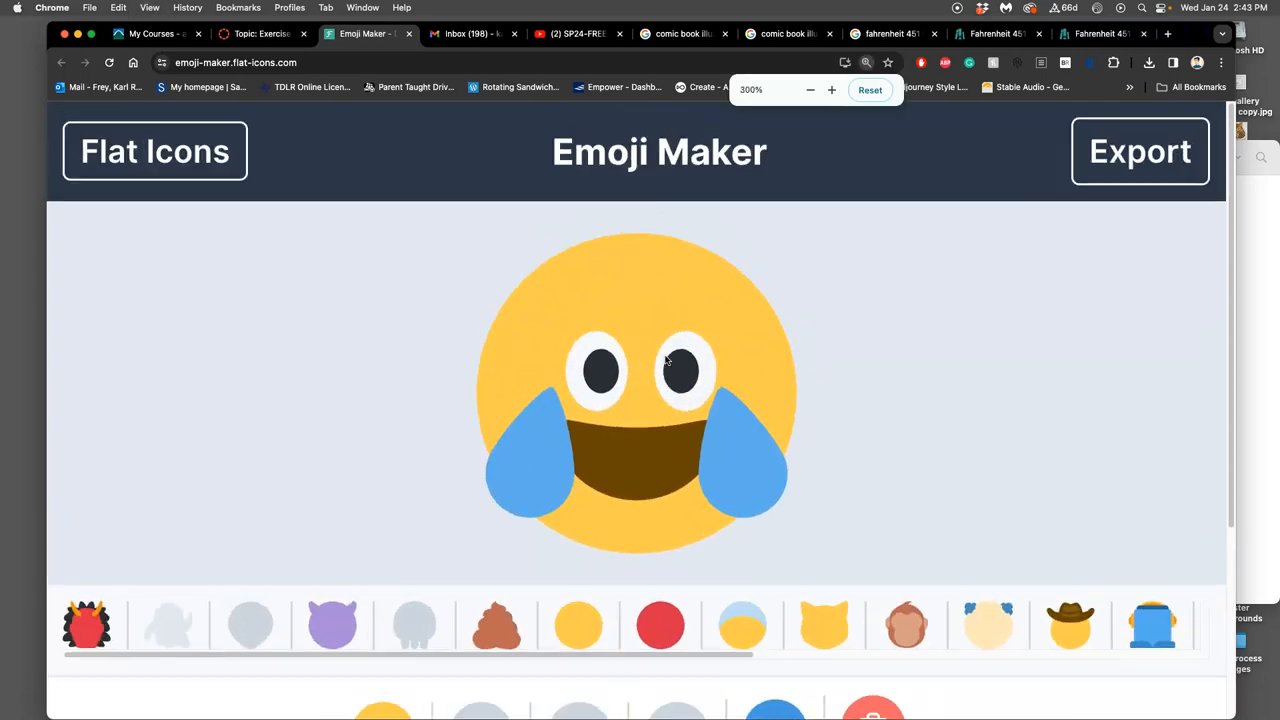
- Zoom the Emoji Maker page in, then back out to normal size
left_click(831, 89)
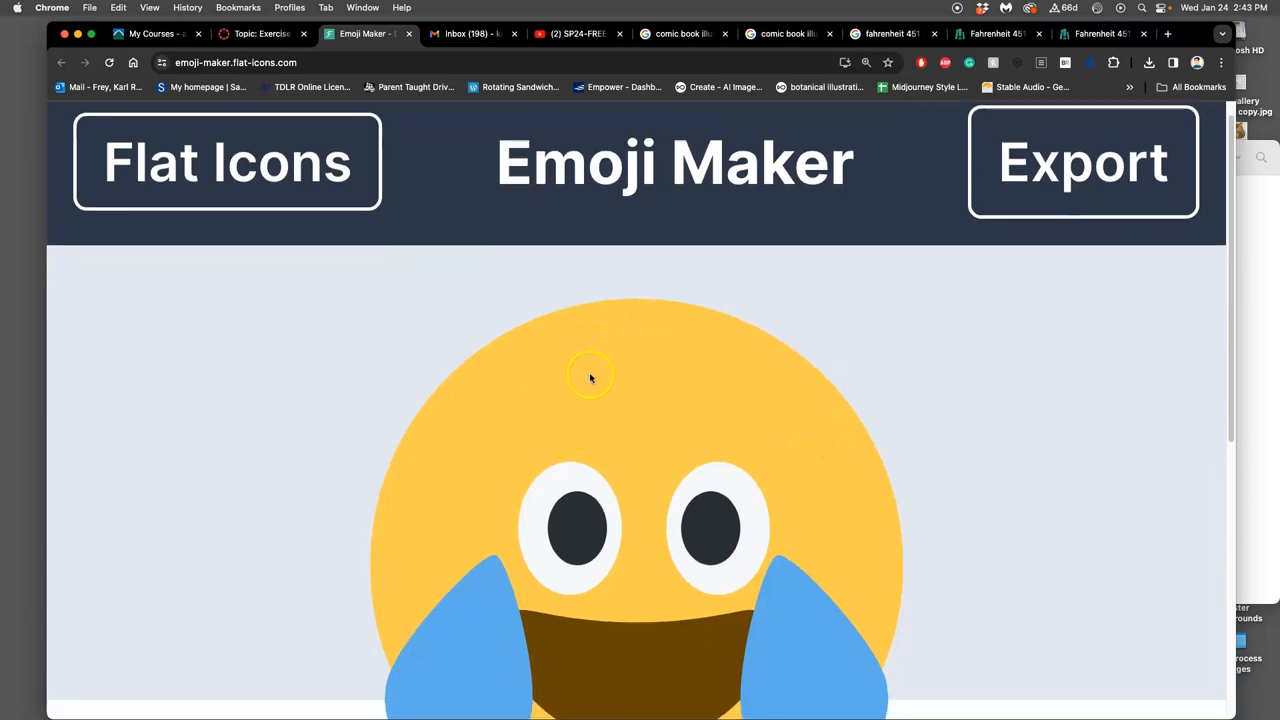
mouse_move(693, 395)
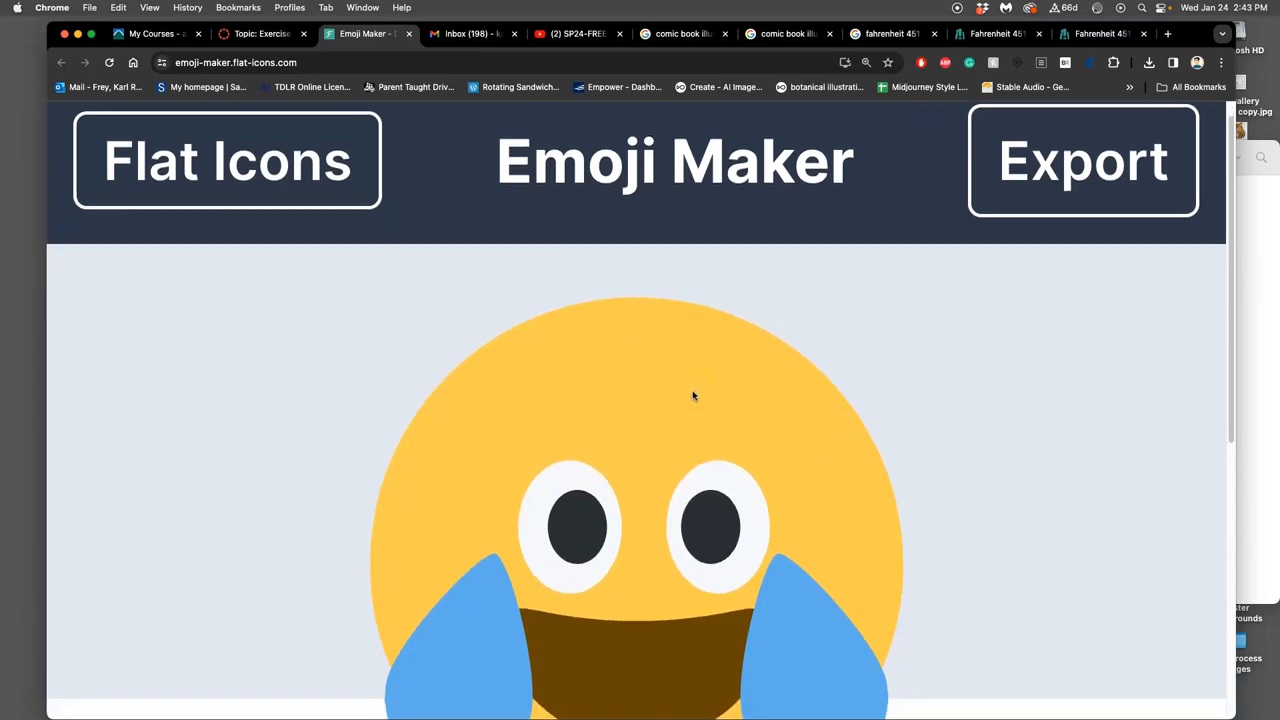
mouse_move(718, 398)
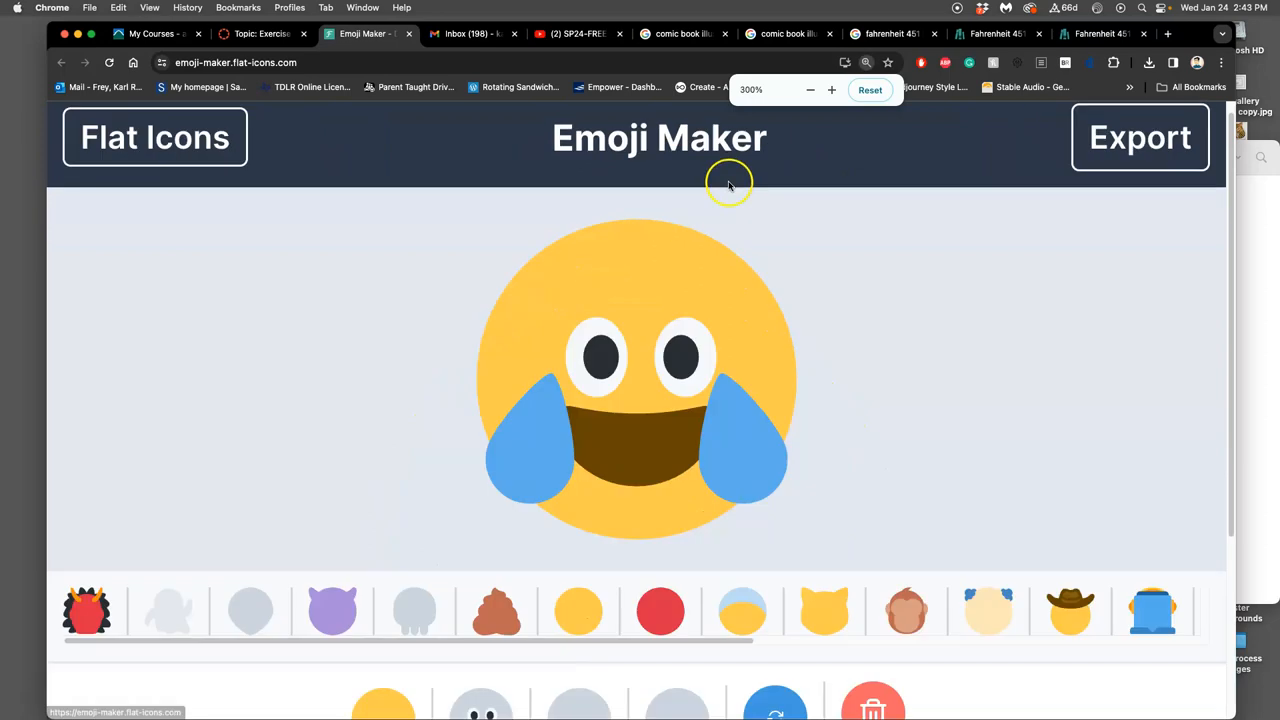
left_click(810, 90)
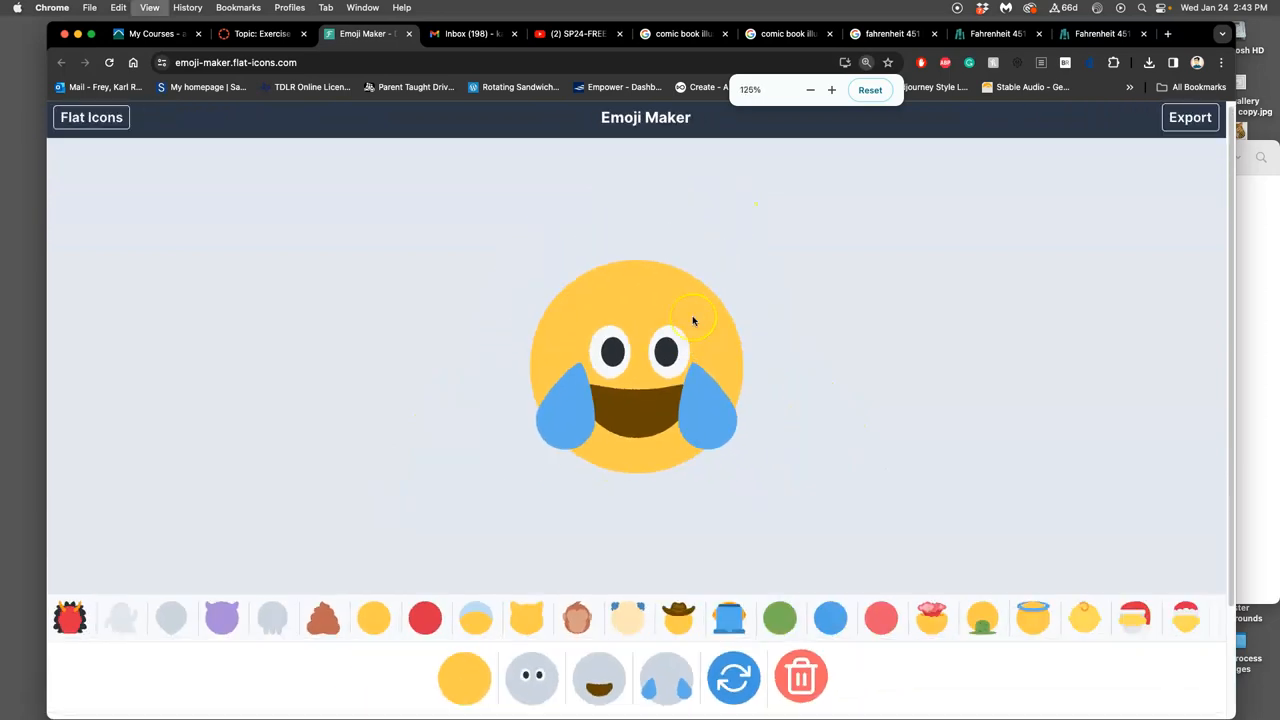
left_click(831, 90)
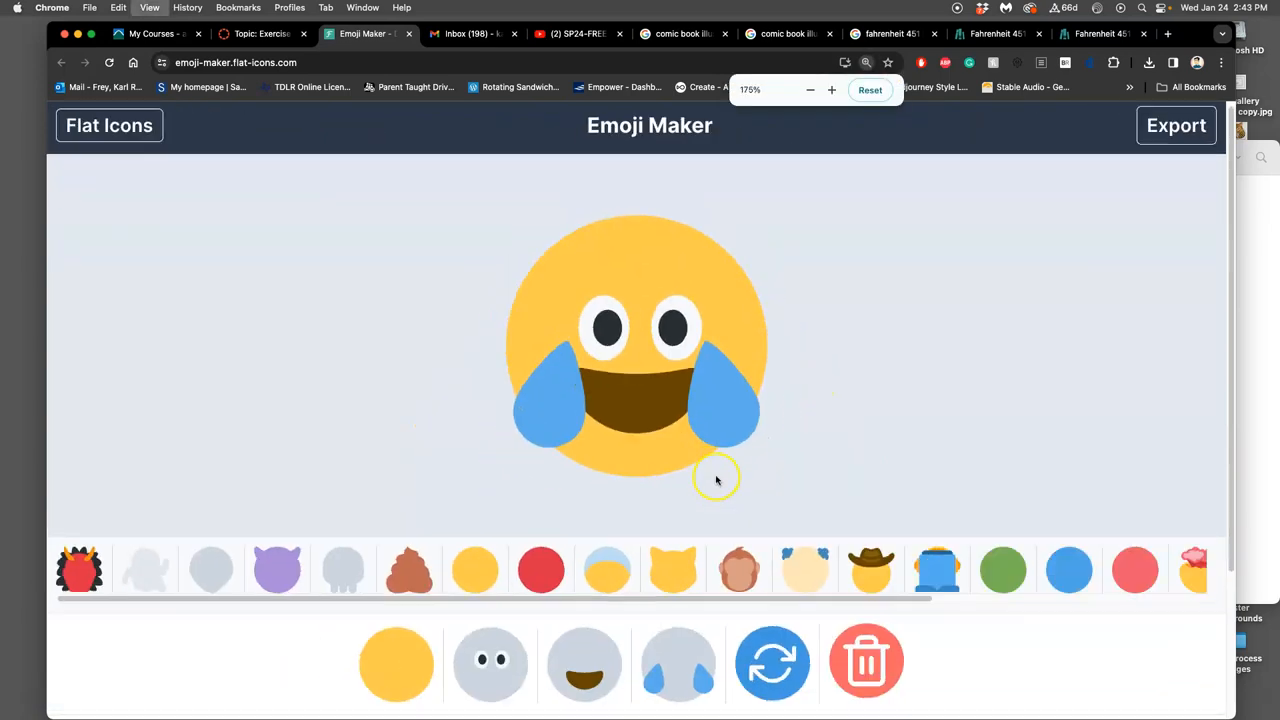
left_click(810, 90)
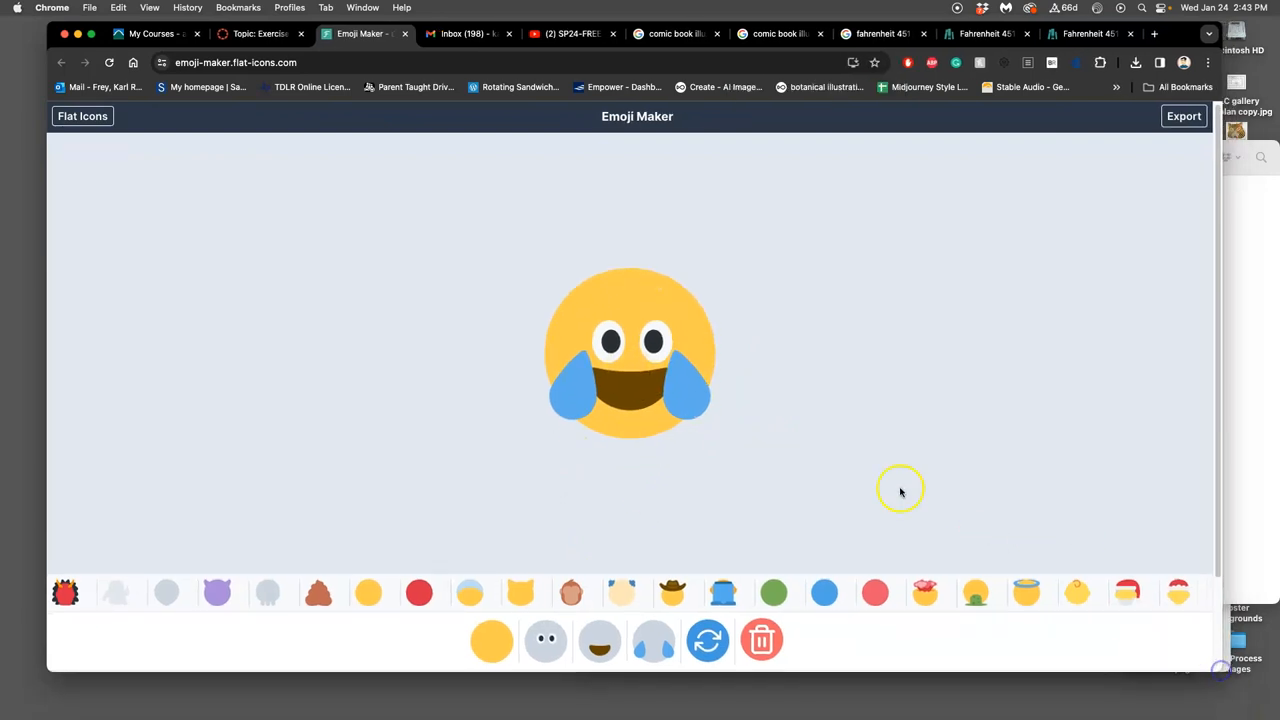
- Randomize the emoji five times, then clear it back to a plain yellow circle
left_click(707, 640)
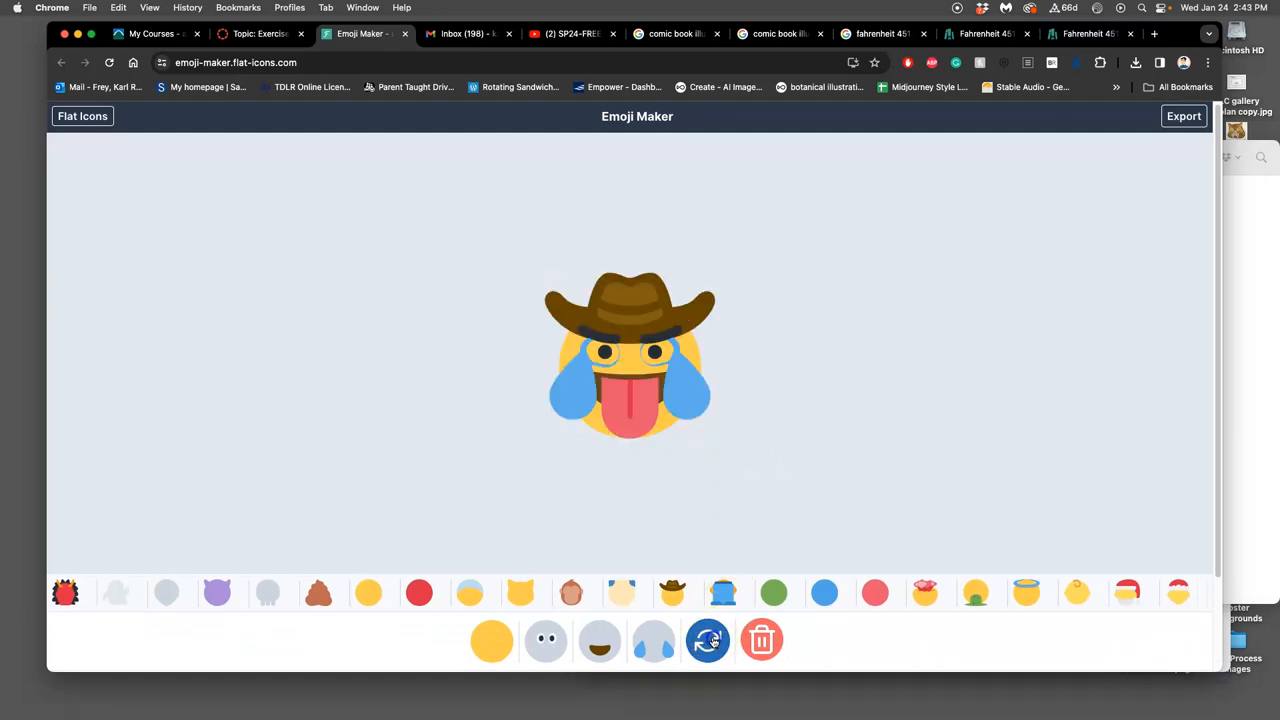
left_click(708, 640)
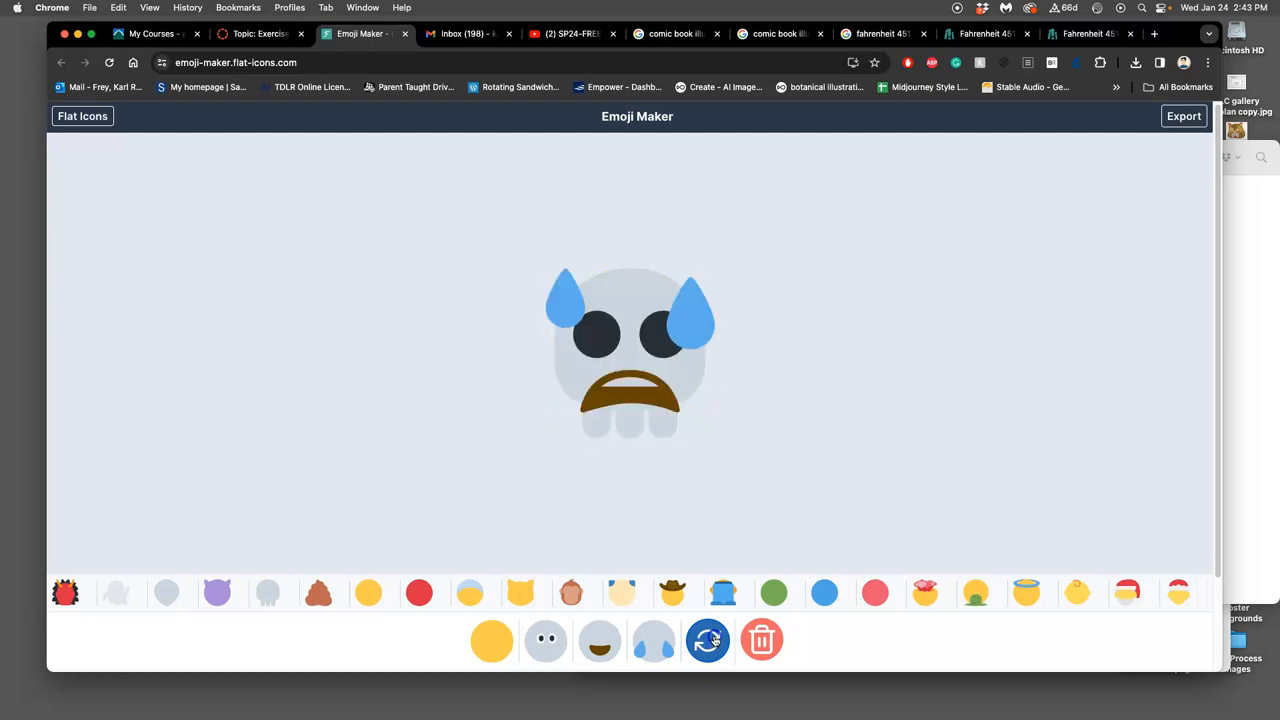
left_click(707, 640)
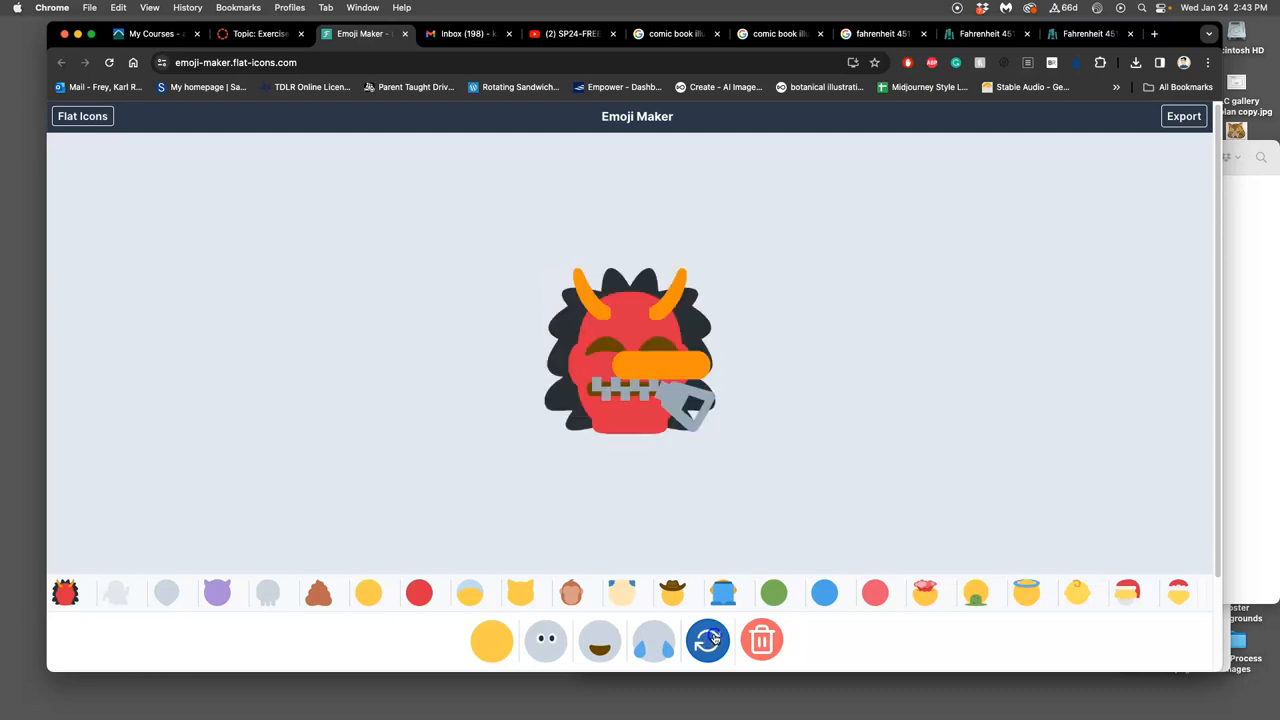
left_click(707, 641)
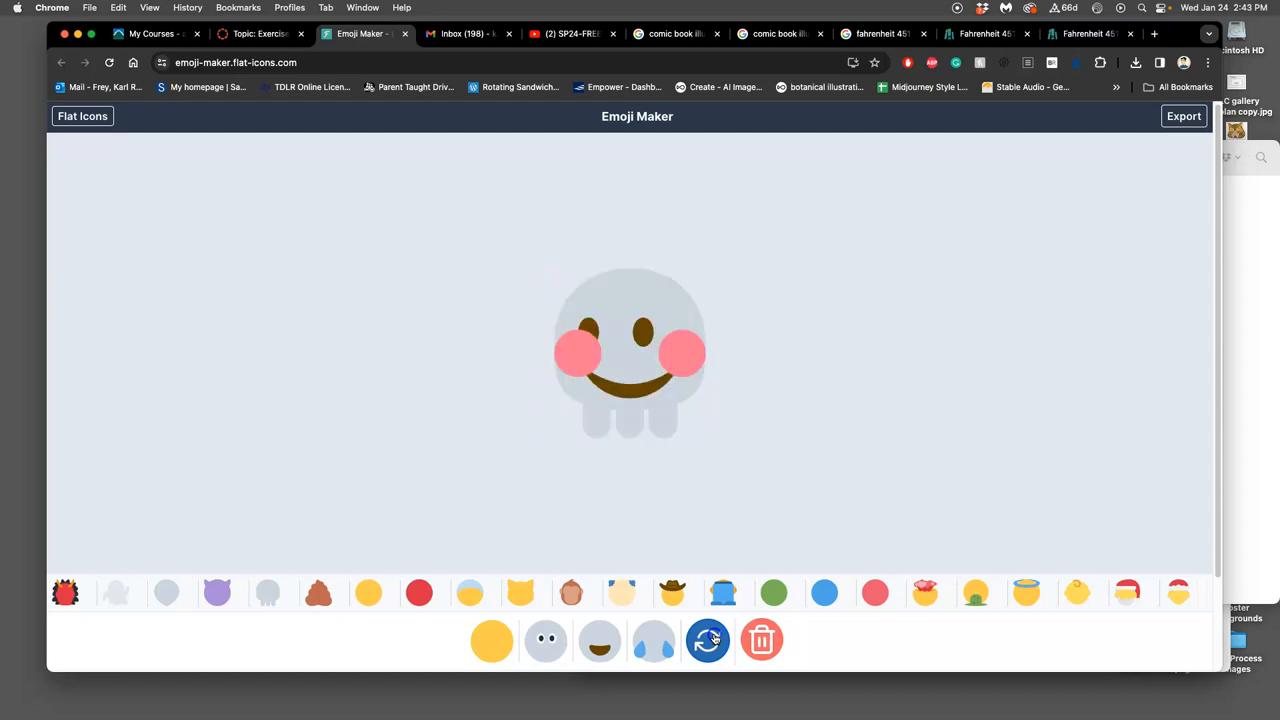
left_click(707, 641)
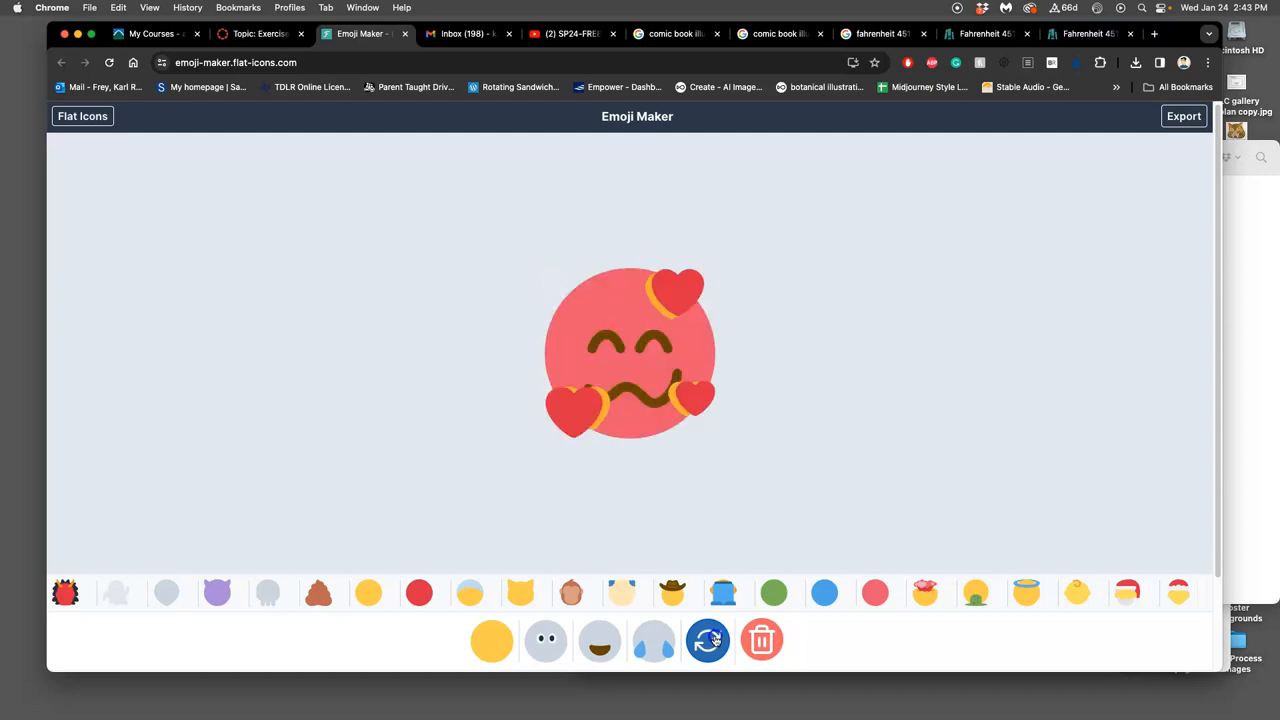
left_click(707, 641)
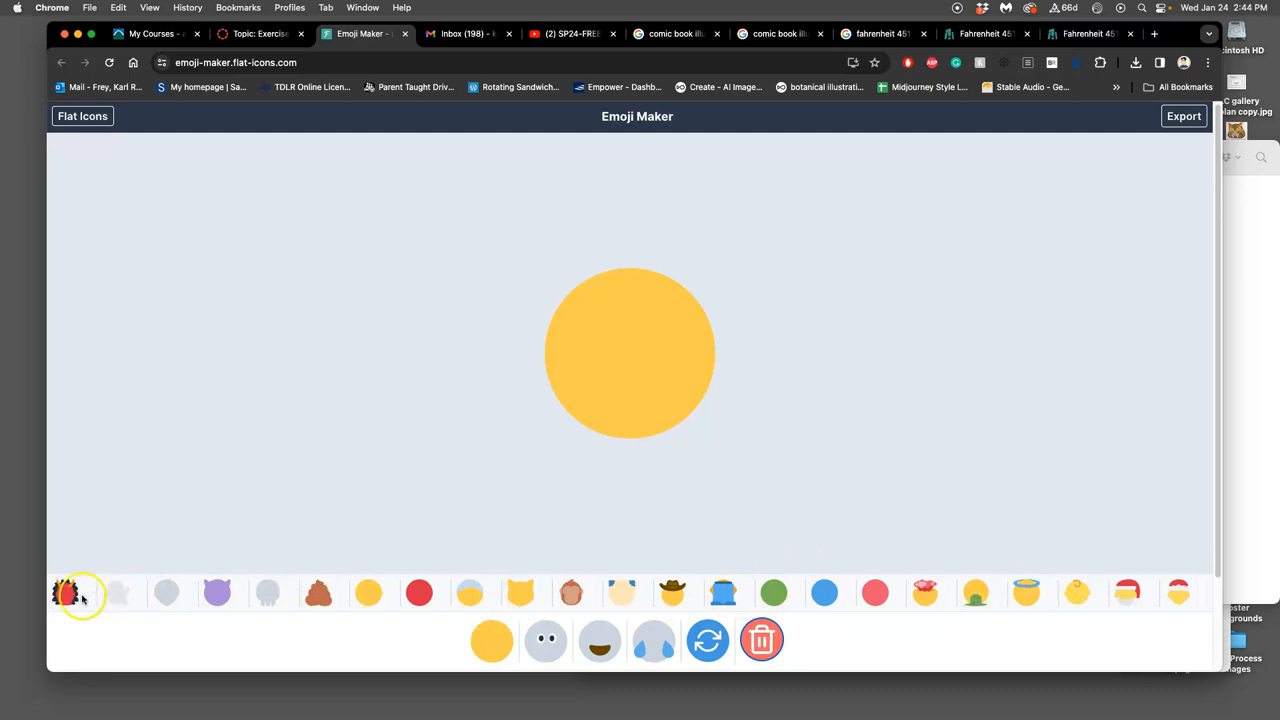
- Try several head bases, including monkey, blue boxy and green round faces, settling on mind-blown
left_click(167, 593)
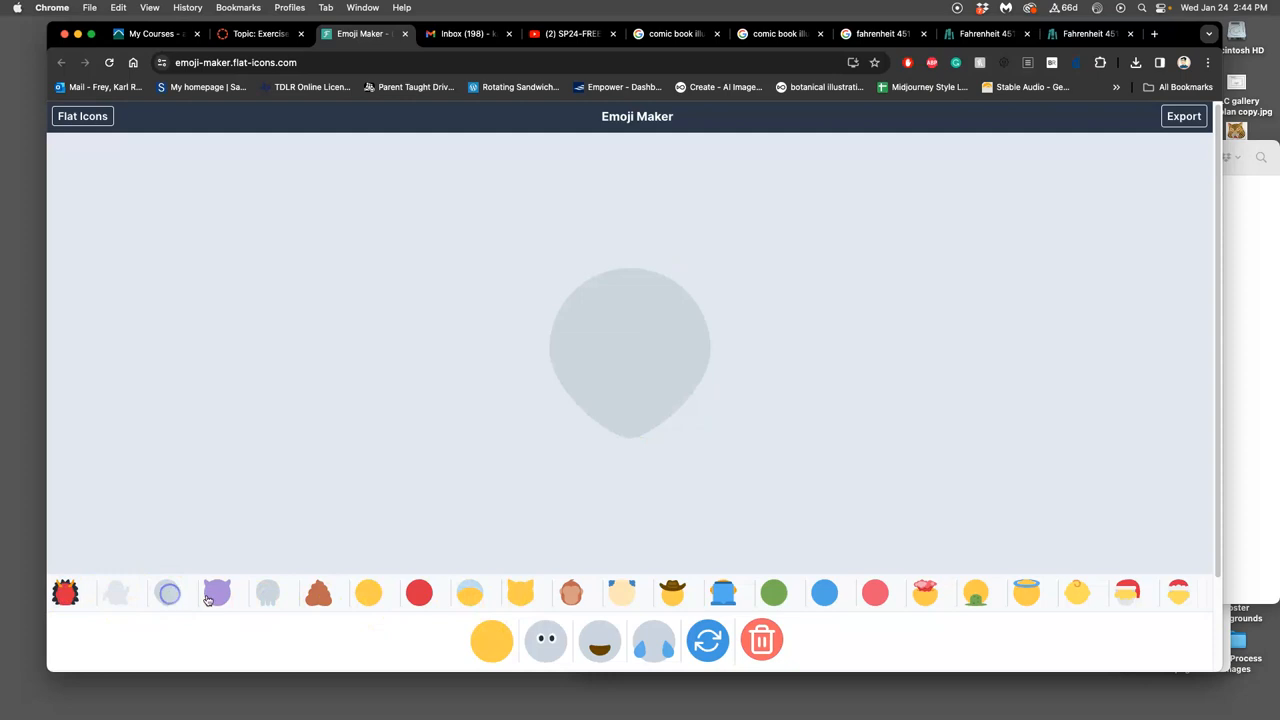
left_click(217, 593)
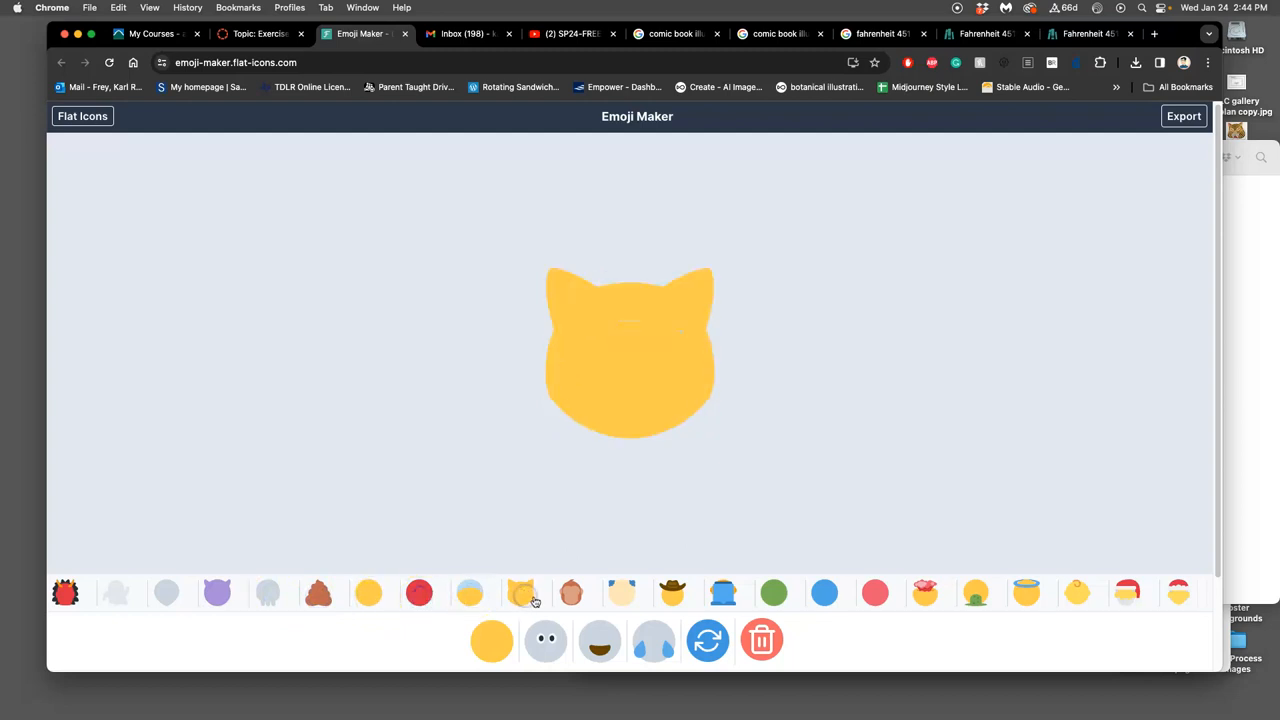
left_click(572, 593)
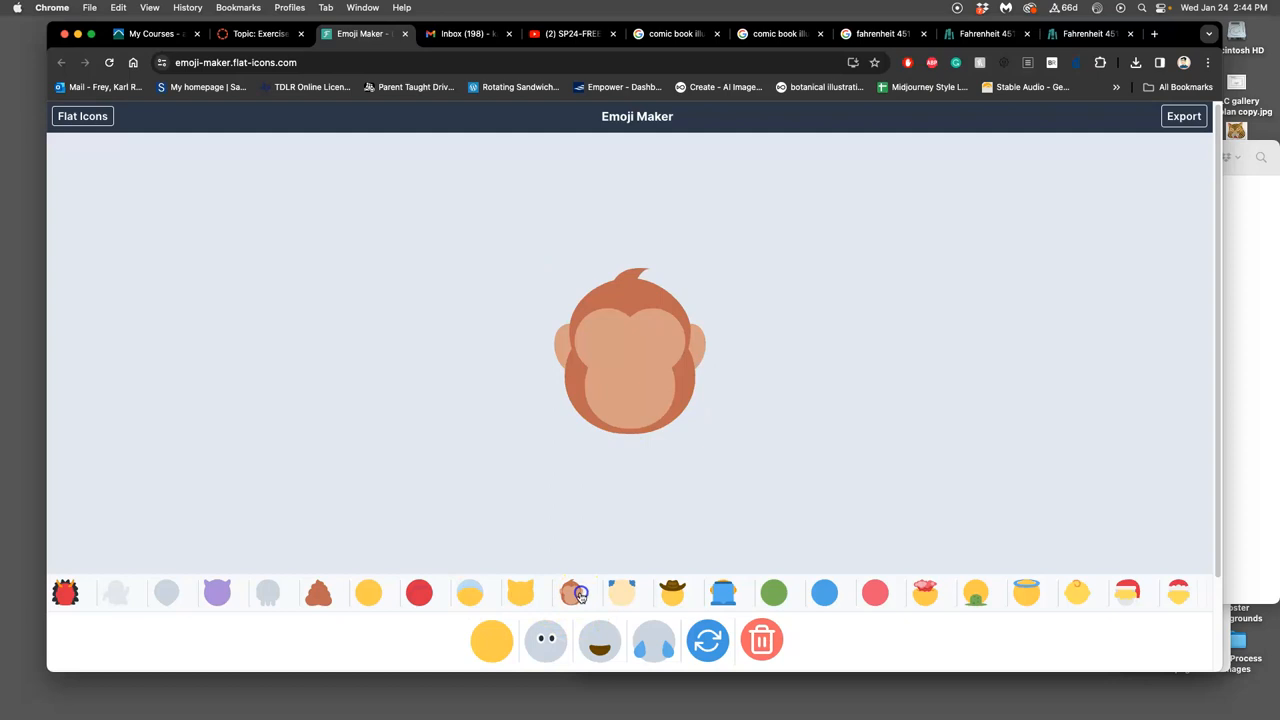
left_click(672, 592)
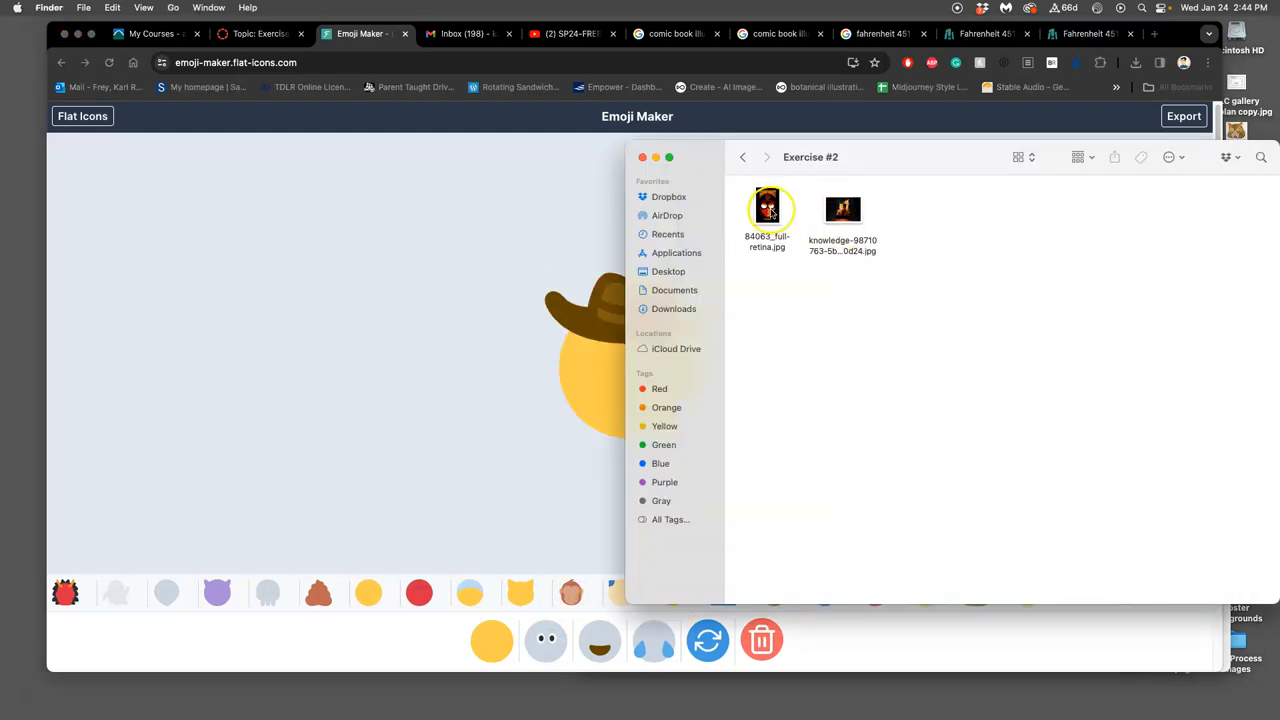
double_click(767, 207)
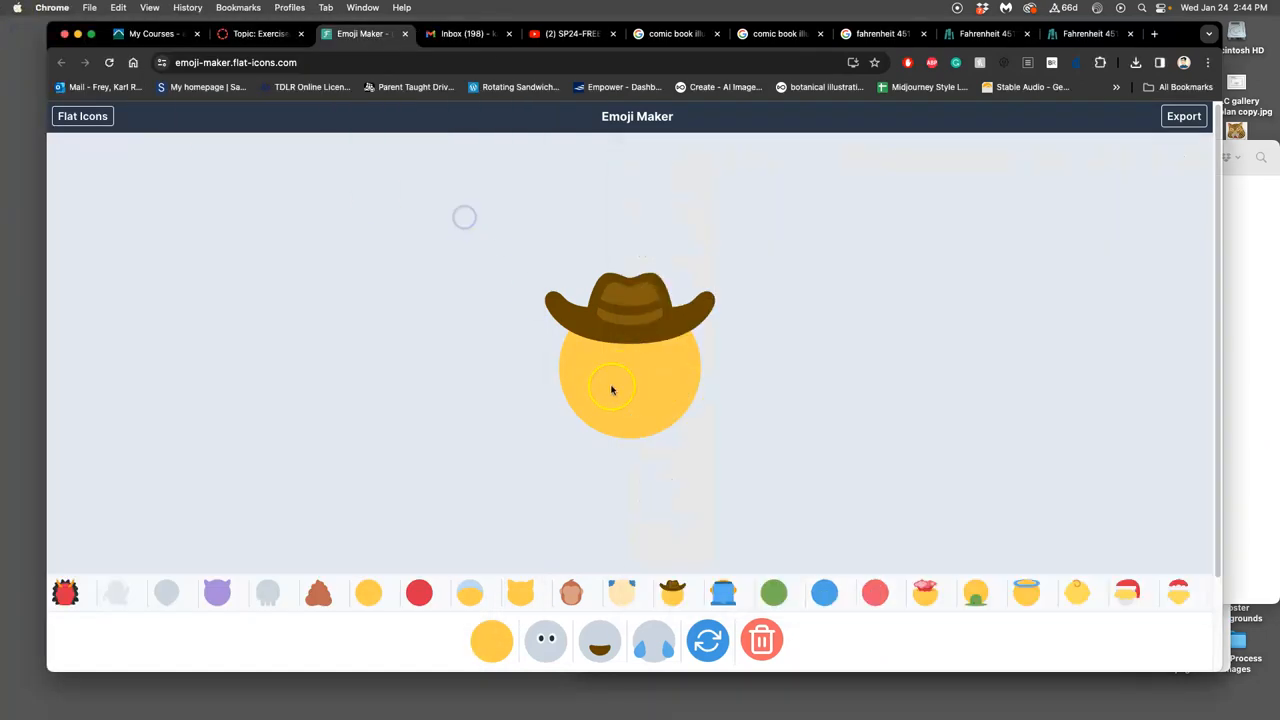
left_click(773, 593)
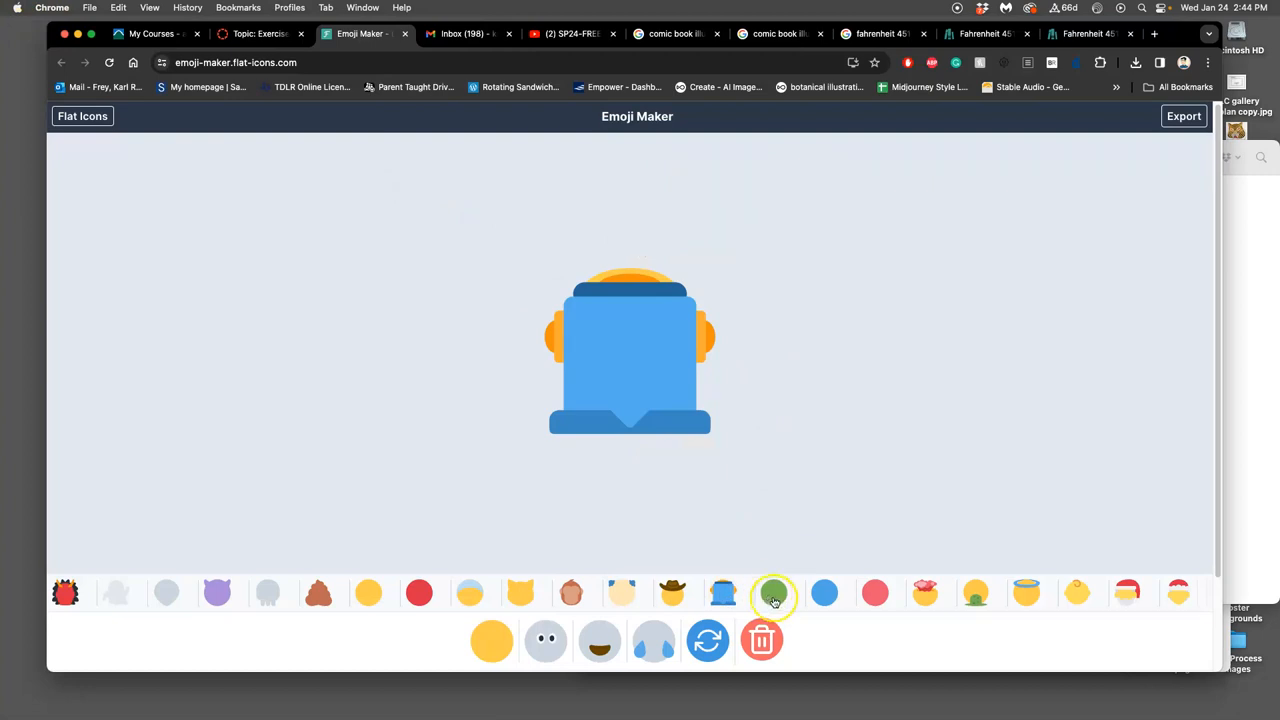
left_click(925, 592)
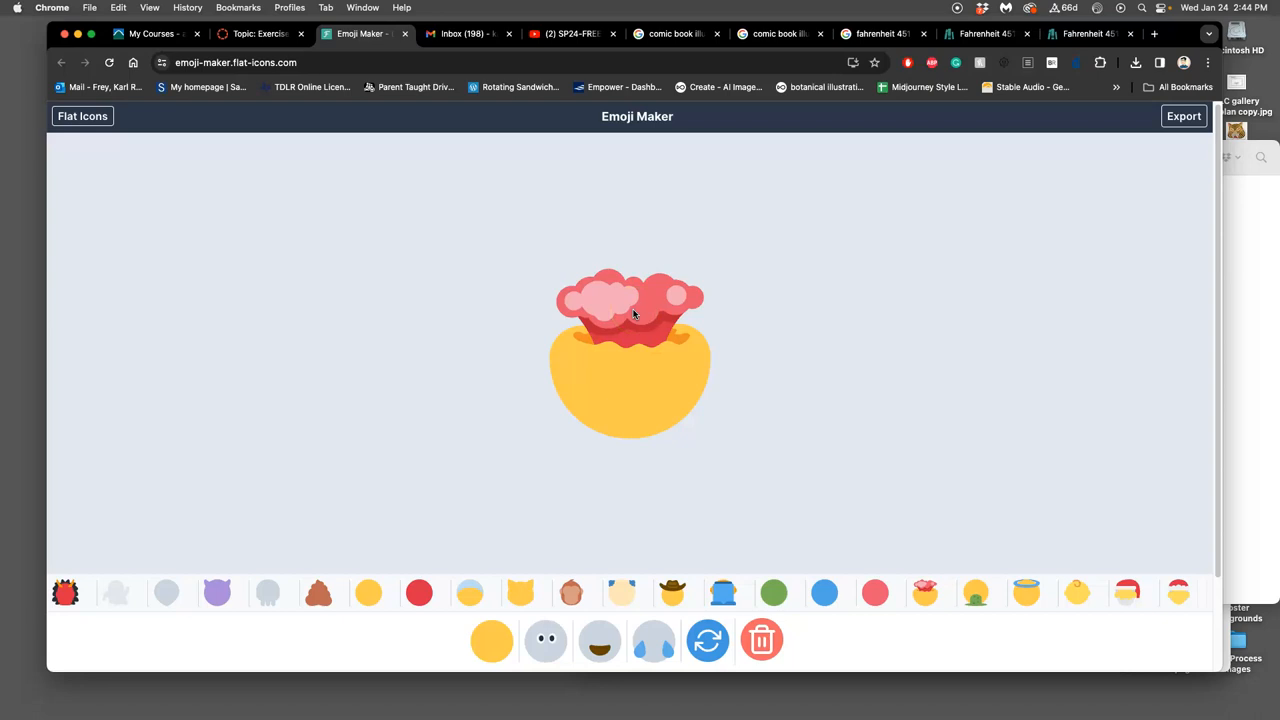
- Open the eye styles and toggle heart eyes on and off, leaving the face eyeless
left_click(670, 300)
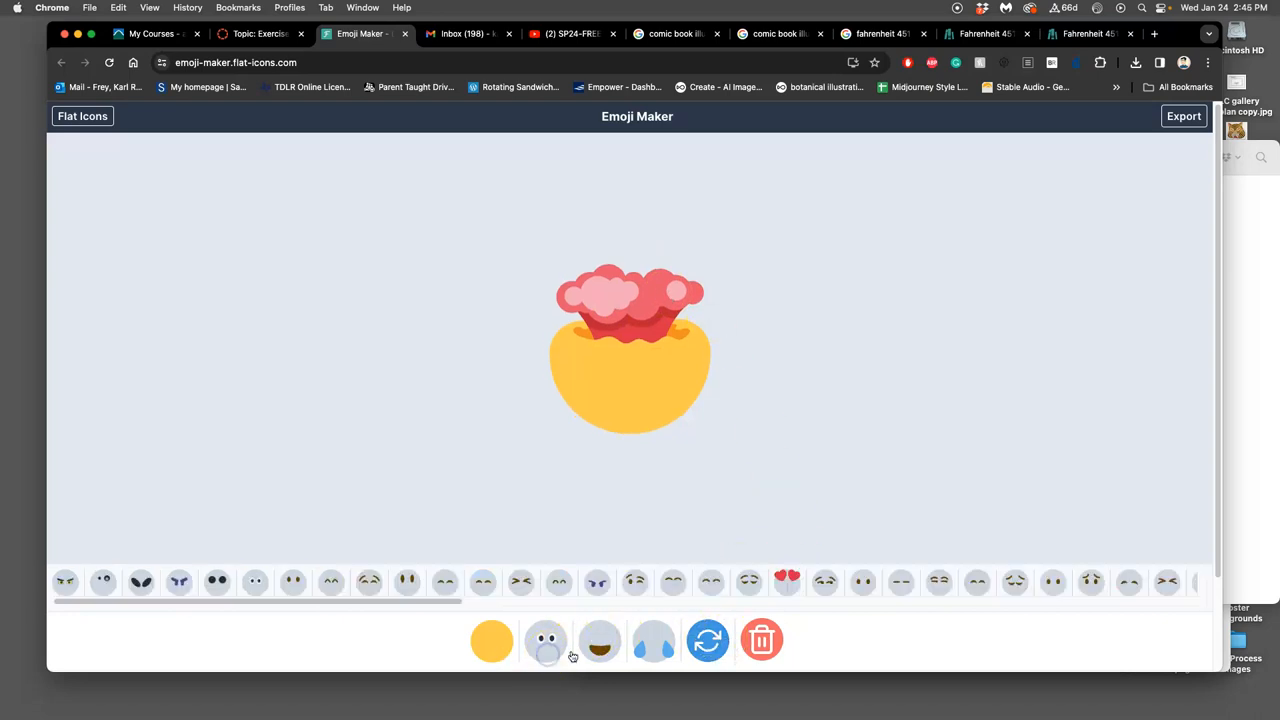
left_click(600, 640)
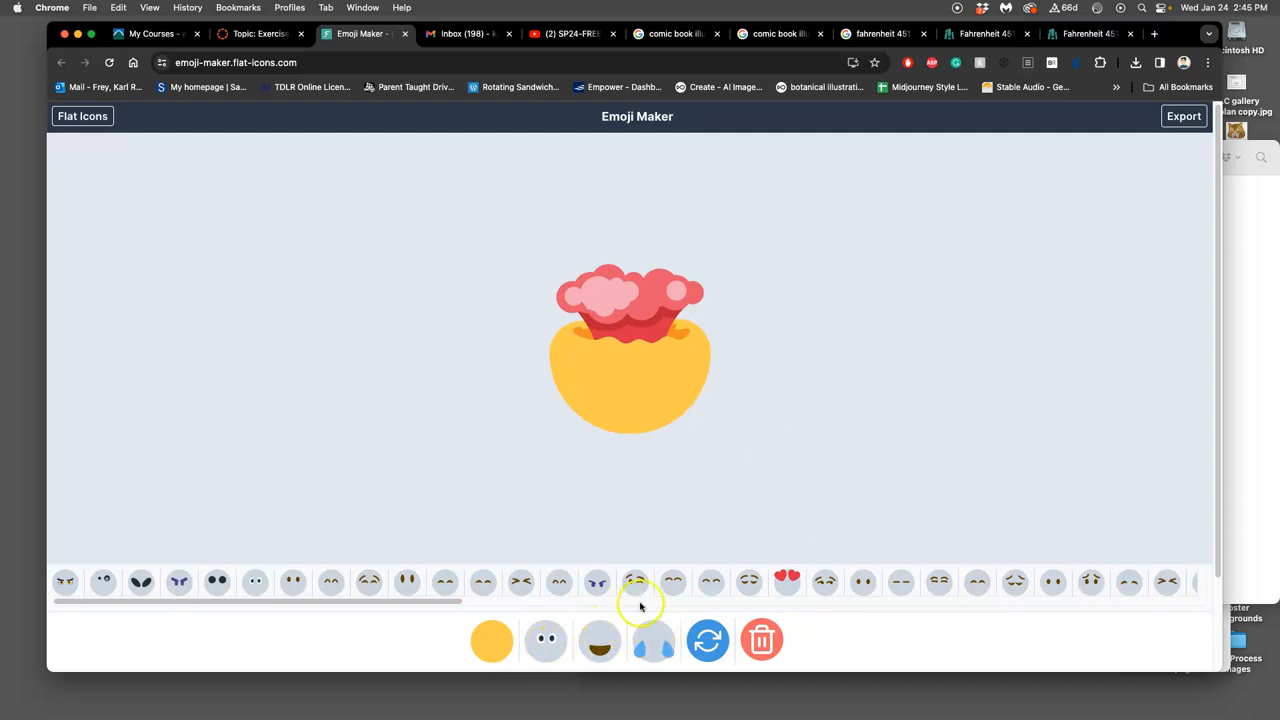
mouse_move(630, 603)
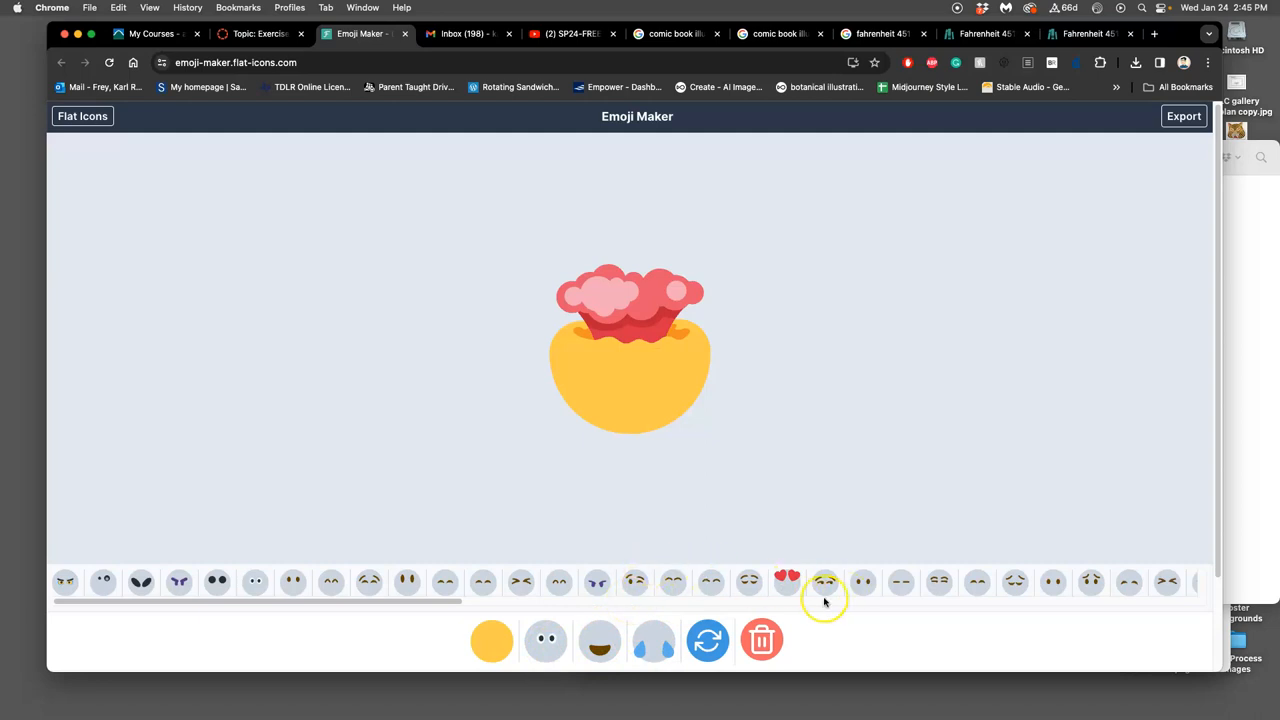
left_click(787, 581)
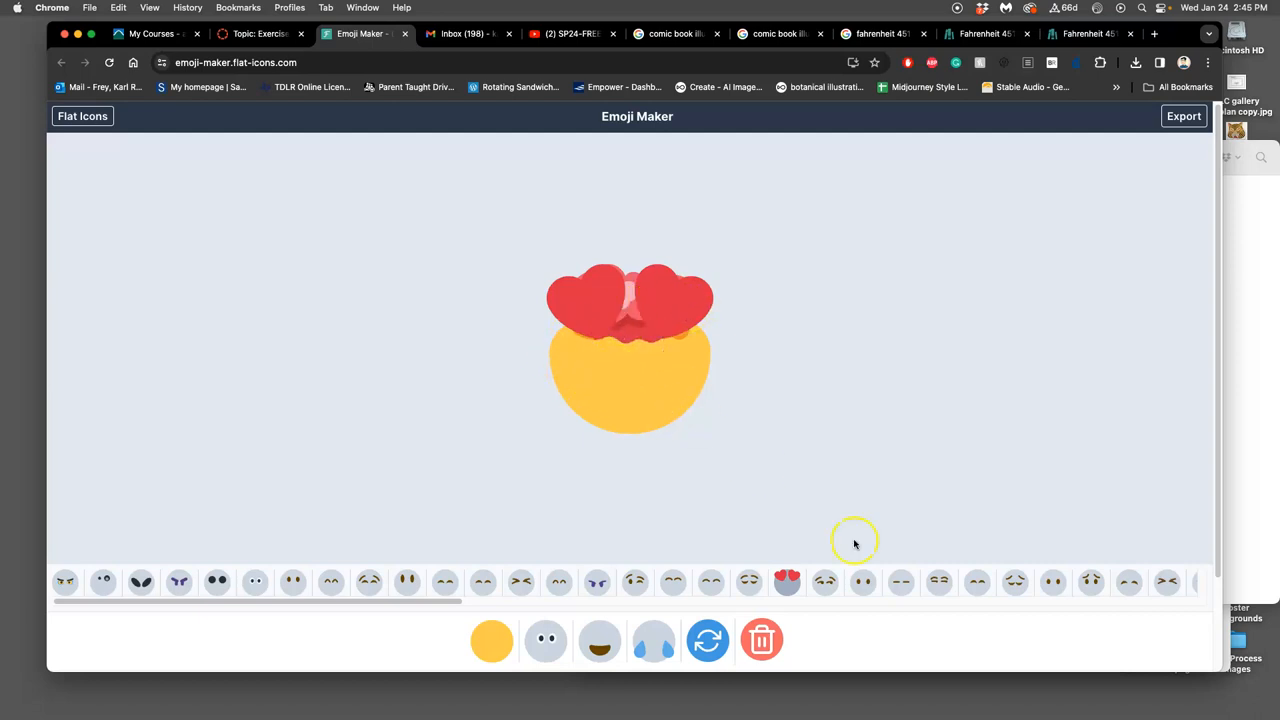
left_click(787, 581)
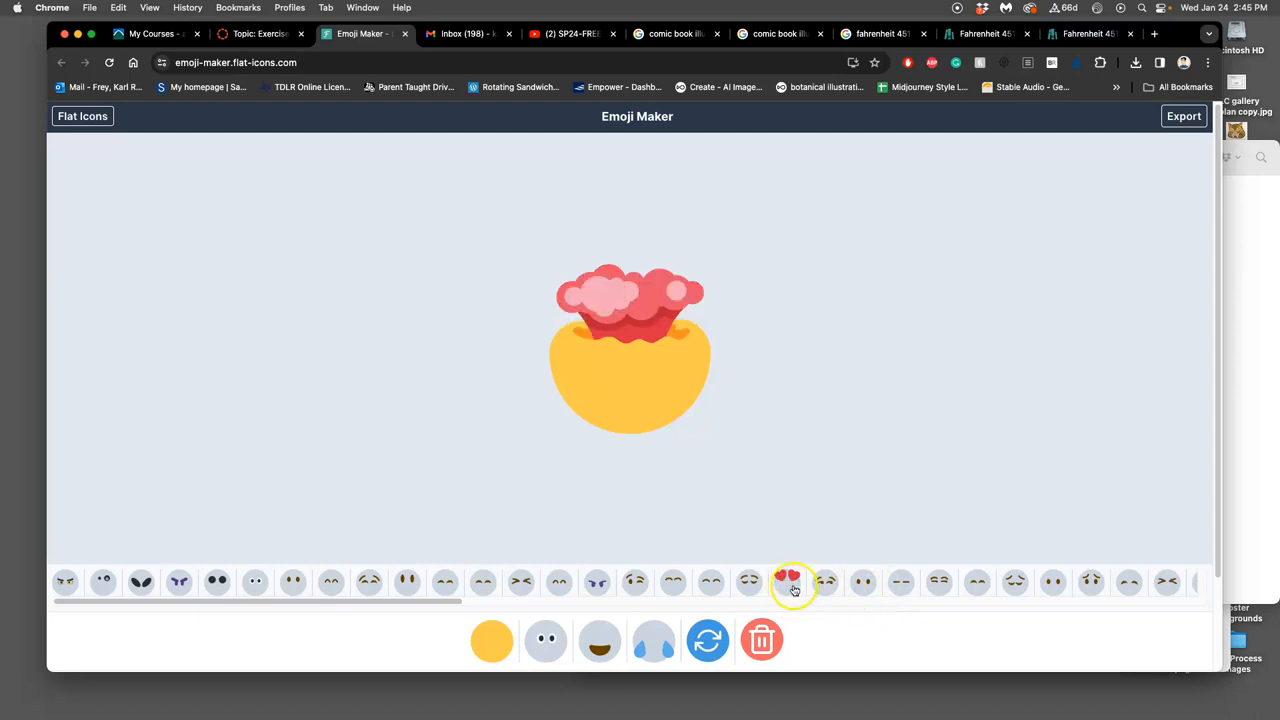
left_click(787, 581)
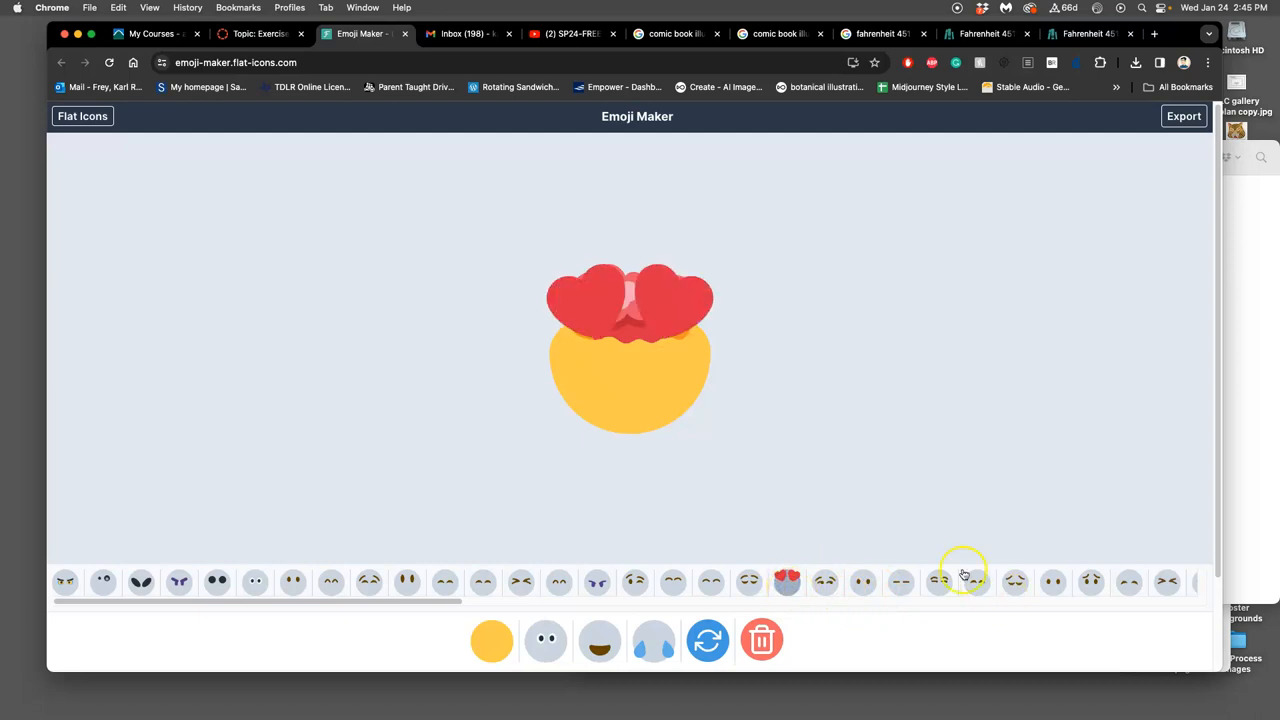
mouse_move(840, 585)
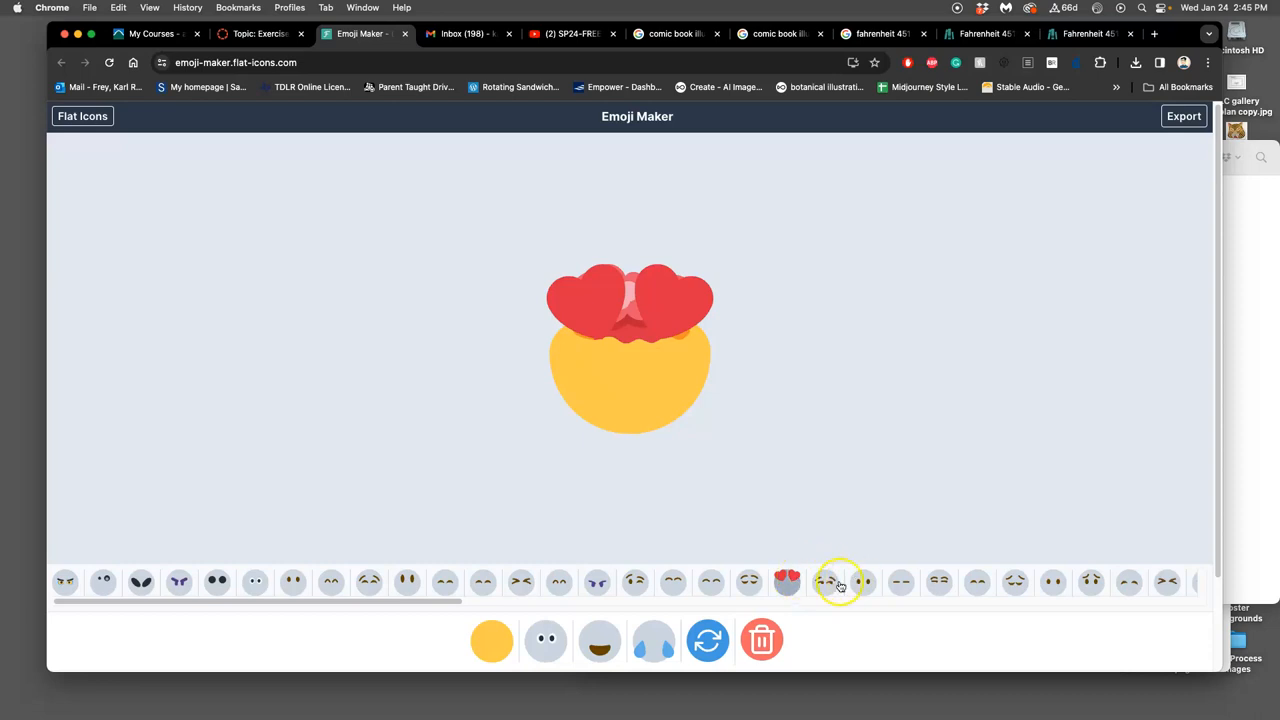
left_click(787, 581)
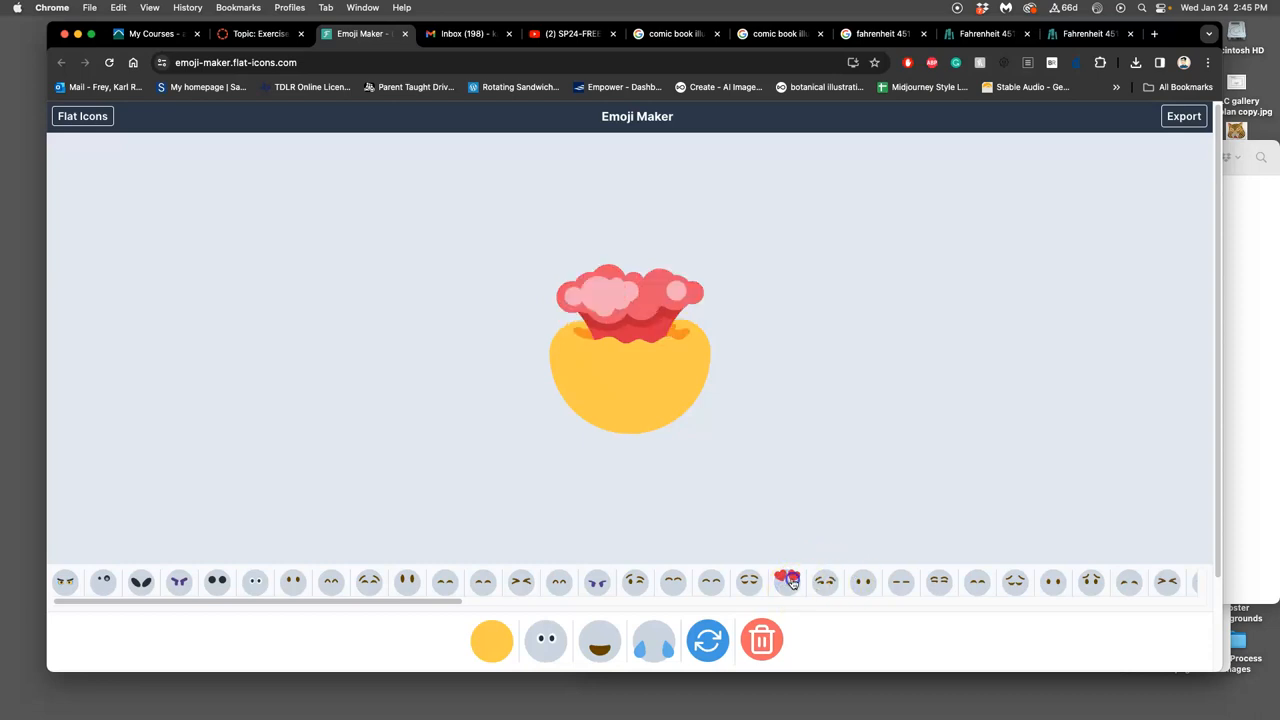
mouse_move(790, 413)
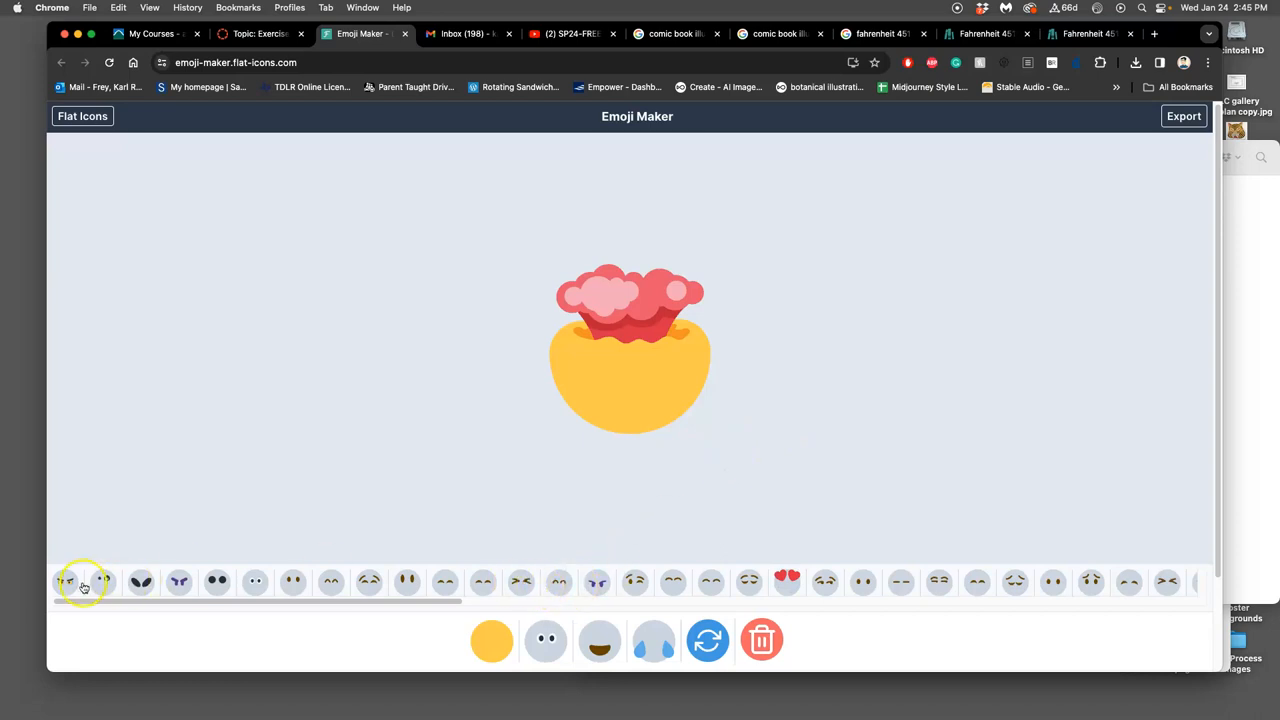
- Add the monocle eyes style: one plain dark eye and one monocle eye
left_click(103, 581)
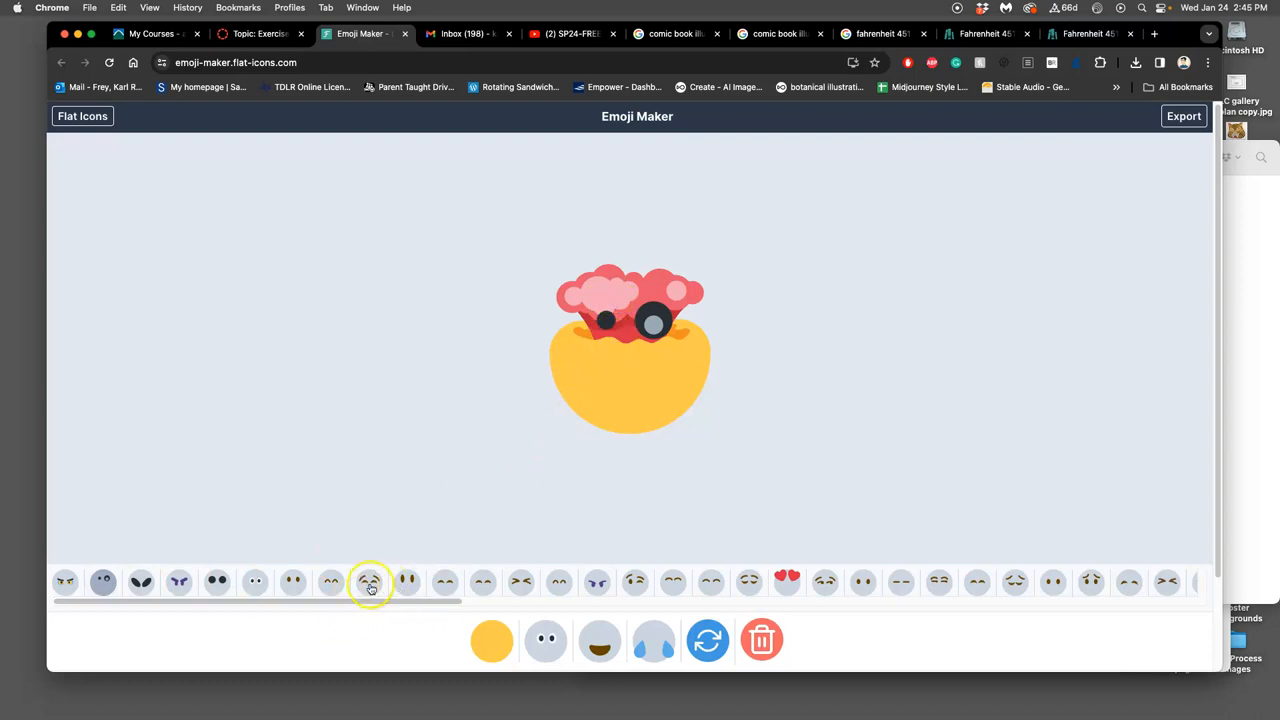
mouse_move(327, 596)
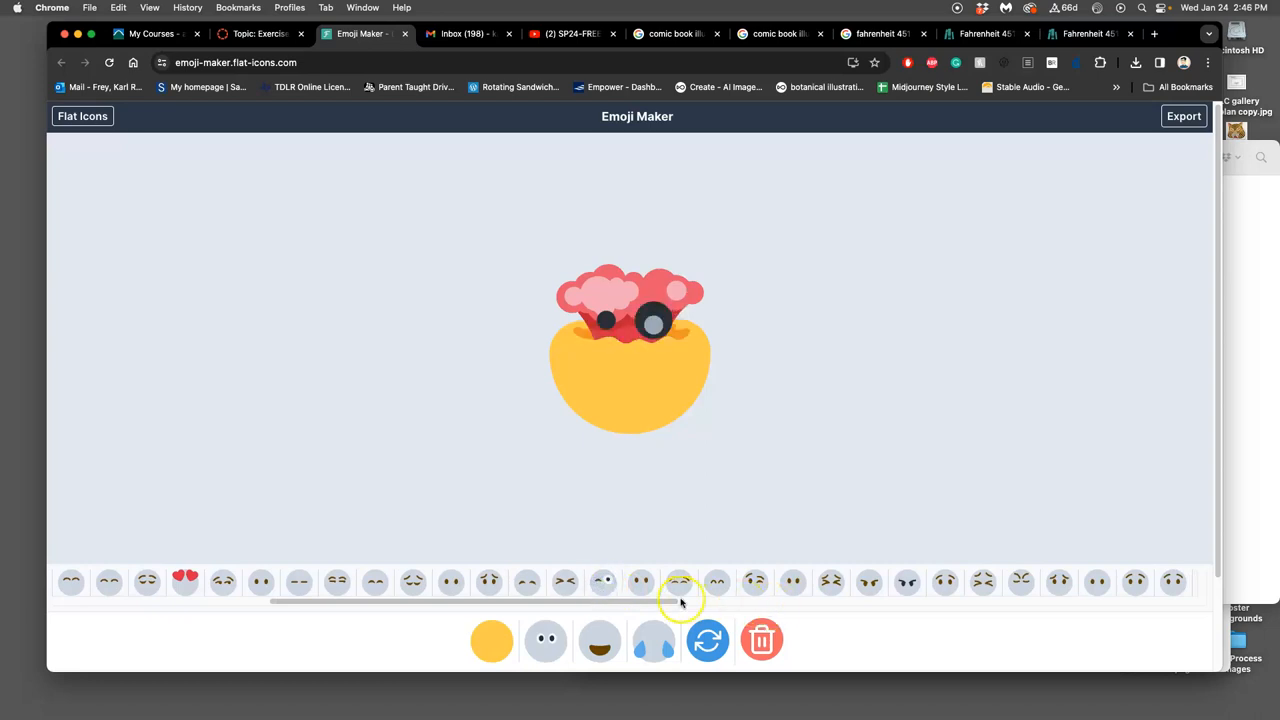
- Scroll the eyes list and layer small brown and drooping brown eyes beneath the monocle
left_click_drag(680, 601, 640, 601)
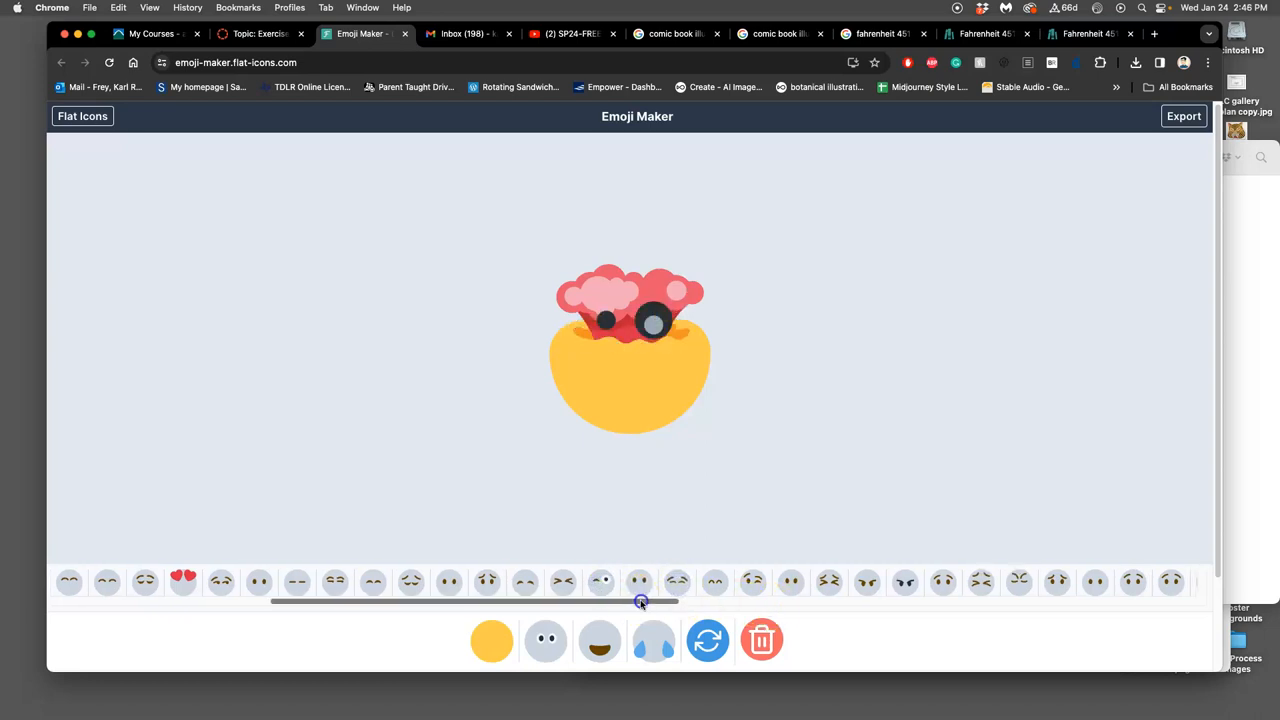
left_click_drag(640, 600, 530, 600)
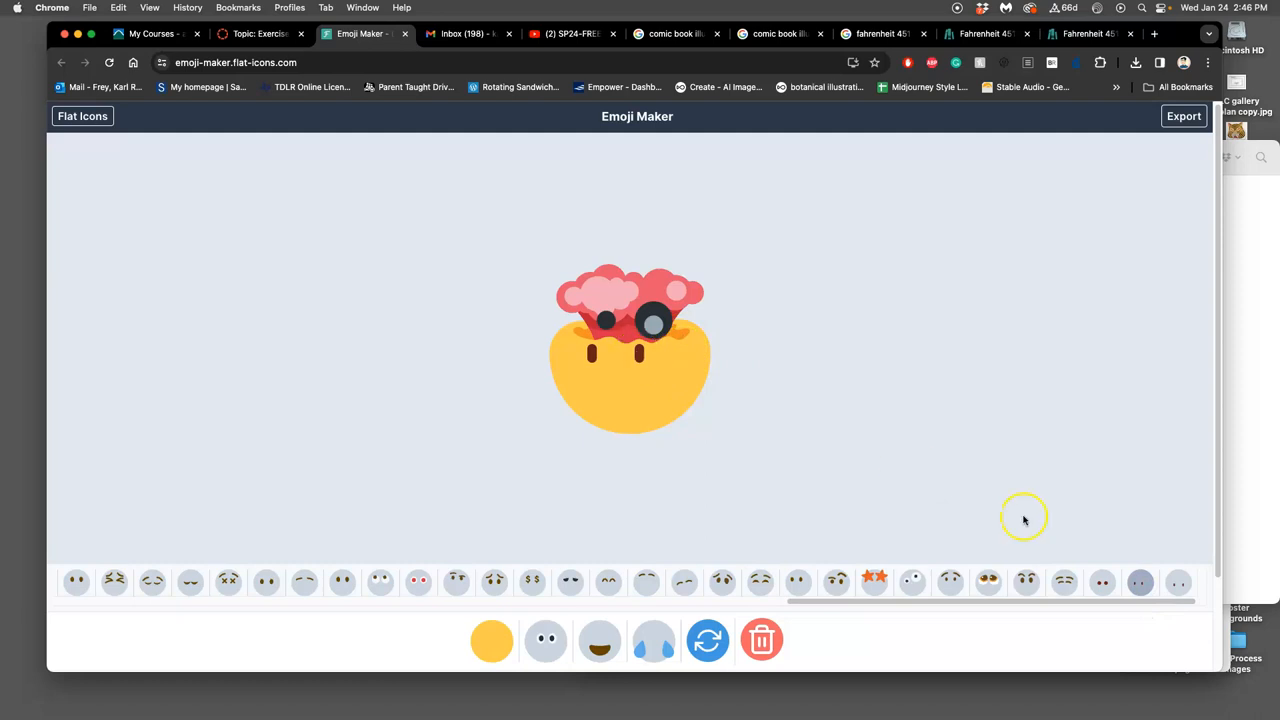
left_click(1178, 582)
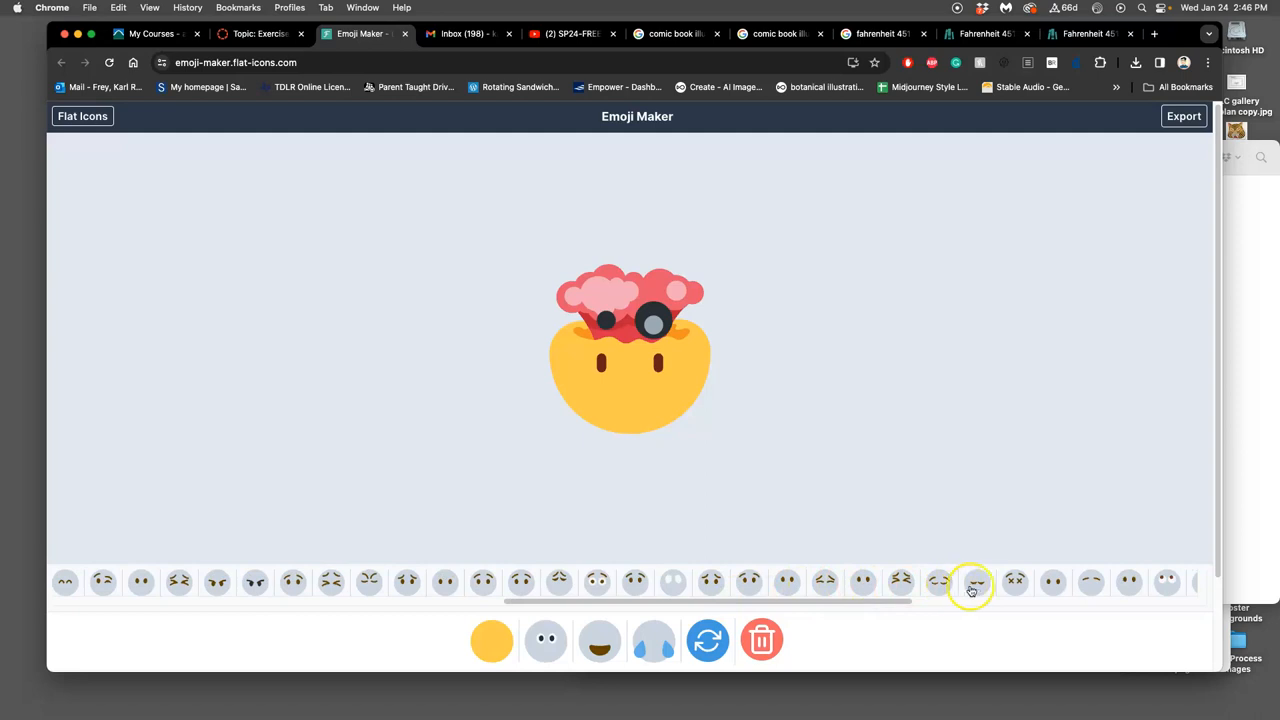
left_click(976, 582)
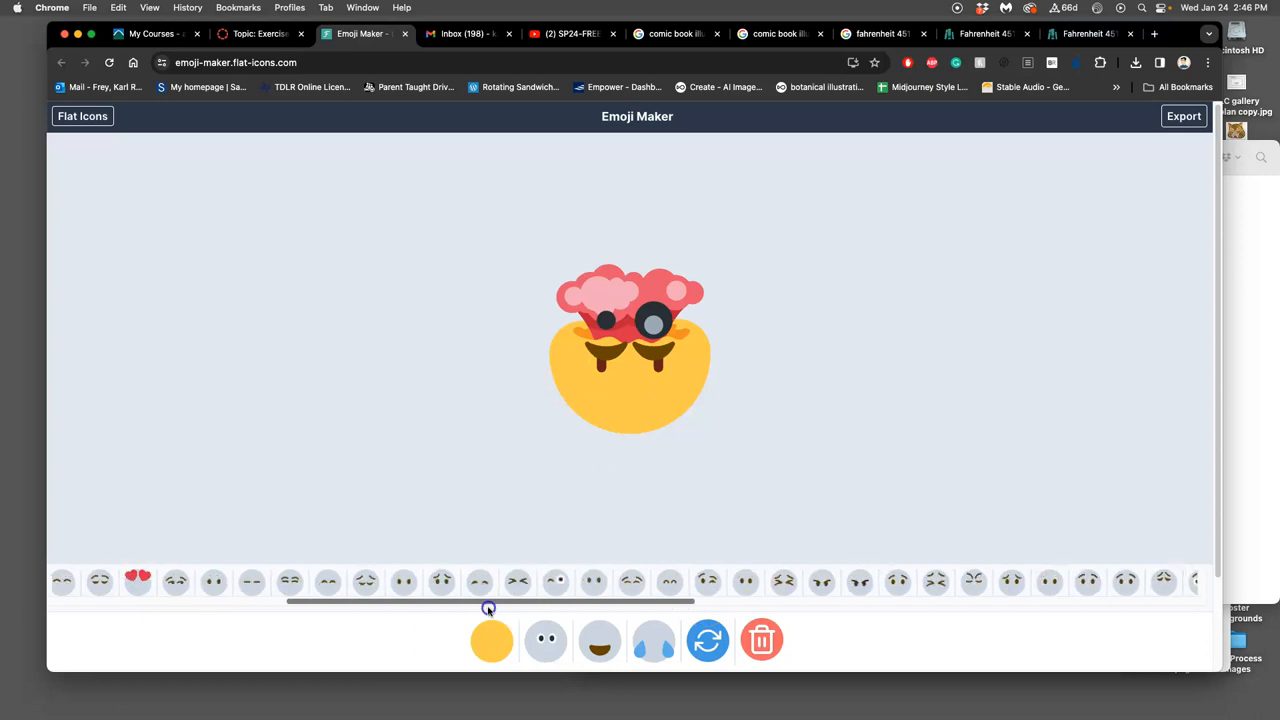
left_click_drag(488, 601, 467, 604)
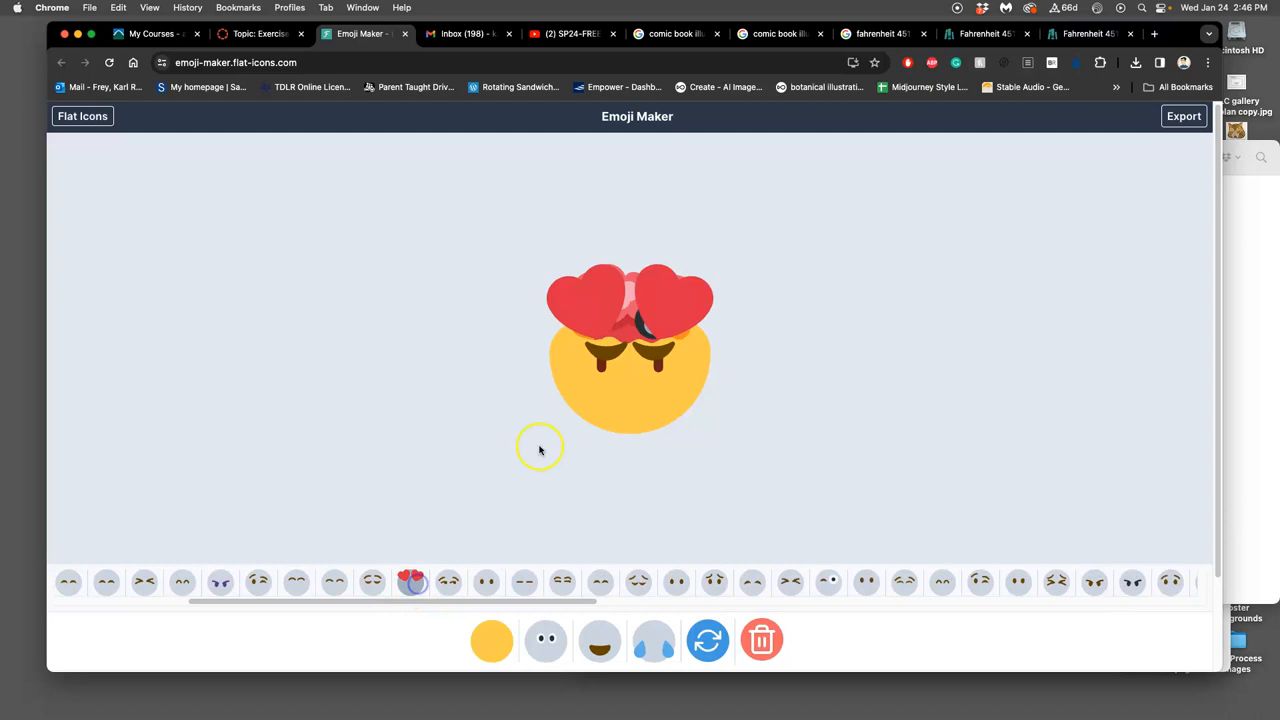
mouse_move(651, 310)
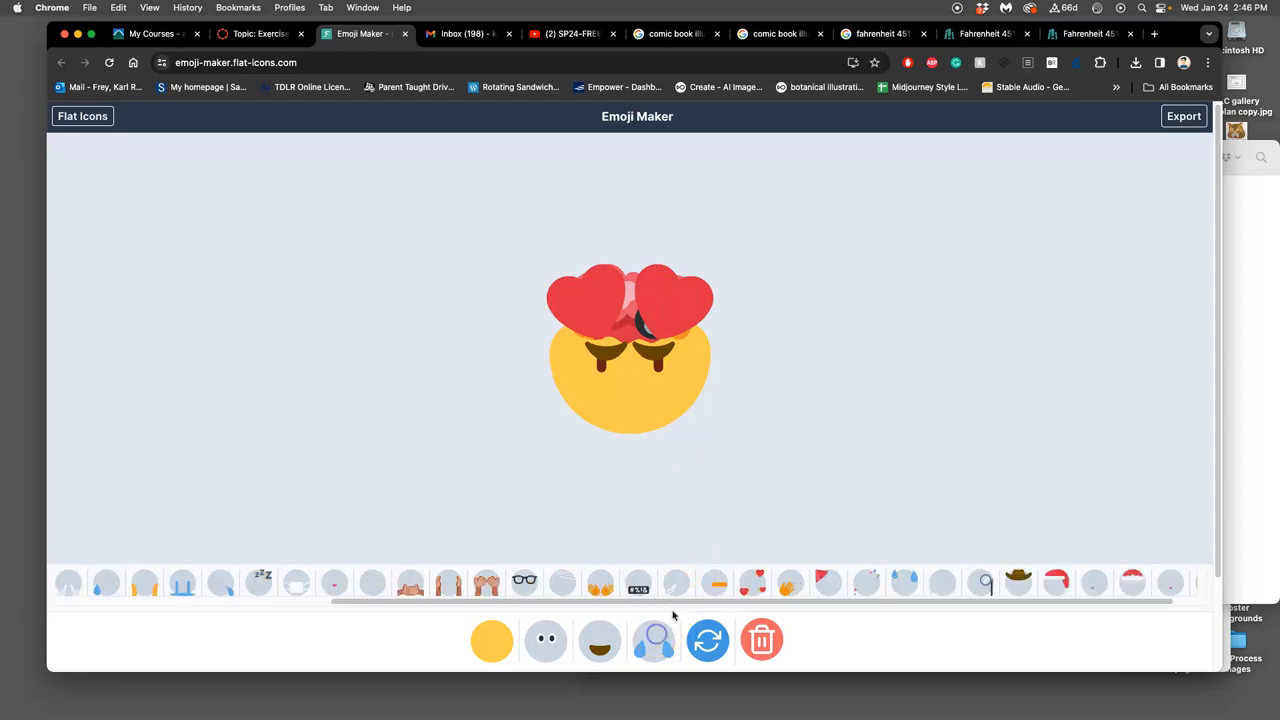
- Preview a cowboy hat and heart eyes, then go back to the base face choices
left_click(1018, 582)
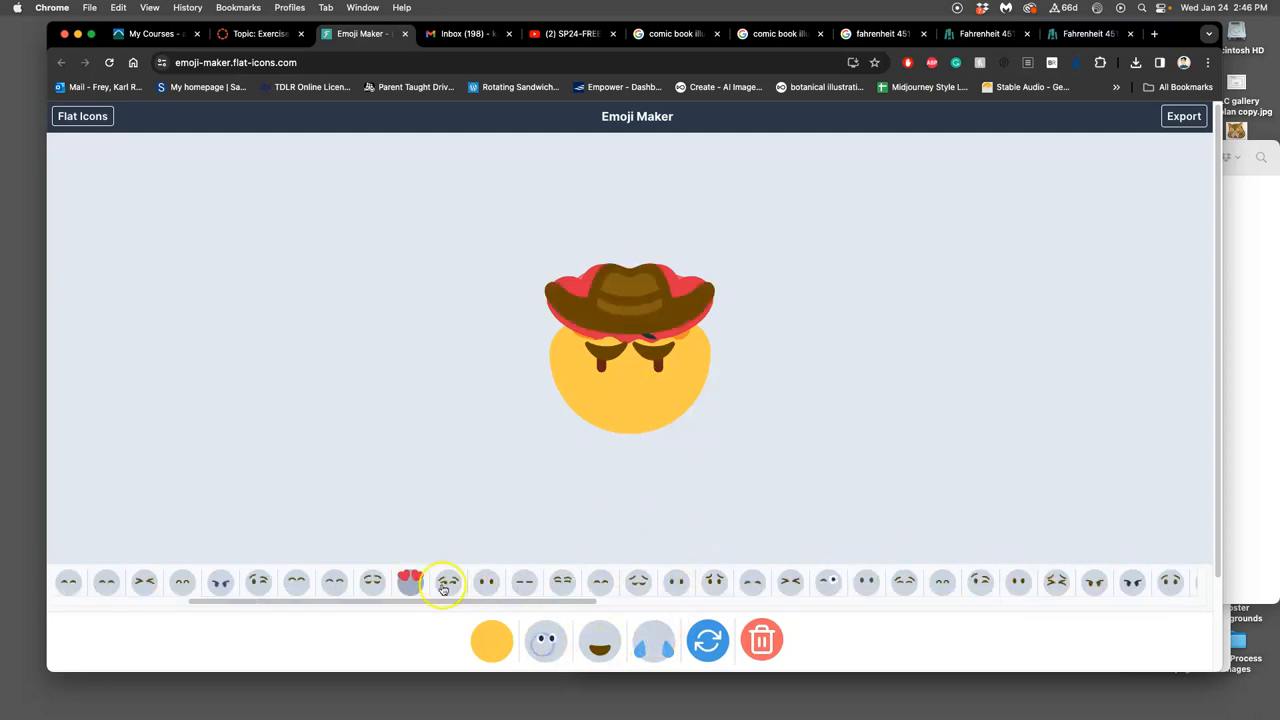
left_click(410, 581)
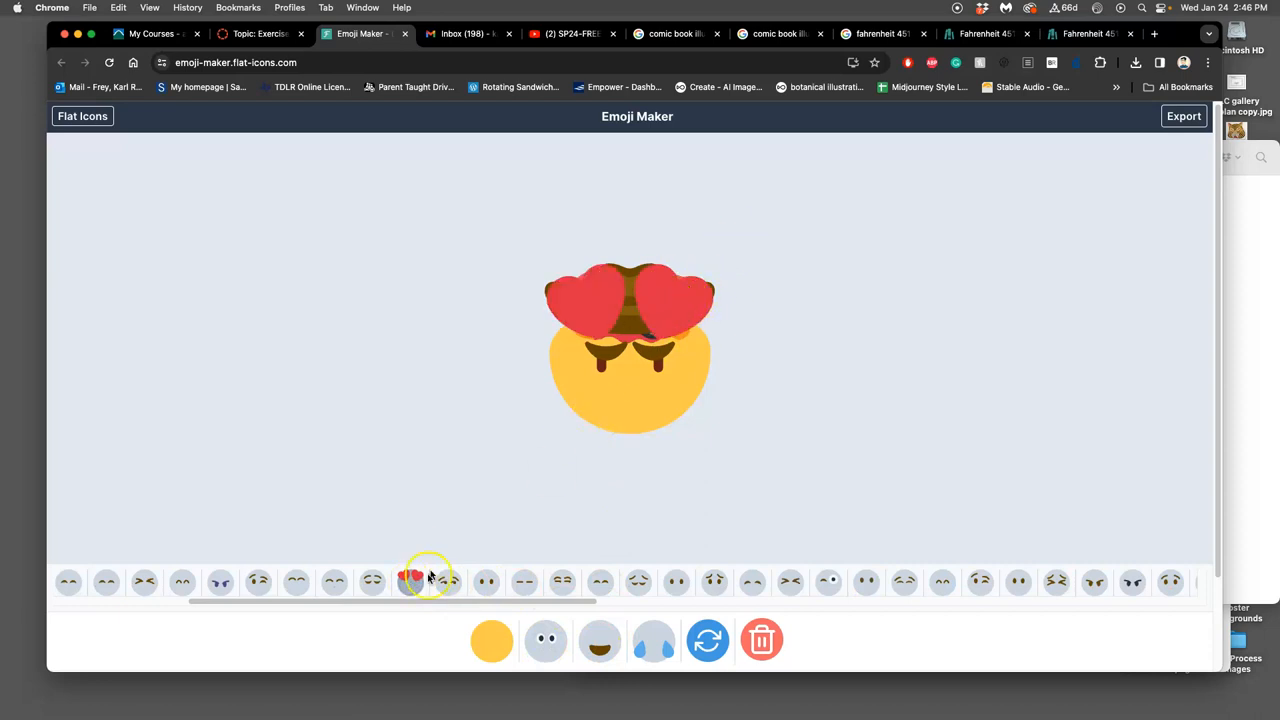
left_click(653, 640)
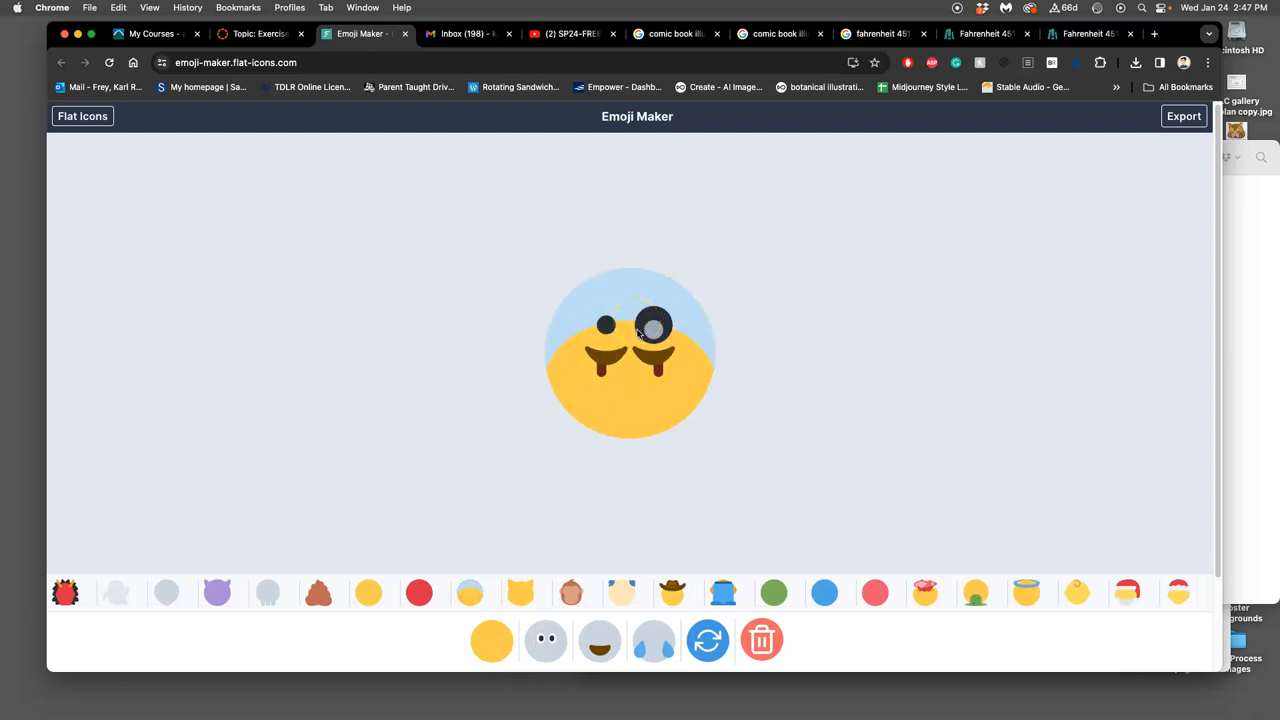
left_click(923, 592)
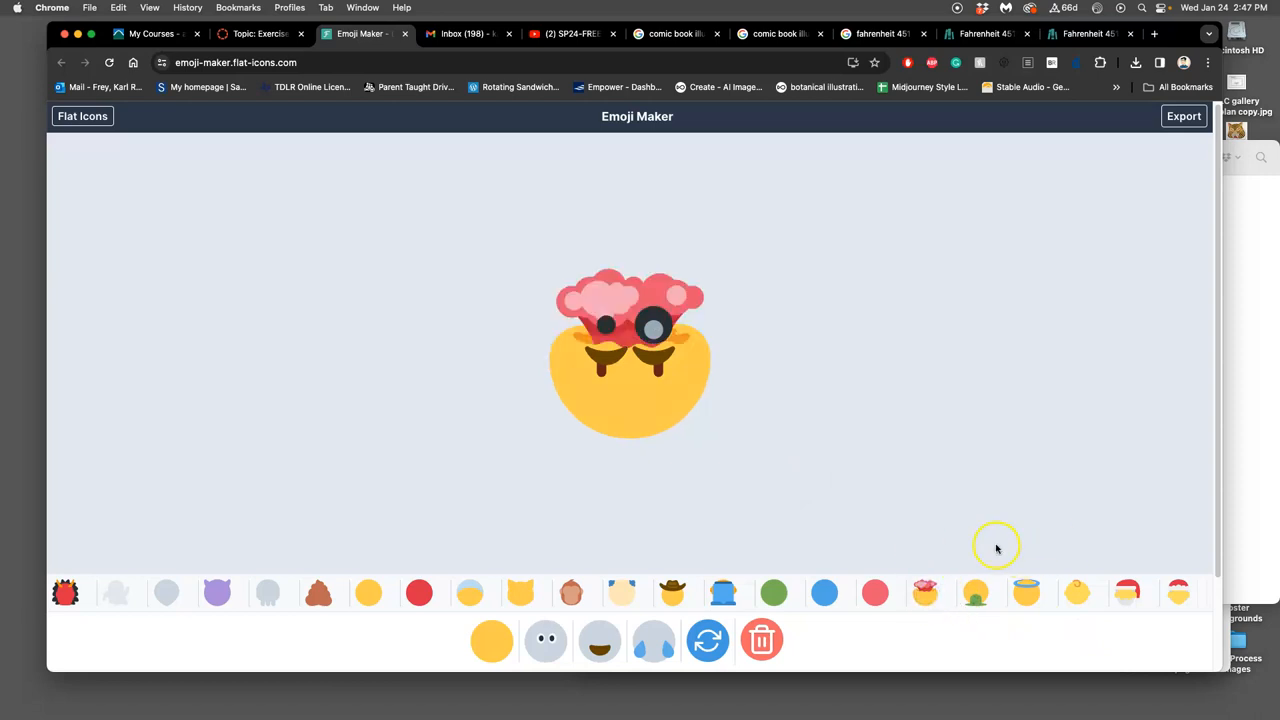
left_click(1078, 592)
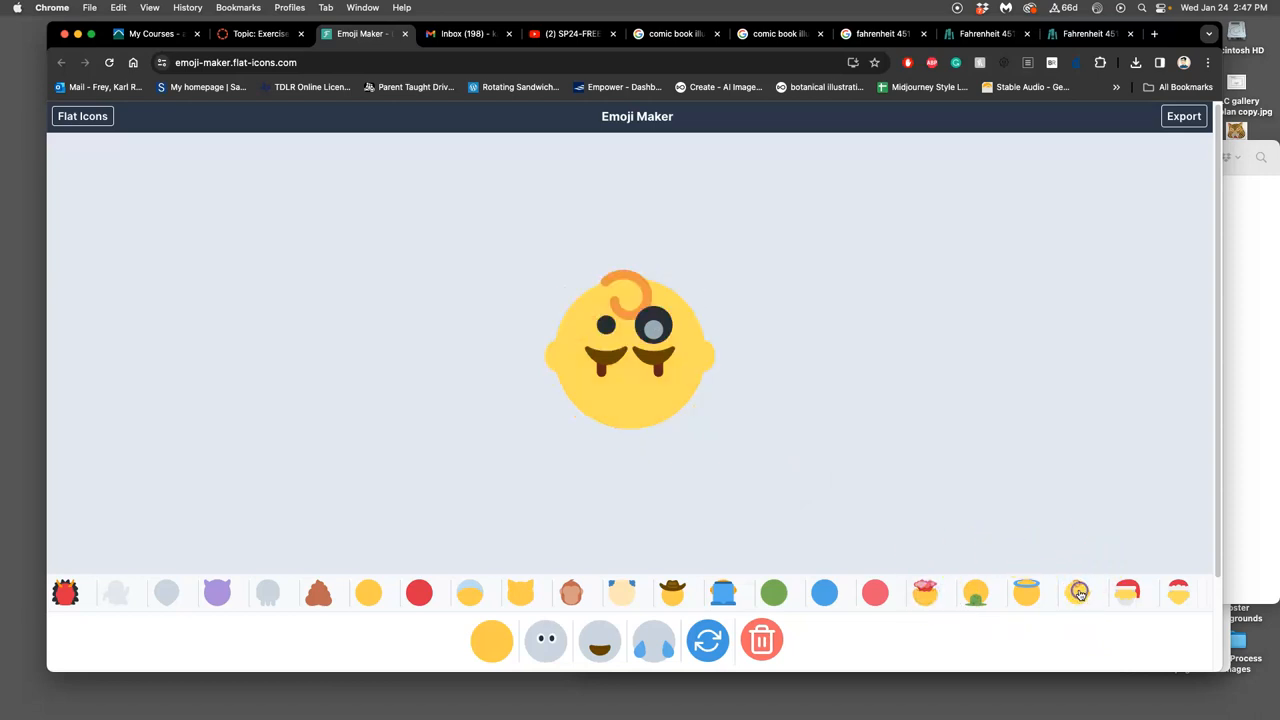
left_click(875, 593)
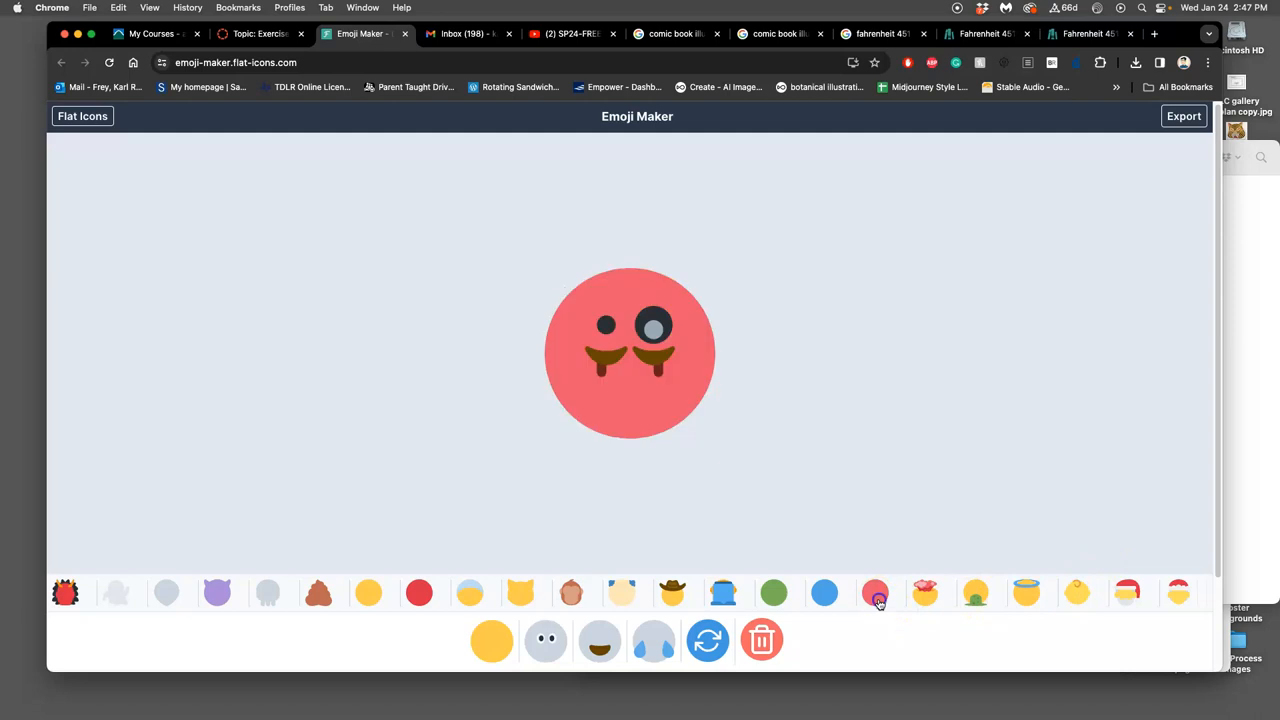
mouse_move(920, 593)
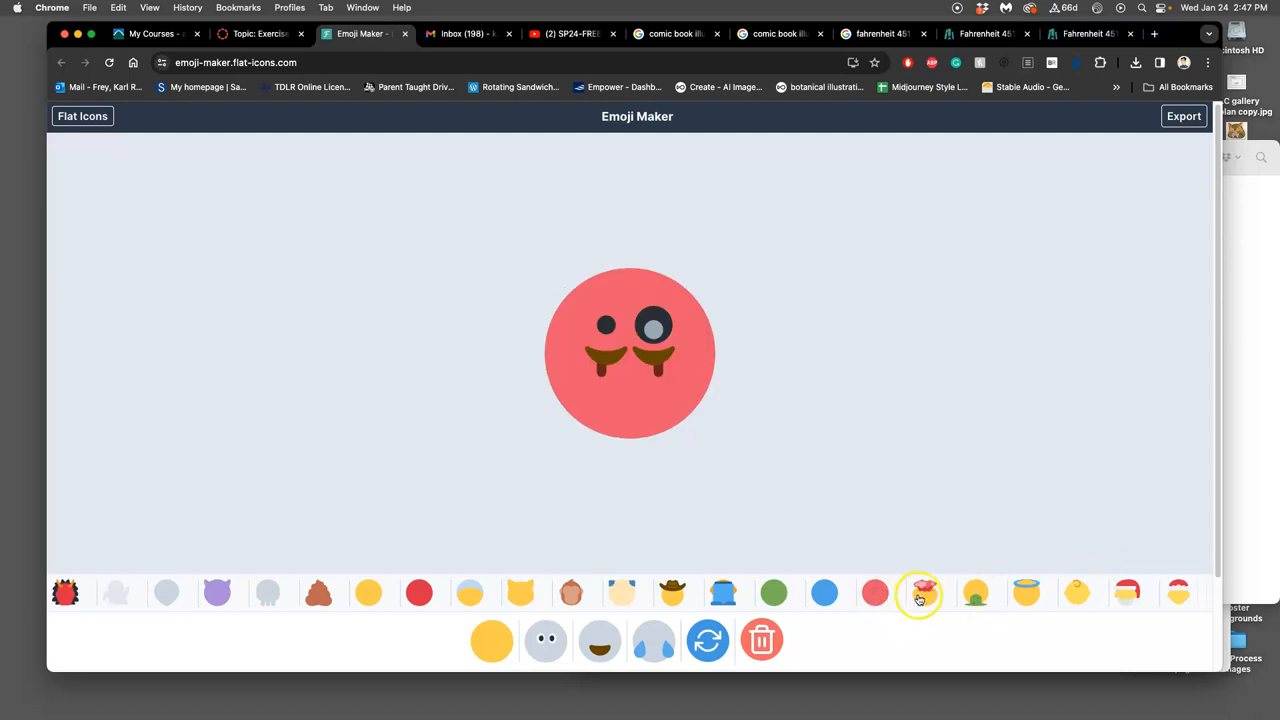
left_click(921, 593)
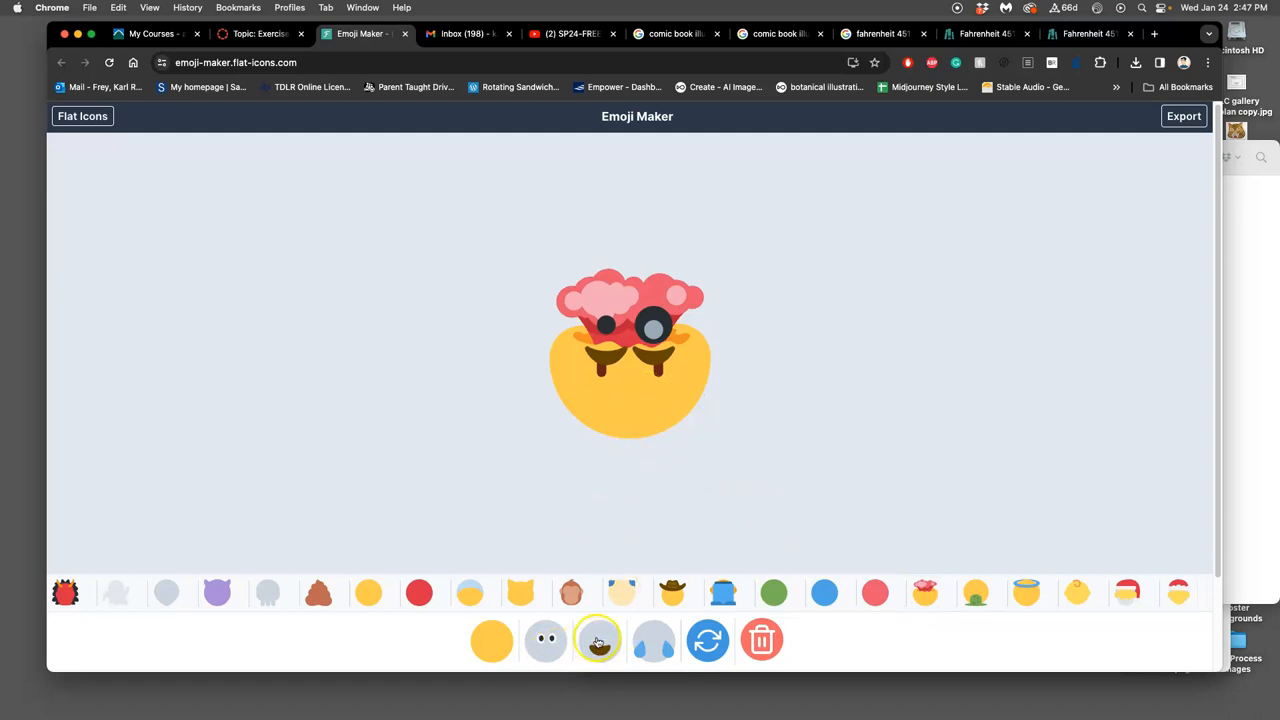
- Try the gritted-teeth and grinning teeth mouths, then remove the grinning mouth
left_click(598, 640)
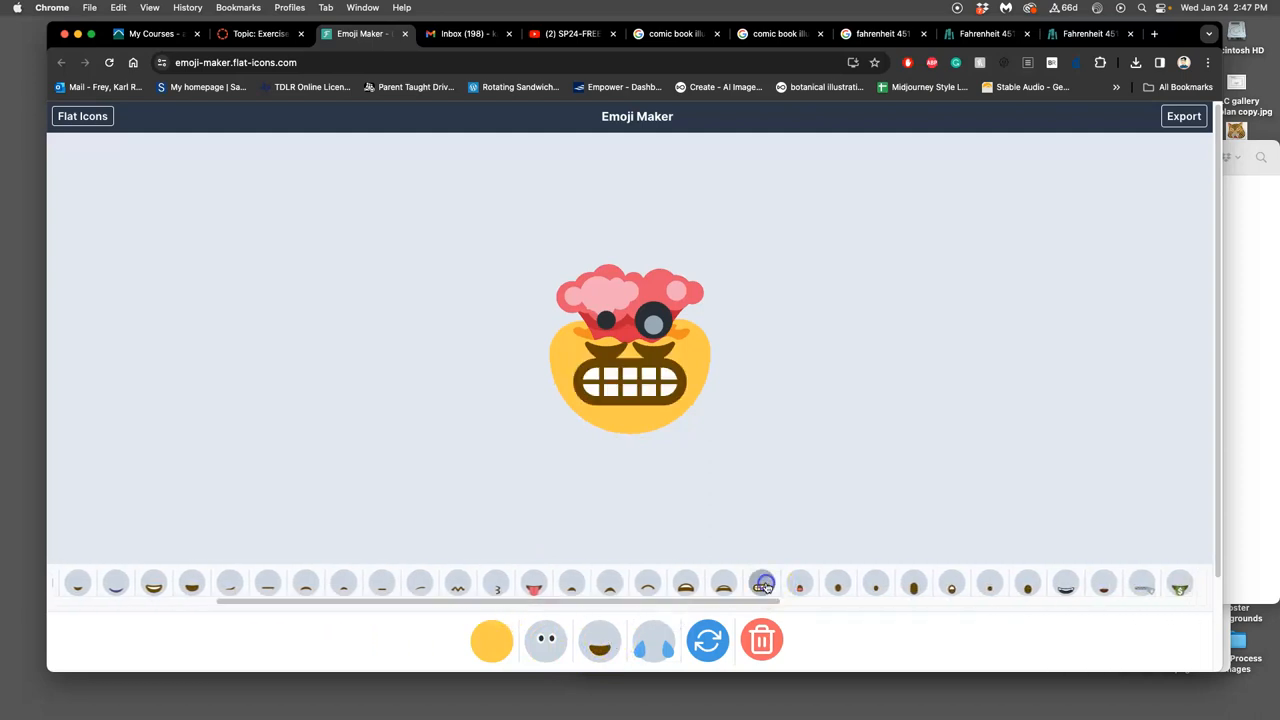
left_click(762, 583)
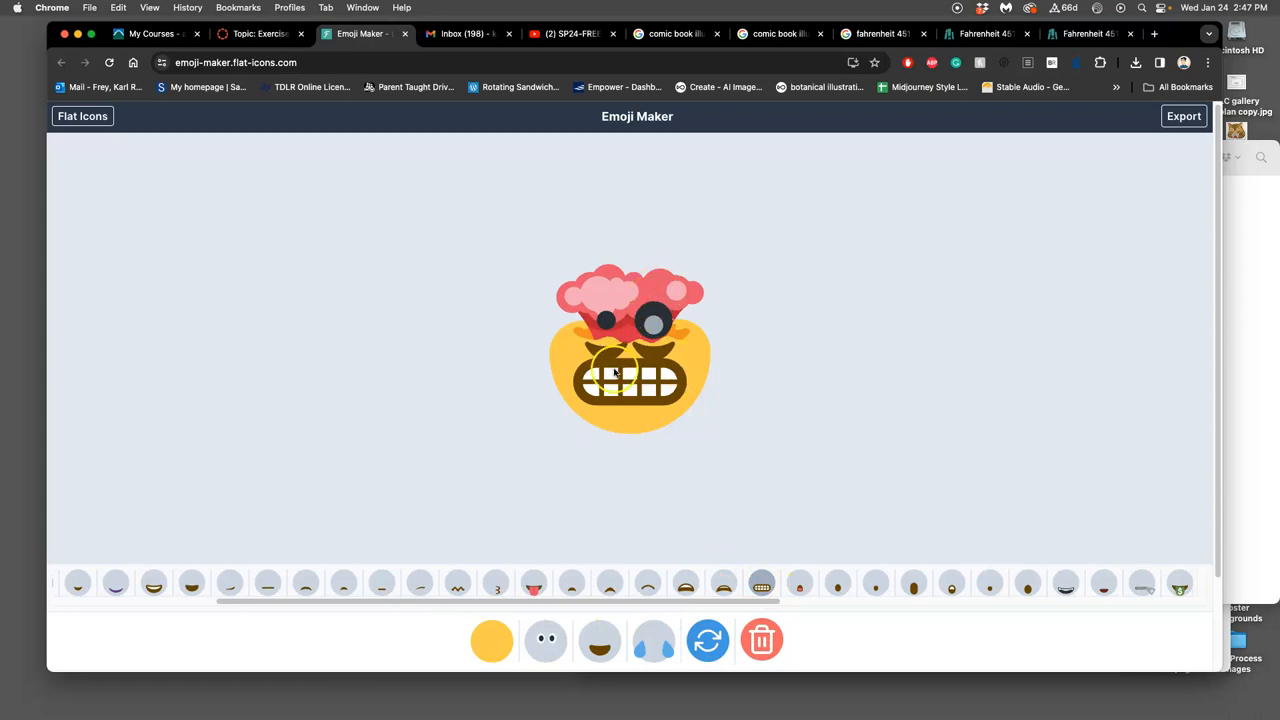
left_click(762, 584)
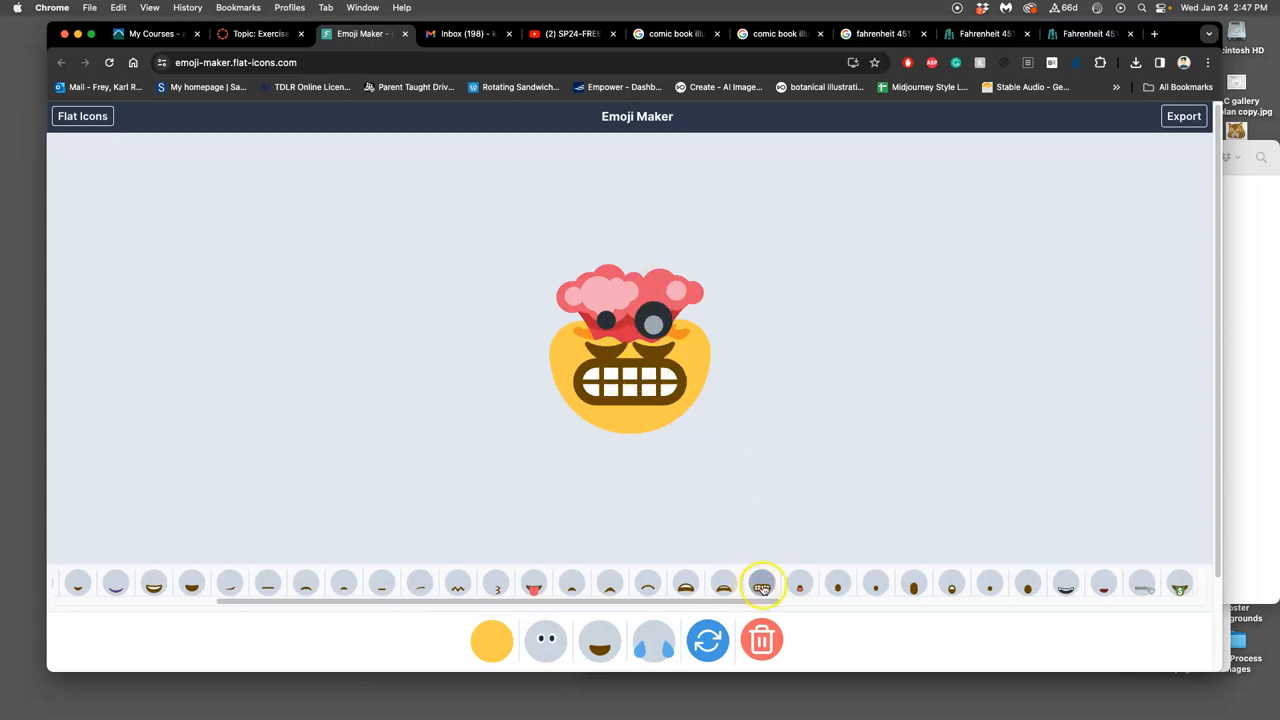
left_click(762, 584)
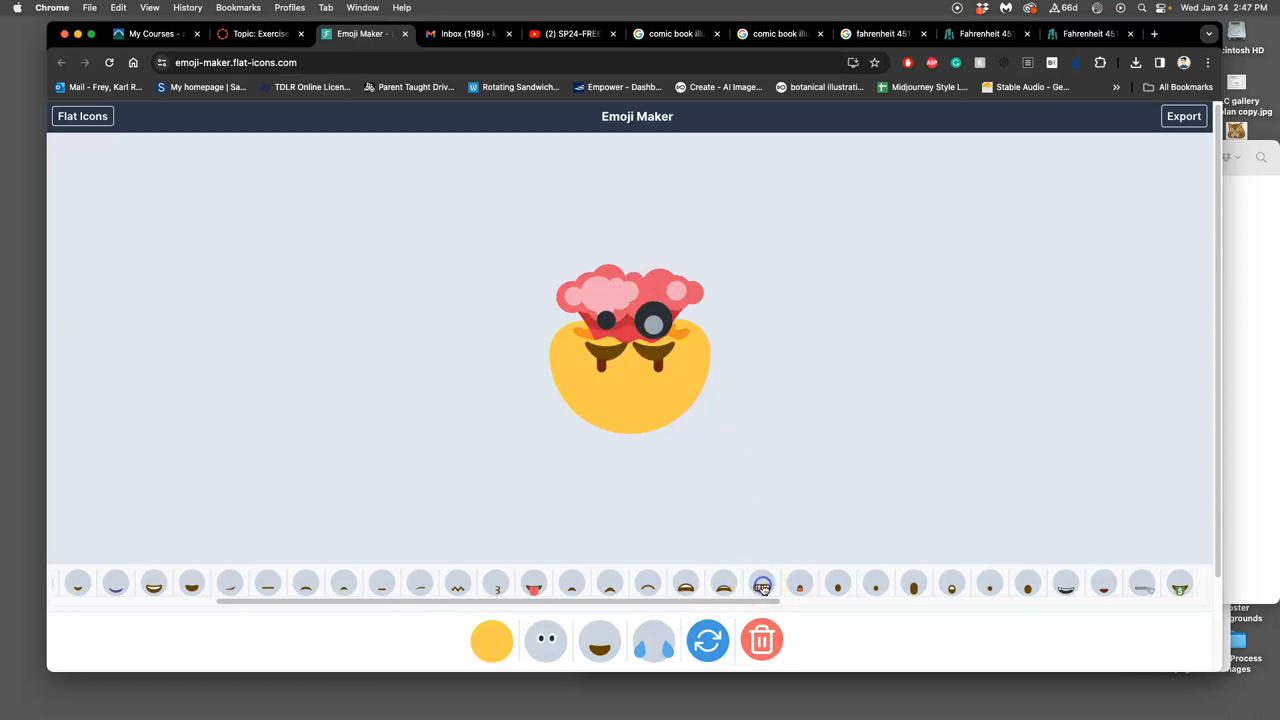
- Browse further mouth styles and briefly try, then remove, the thermometer mouth
scroll("right", 3)
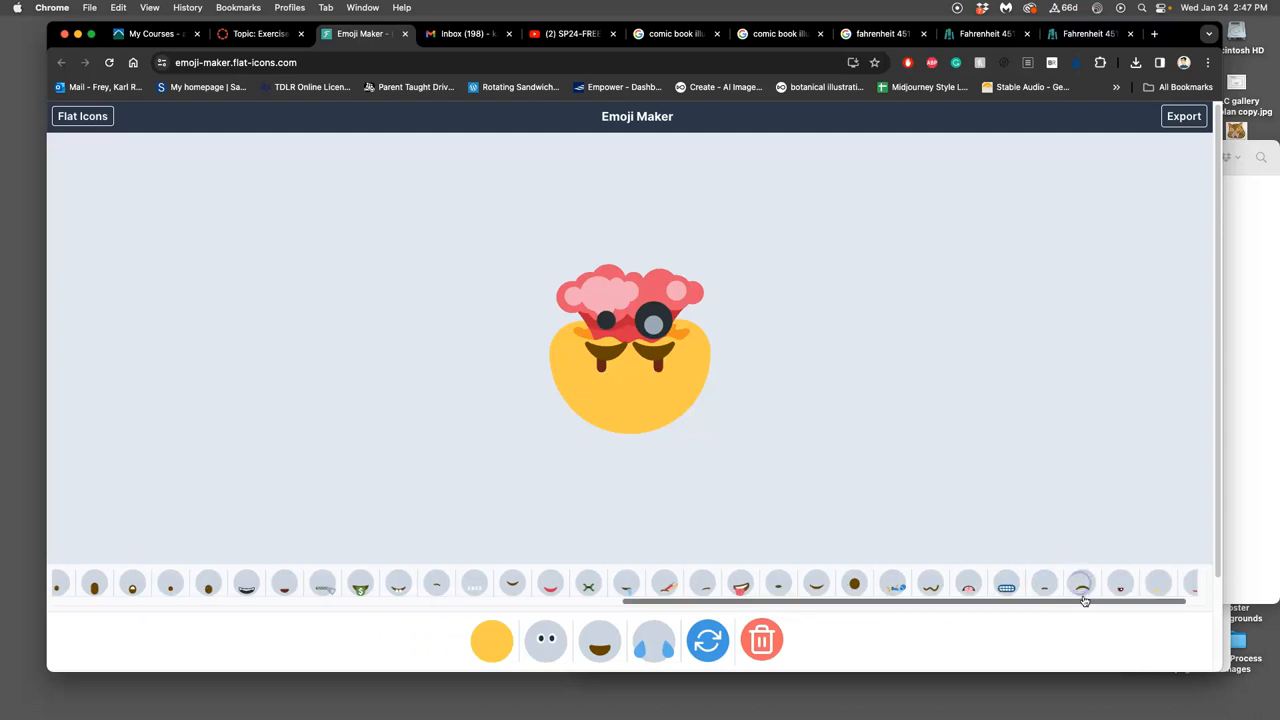
left_click(1100, 584)
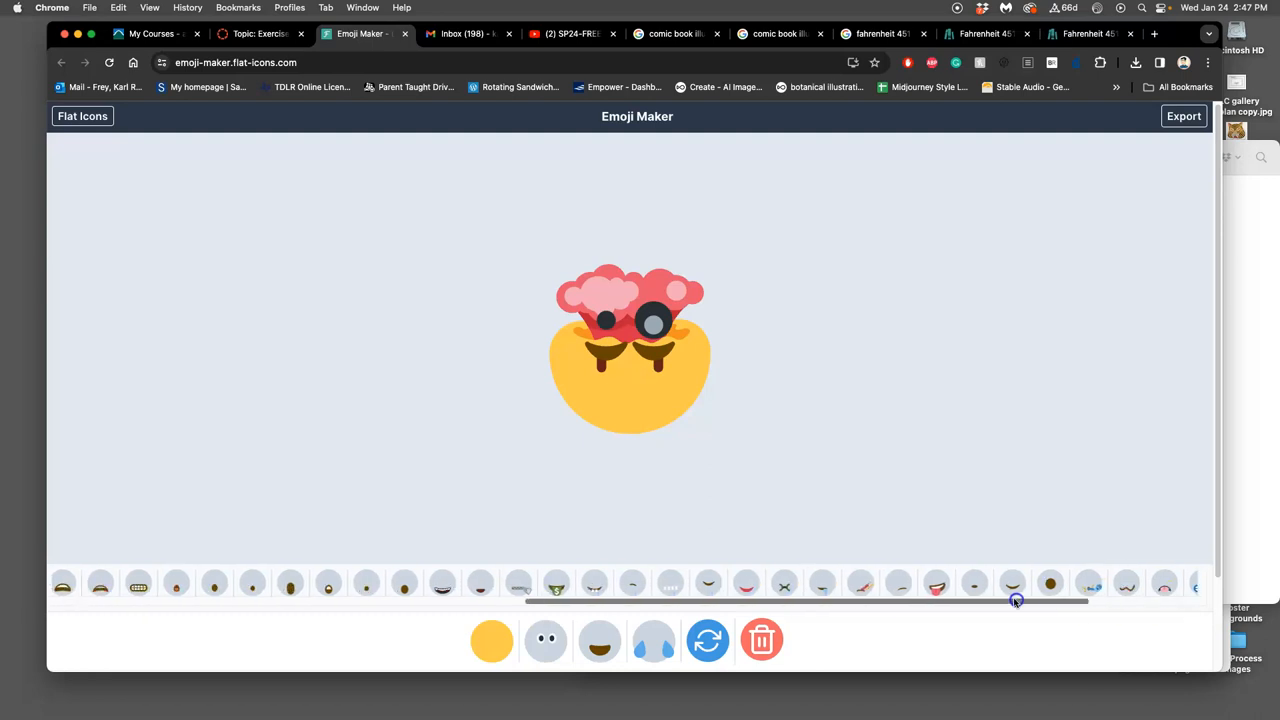
left_click(938, 584)
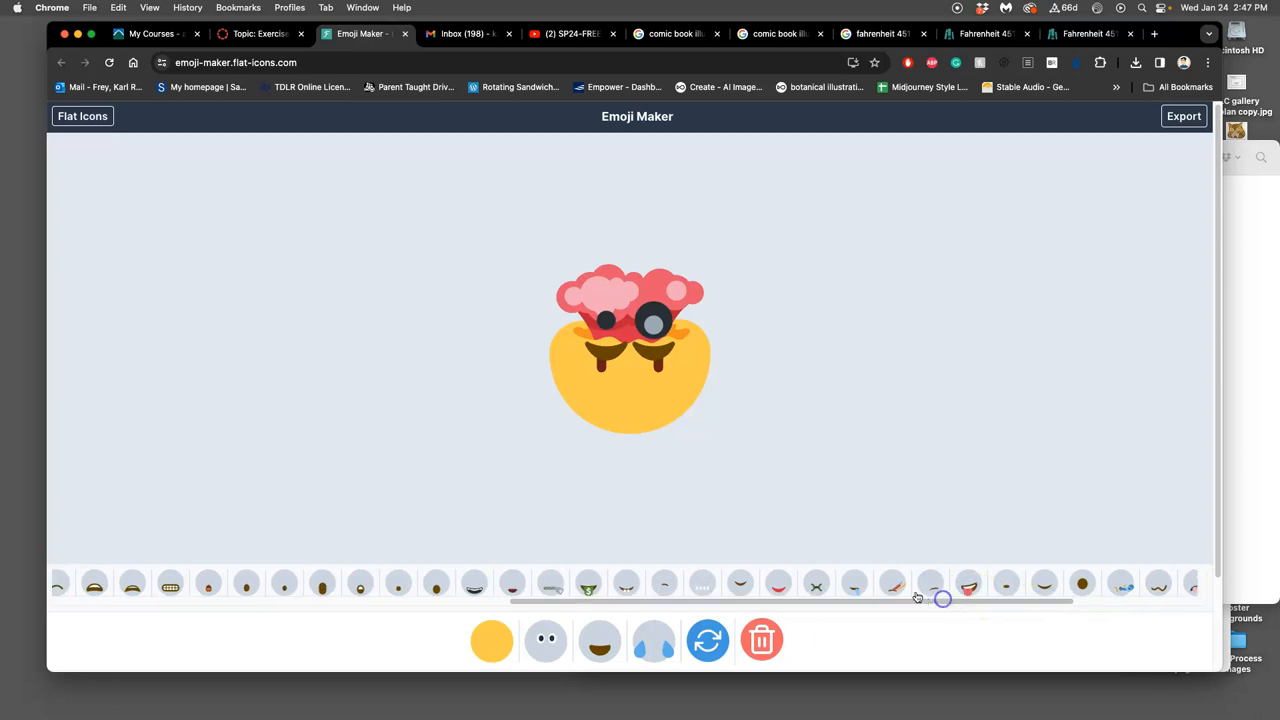
left_click(891, 584)
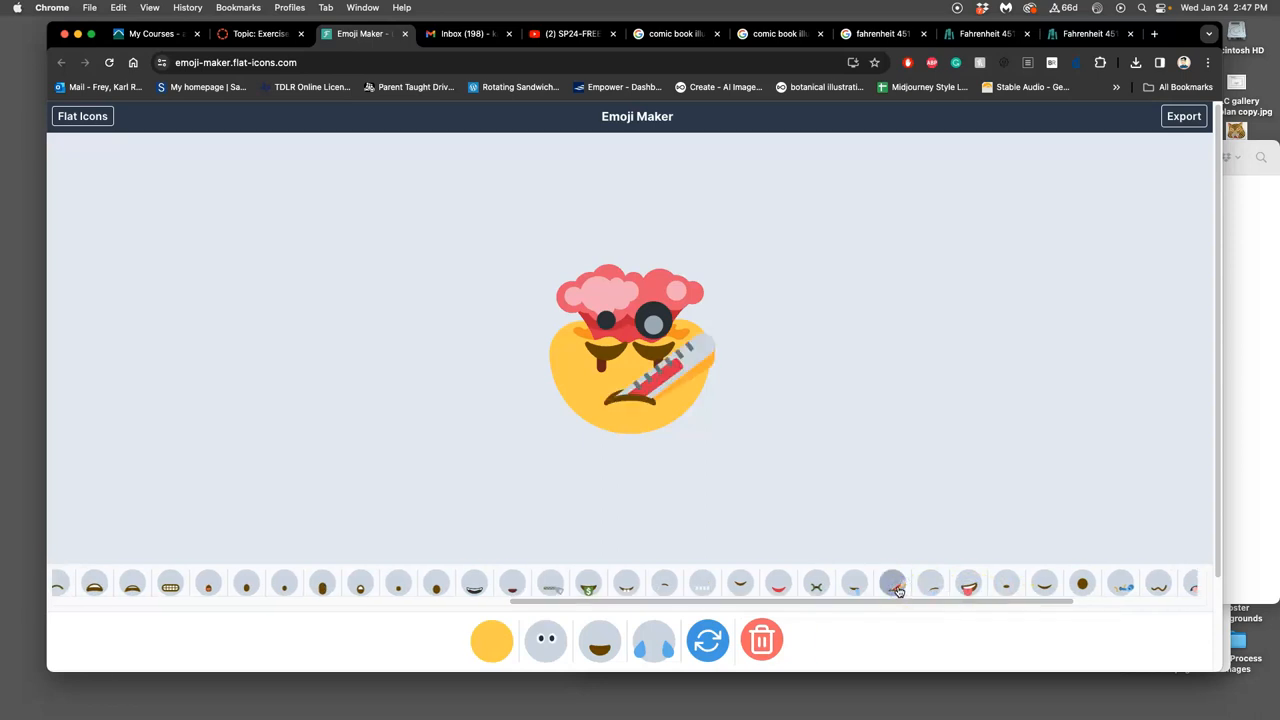
left_click(892, 584)
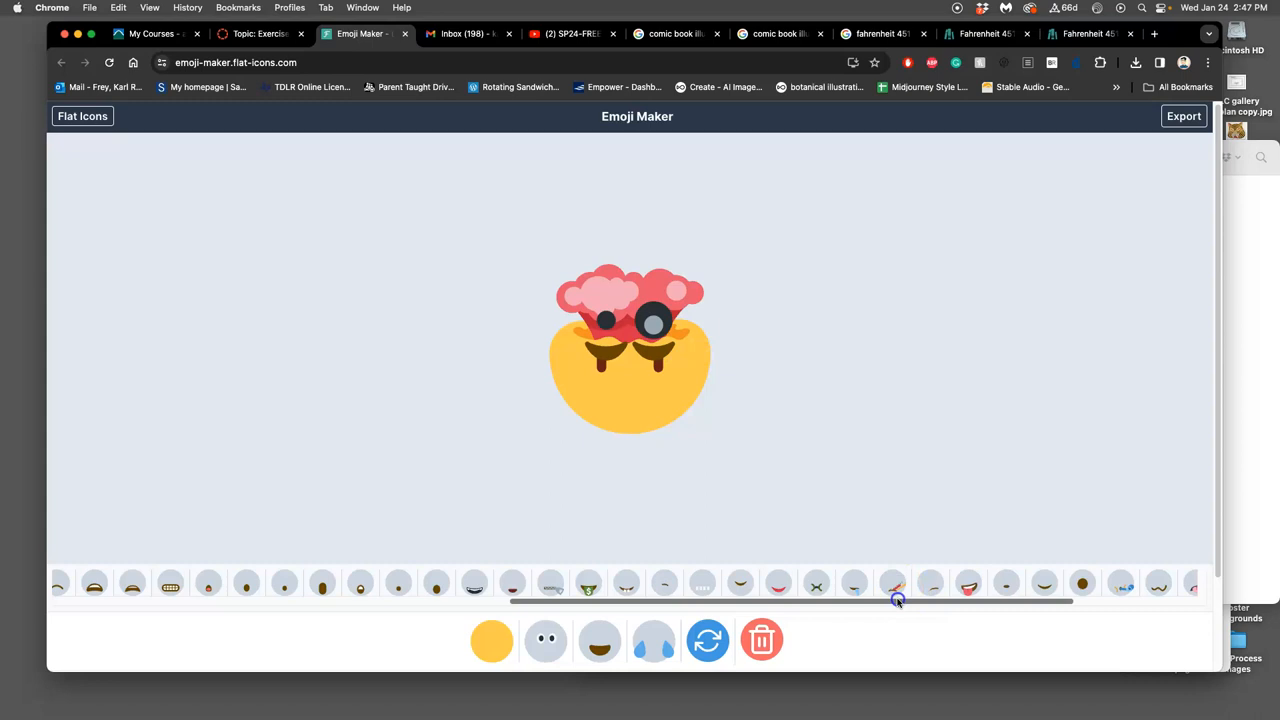
scroll("left", 3)
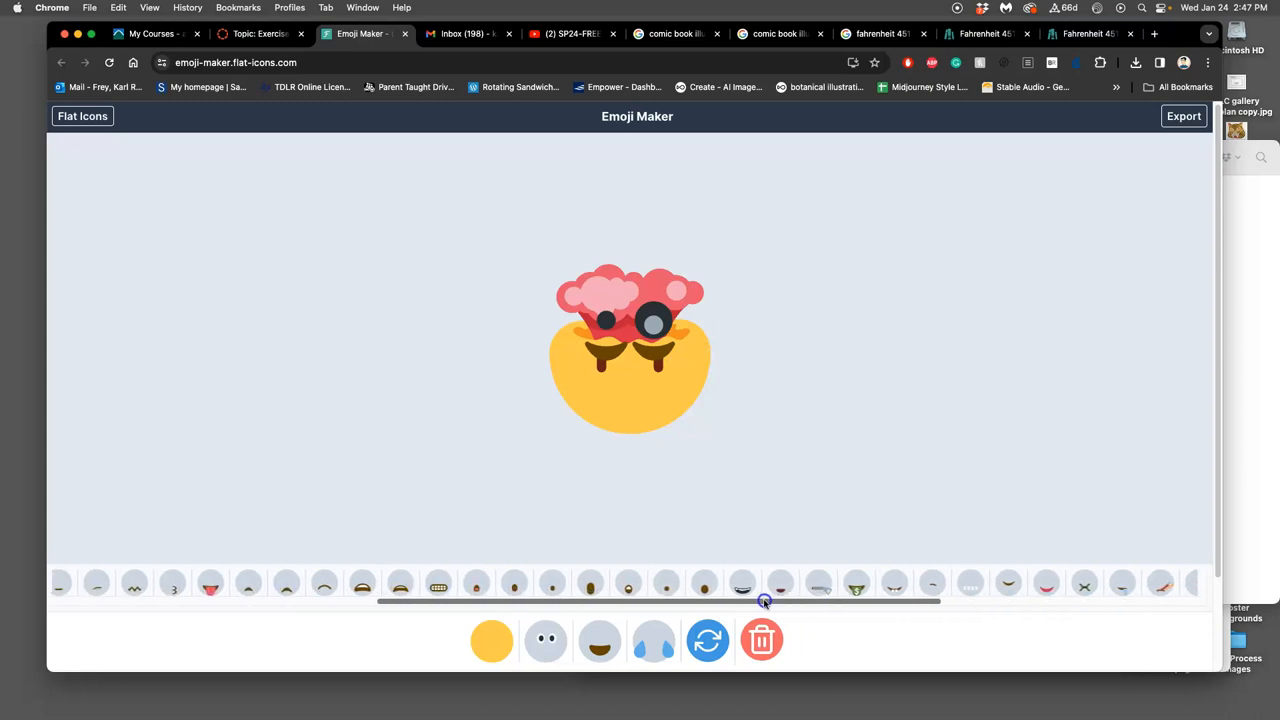
scroll("right", 3)
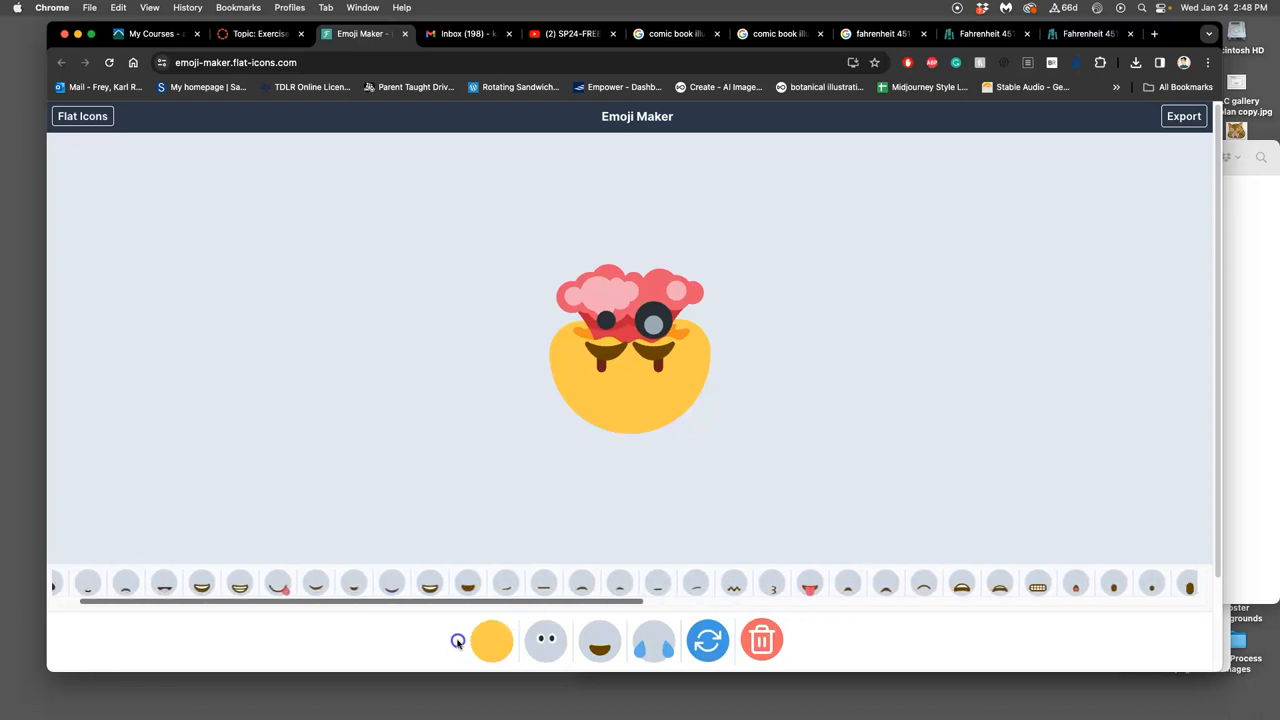
- Retry and remove the grinning teeth mouth, then settle on a frowning mouth
left_click(485, 585)
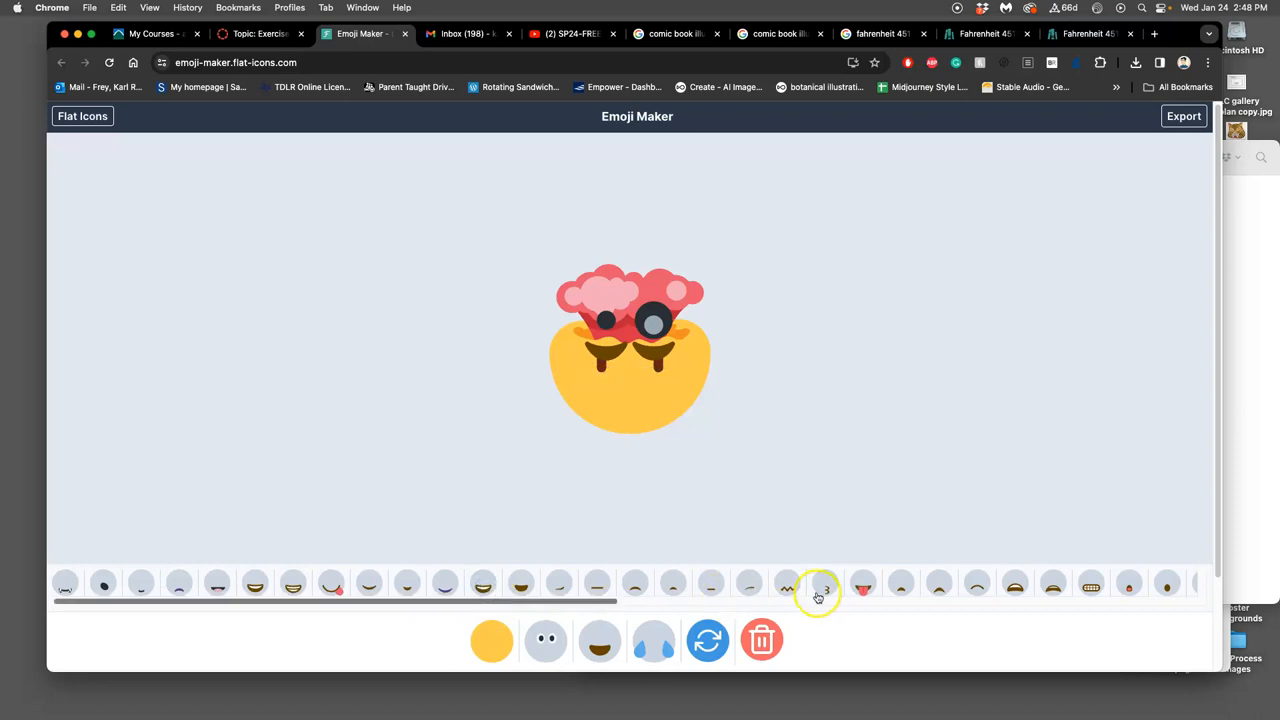
left_click(1090, 585)
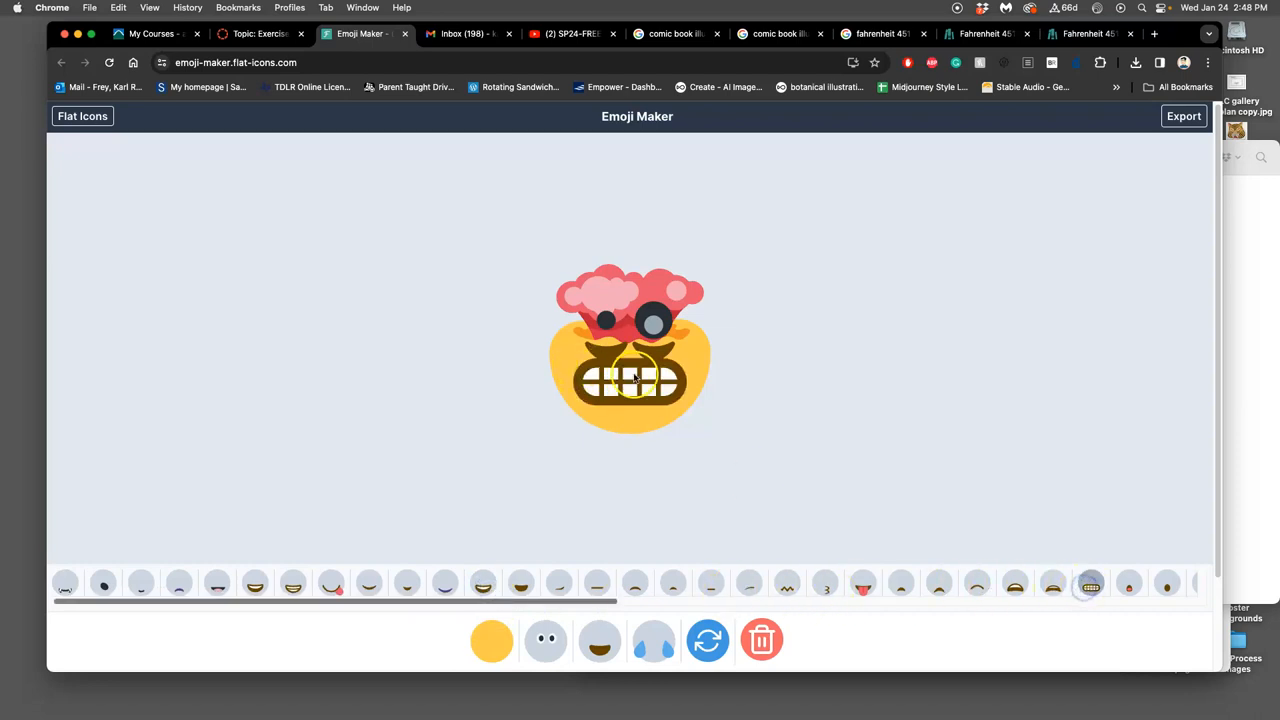
left_click(460, 583)
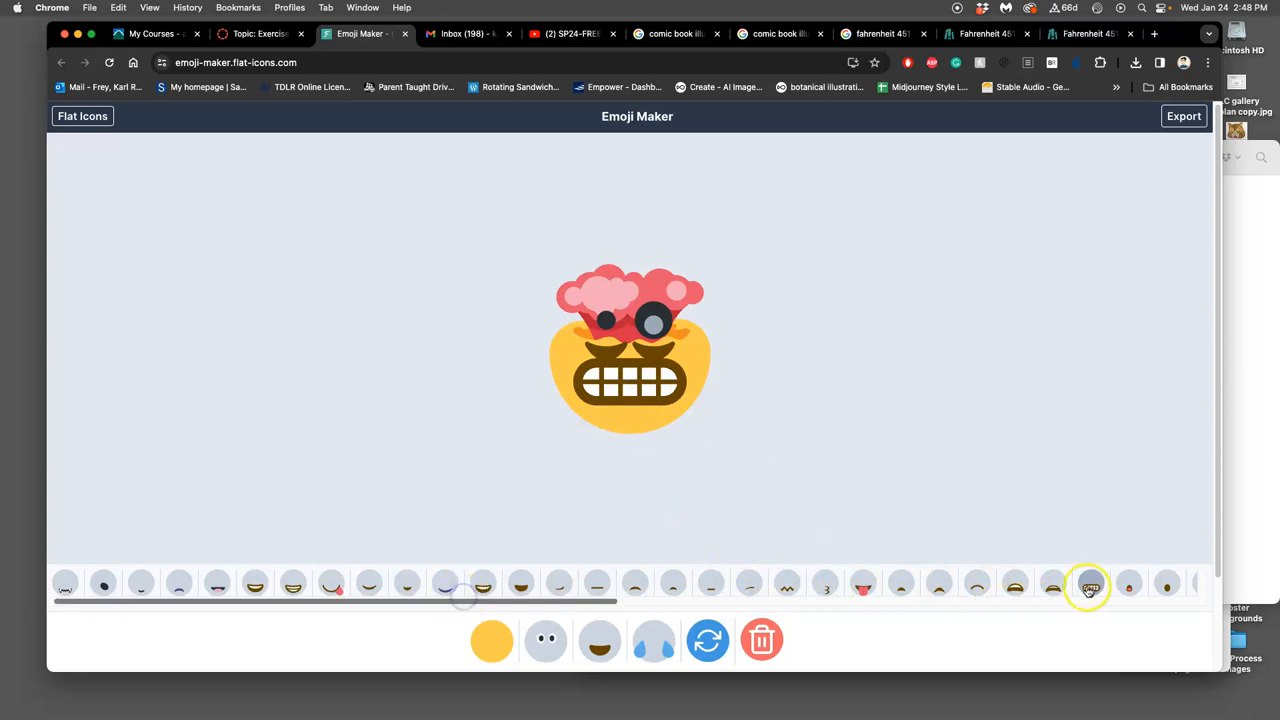
left_click(1053, 585)
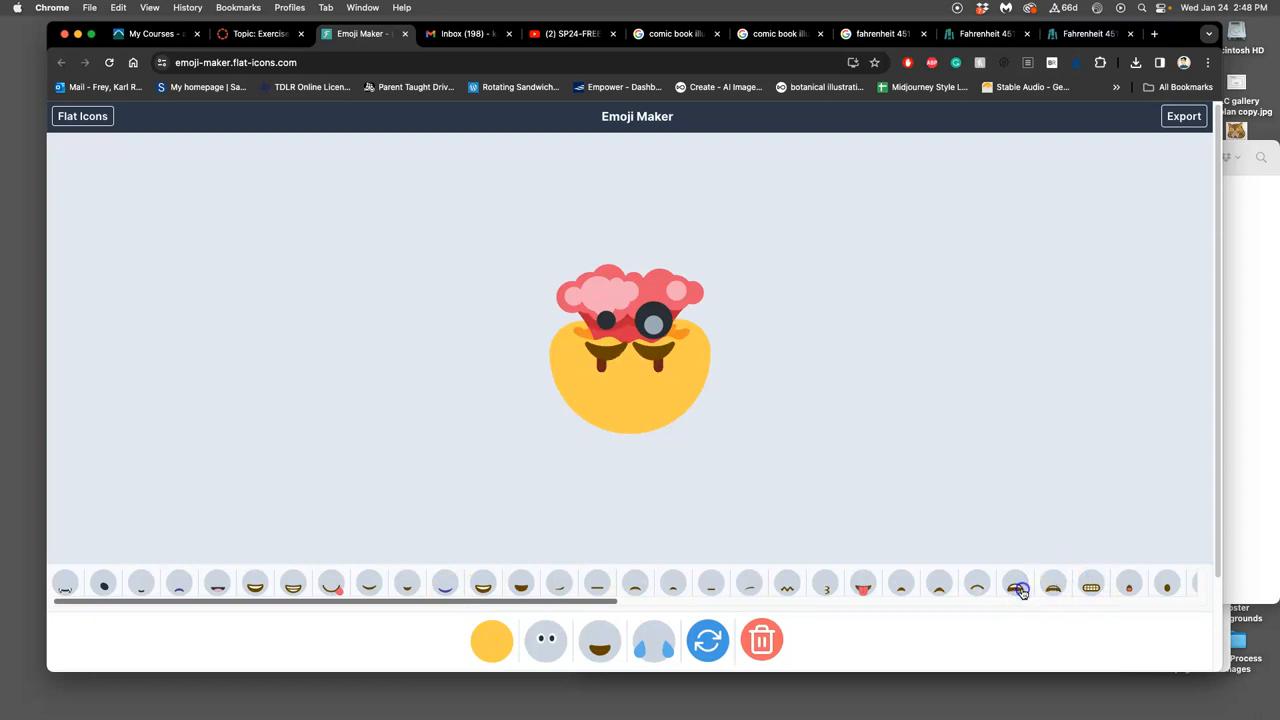
left_click(900, 584)
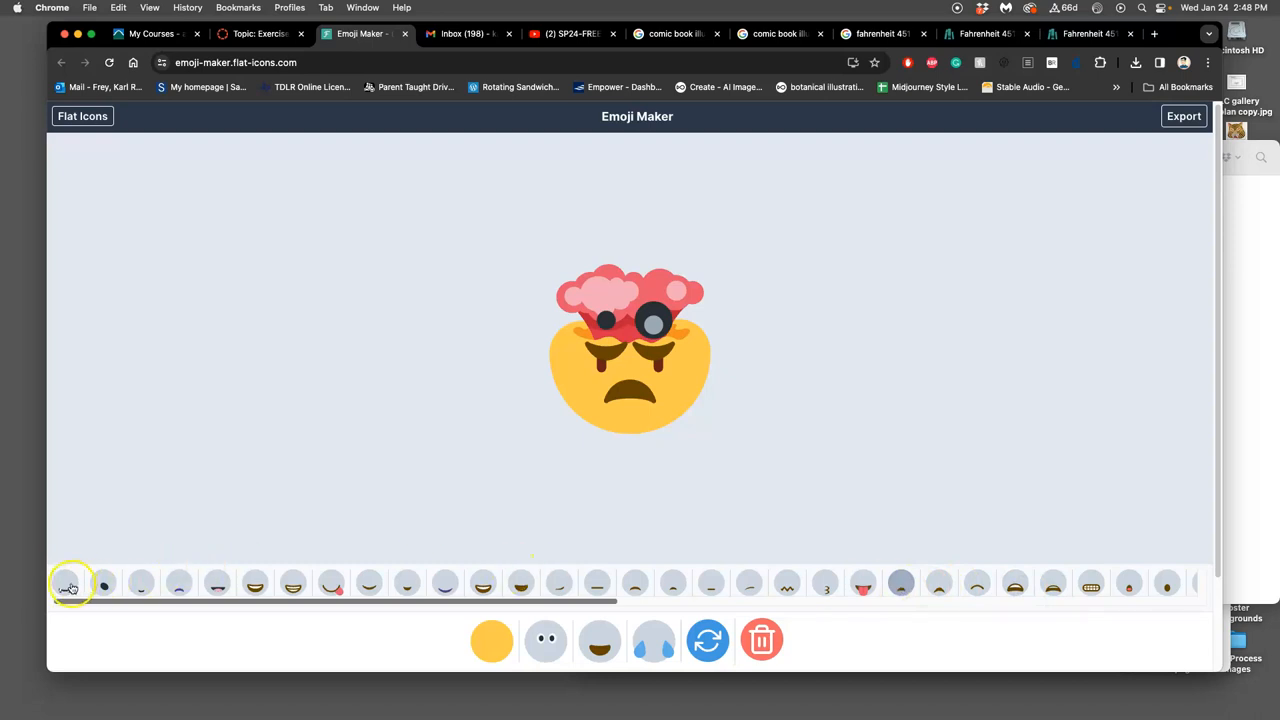
left_click(140, 585)
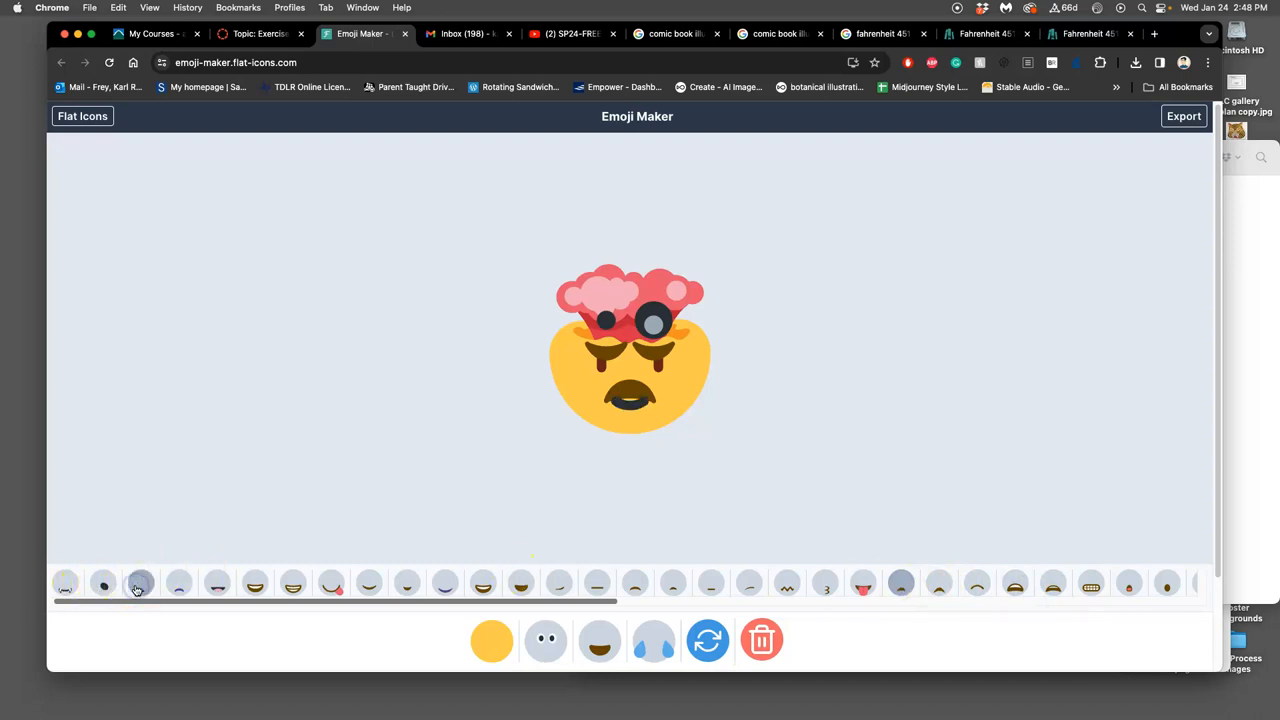
left_click(330, 583)
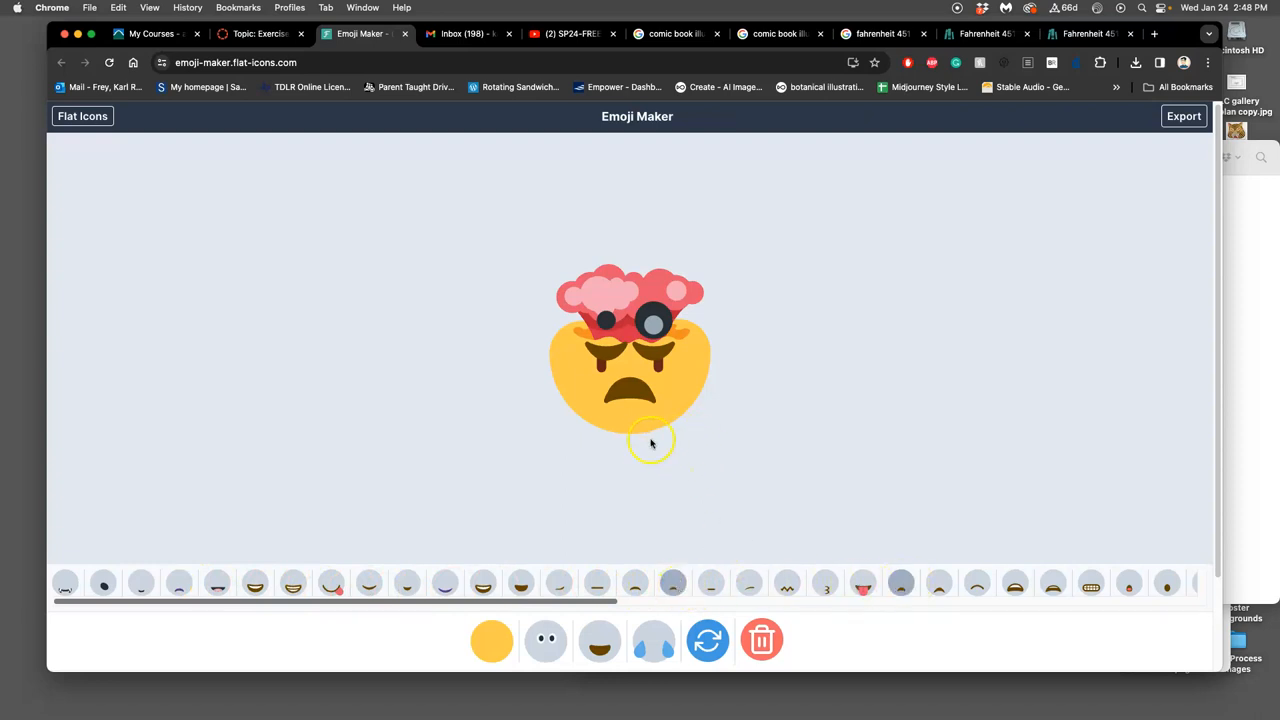
left_click(637, 583)
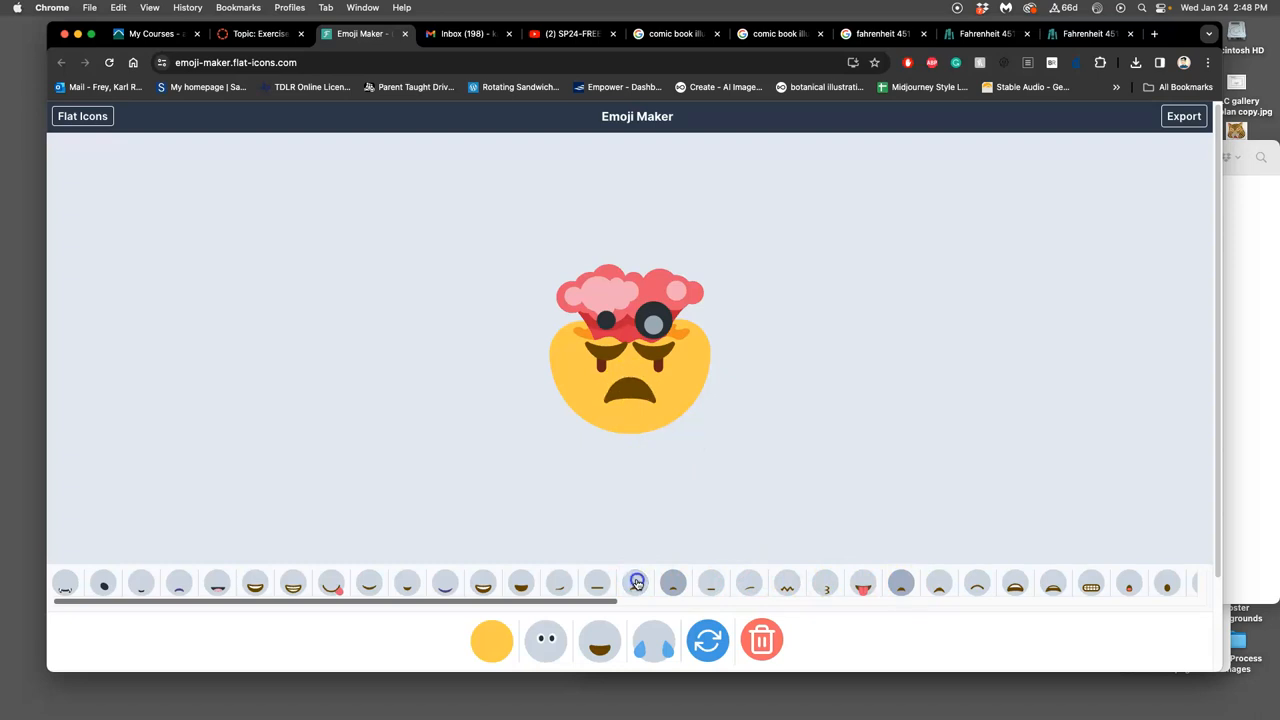
left_click(637, 583)
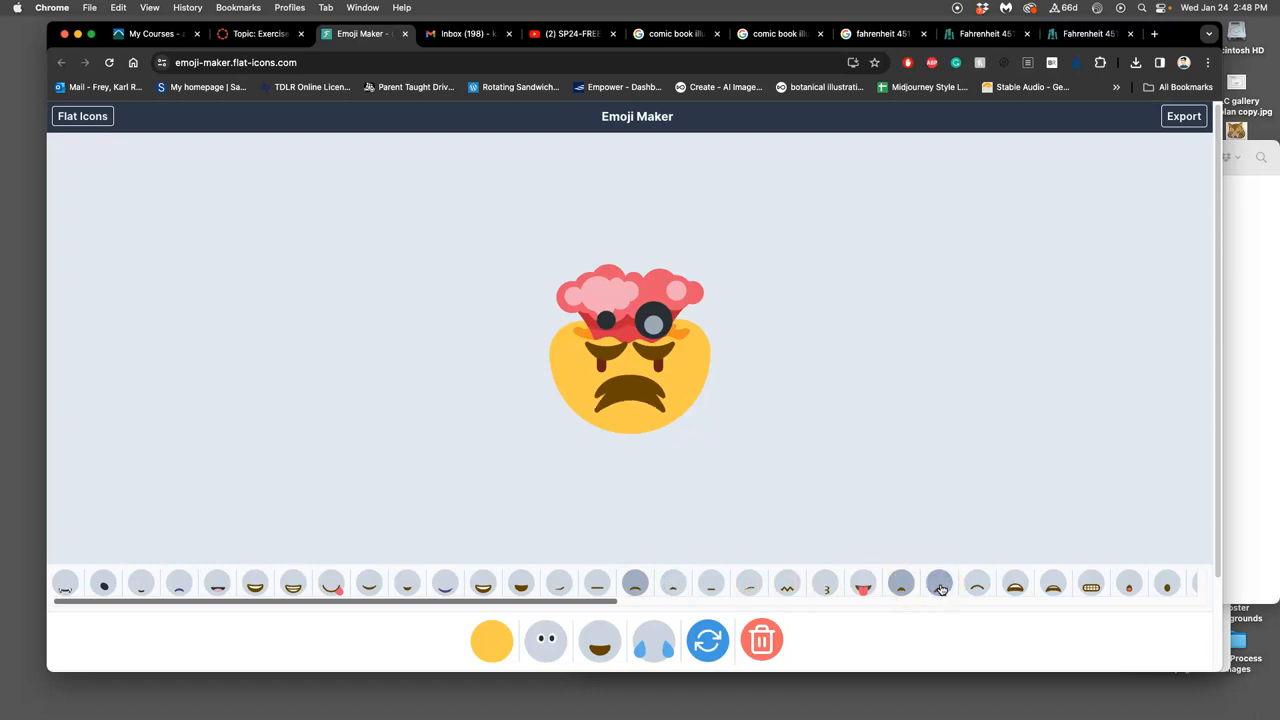
left_click(901, 583)
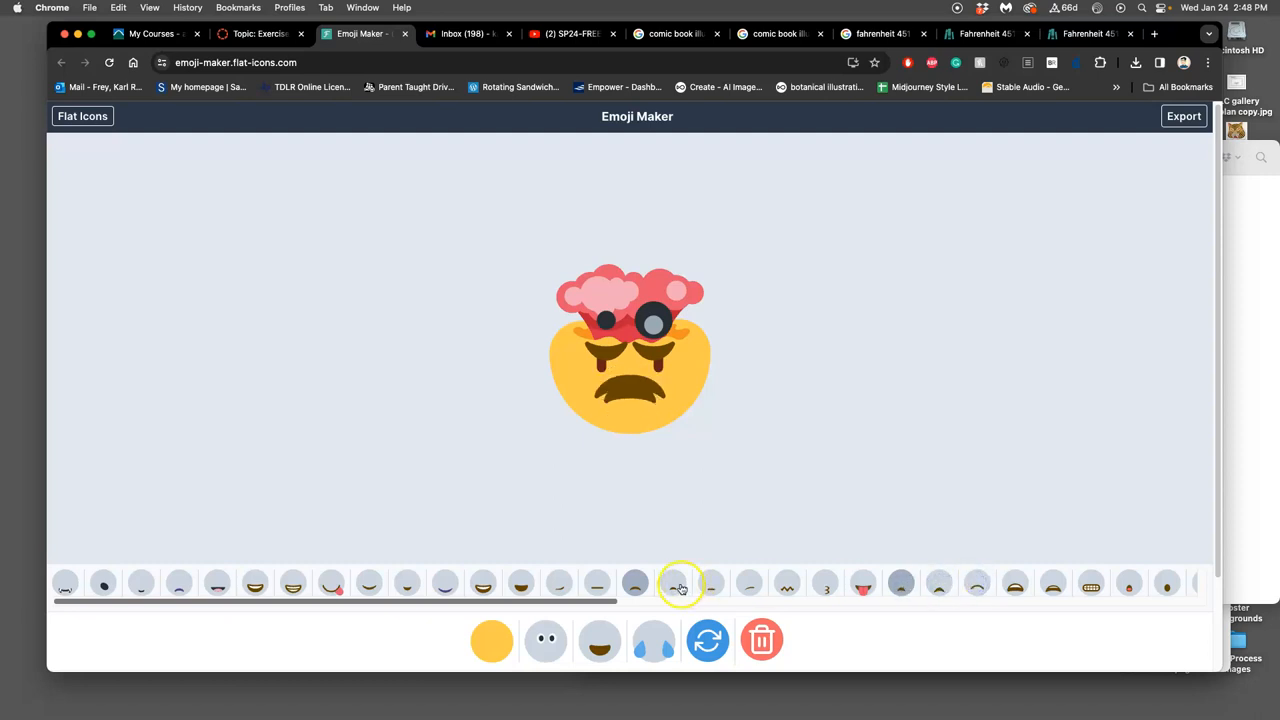
left_click(635, 583)
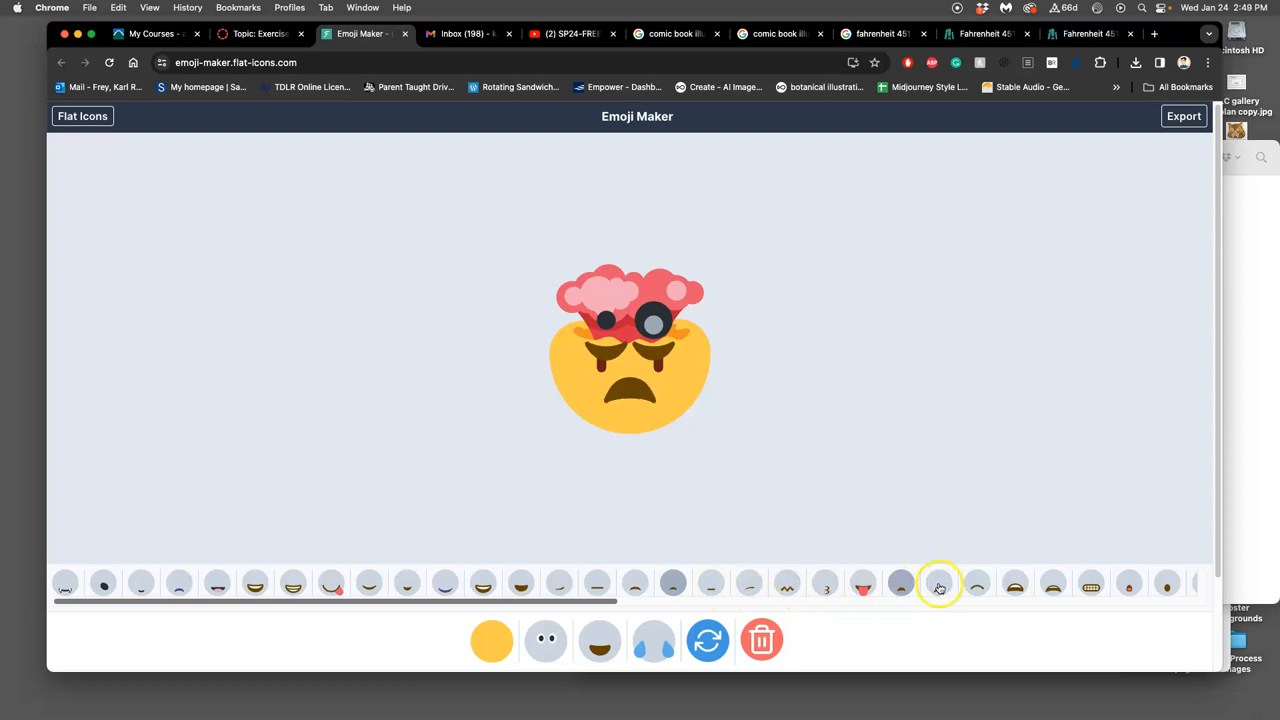
mouse_move(927, 497)
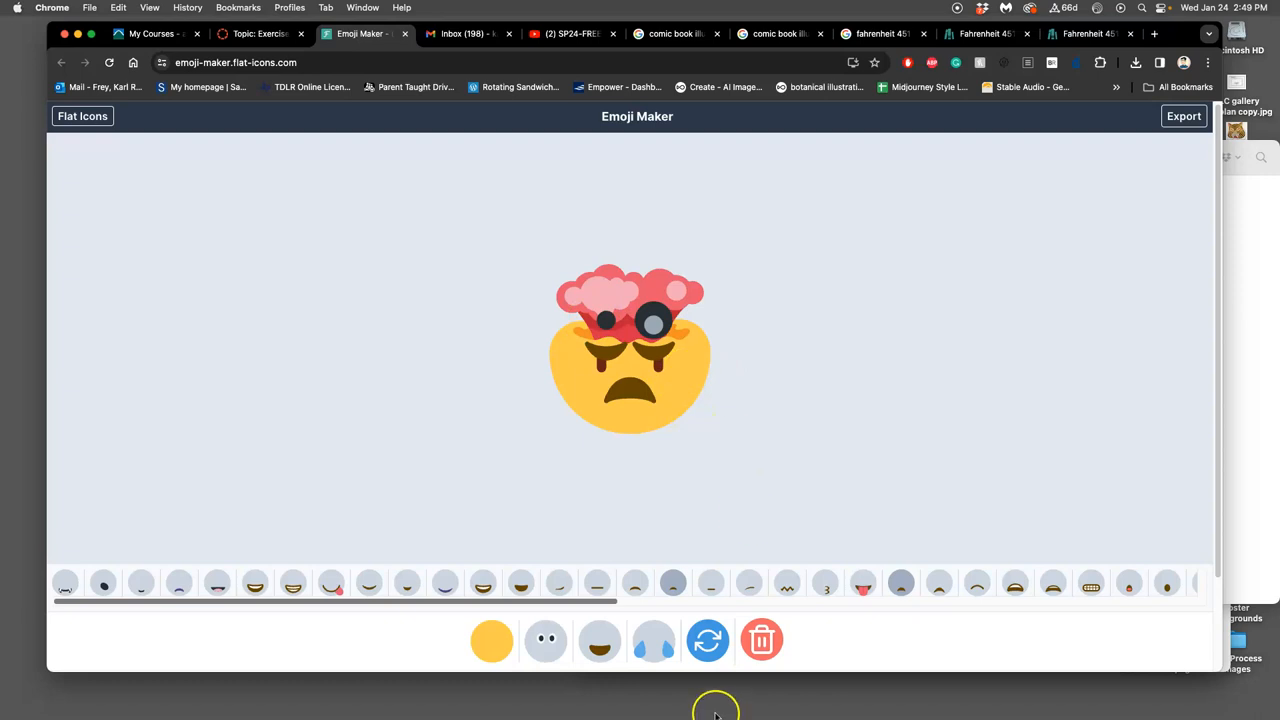
- Scroll past the mouths to browse sleep Zs, glasses, masks and hats
scroll("right", 3)
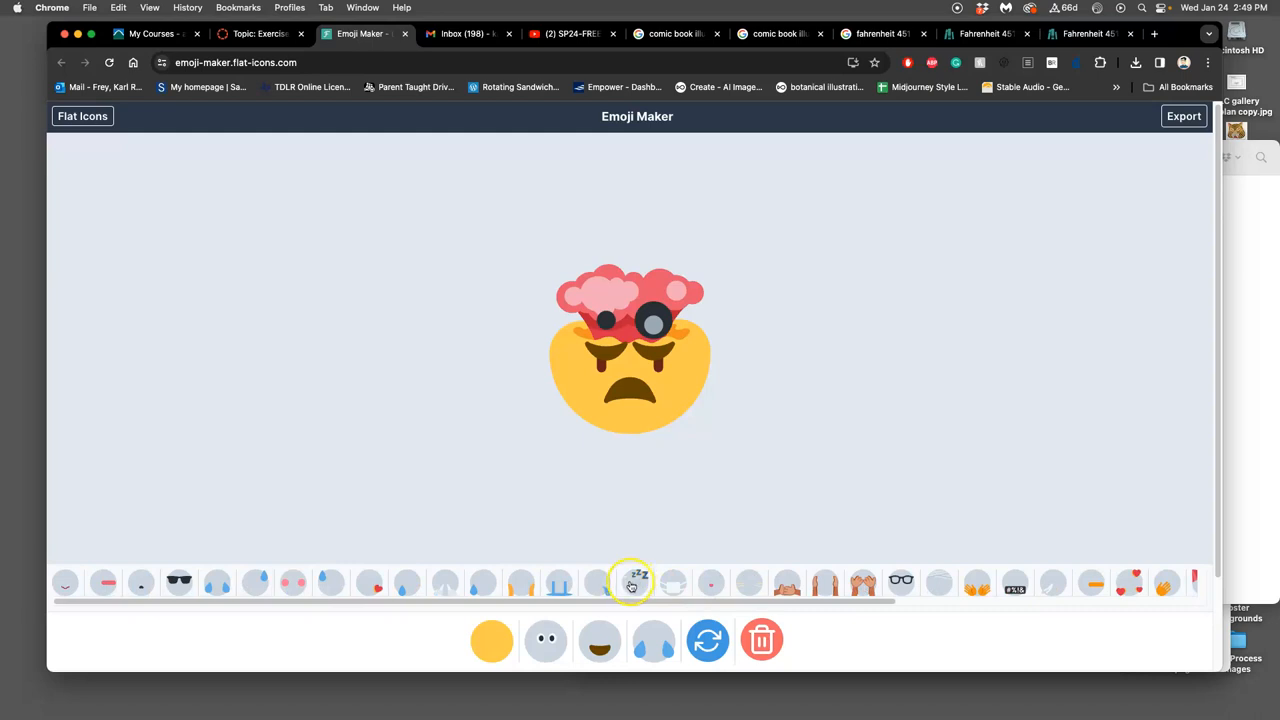
mouse_move(683, 585)
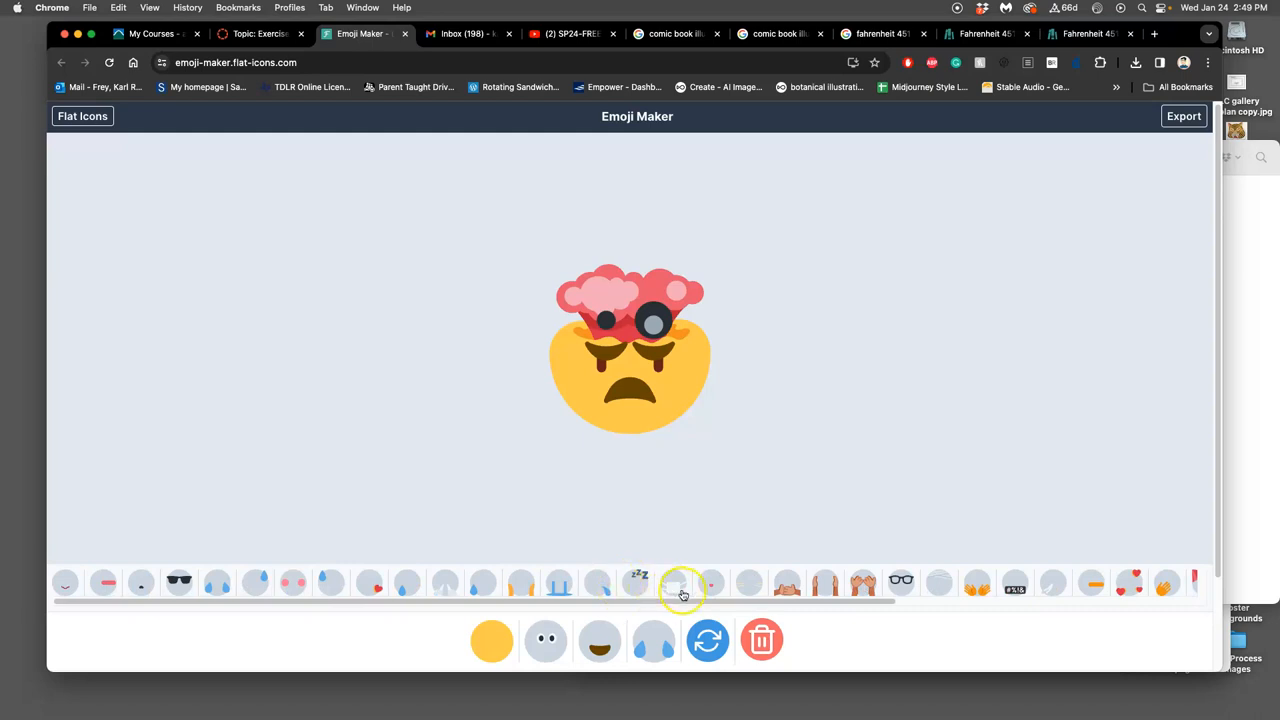
left_click(673, 583)
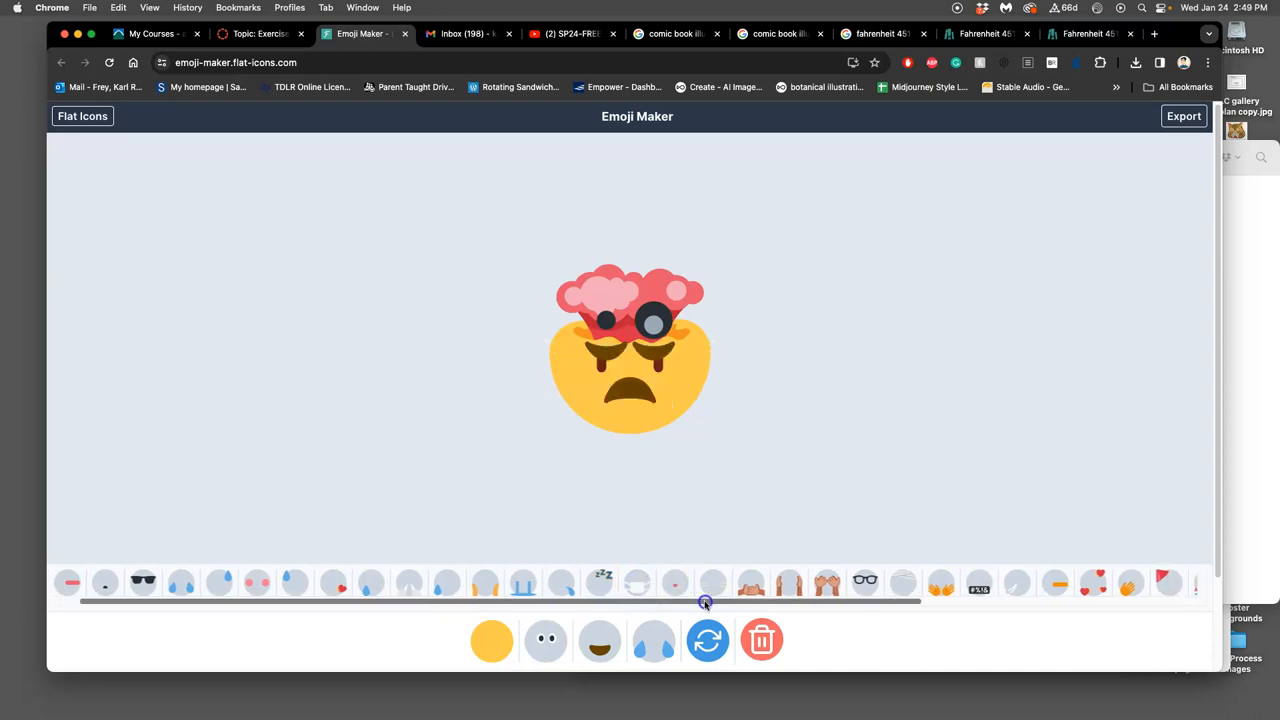
scroll("right", 3)
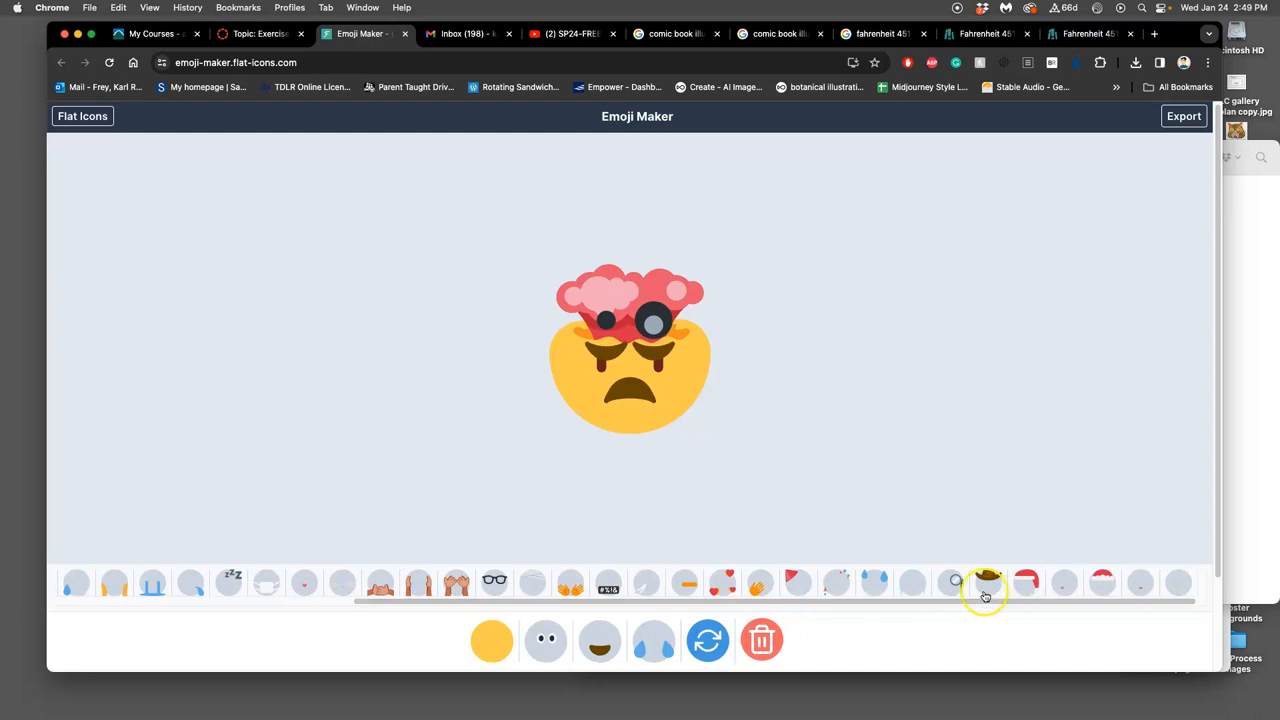